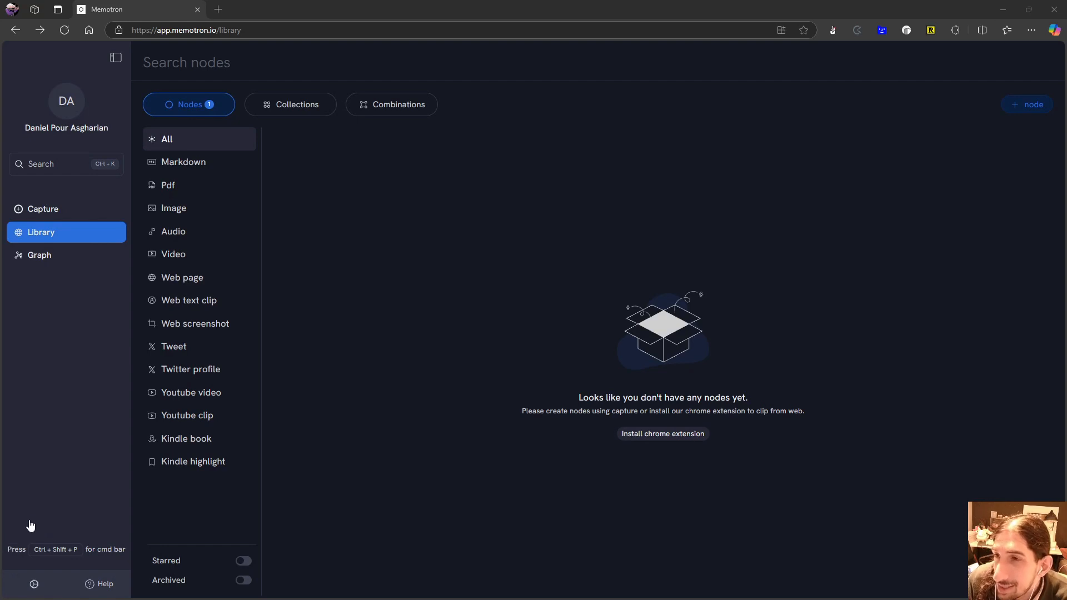
mouse_move(33, 518)
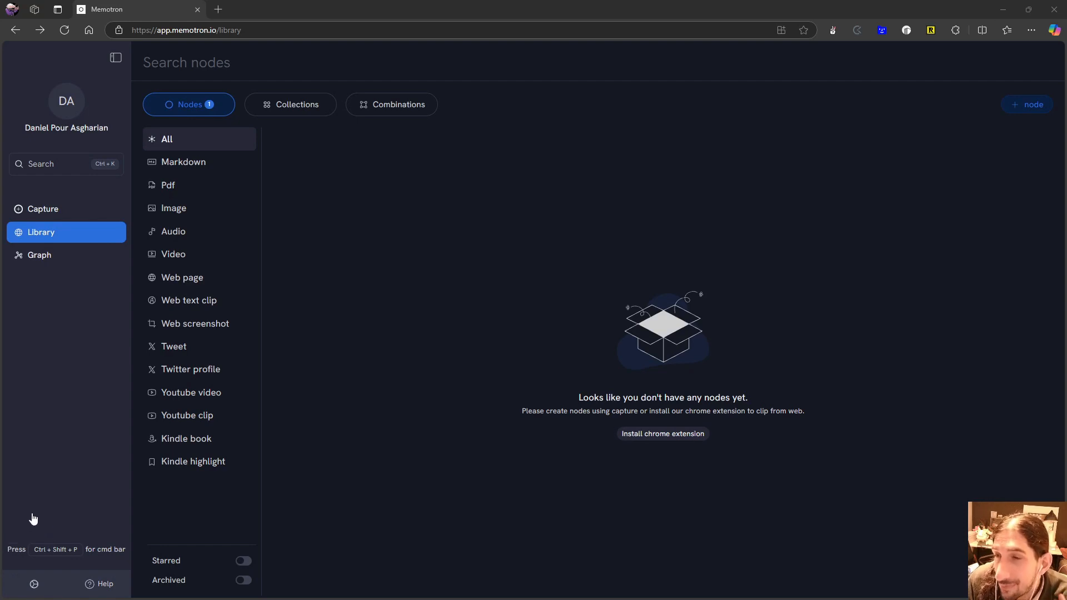
mouse_move(54, 512)
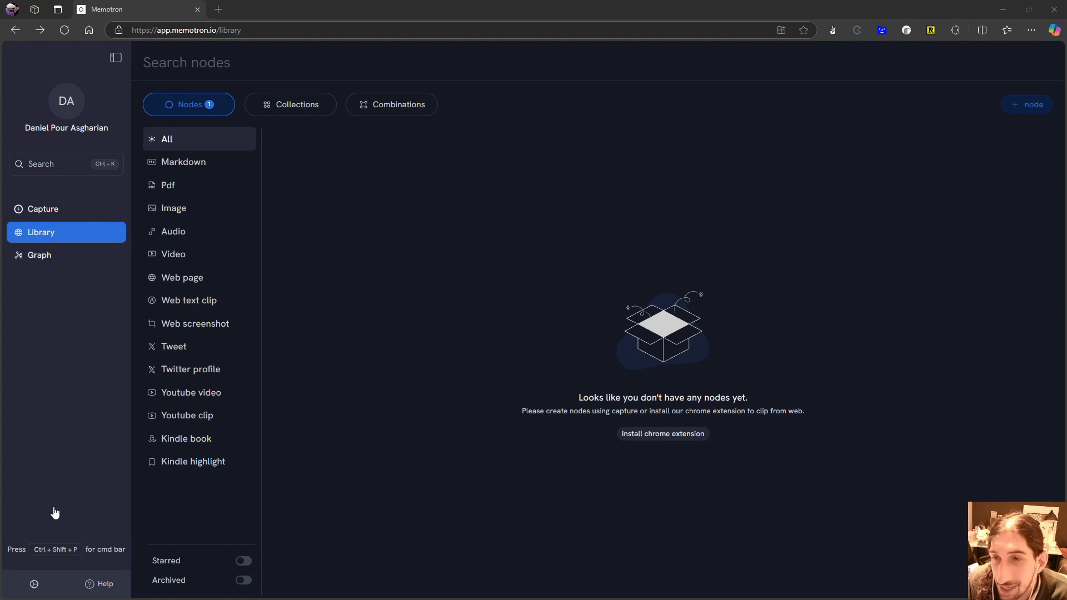
mouse_move(77, 512)
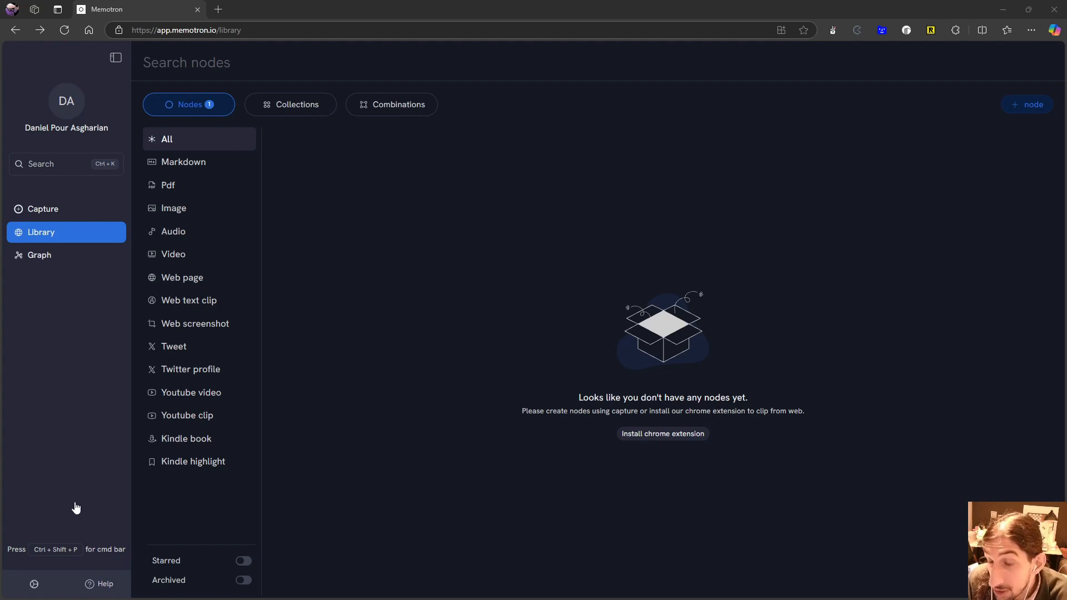
mouse_move(70, 491)
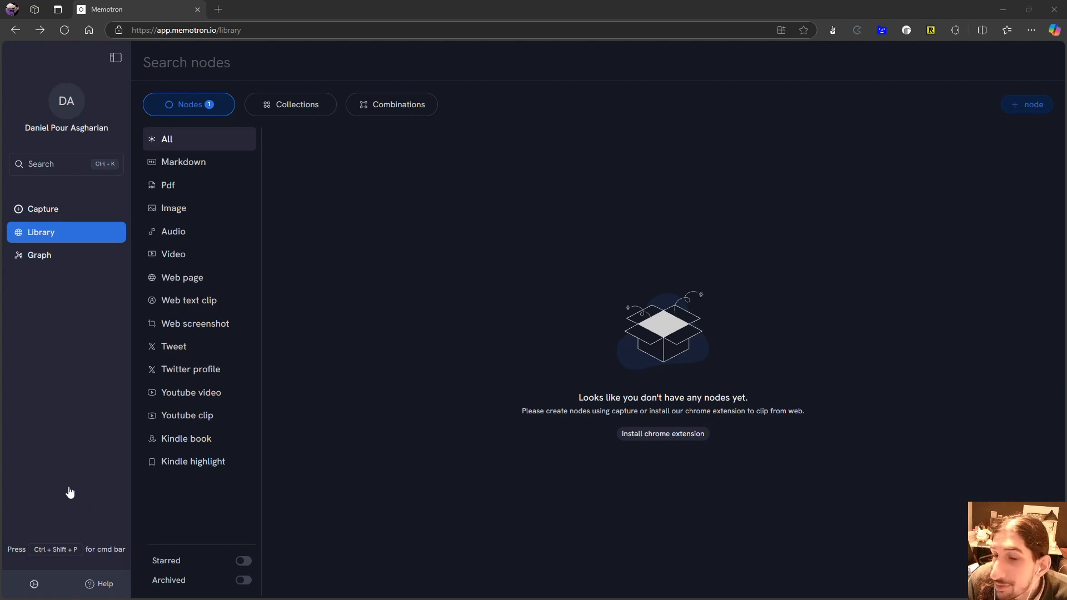
mouse_move(99, 376)
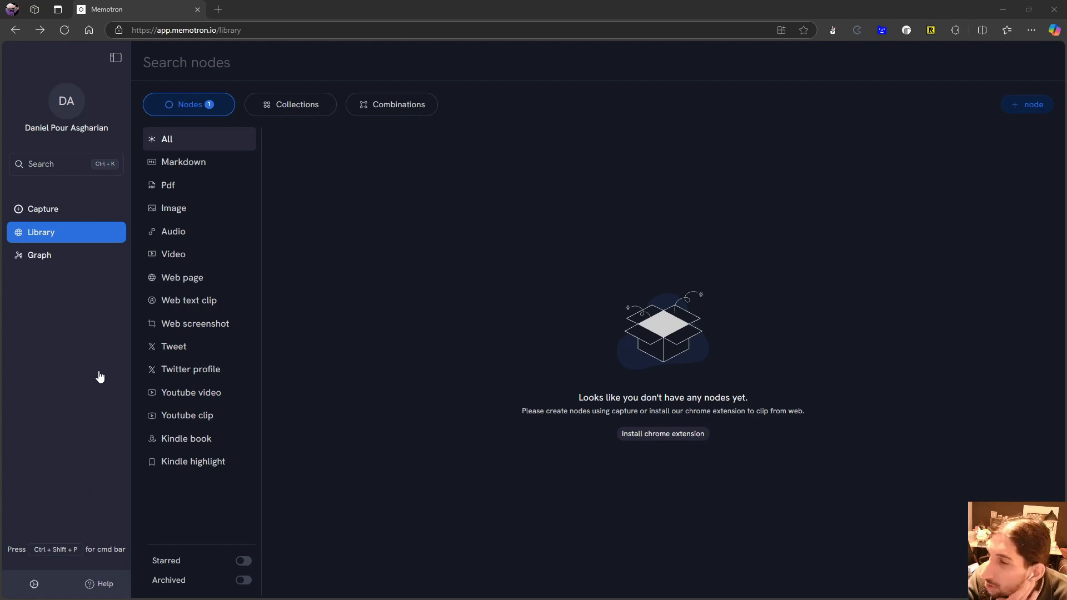
mouse_move(112, 399)
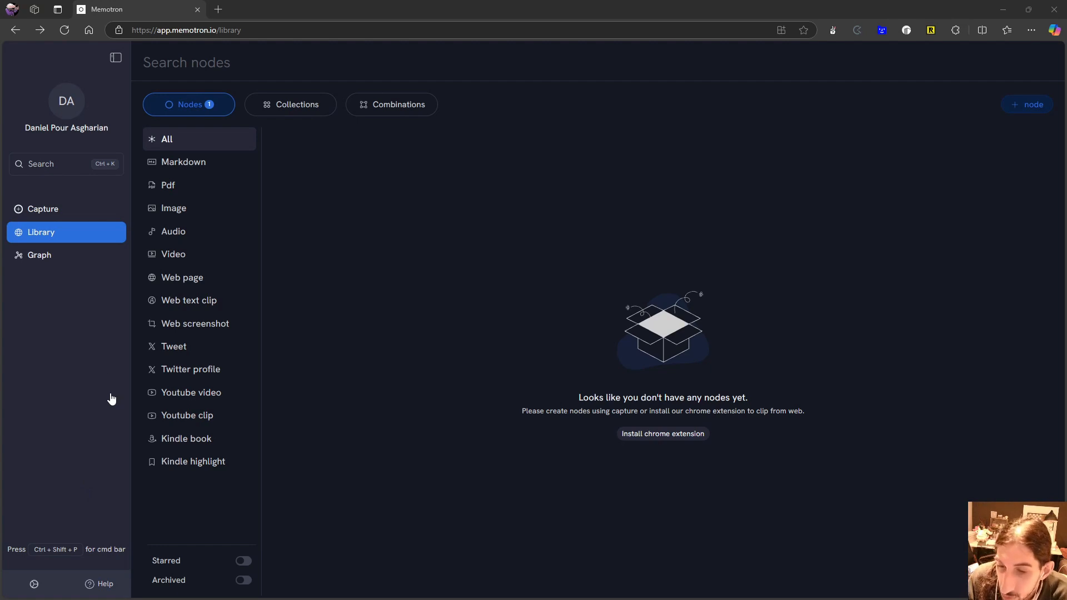
mouse_move(182, 278)
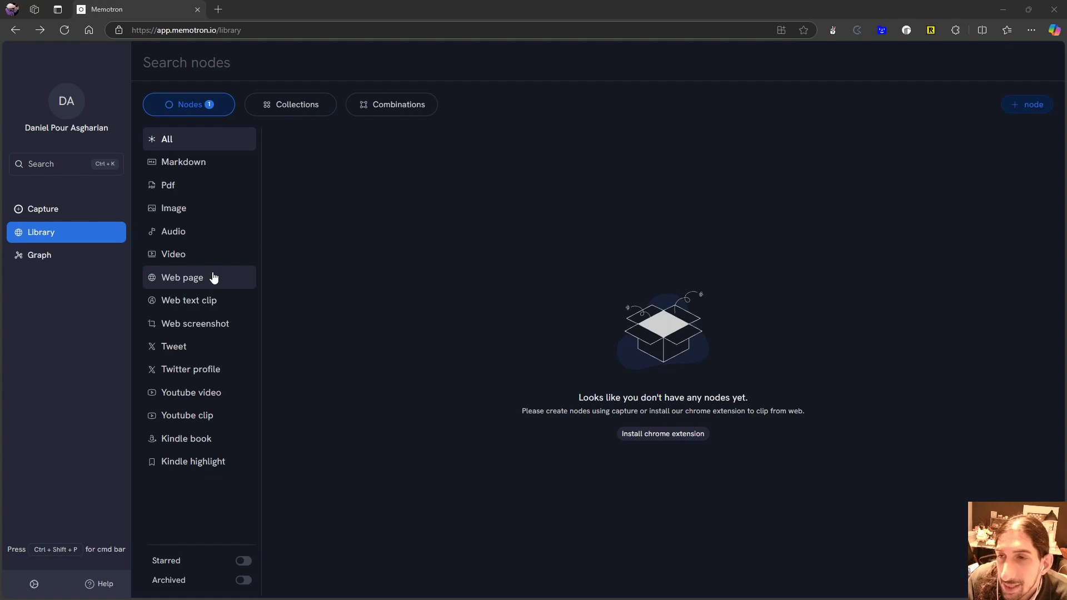
mouse_move(200, 254)
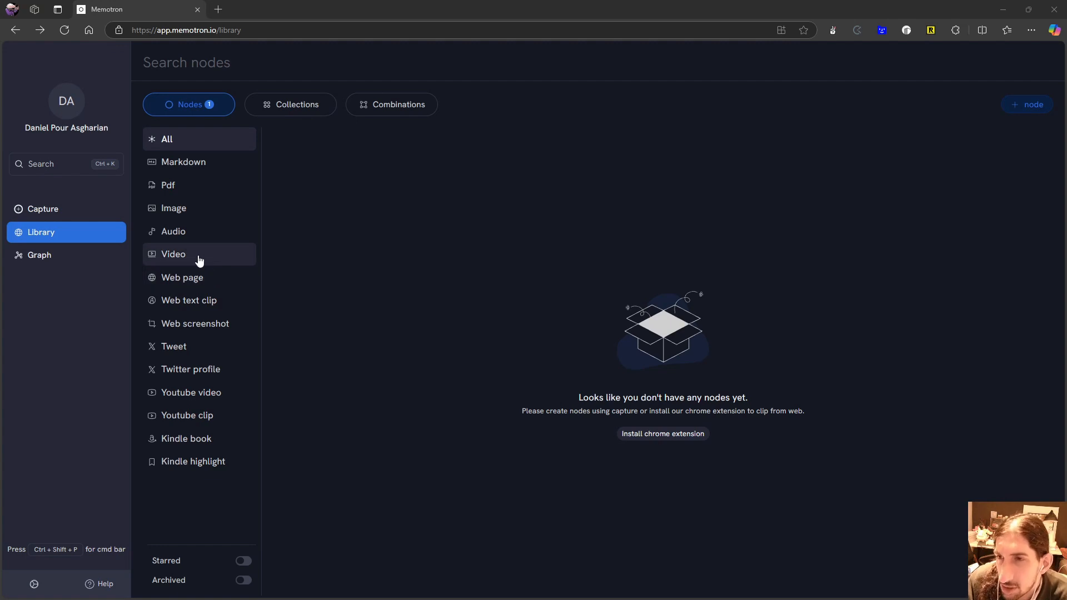
mouse_move(143, 254)
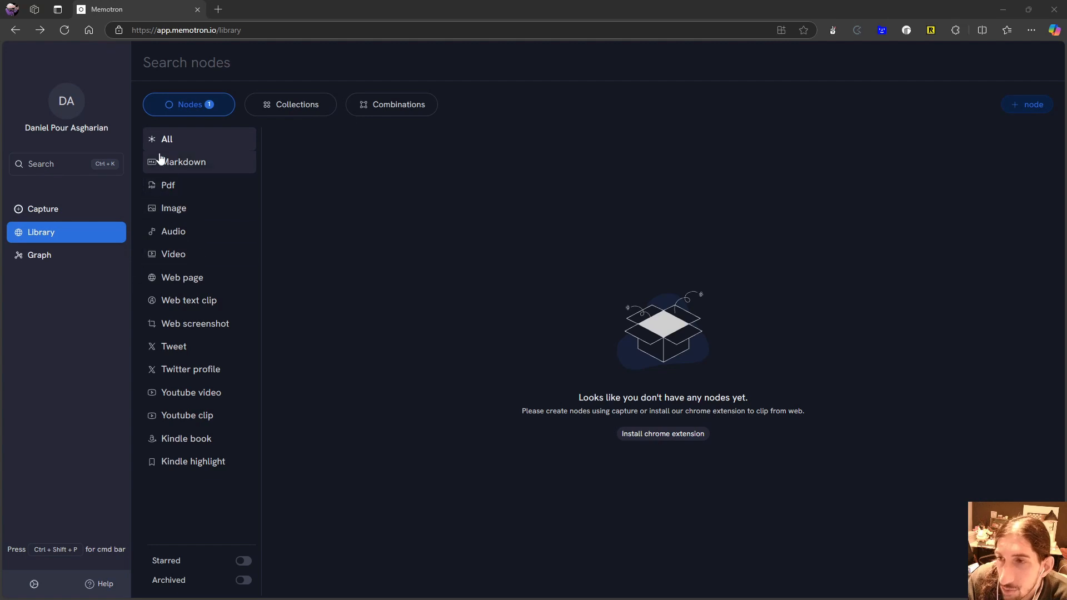
mouse_move(185, 181)
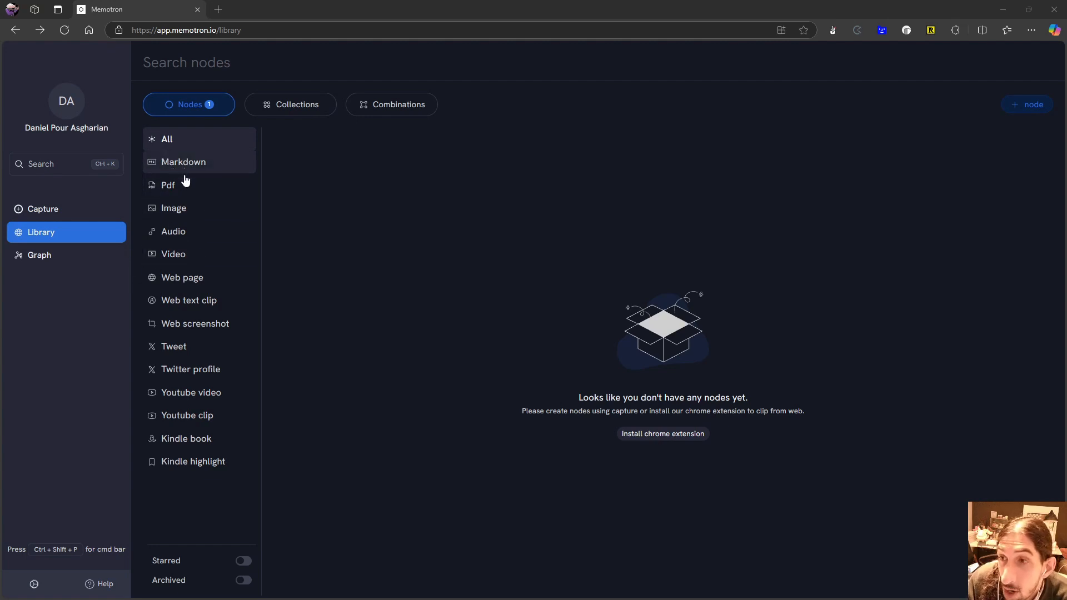
mouse_move(198, 254)
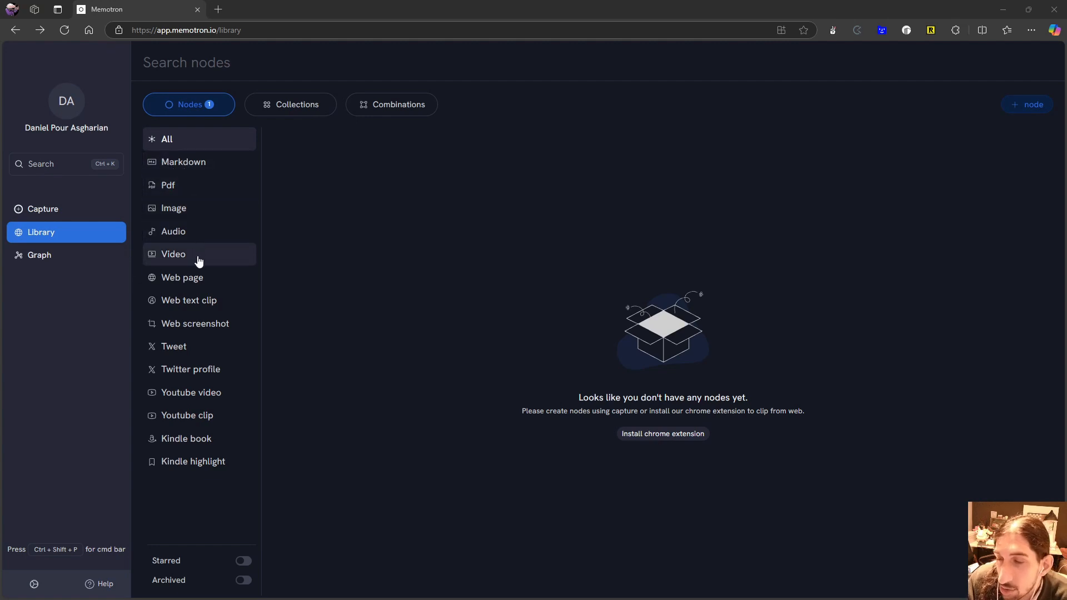
mouse_move(207, 306)
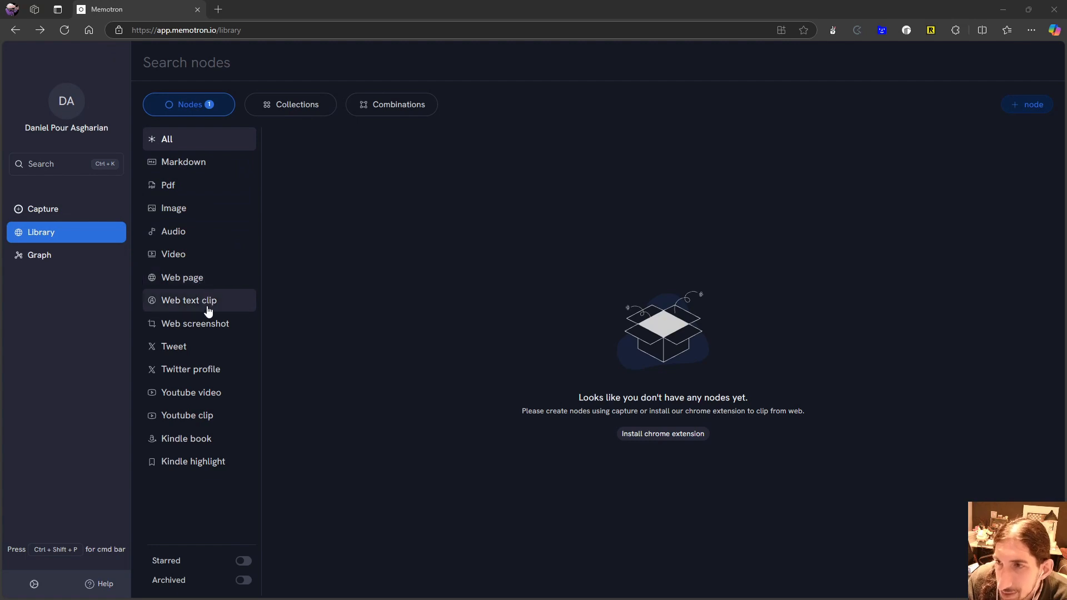
mouse_move(201, 334)
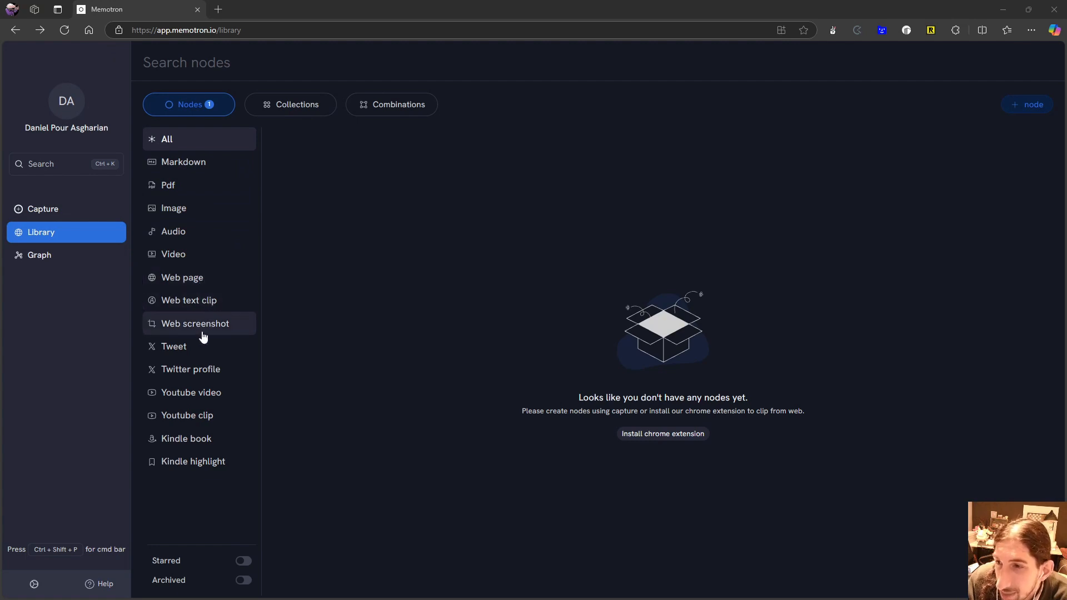
mouse_move(199, 392)
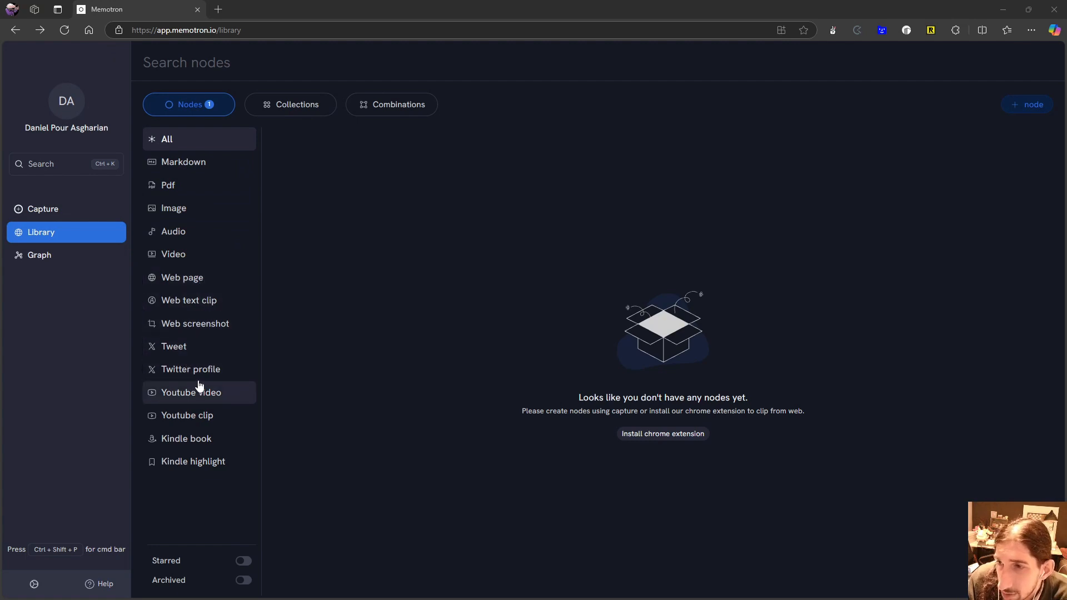
mouse_move(174, 346)
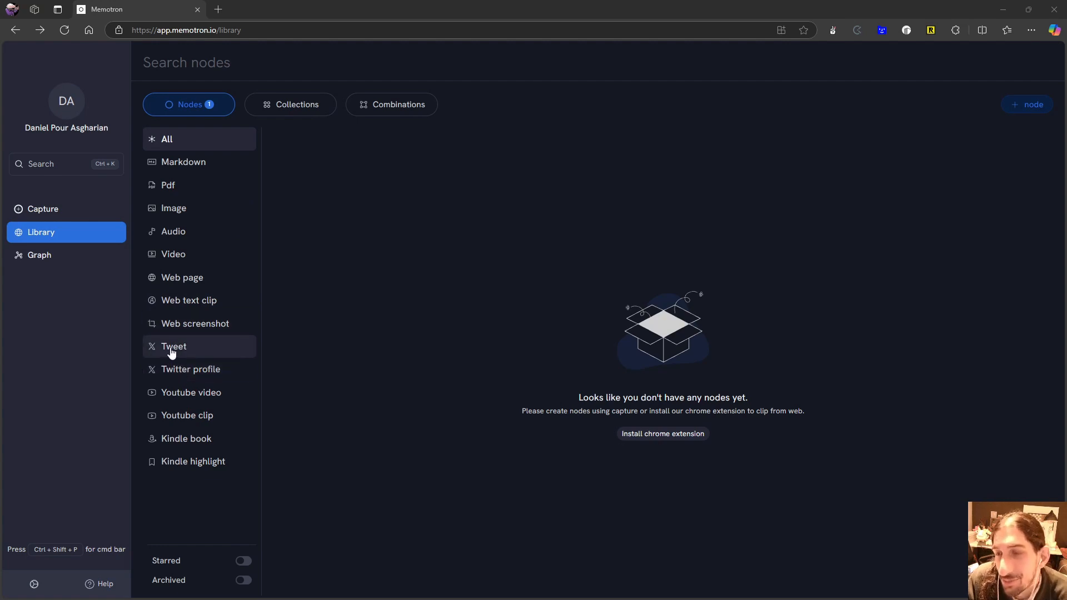
mouse_move(190, 399)
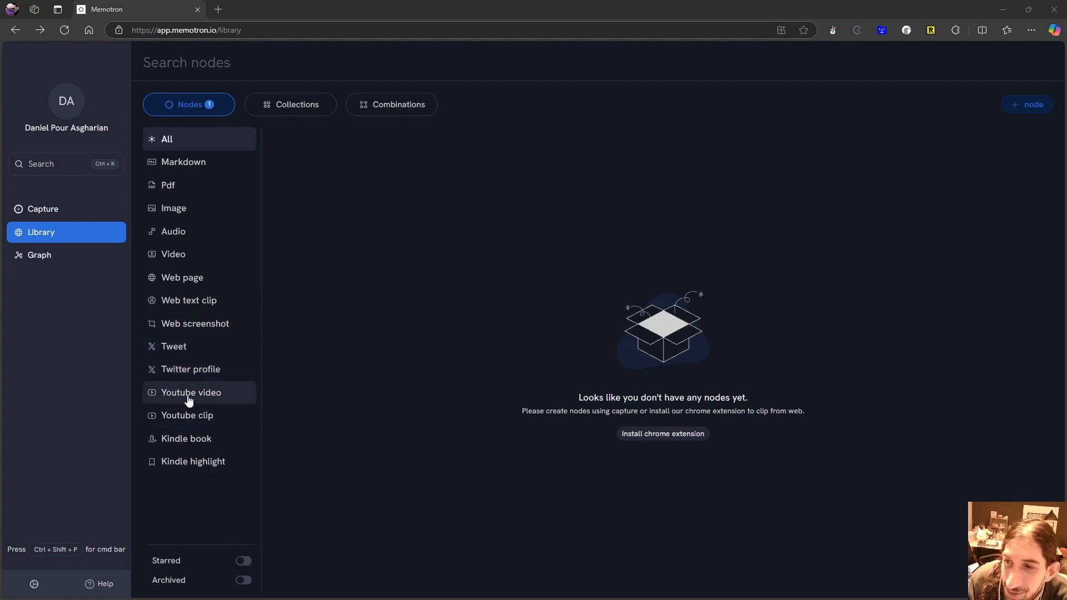
mouse_move(203, 438)
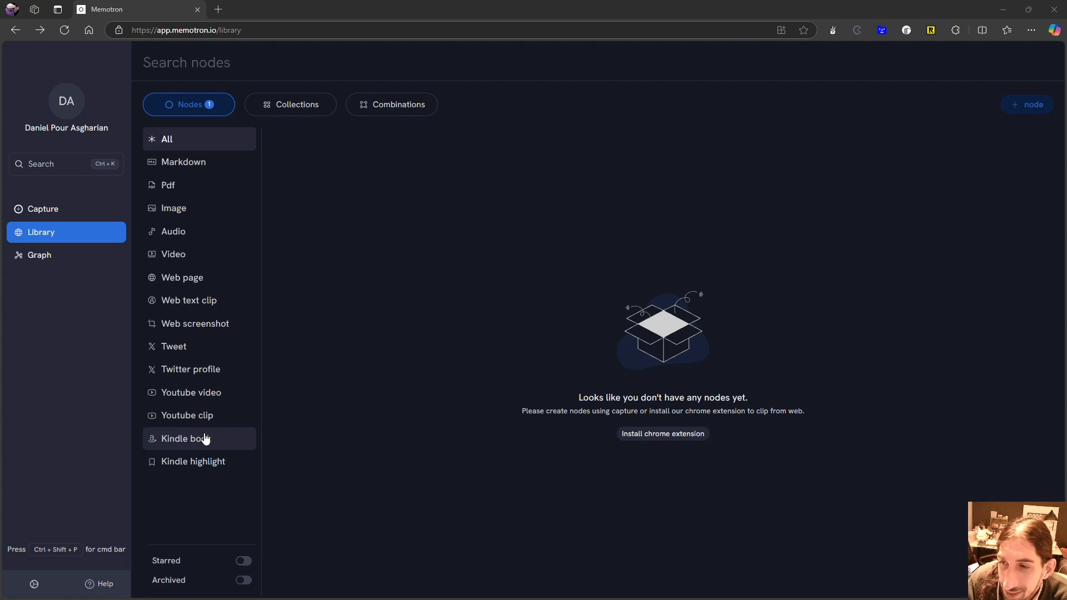
mouse_move(193, 461)
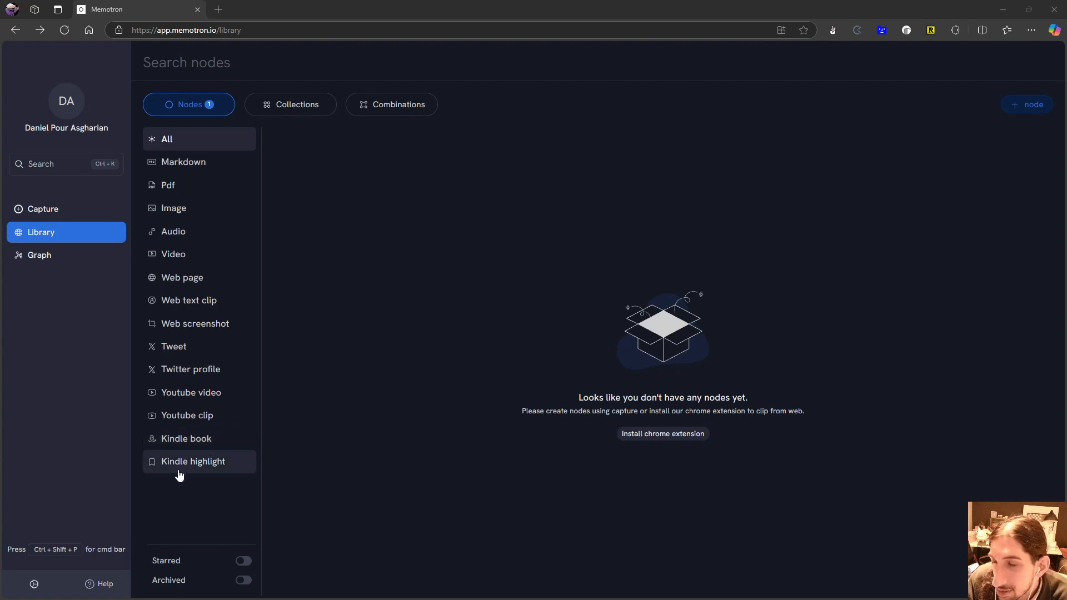
mouse_move(225, 325)
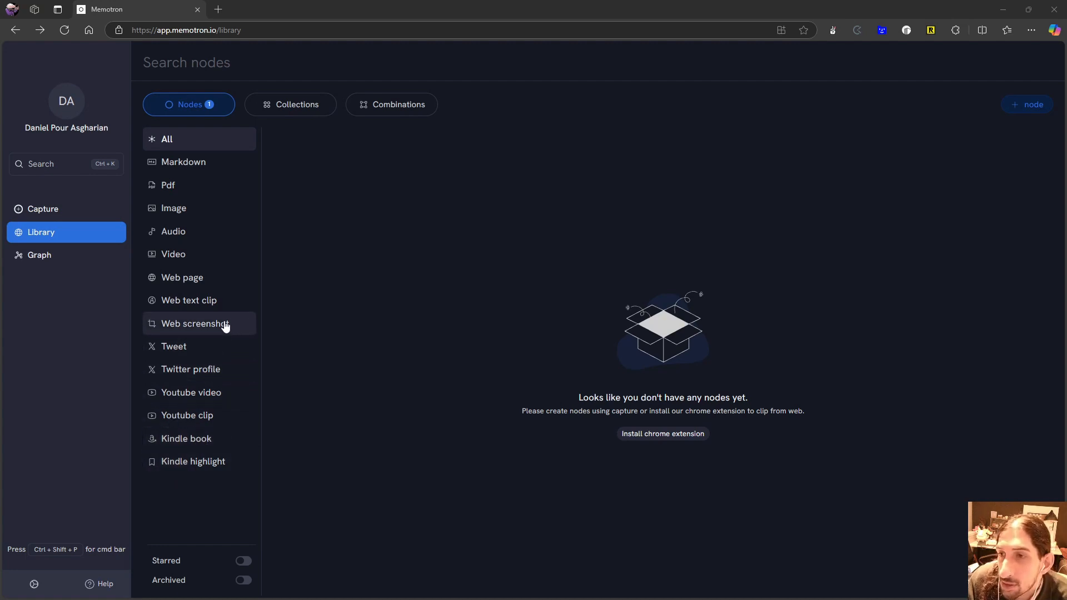
mouse_move(174, 208)
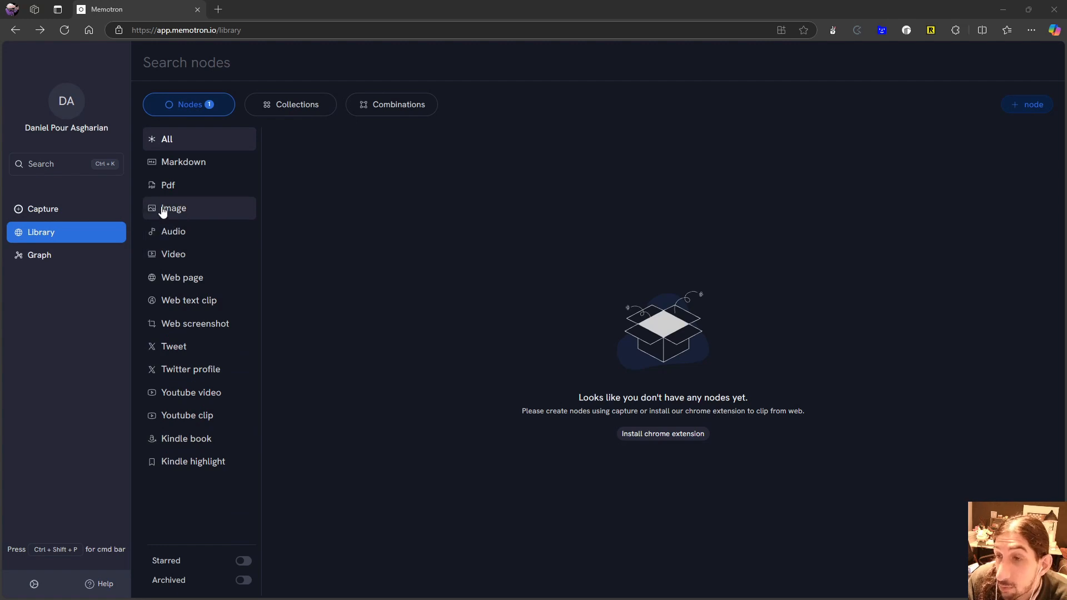
mouse_move(176, 213)
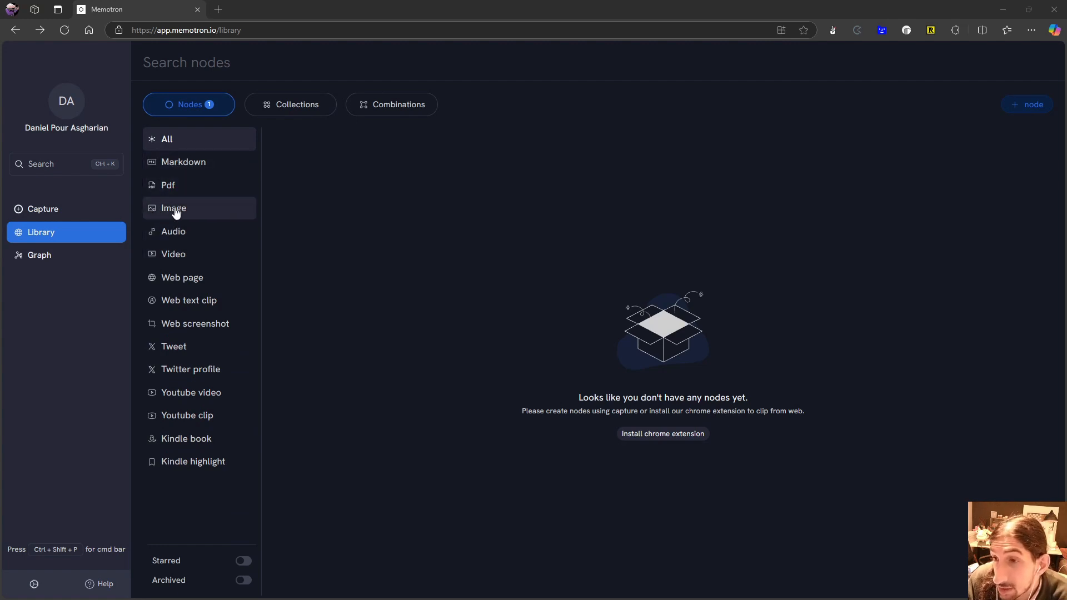
Filter the library by Image, then Pdf, then settle on Markdown nodes only
left_click(174, 208)
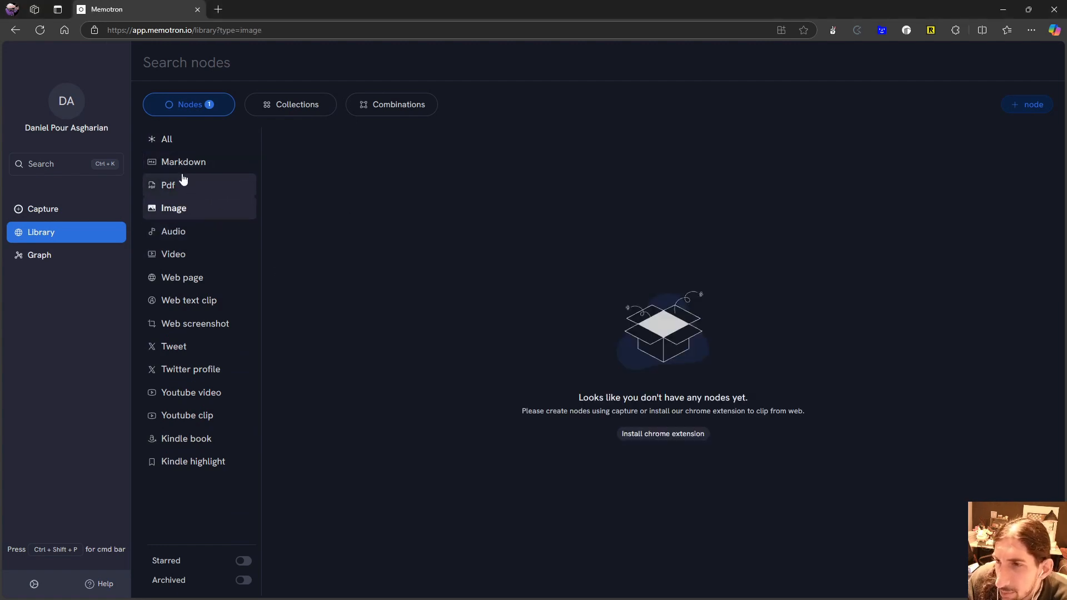
left_click(168, 185)
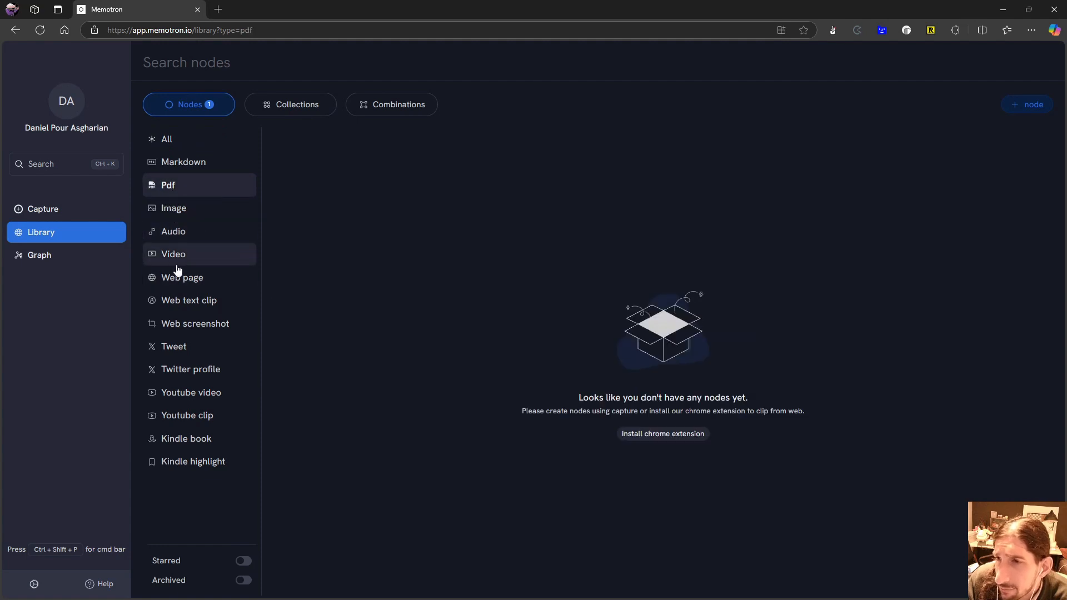
left_click(183, 161)
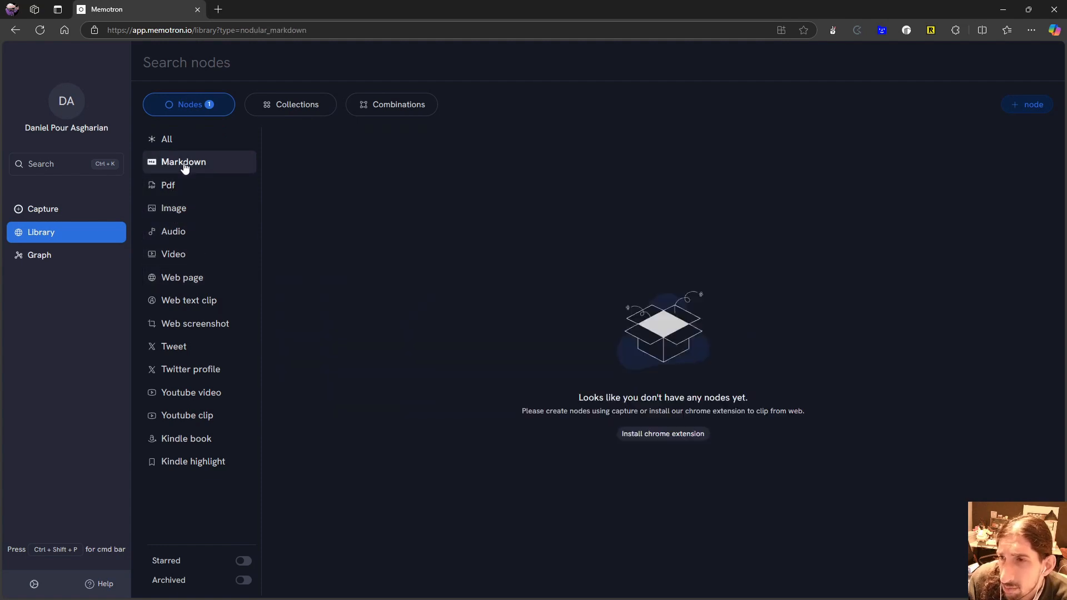
mouse_move(646, 340)
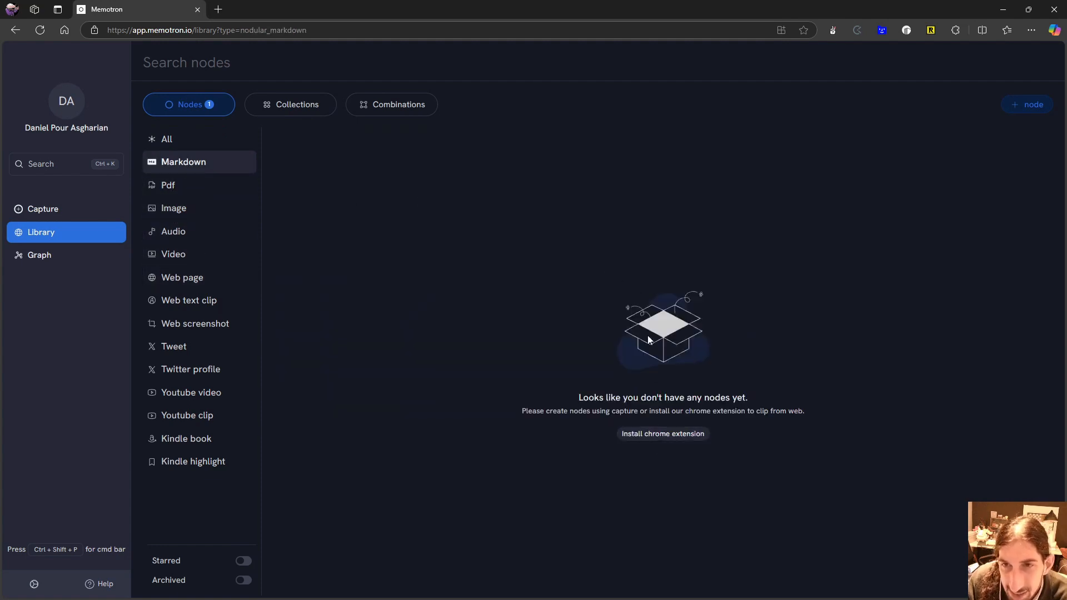
mouse_move(660, 318)
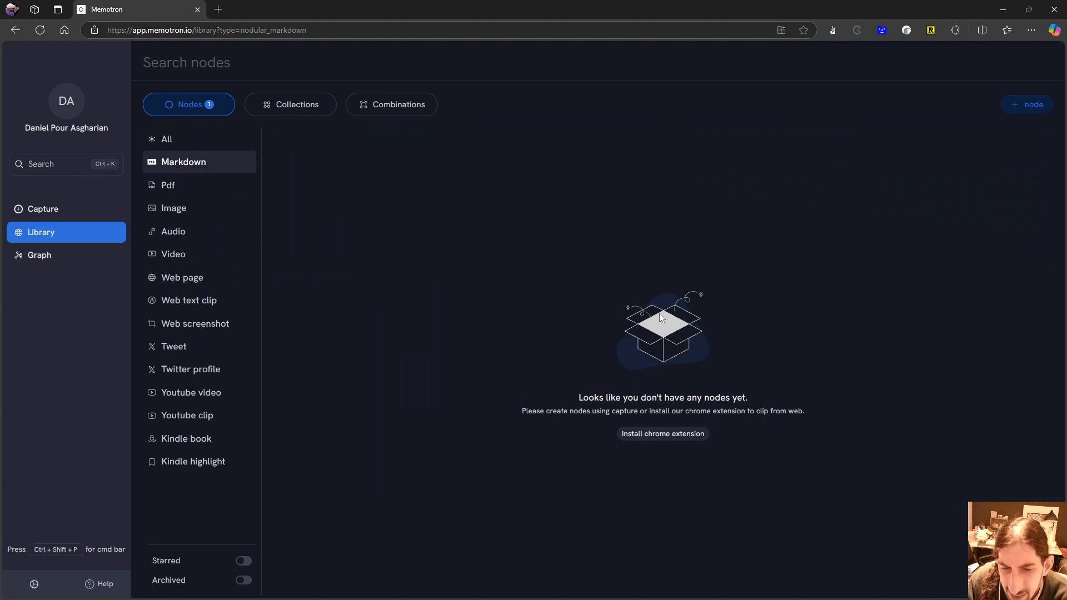
mouse_move(627, 250)
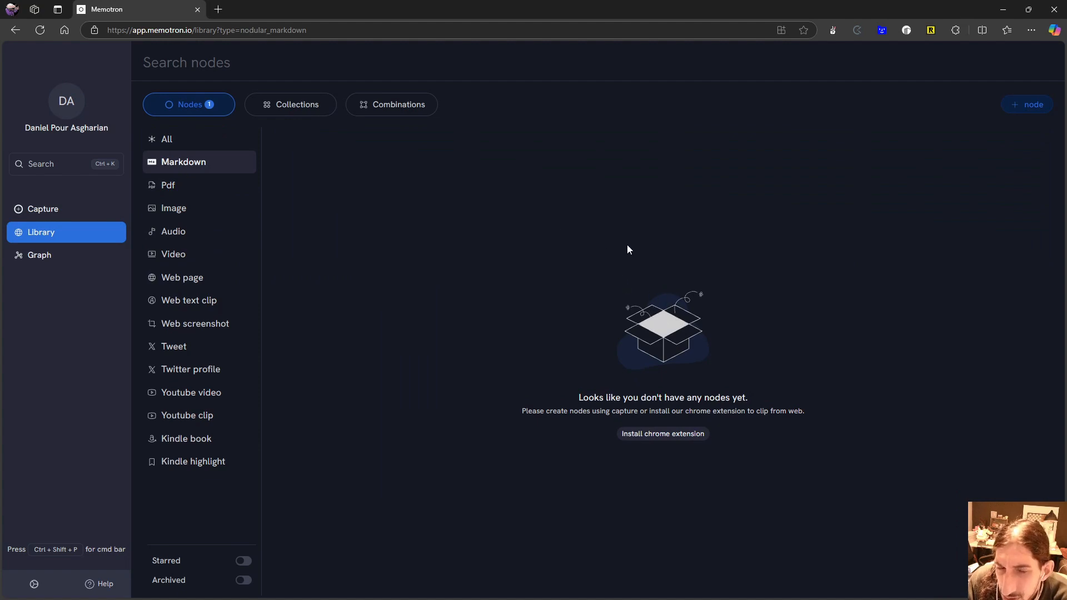
mouse_move(1031, 104)
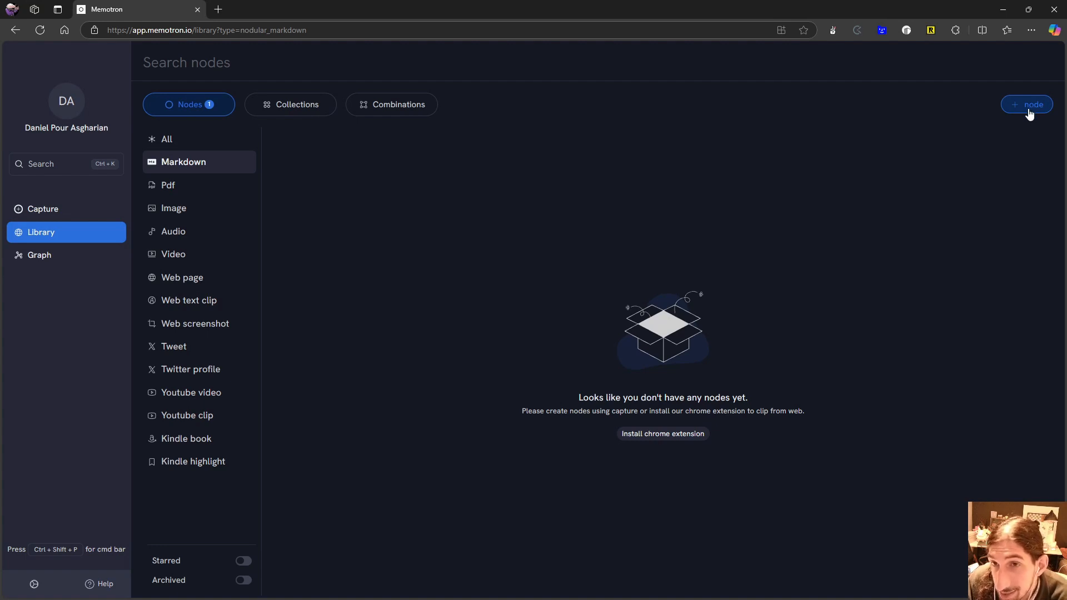
mouse_move(184, 391)
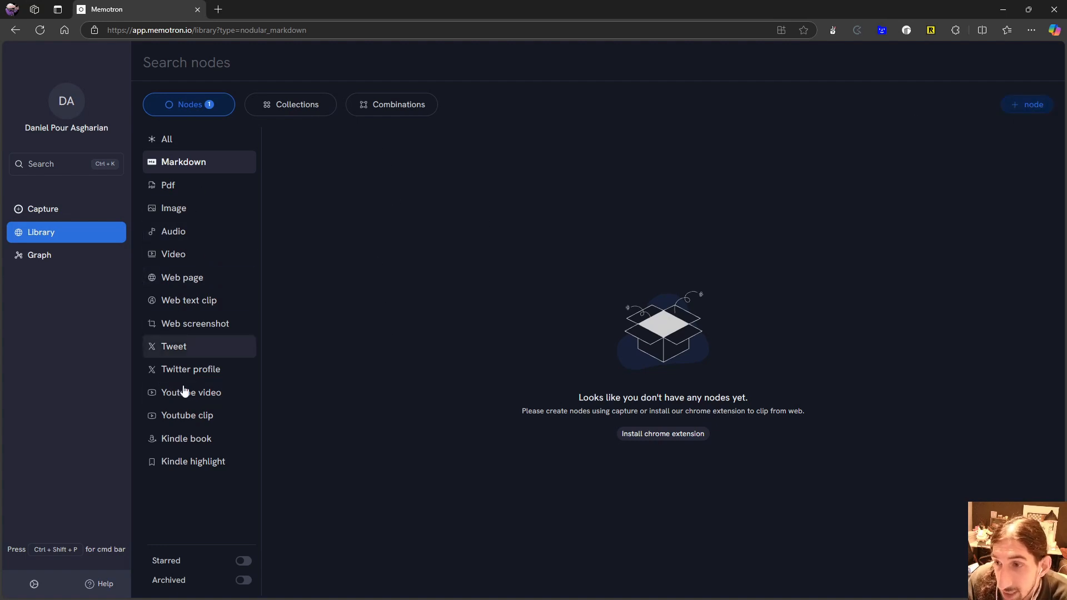
left_click(1027, 103)
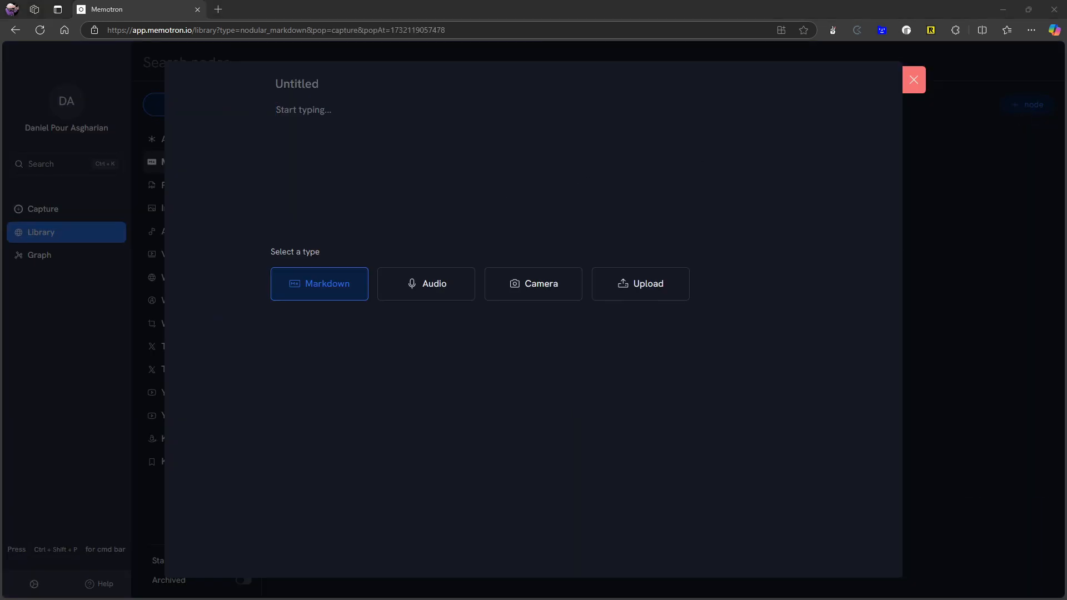
mouse_move(205, 355)
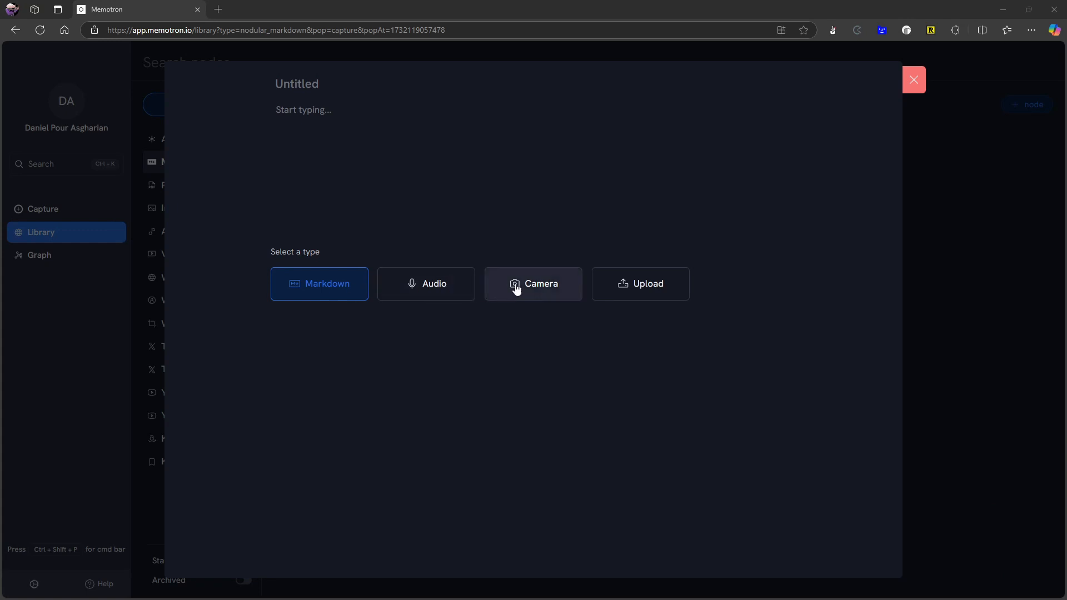
mouse_move(639, 284)
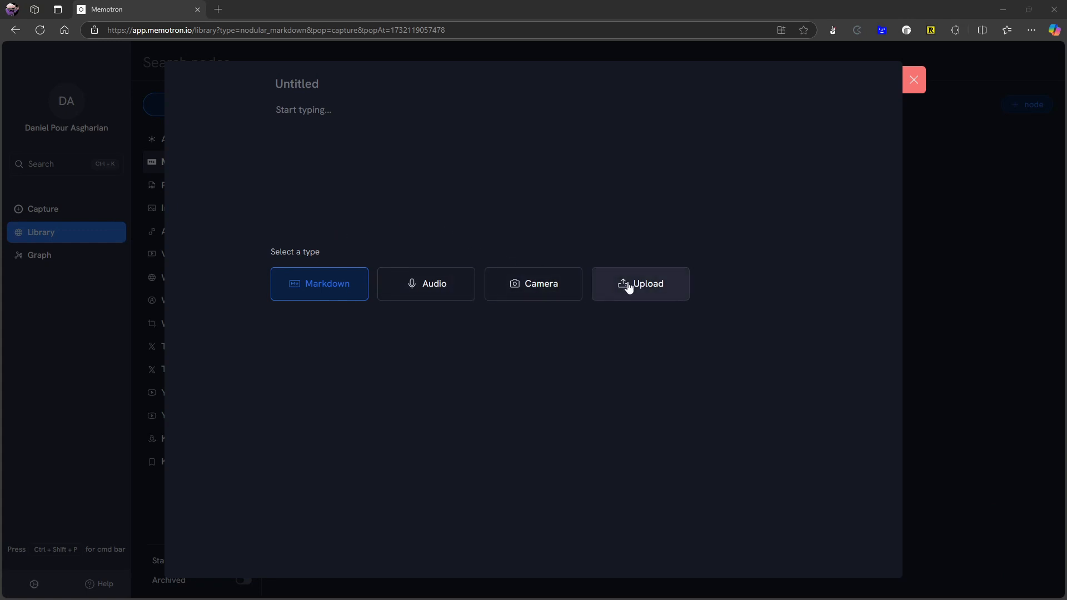
mouse_move(631, 297)
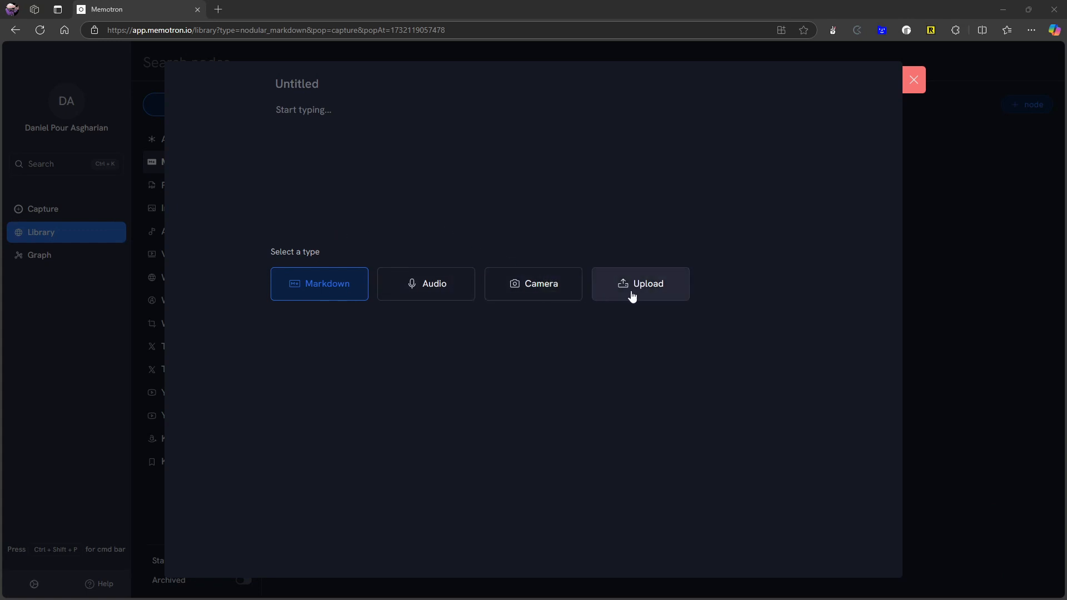
mouse_move(533, 284)
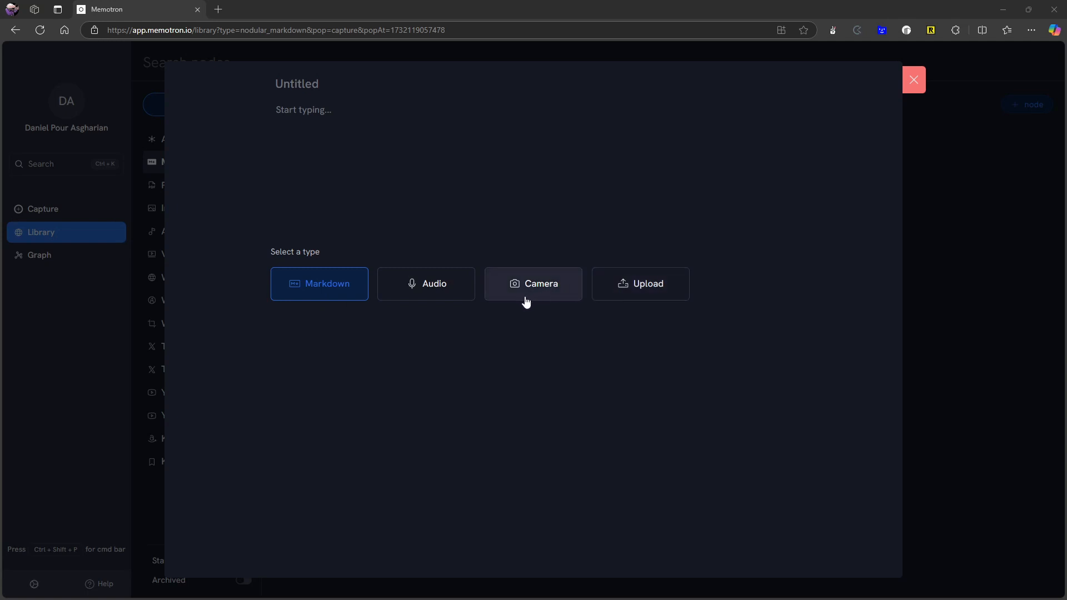
mouse_move(425, 284)
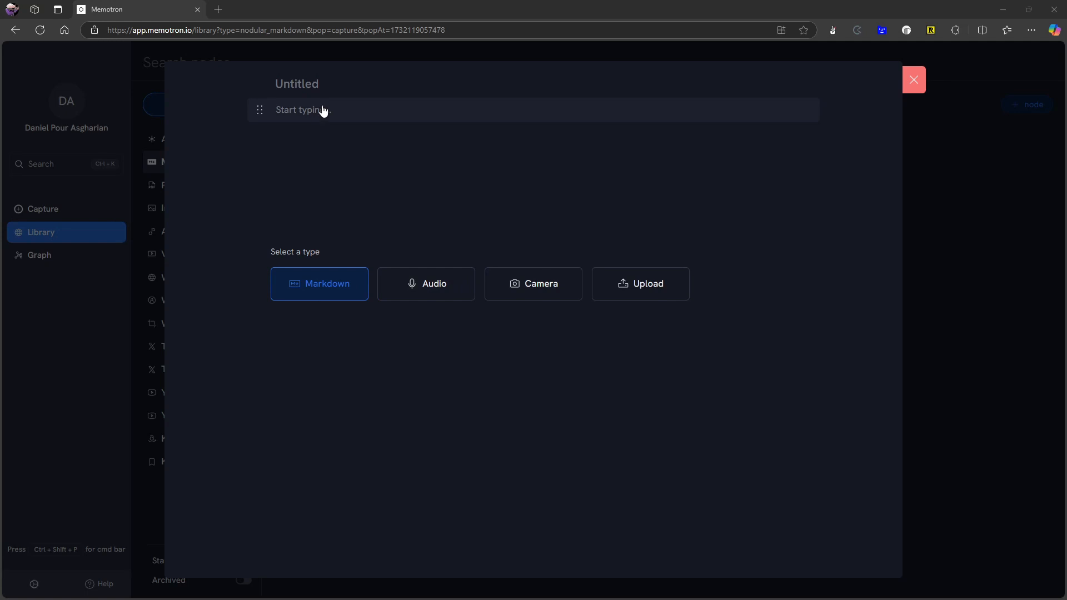
Name the note 'Test', write 'text' in its body, and start a slash block menu
left_click(297, 84)
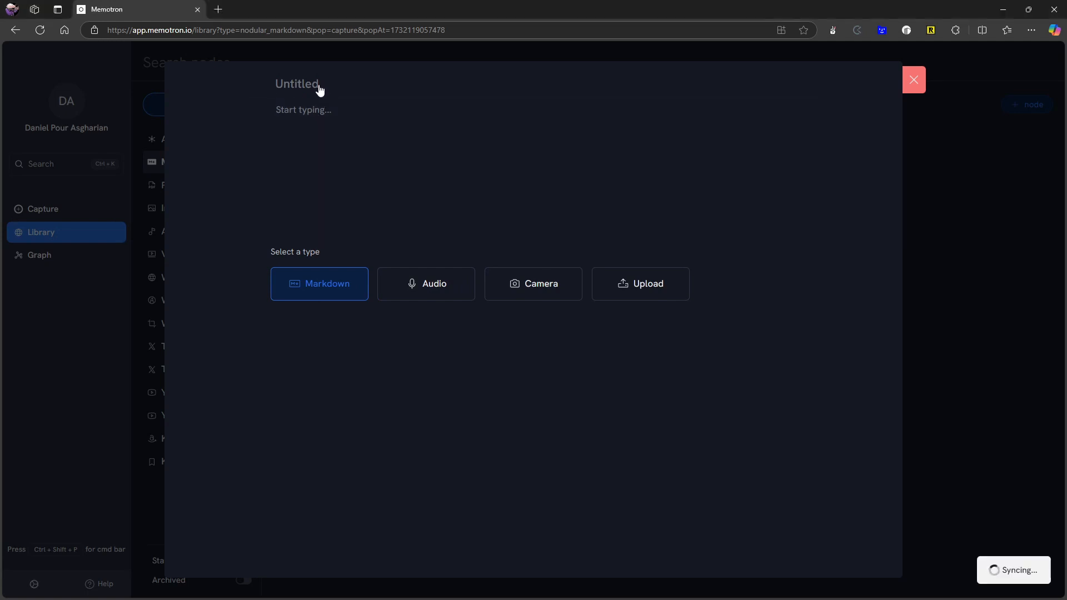
type("Test")
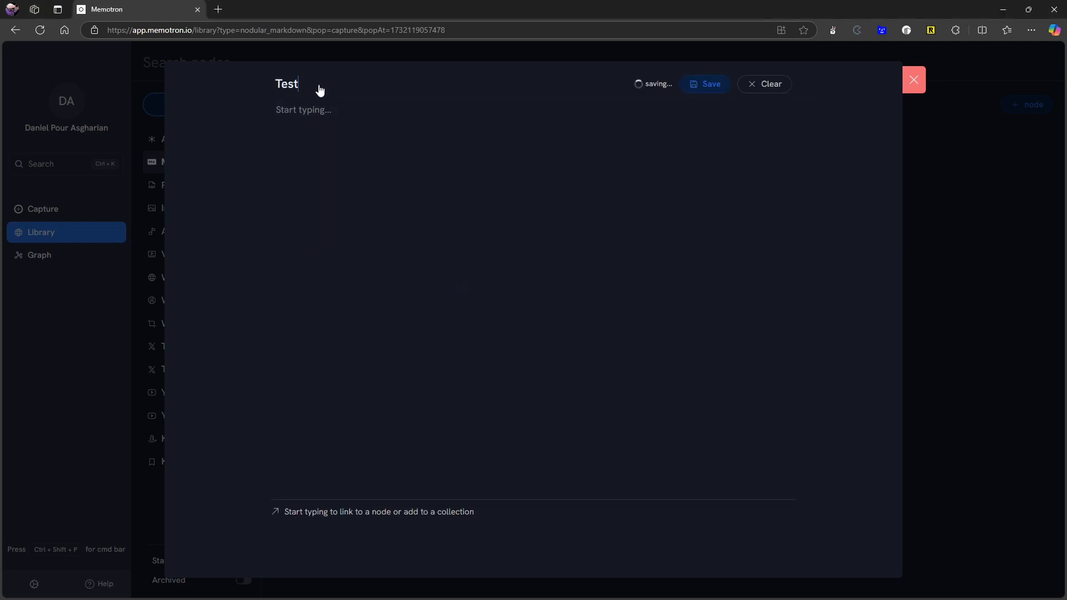
type("text")
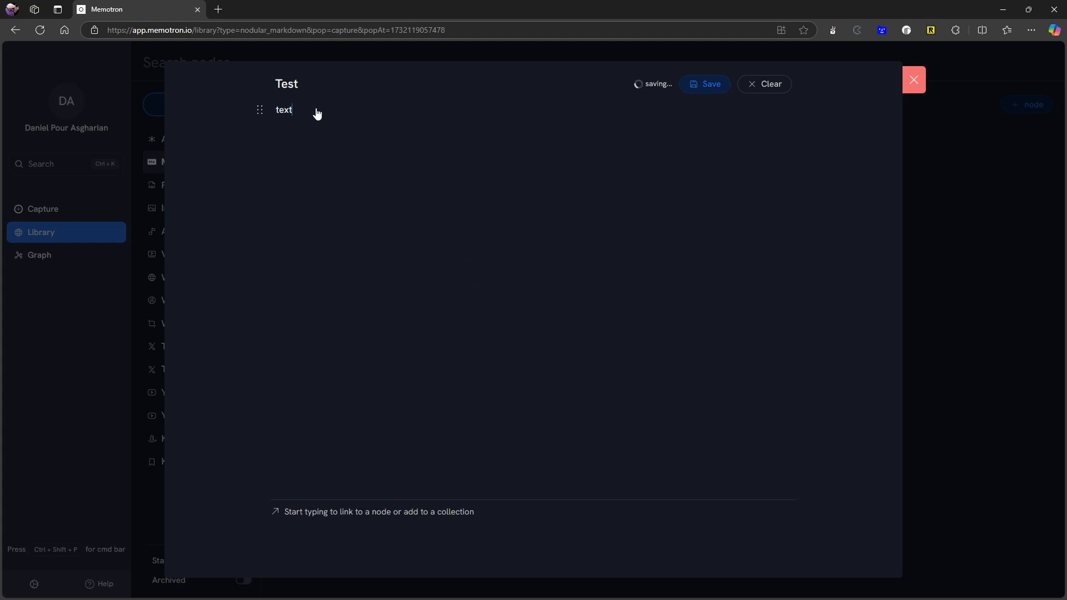
type("/")
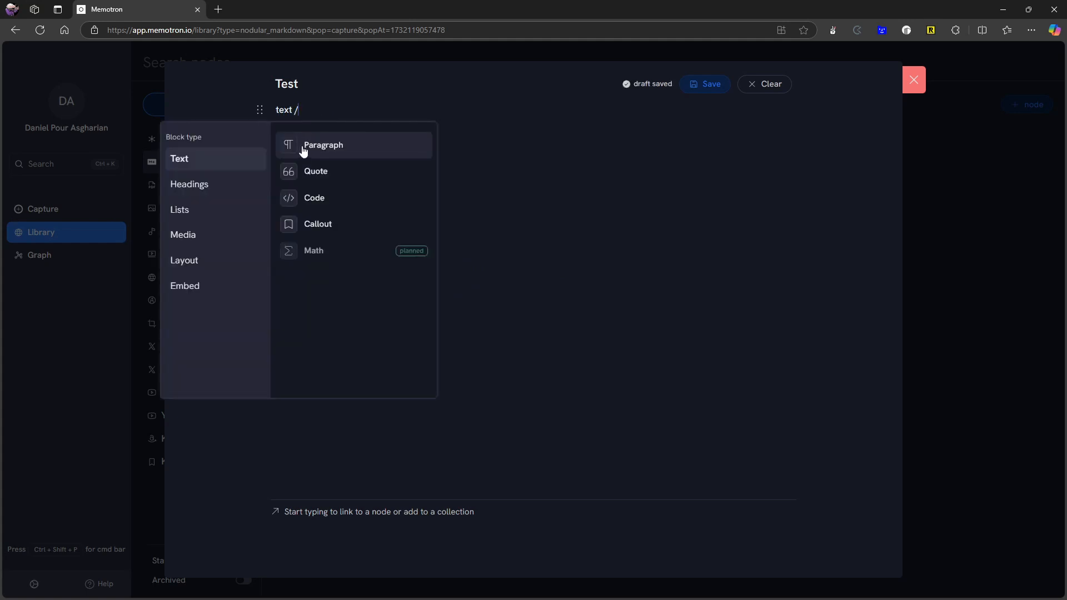
mouse_move(341, 172)
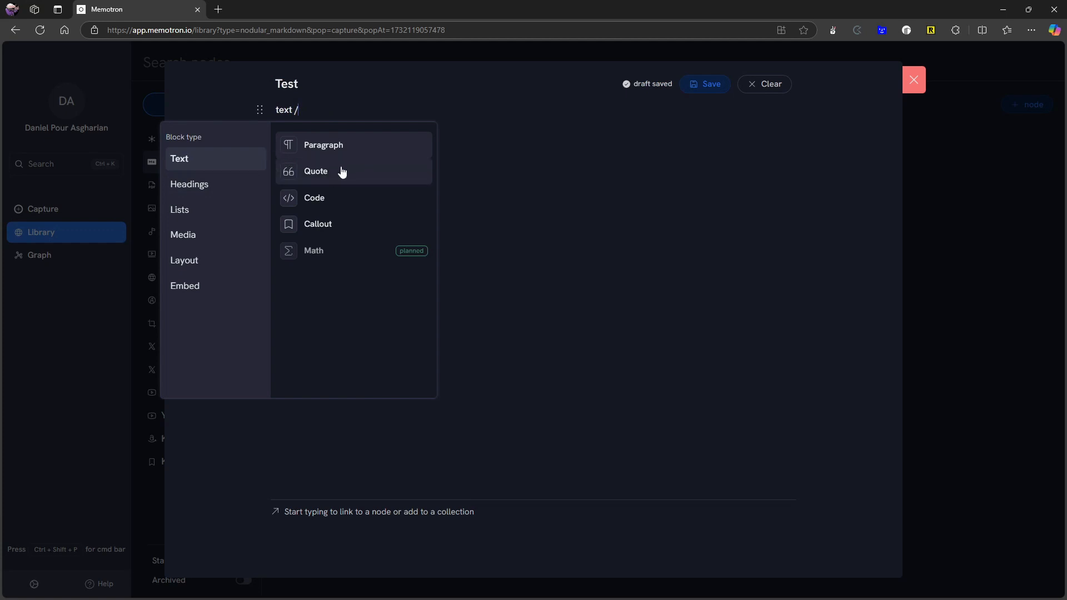
mouse_move(338, 197)
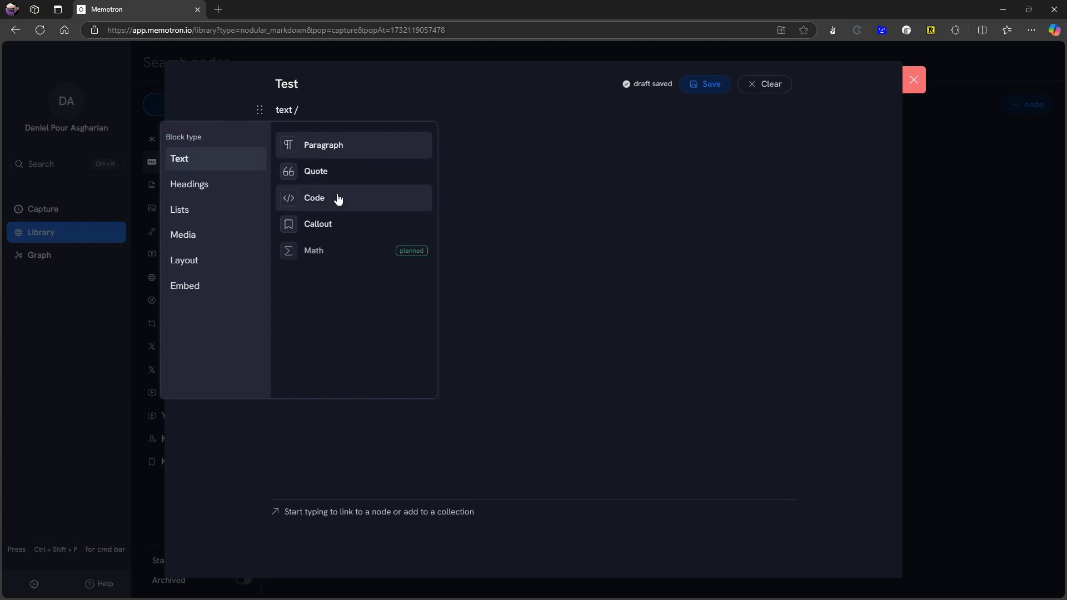
mouse_move(333, 239)
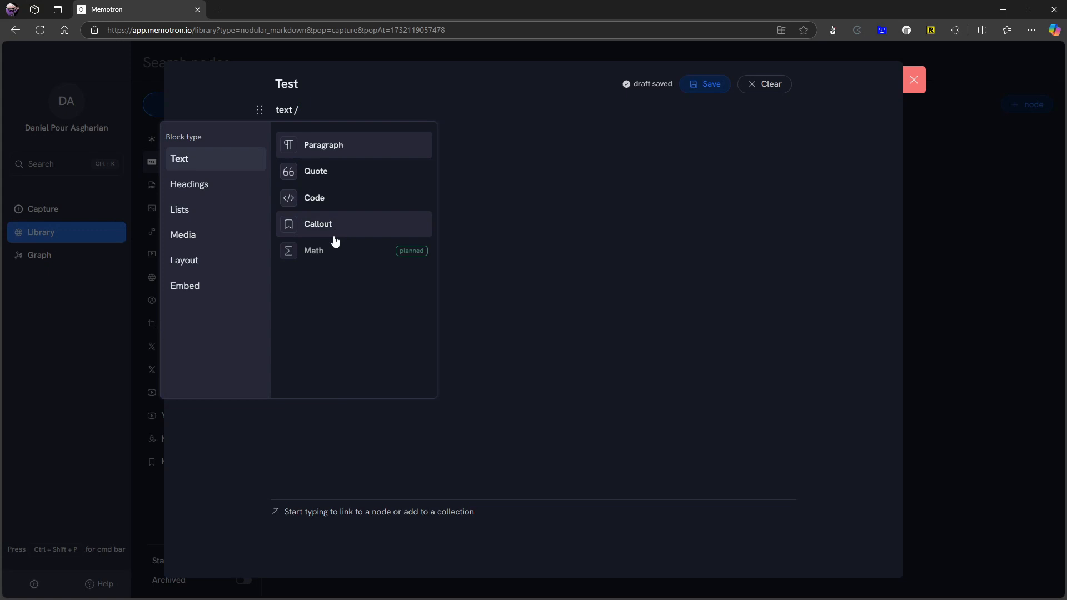
Browse the Lists, Media, Layout and Embed block categories without inserting anything
left_click(189, 184)
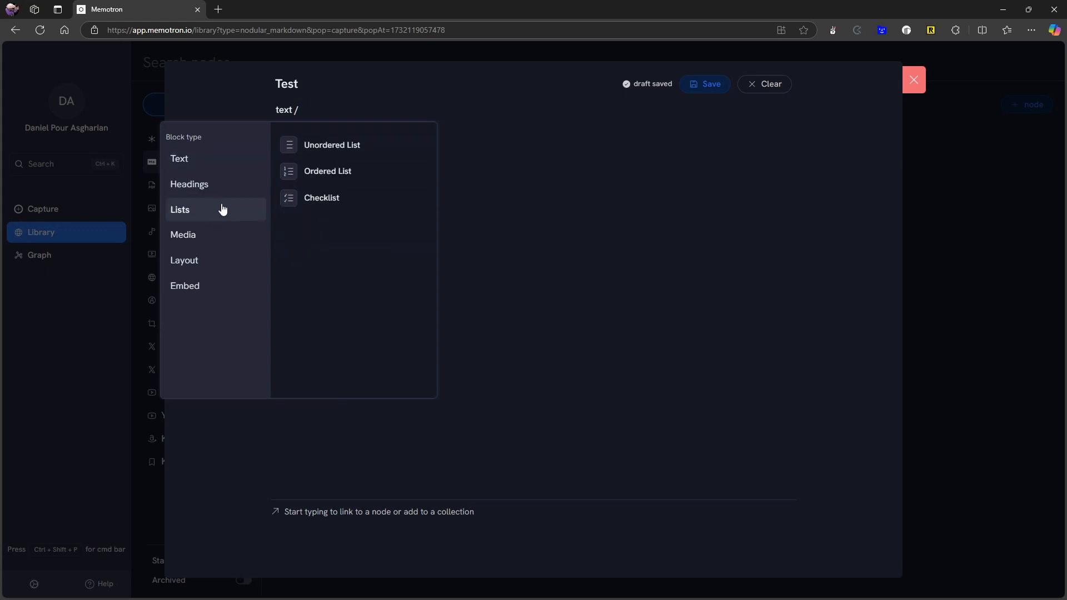
left_click(183, 234)
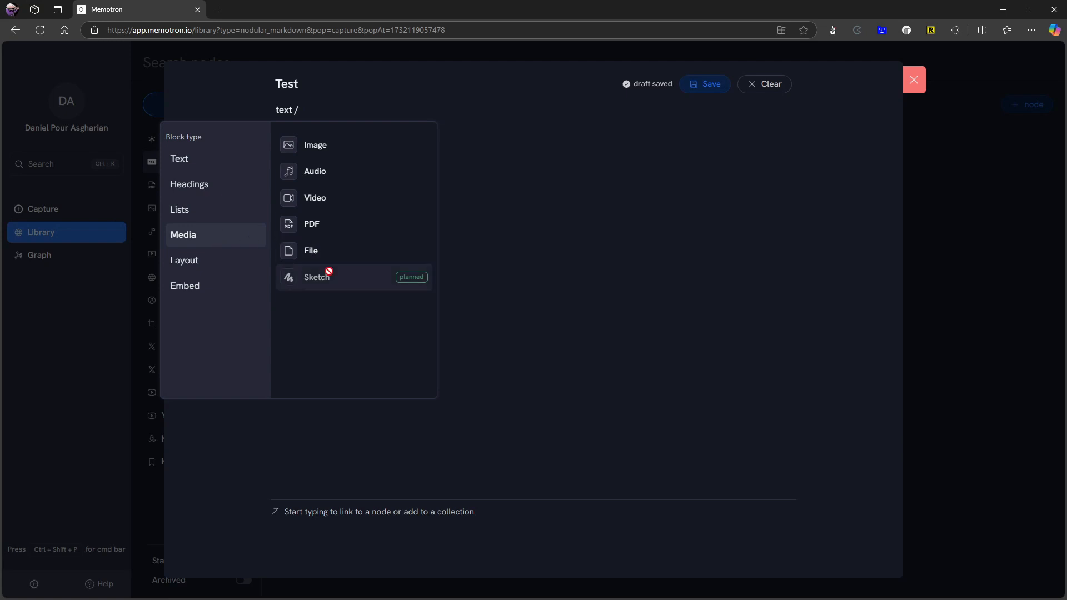
mouse_move(316, 284)
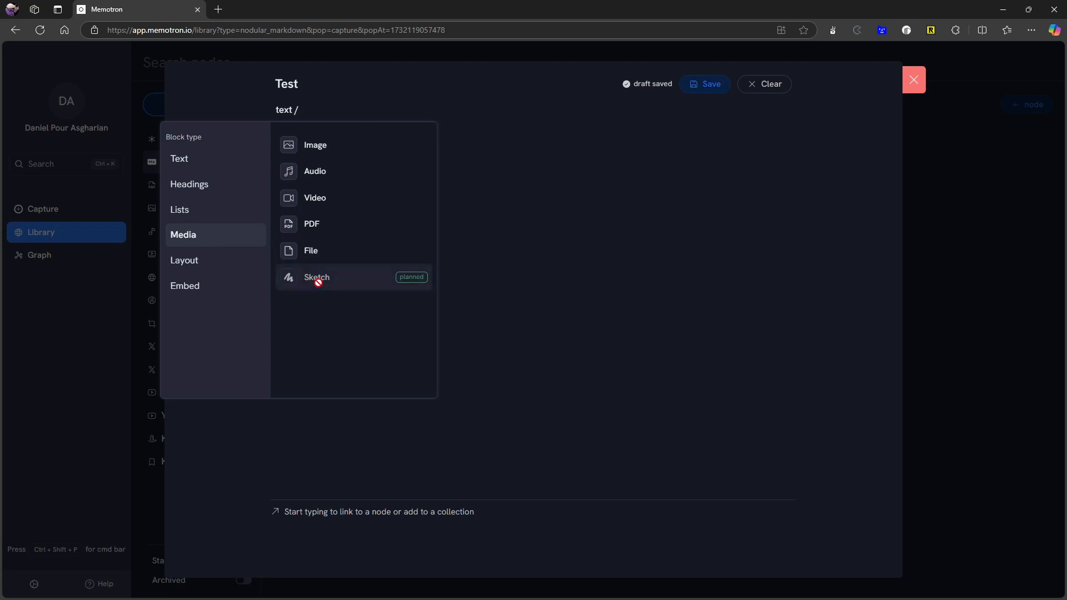
mouse_move(298, 225)
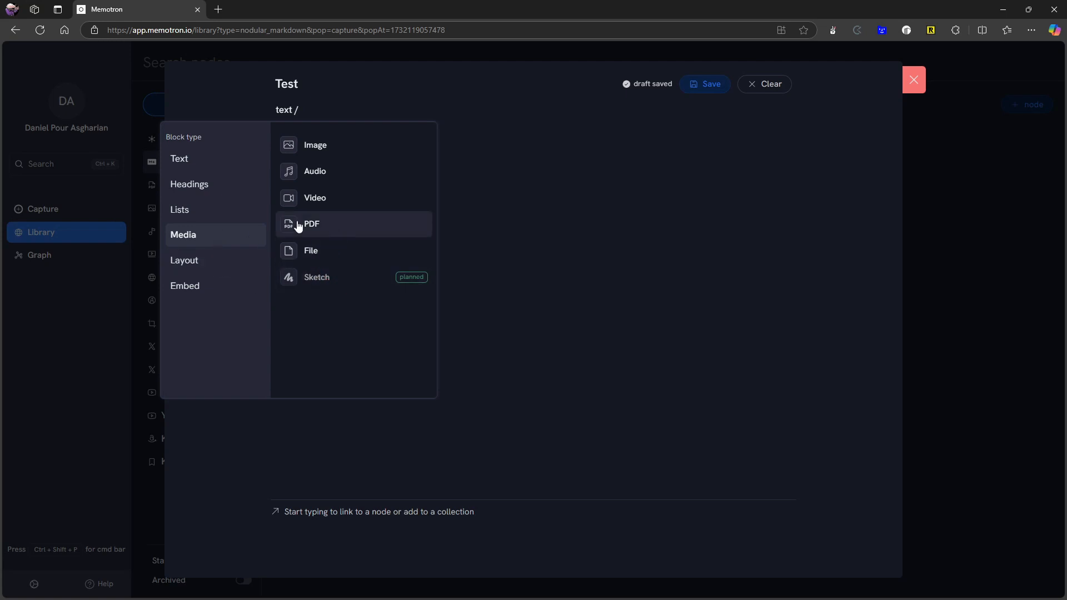
mouse_move(363, 198)
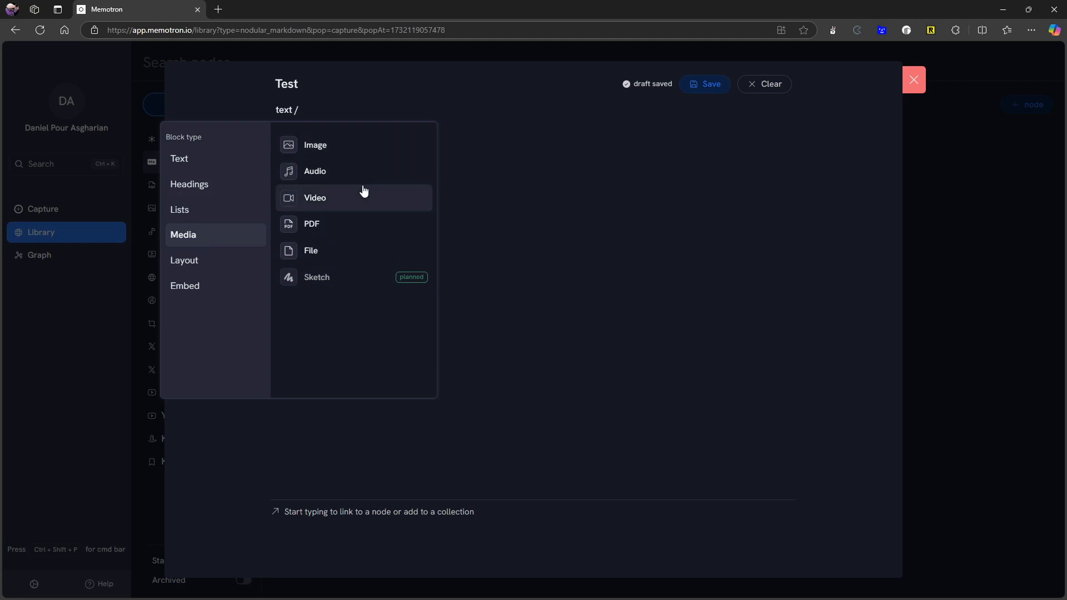
mouse_move(315, 170)
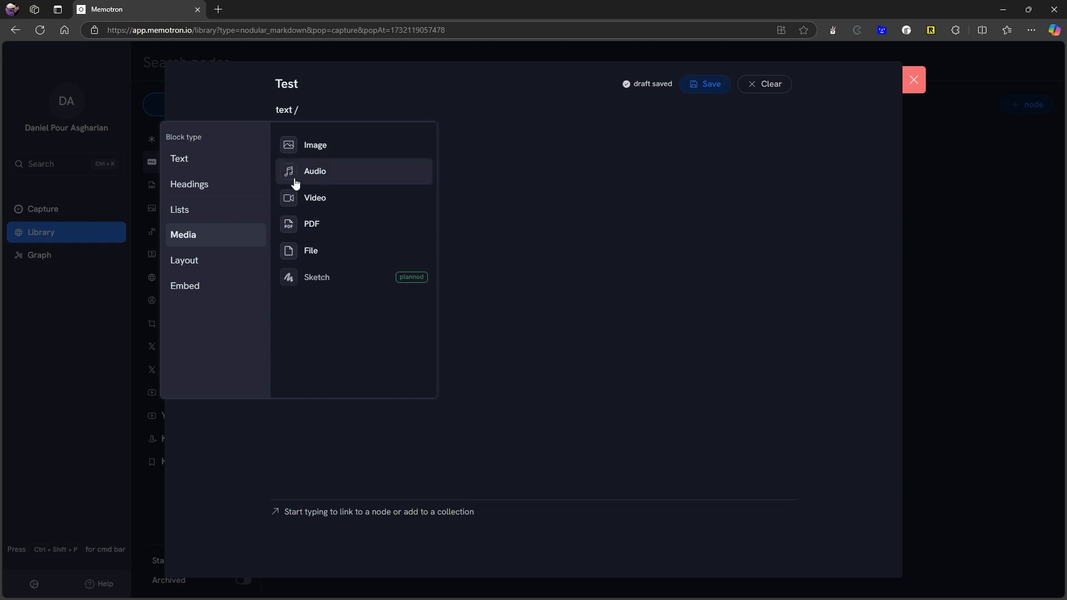
mouse_move(358, 137)
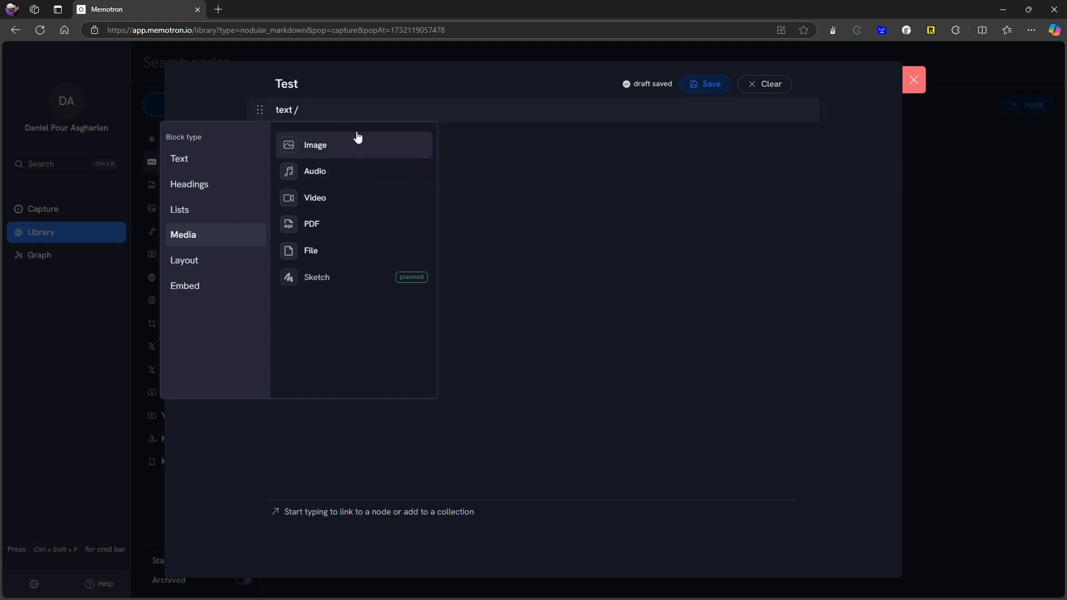
mouse_move(315, 276)
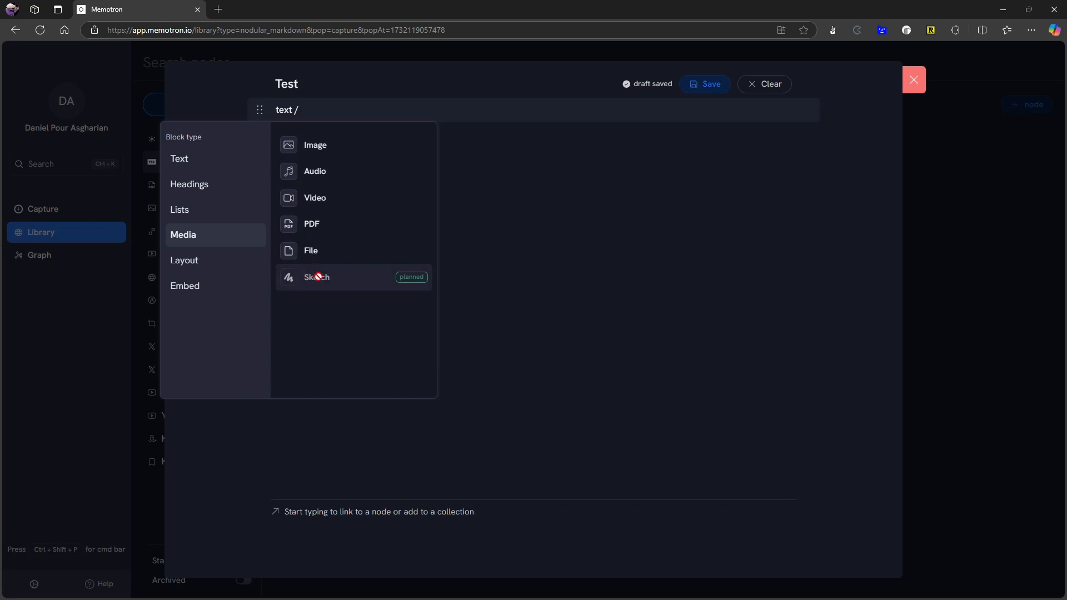
mouse_move(297, 273)
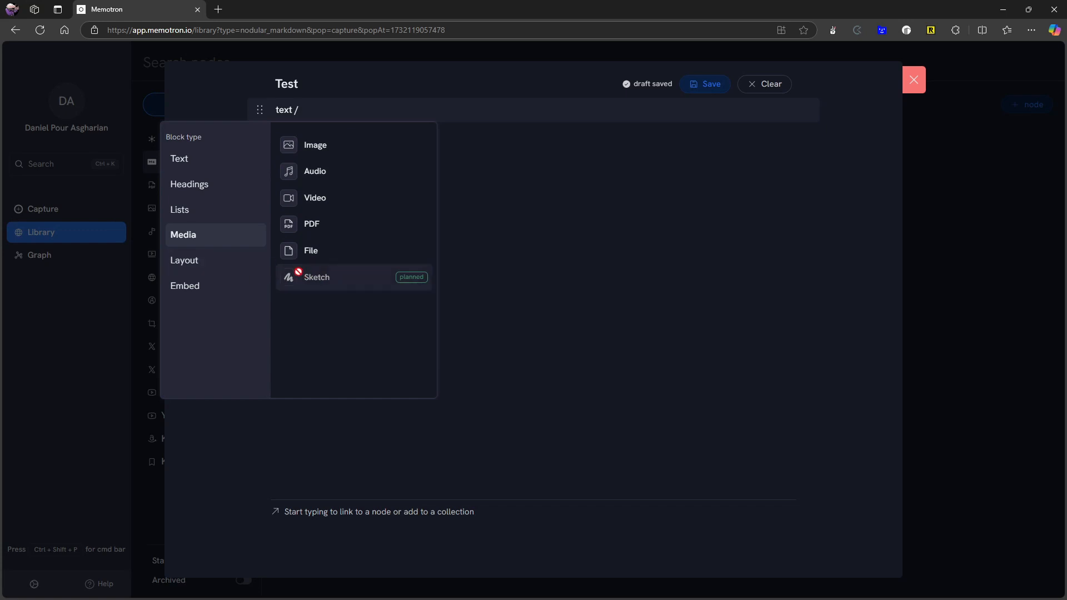
left_click(185, 260)
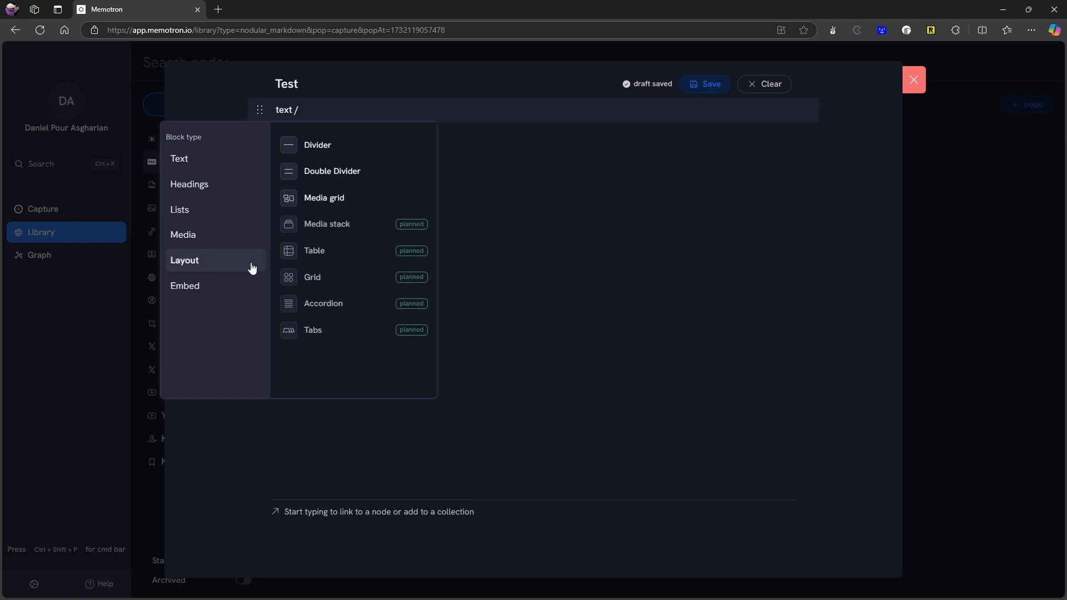
mouse_move(264, 258)
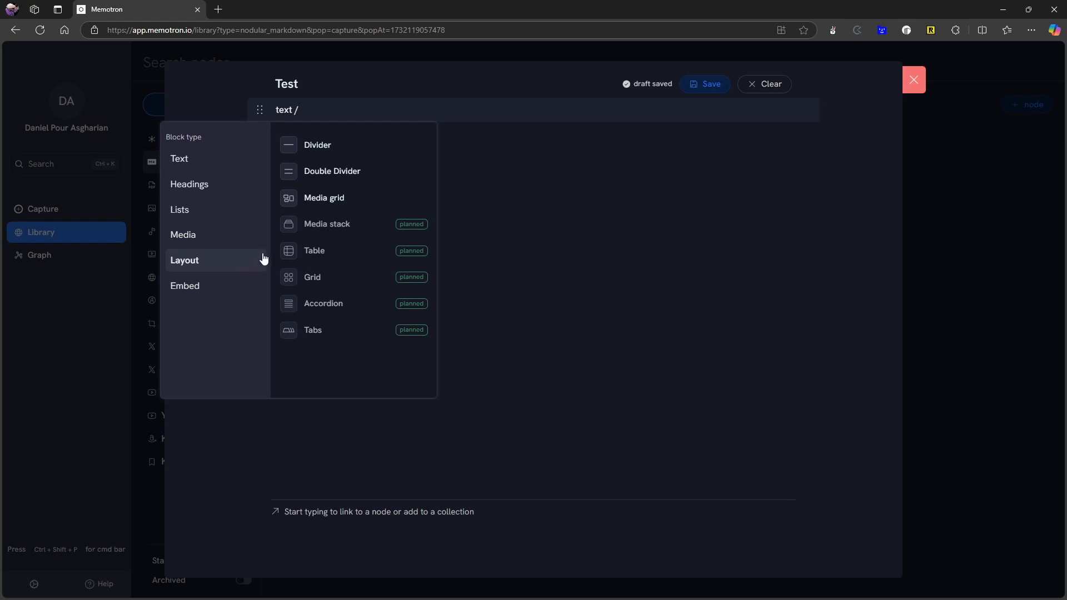
mouse_move(318, 352)
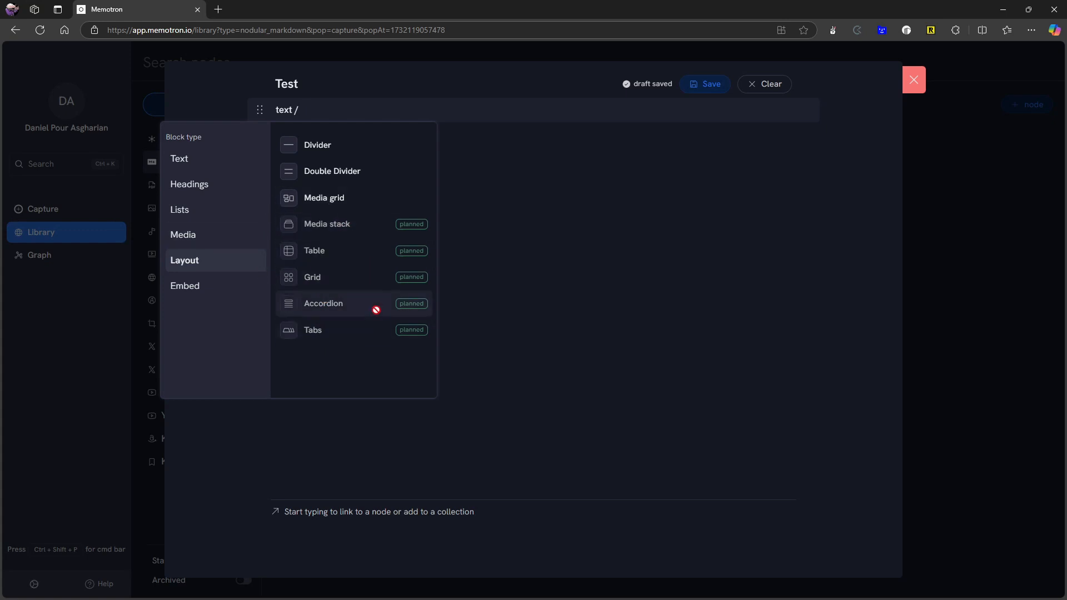
left_click(185, 285)
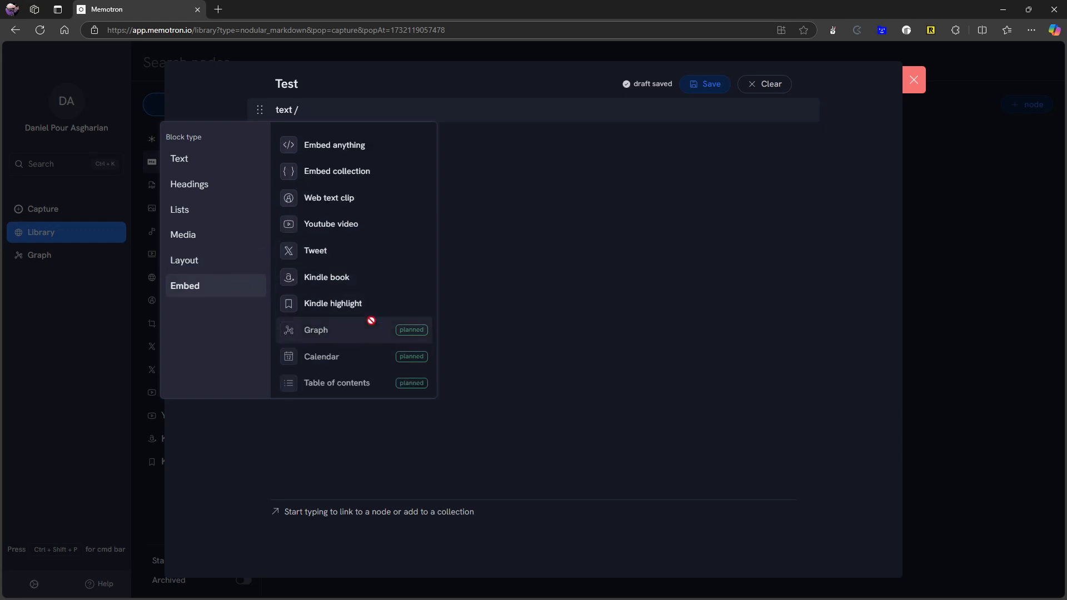
mouse_move(346, 340)
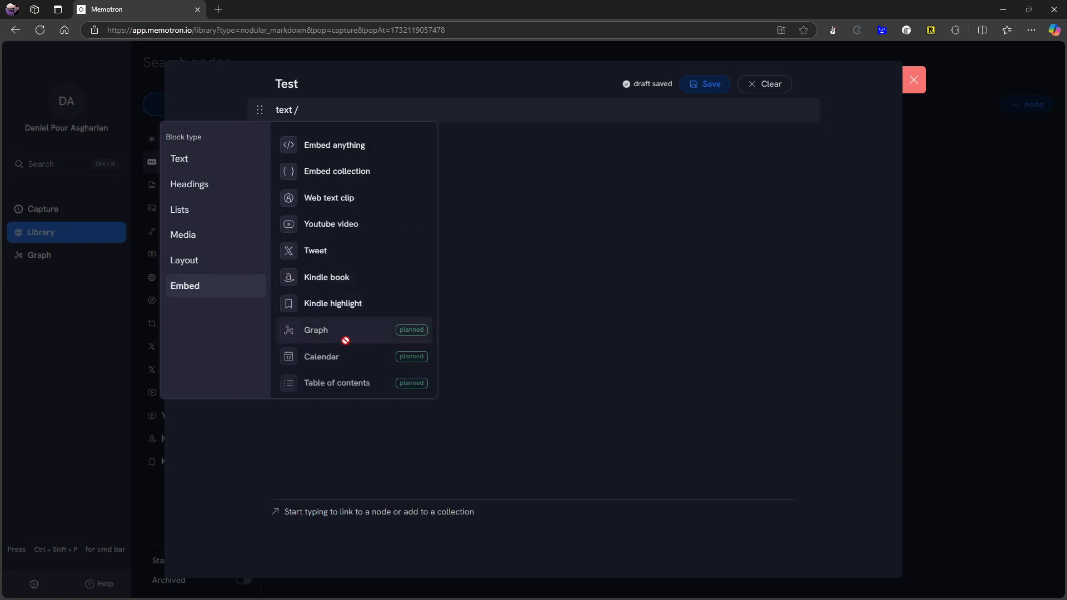
mouse_move(490, 316)
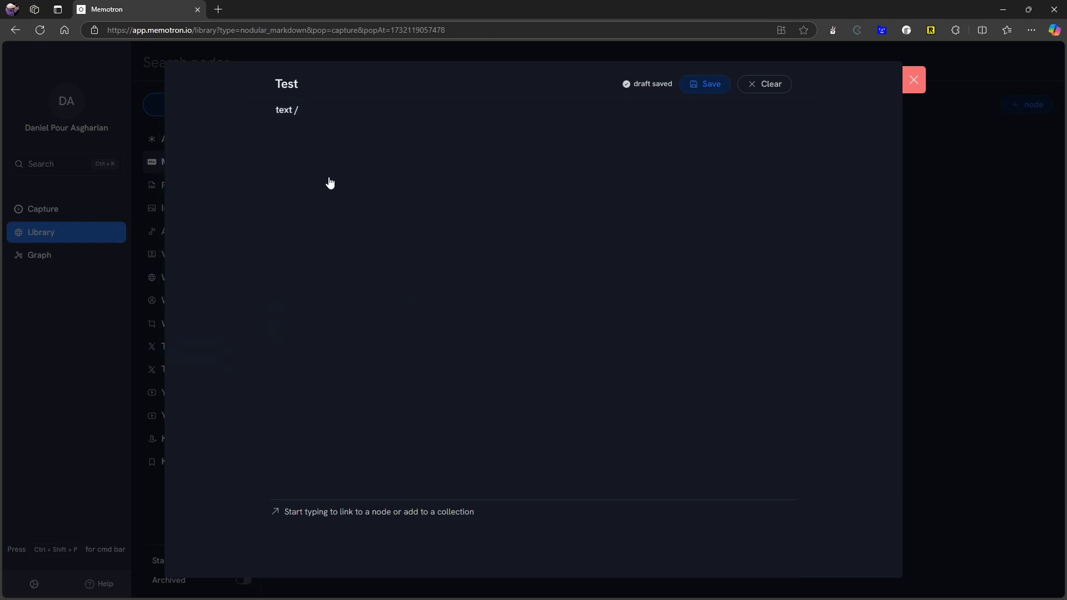
mouse_move(163, 174)
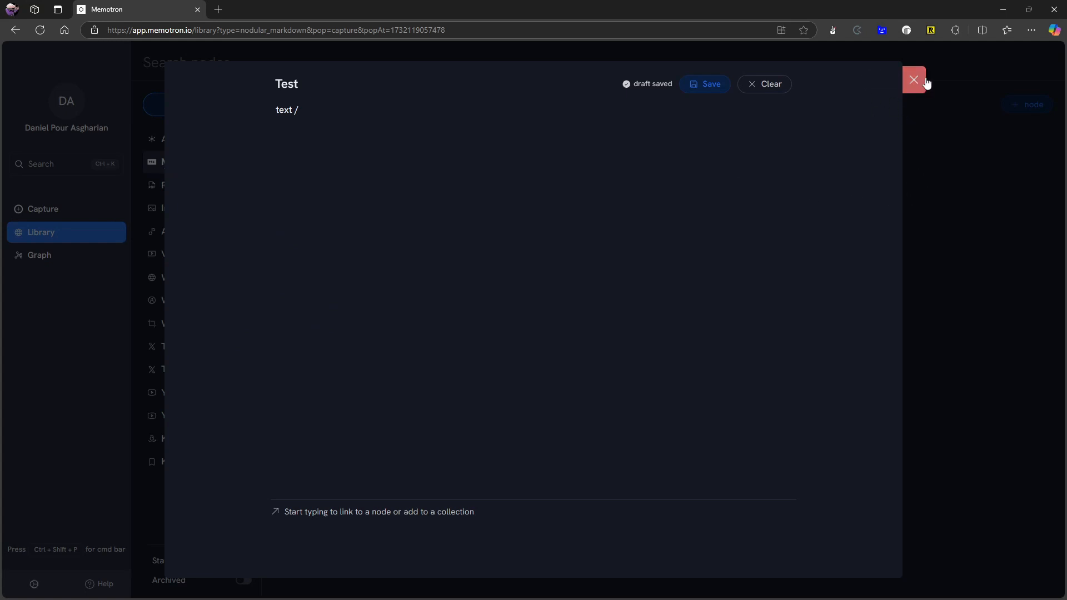
Close the Test note's capture window and view the library's Combinations, then Collections section
left_click(912, 80)
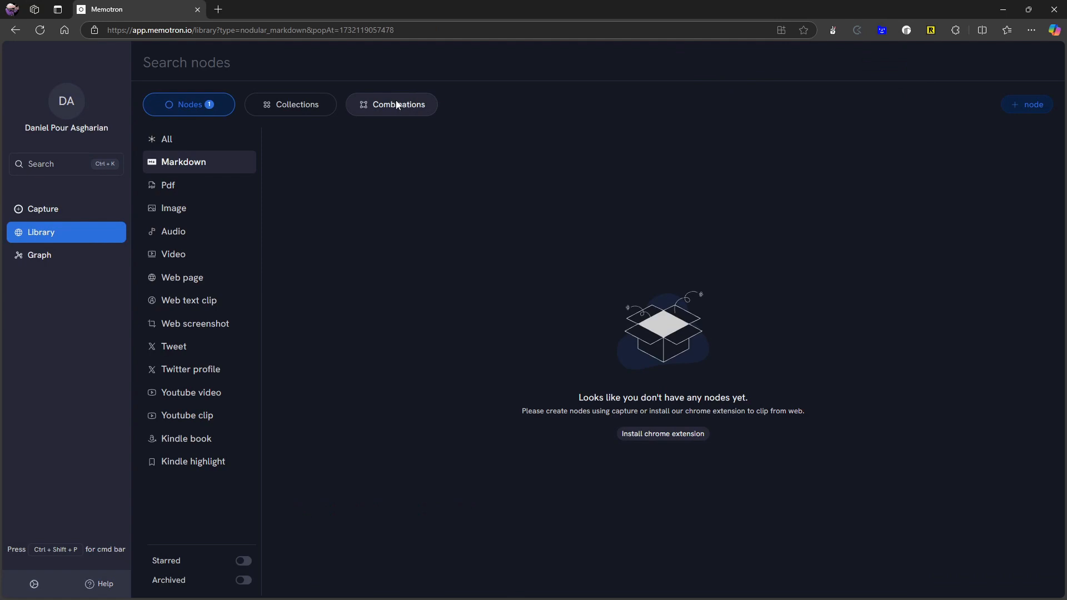
left_click(397, 103)
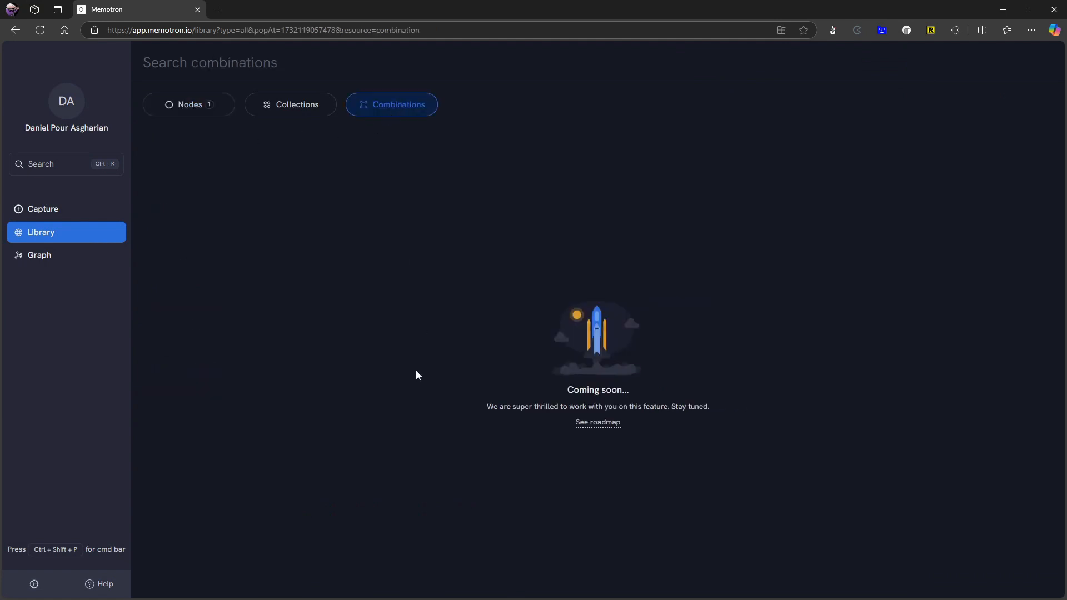
left_click(290, 104)
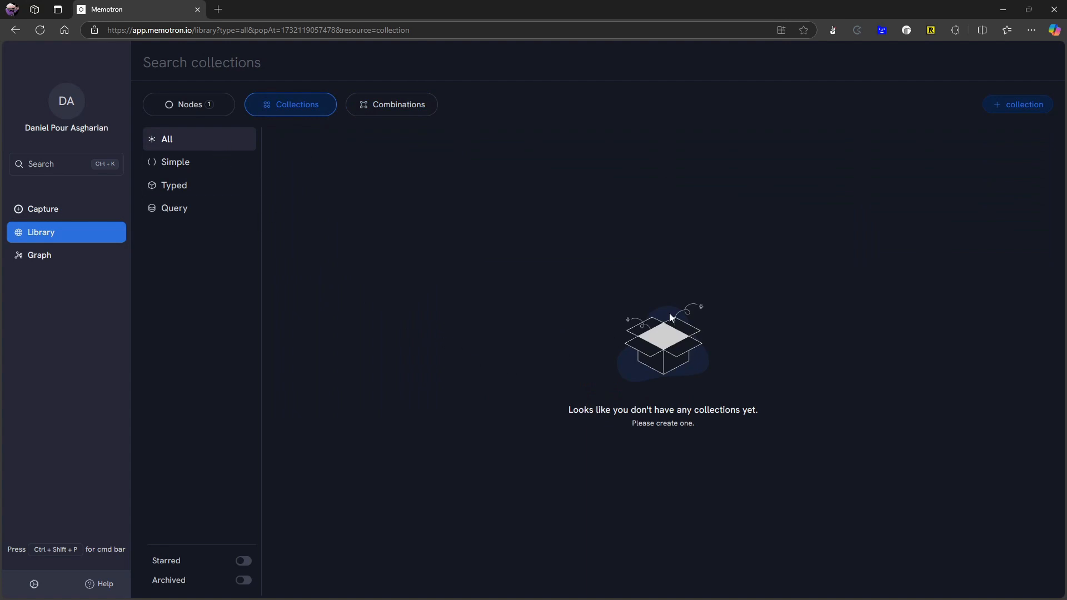
mouse_move(1017, 104)
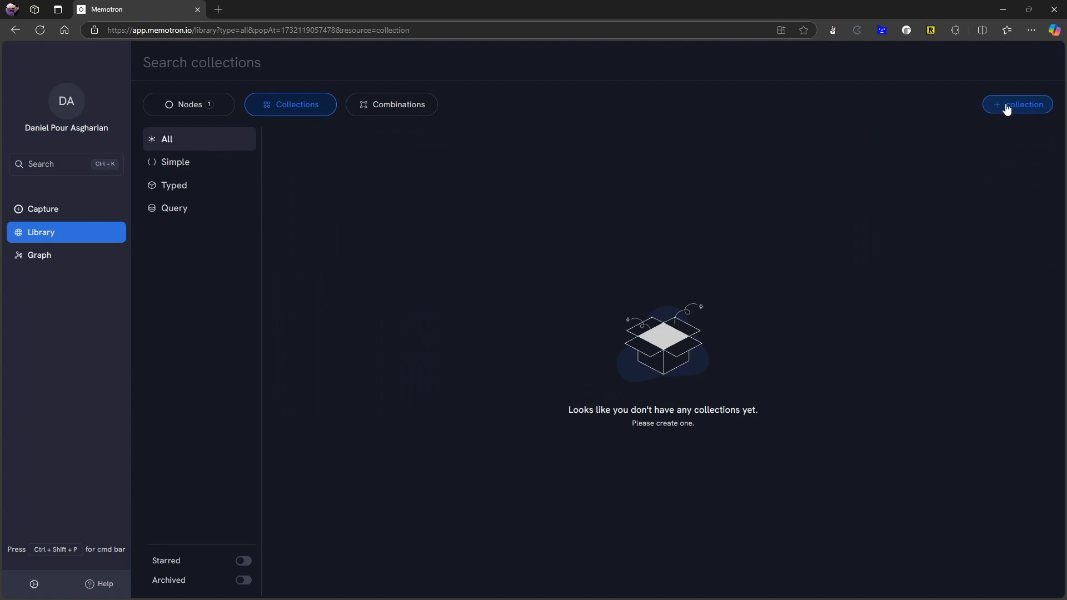
Create a new collection named 'Test', trying Simple before keeping the Typed kind, and save it
left_click(1016, 104)
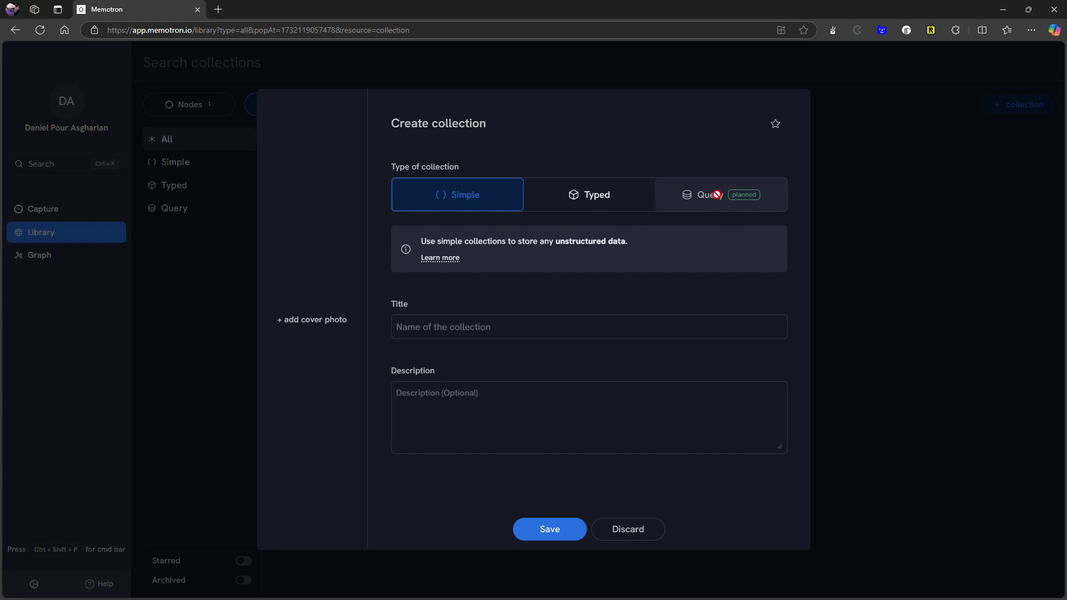
left_click(588, 194)
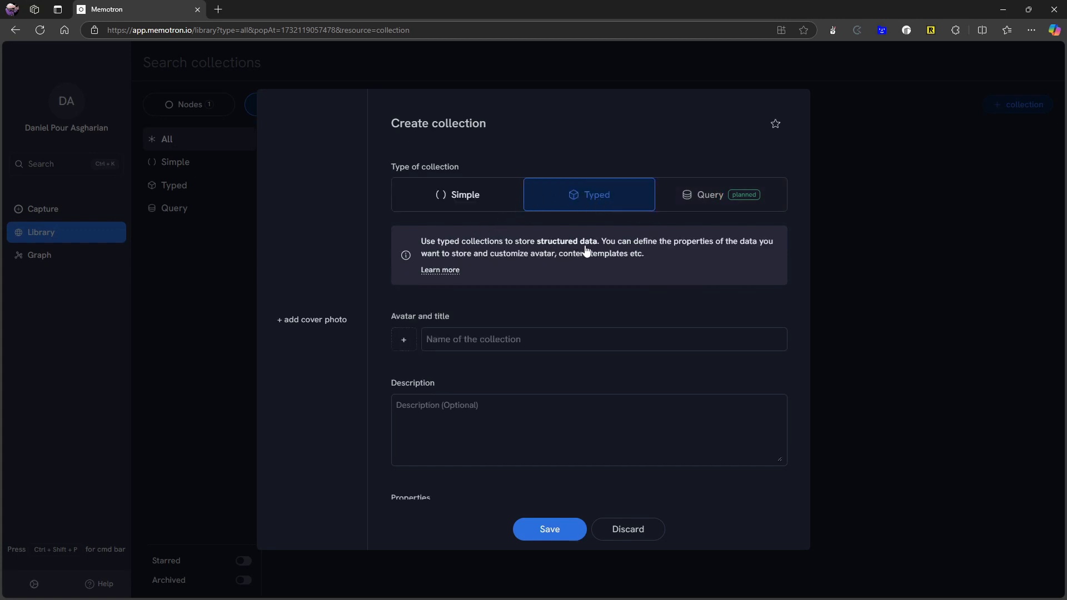
mouse_move(709, 252)
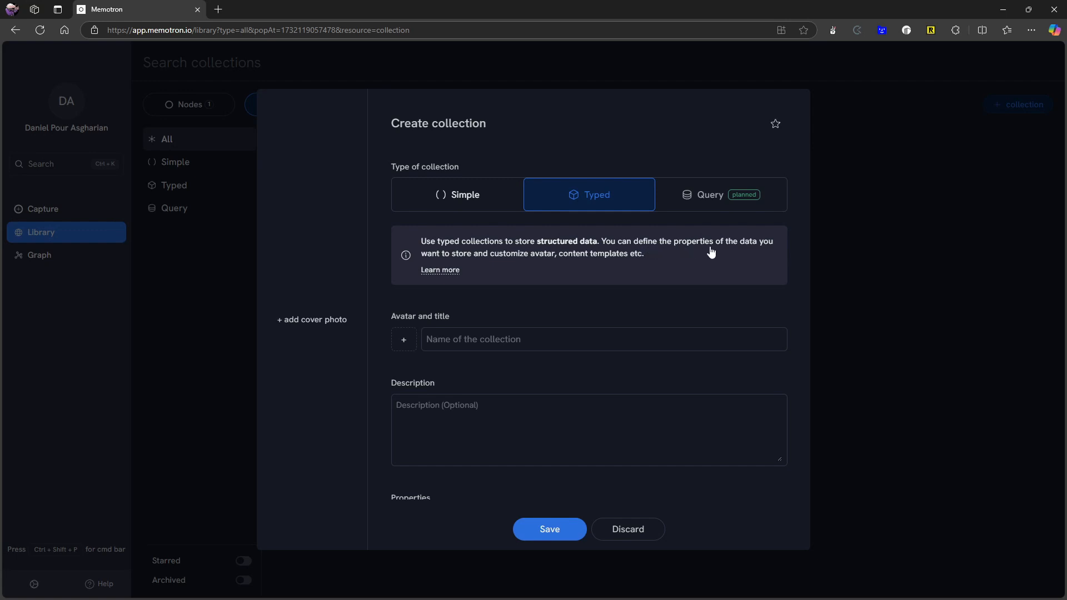
mouse_move(483, 197)
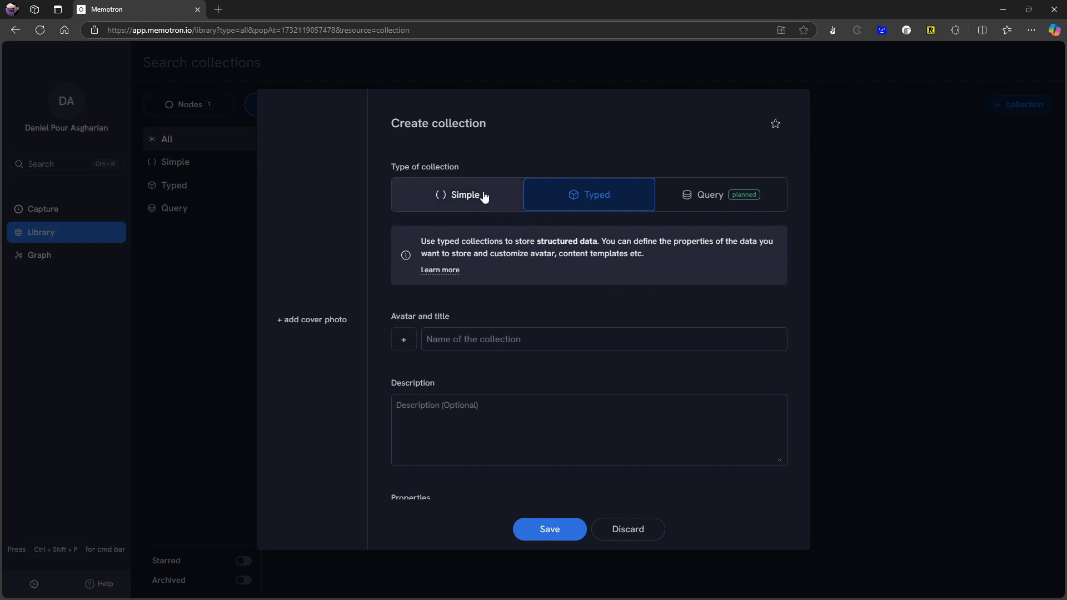
left_click(457, 195)
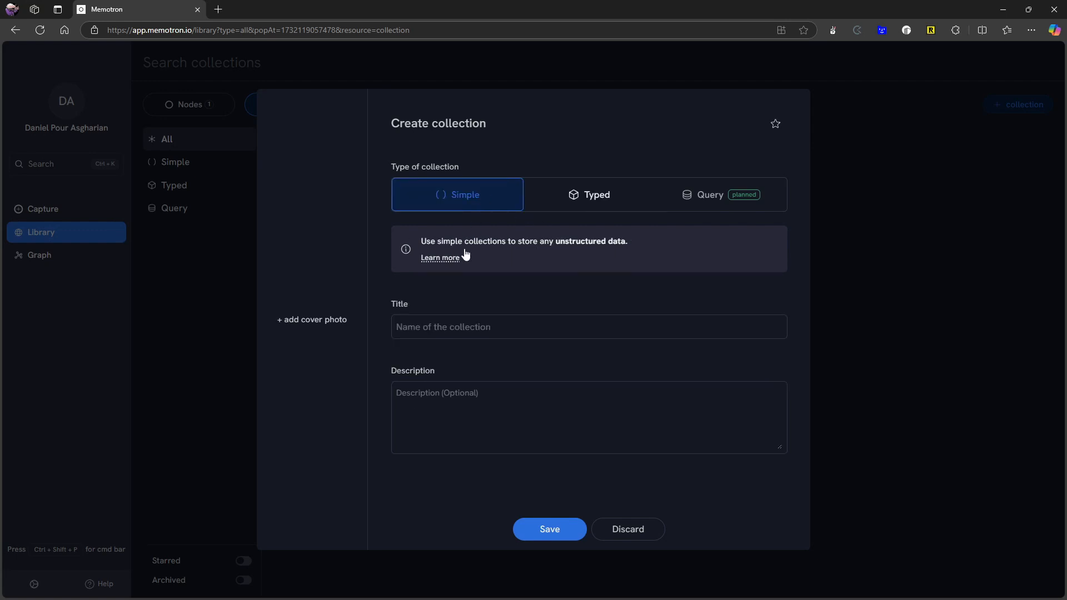
mouse_move(459, 230)
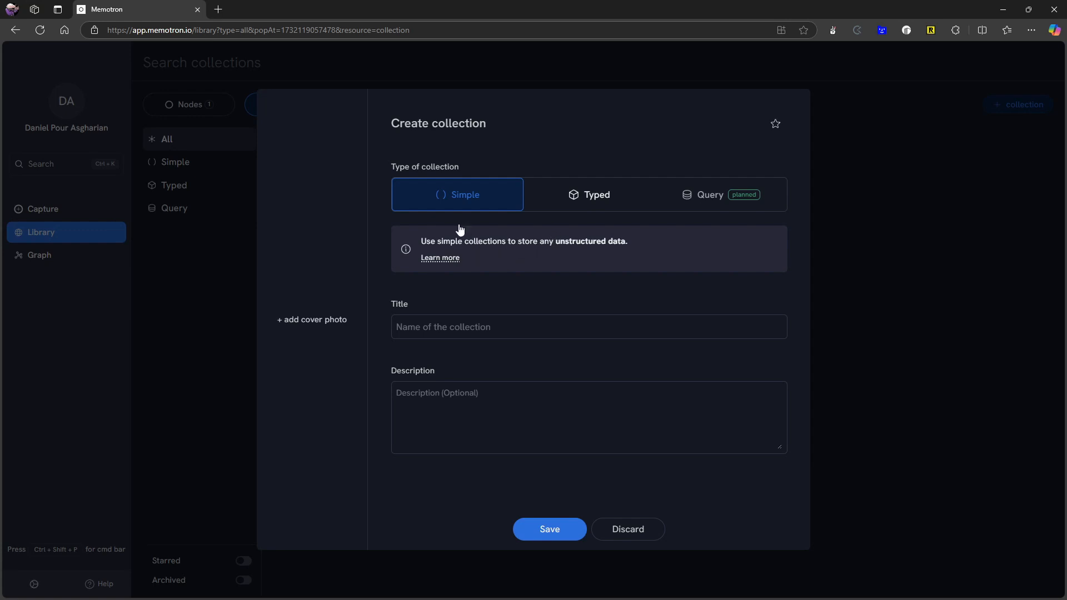
mouse_move(585, 195)
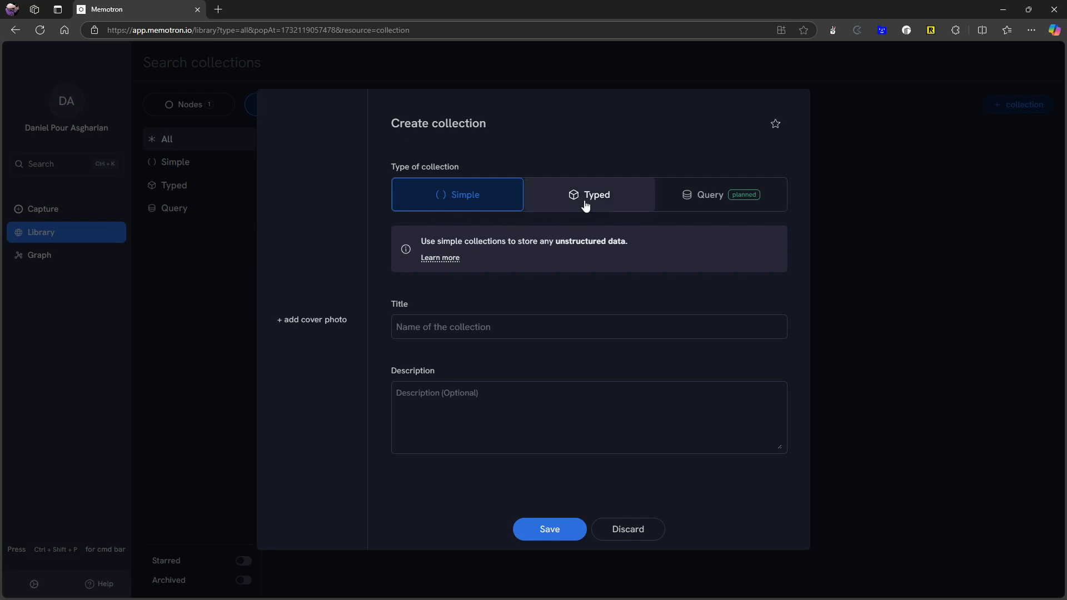
left_click(587, 194)
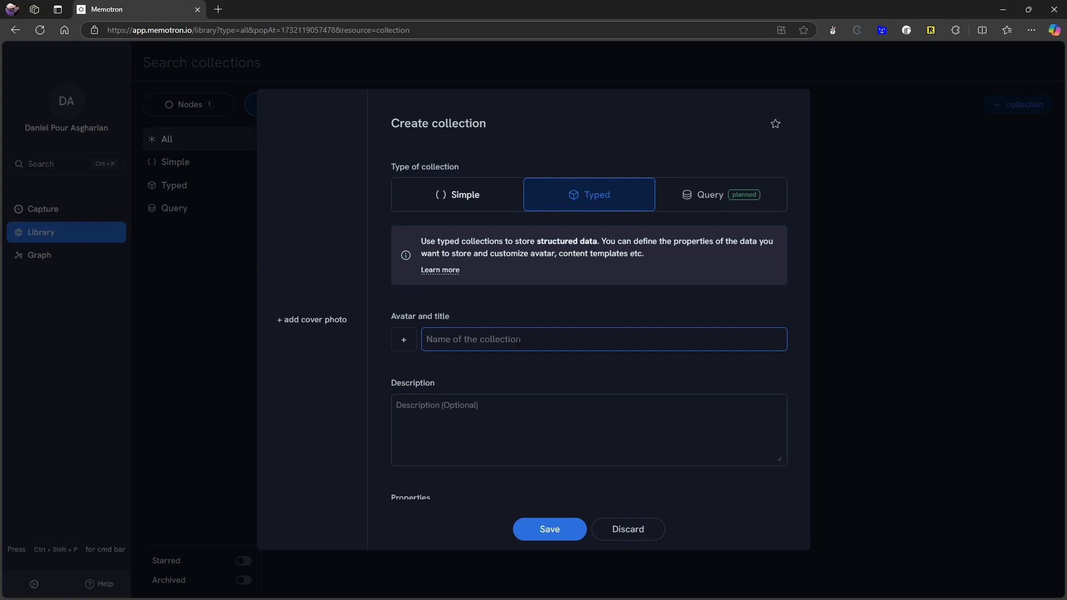
type("Test")
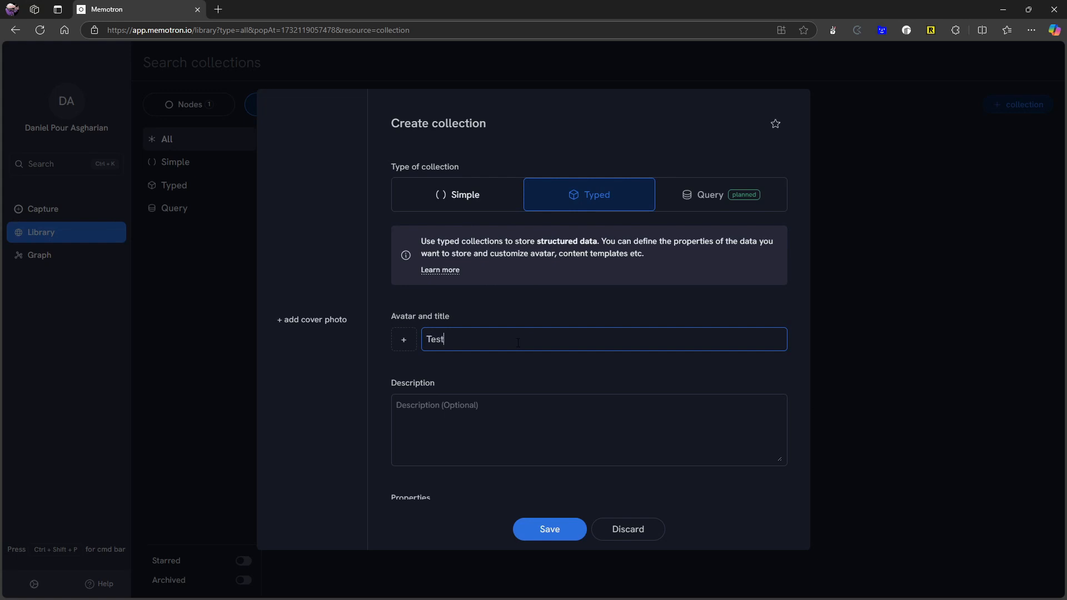
left_click(549, 529)
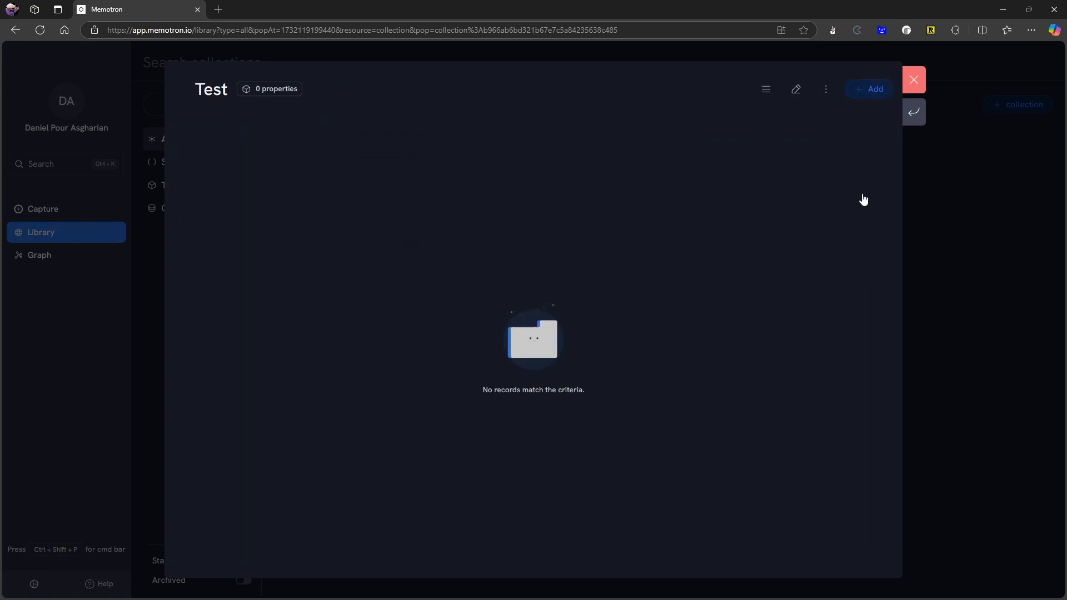
Create and save a new node in the Test collection via Add > Create new
left_click(869, 89)
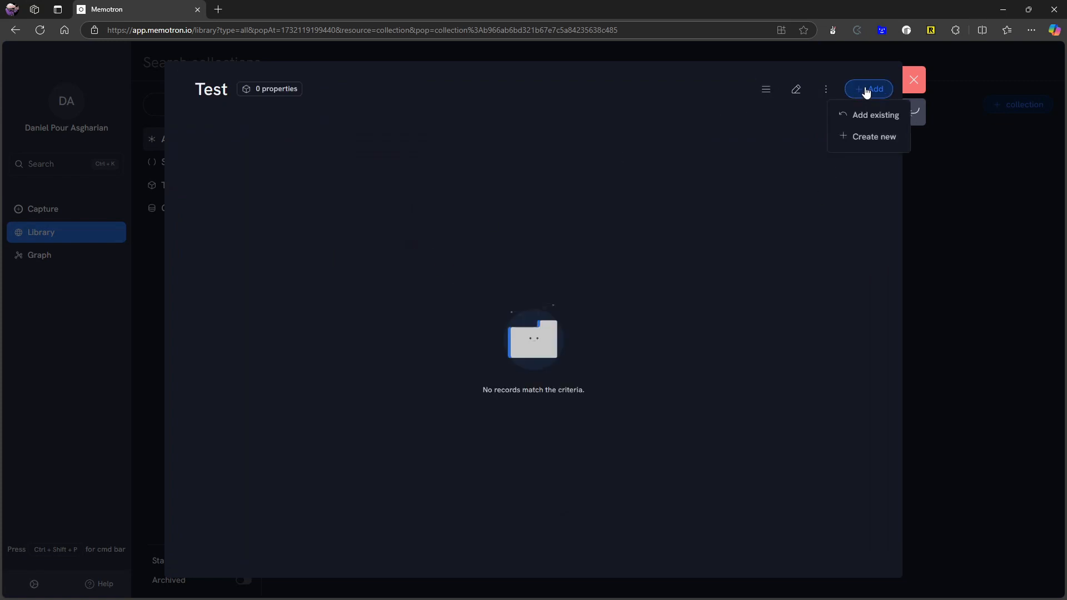
mouse_move(875, 115)
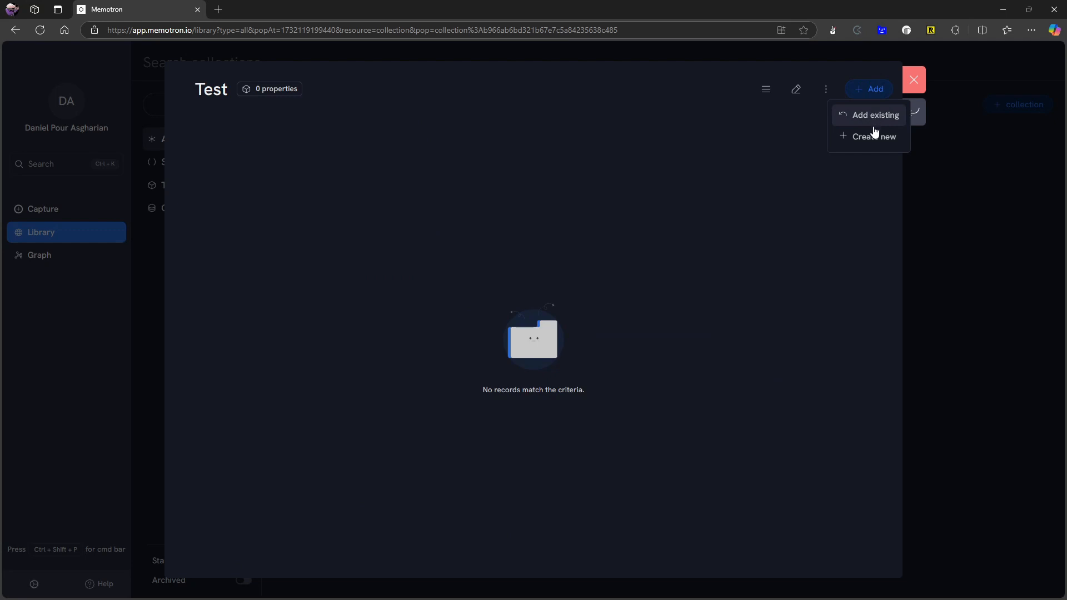
left_click(873, 136)
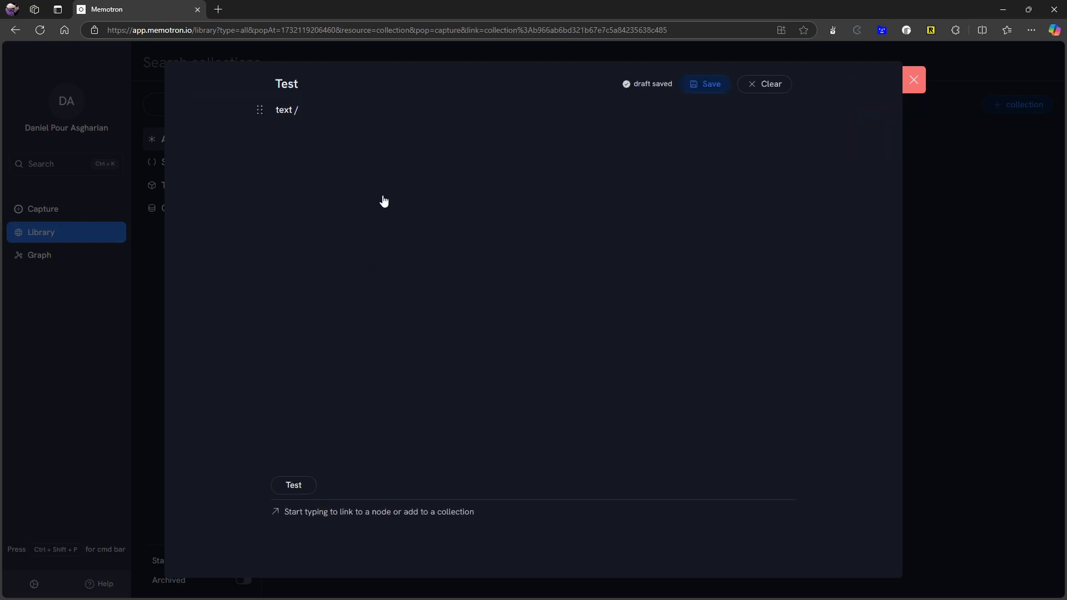
left_click(705, 84)
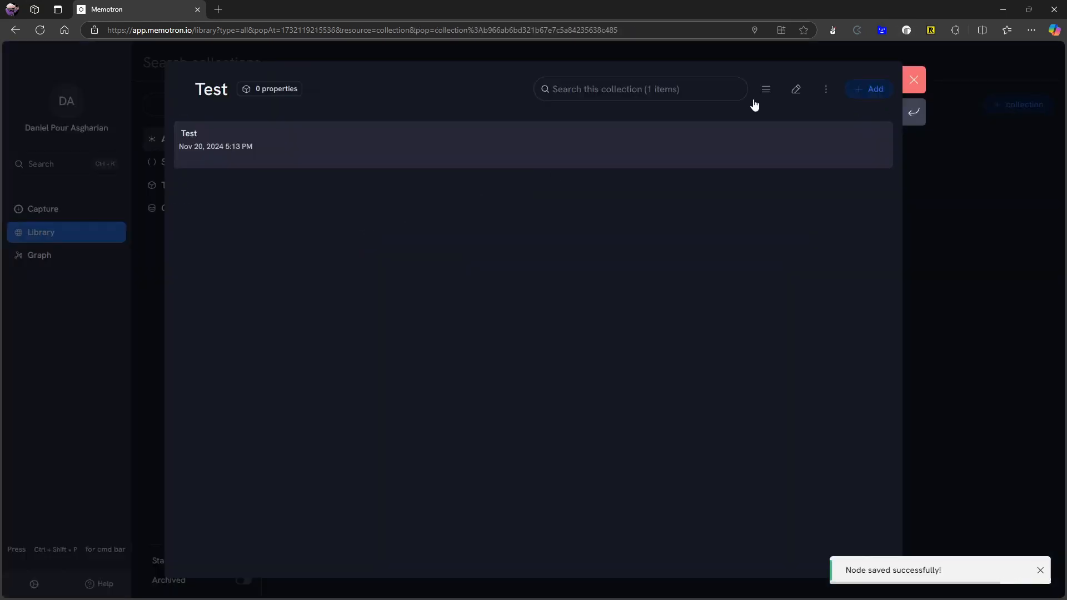
left_click(868, 88)
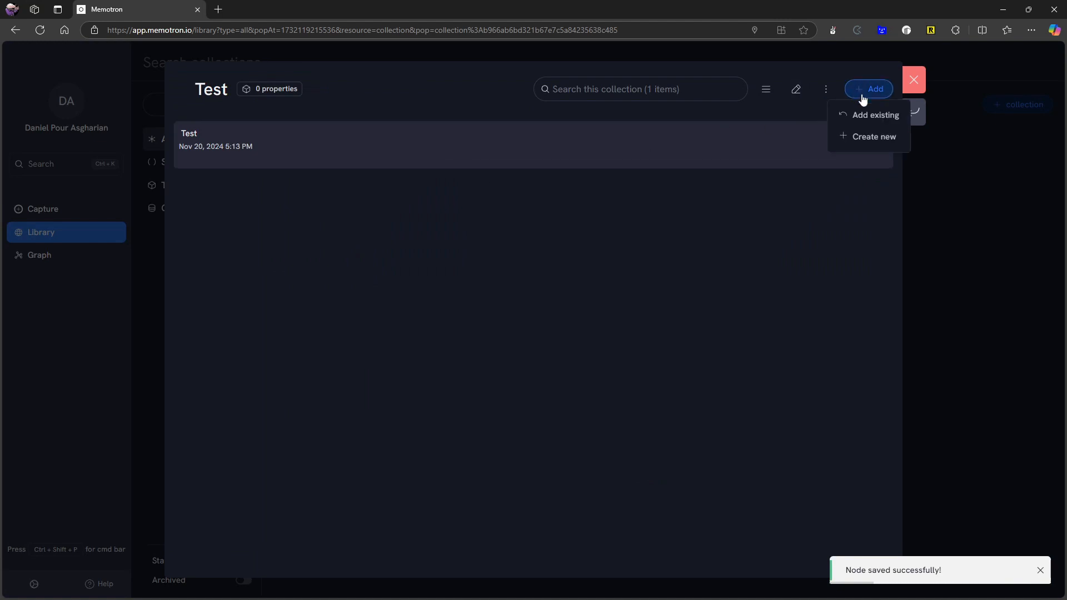
Capture another node titled 'Test' with the heading '## TEst 2' and save it to the collection
left_click(874, 136)
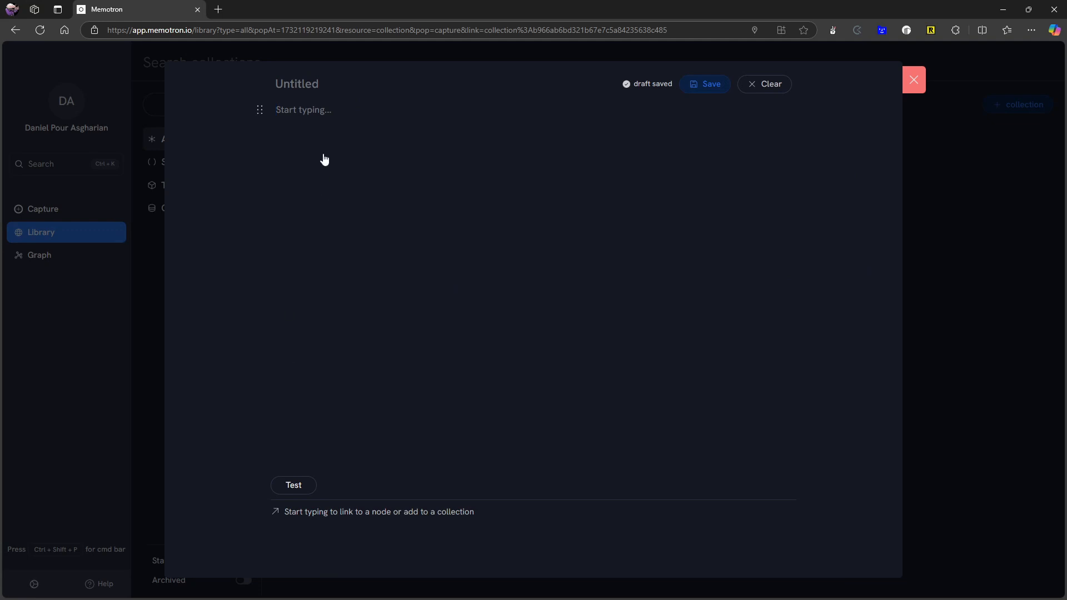
mouse_move(526, 109)
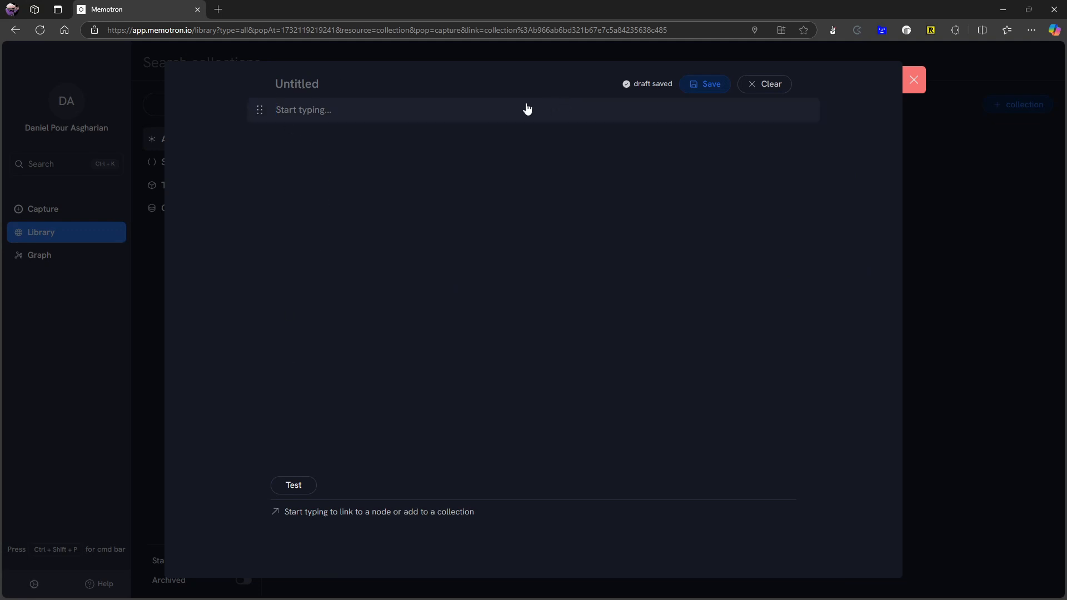
type("Te")
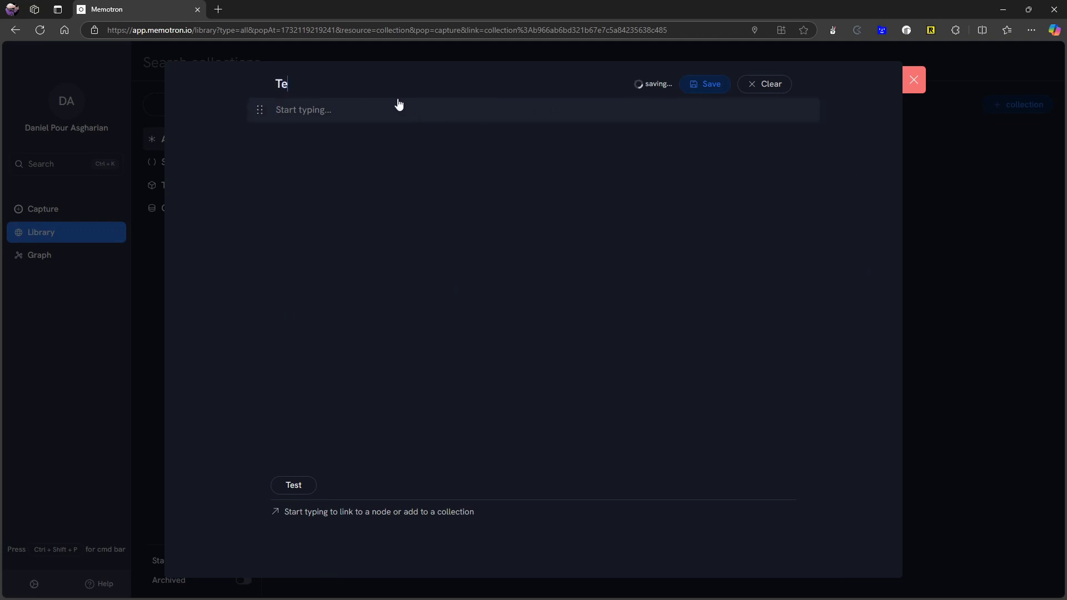
type("st")
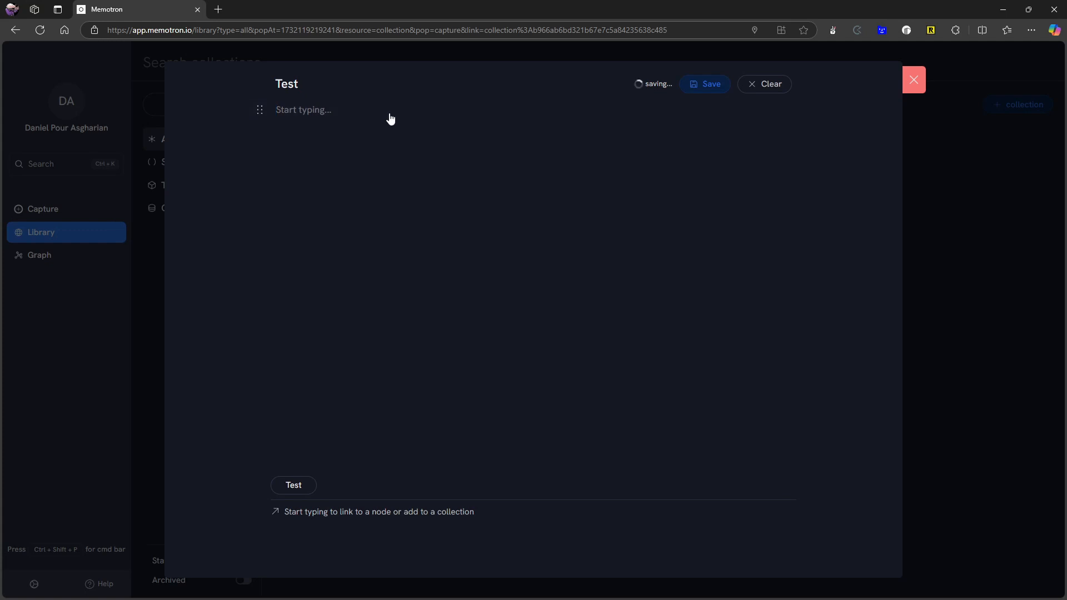
type("TEst")
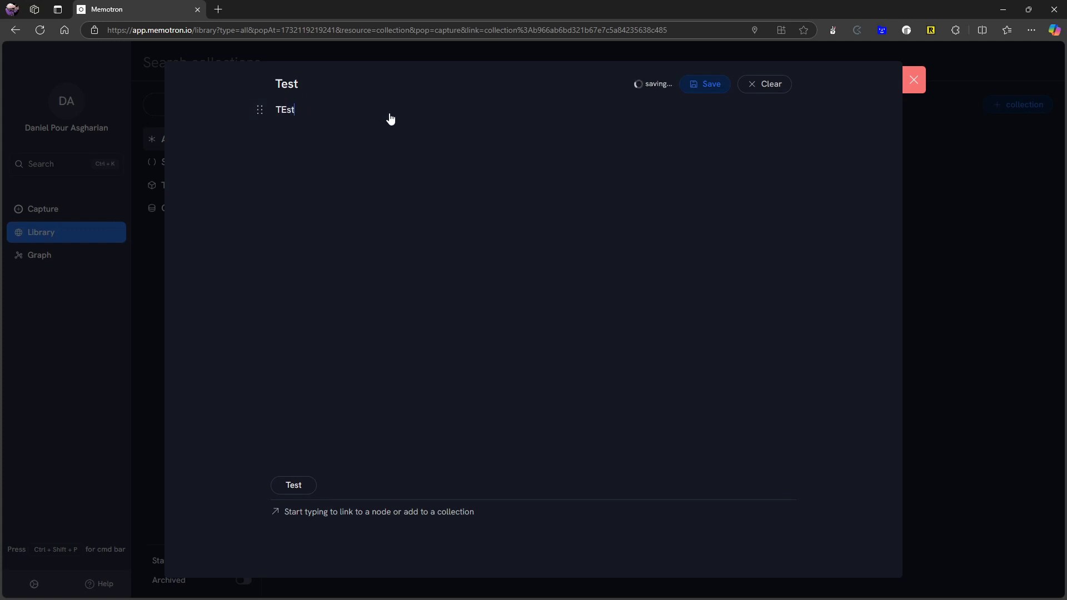
type("2")
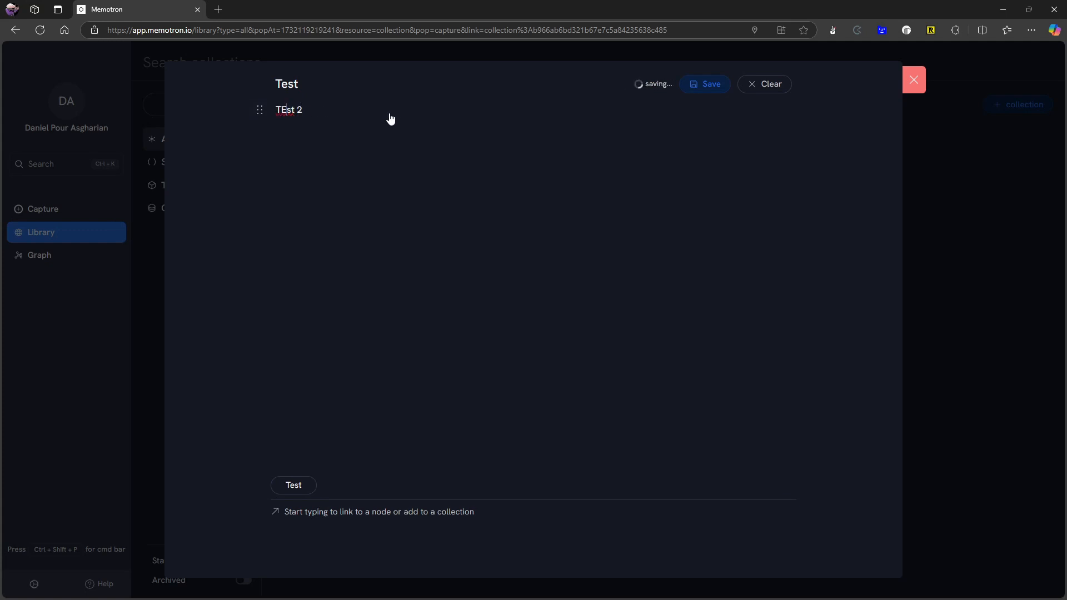
type("##")
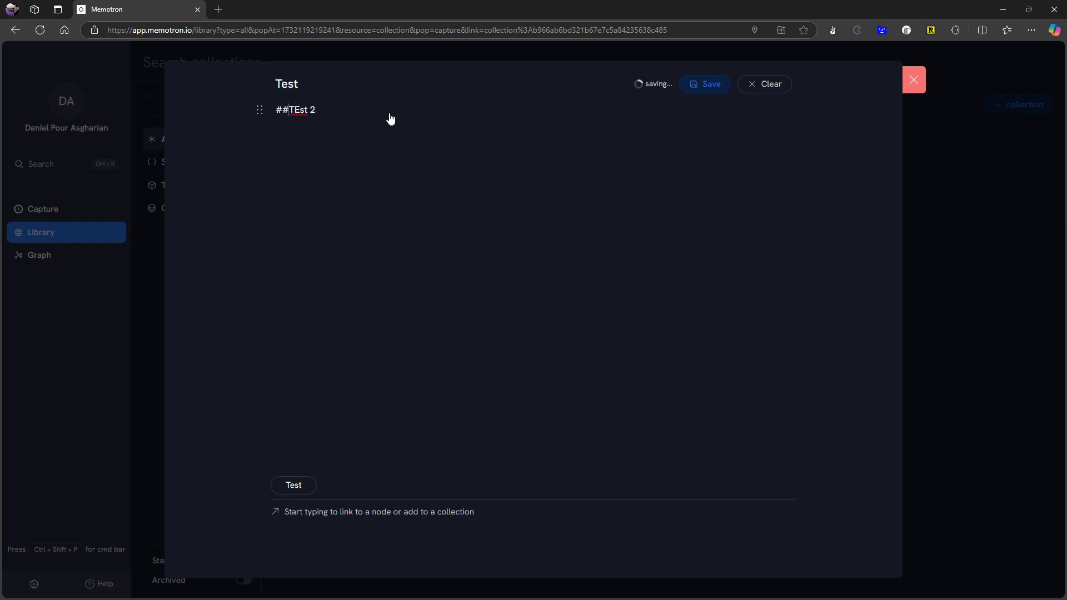
left_click(704, 84)
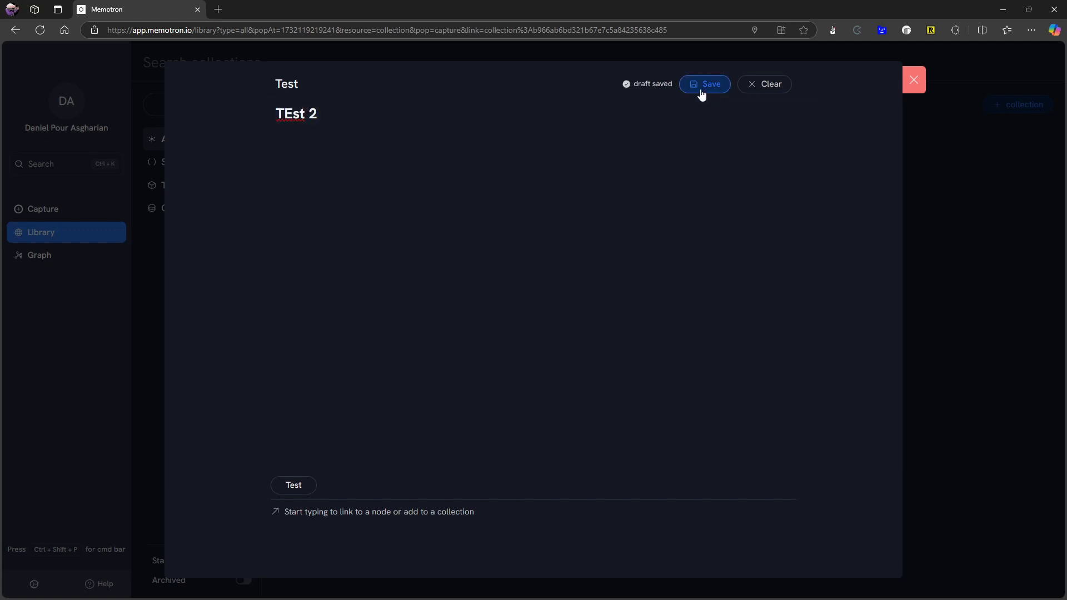
left_click(703, 84)
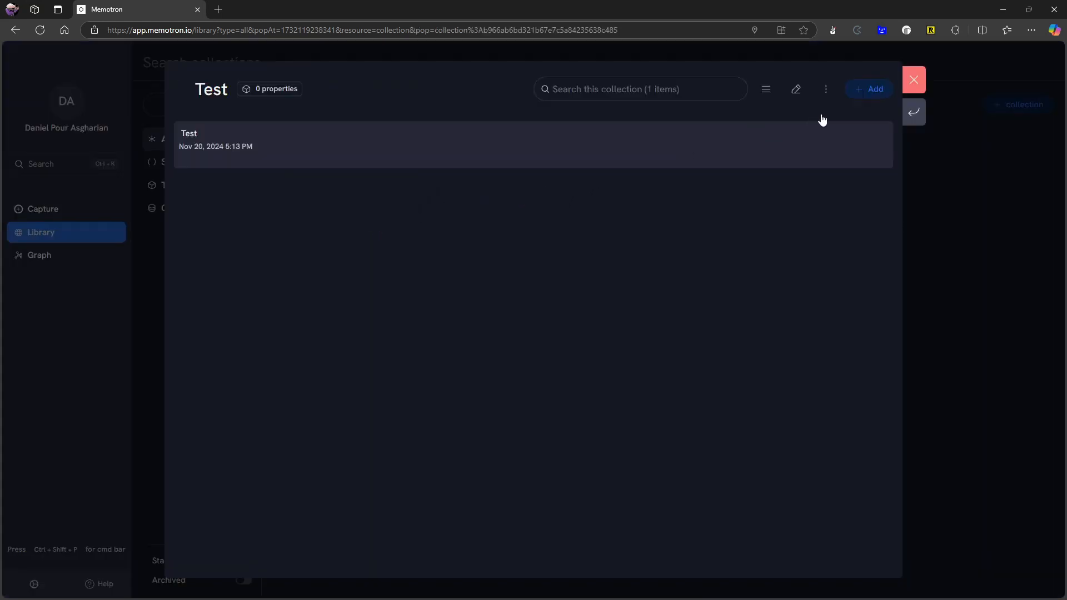
mouse_move(552, 169)
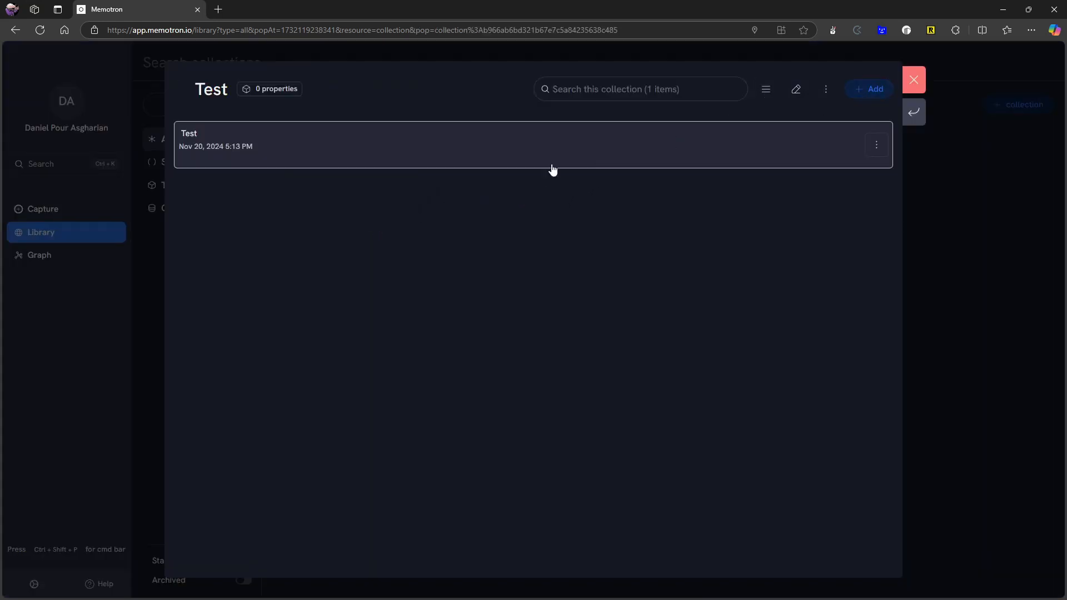
left_click(795, 88)
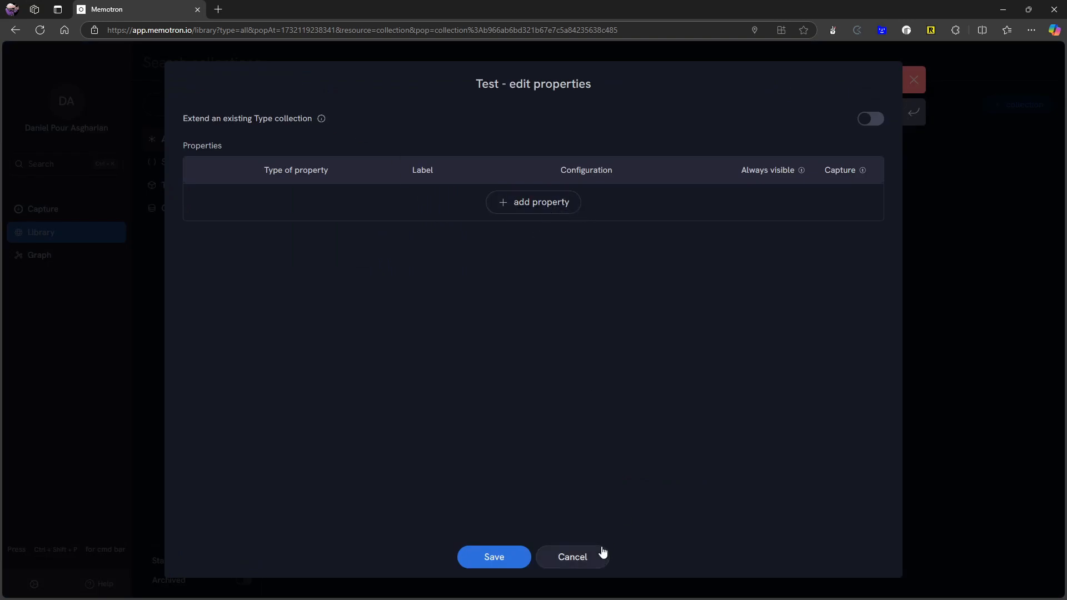
Add a property row to the Test collection and set its type to Single select
left_click(571, 557)
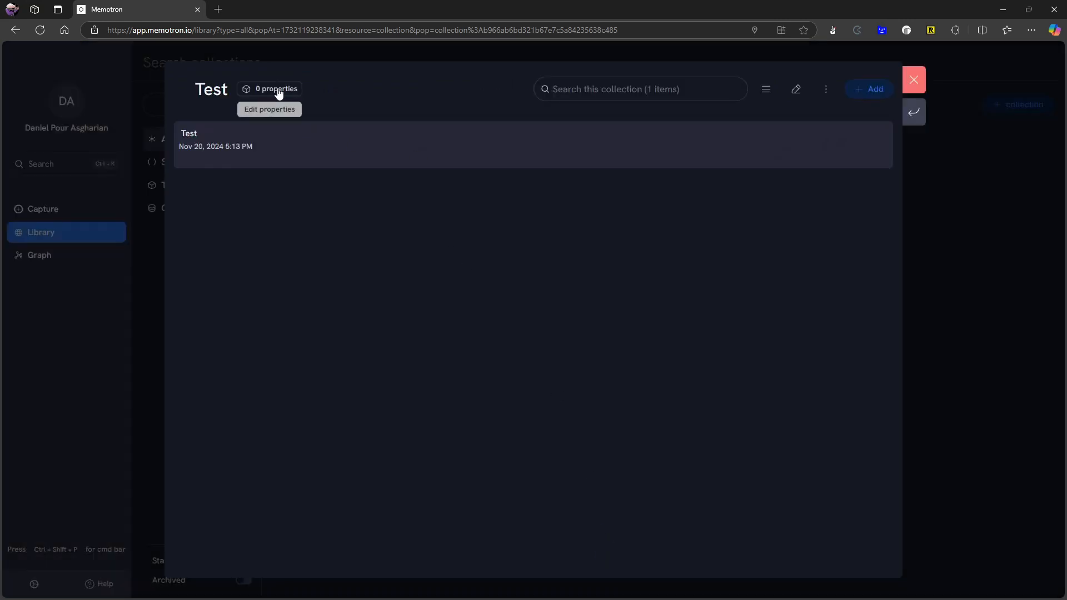
left_click(268, 108)
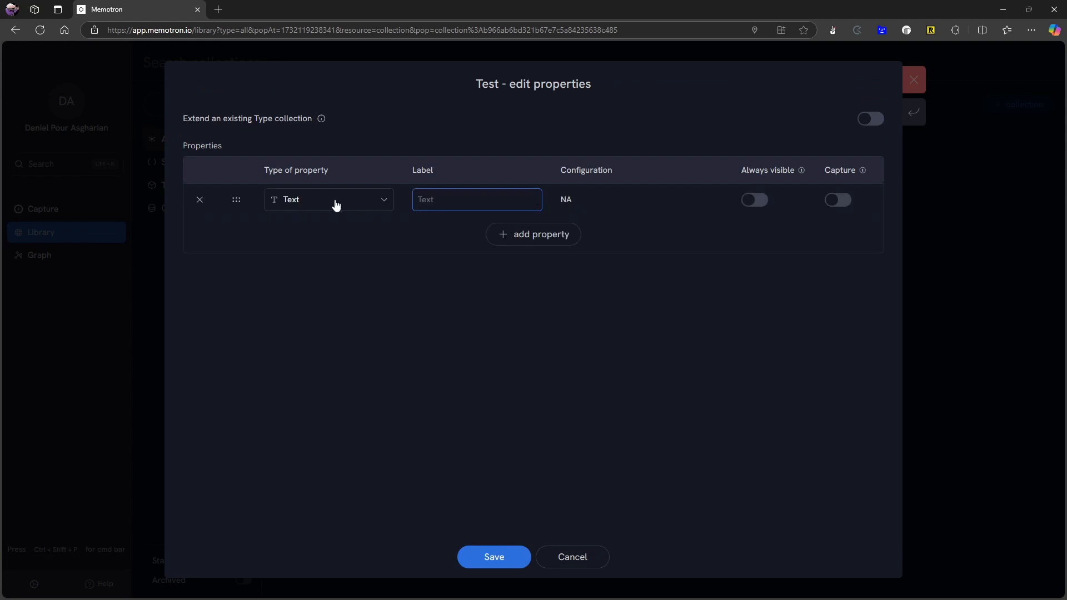
mouse_move(374, 211)
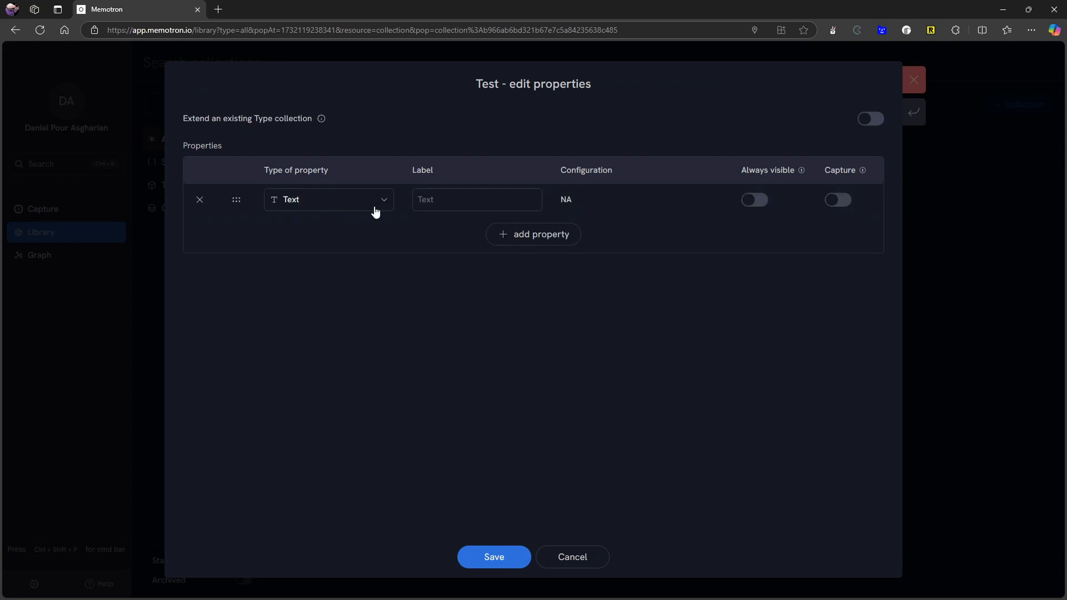
left_click(327, 200)
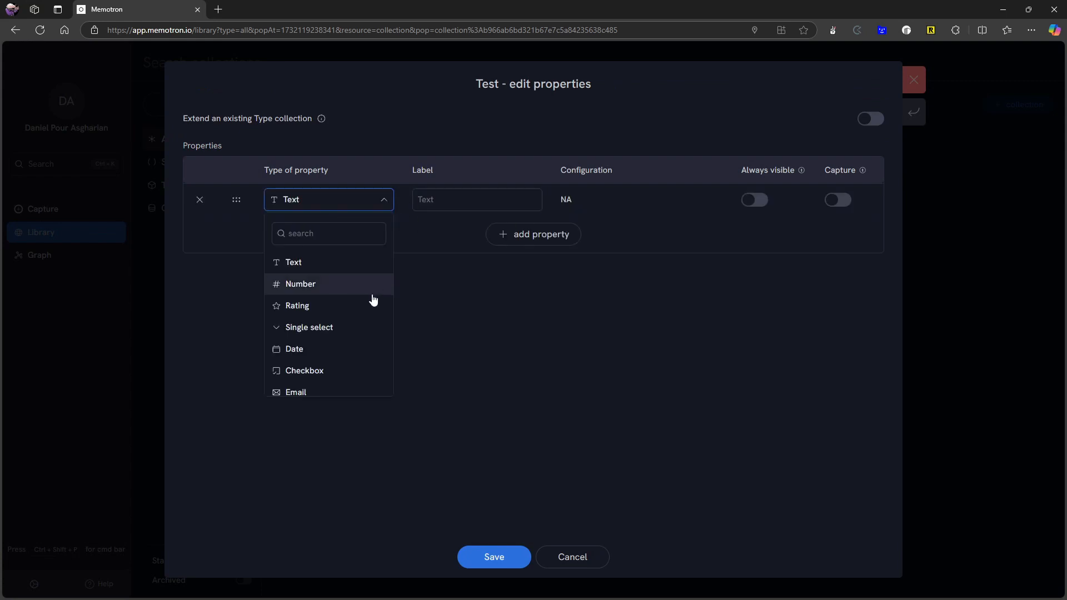
scroll("down", 3)
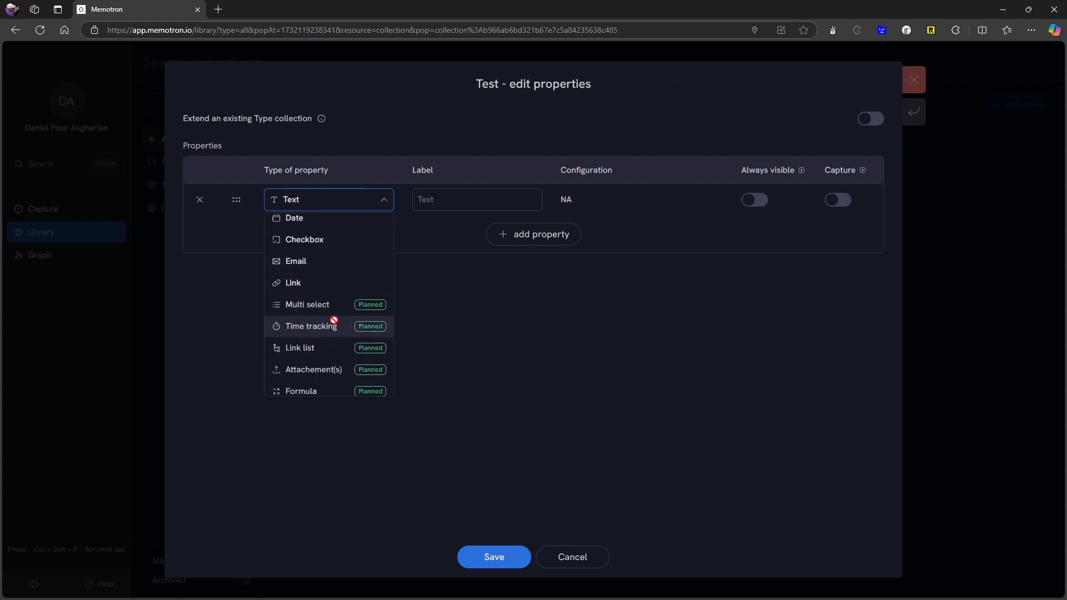
scroll("down", 3)
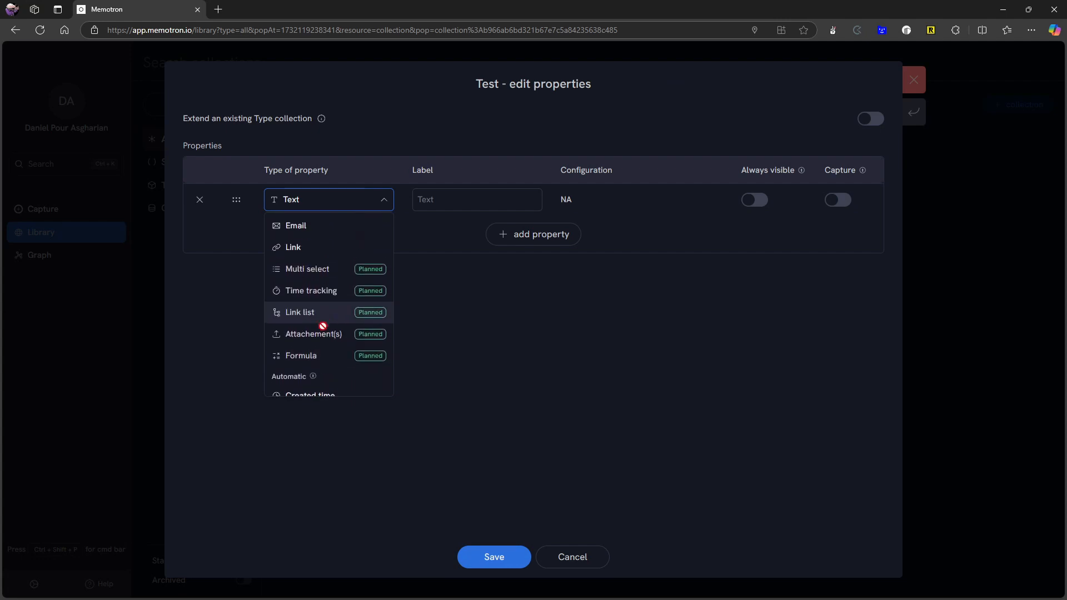
mouse_move(300, 355)
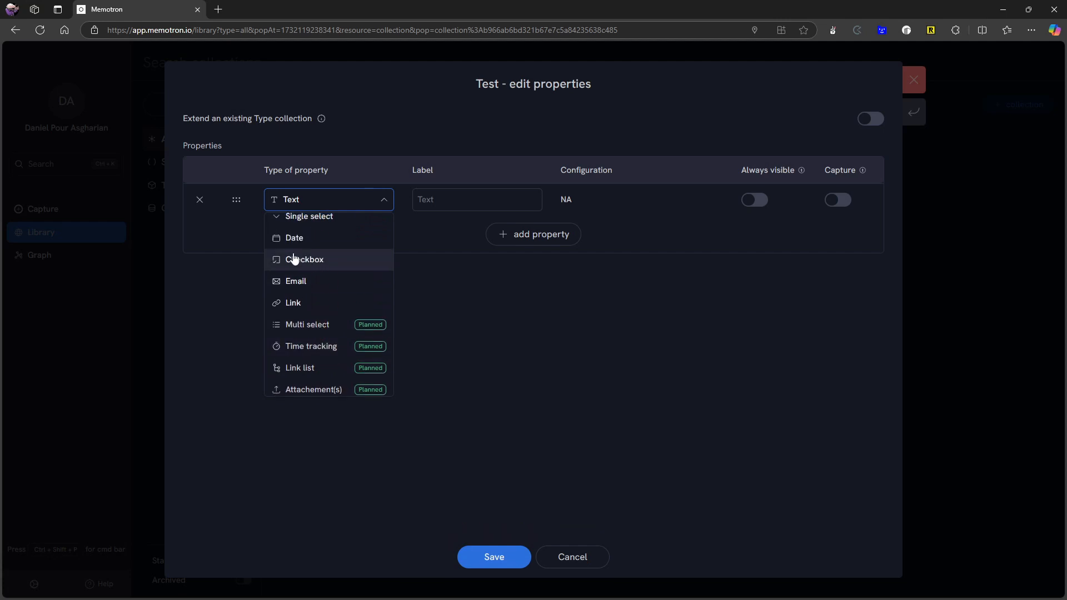
scroll("down", 3)
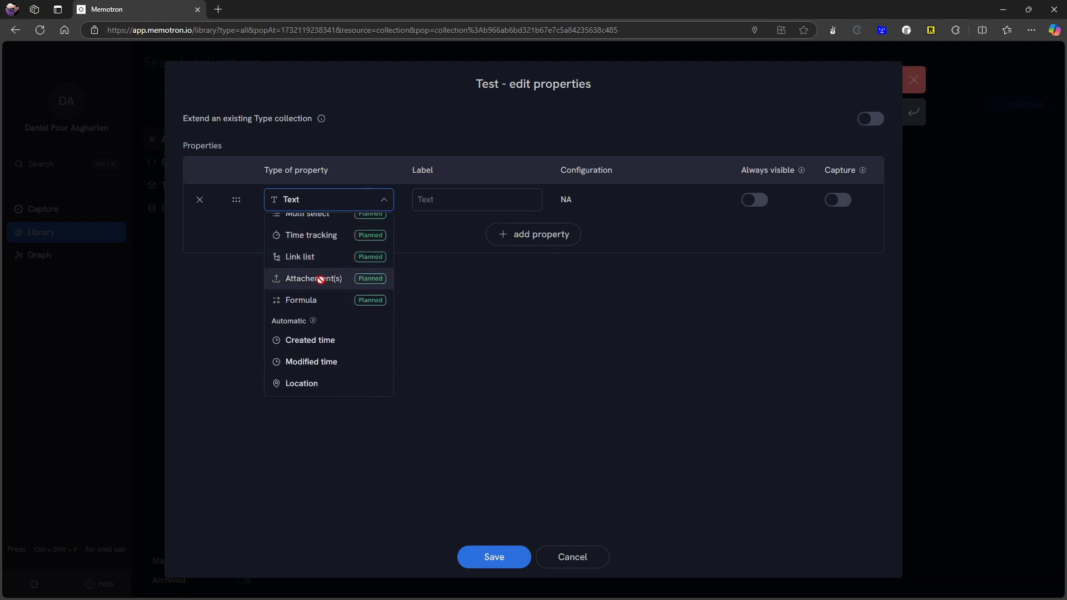
mouse_move(363, 287)
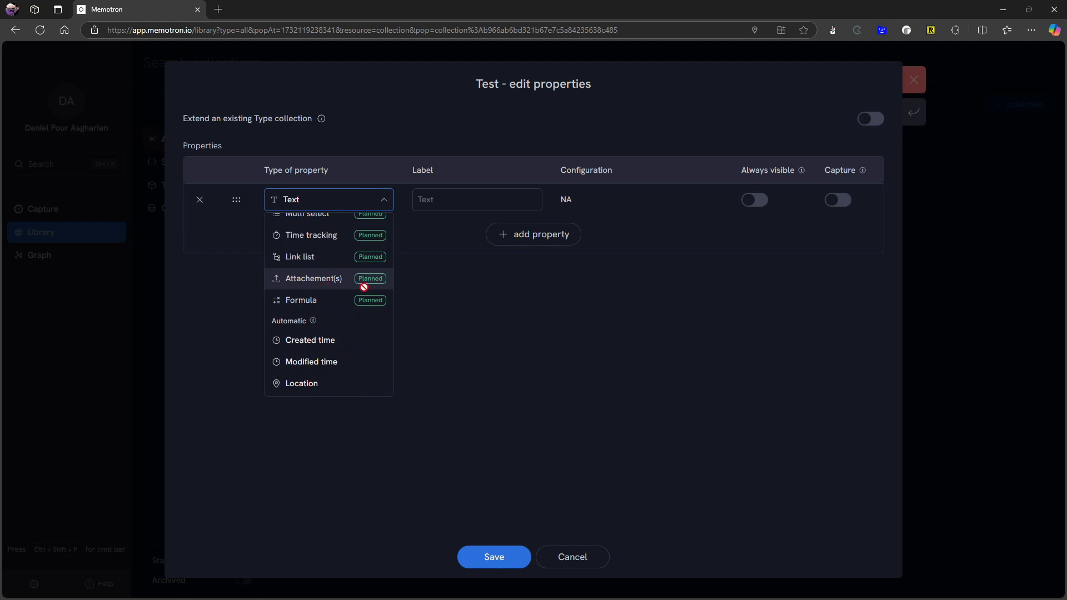
mouse_move(338, 280)
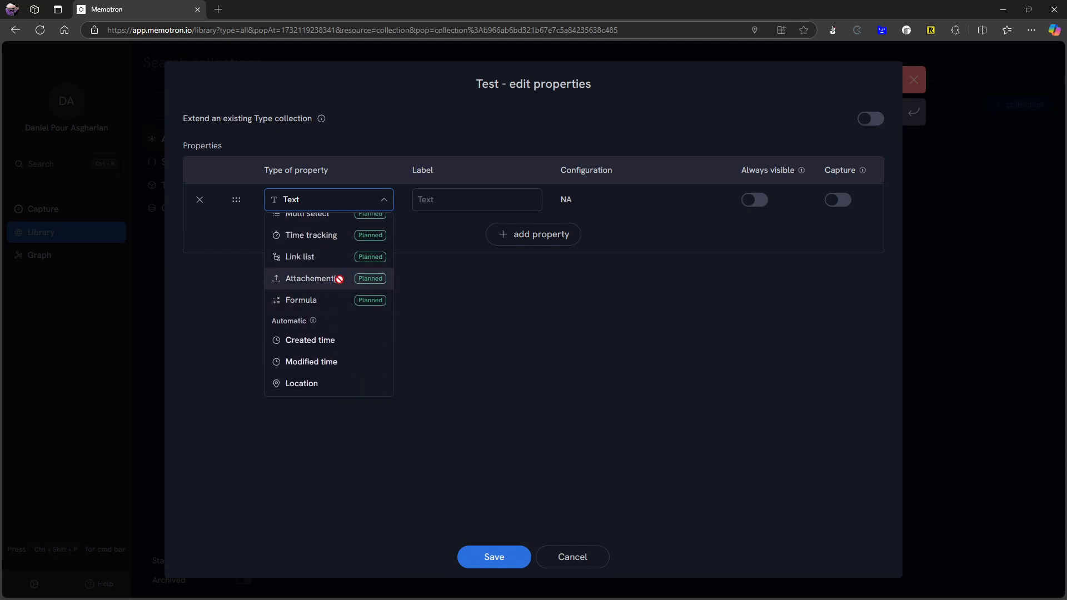
scroll("up", 3)
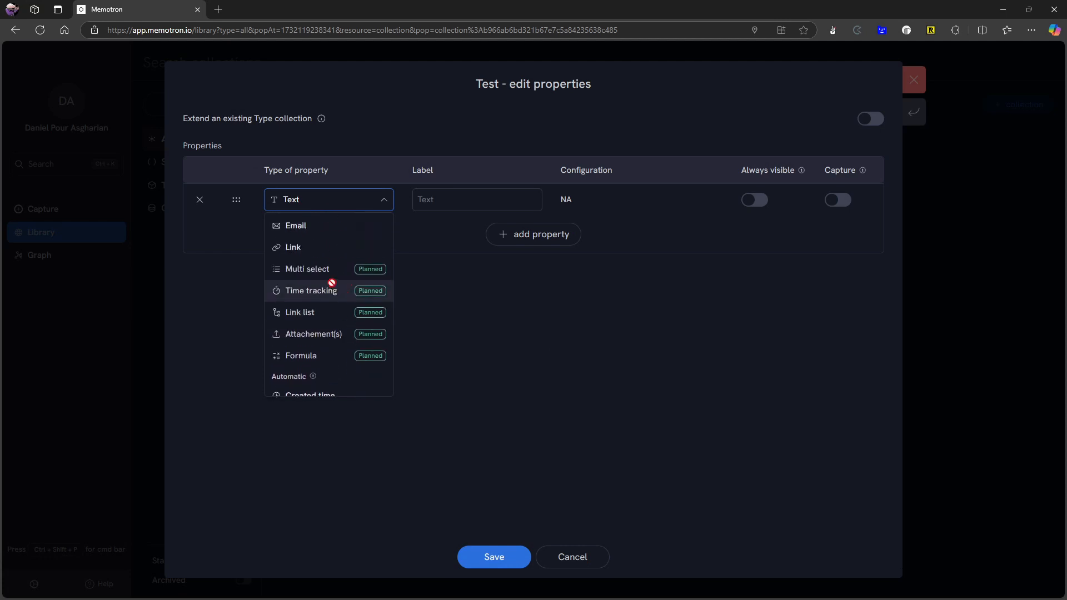
scroll("up", 3)
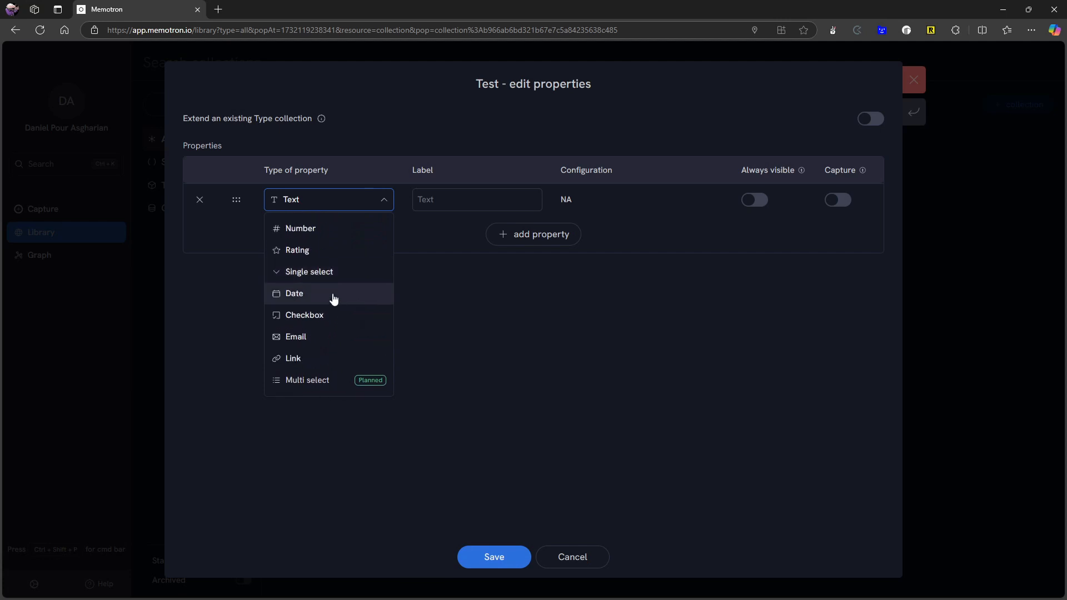
mouse_move(333, 293)
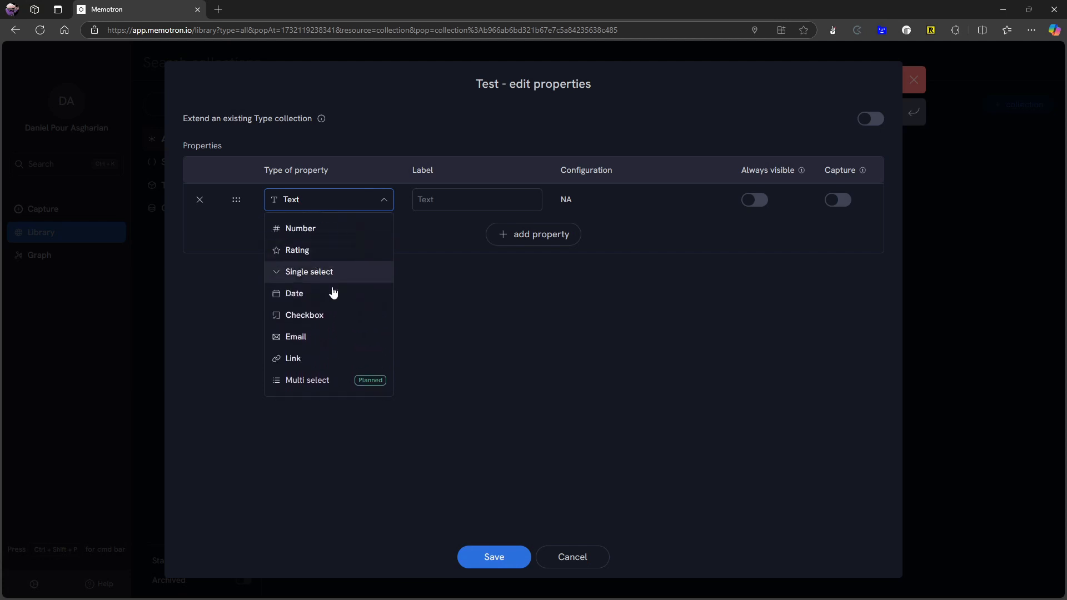
scroll("down", 3)
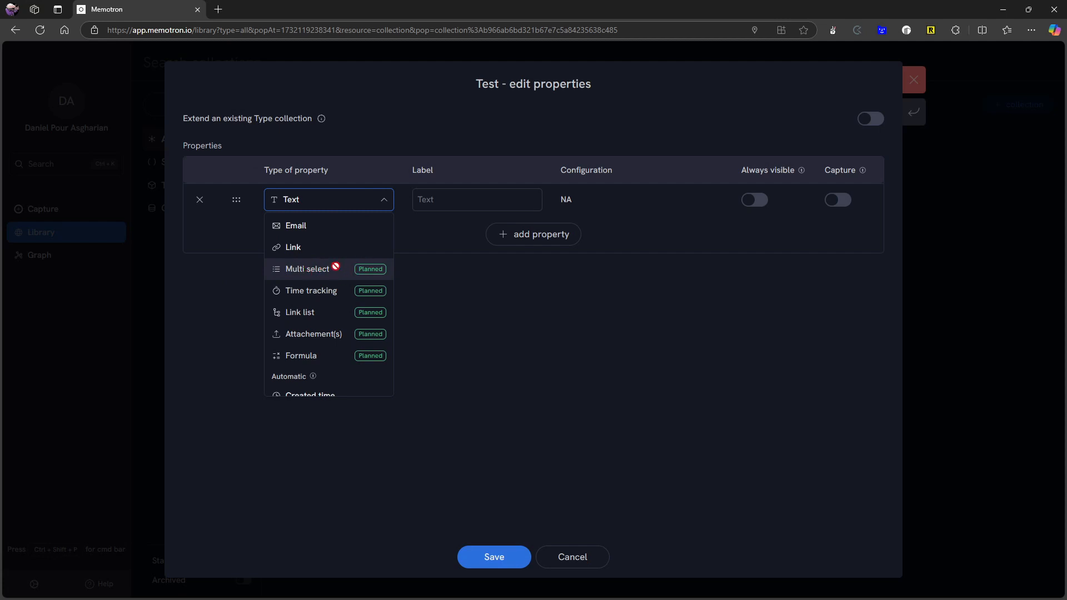
mouse_move(301, 355)
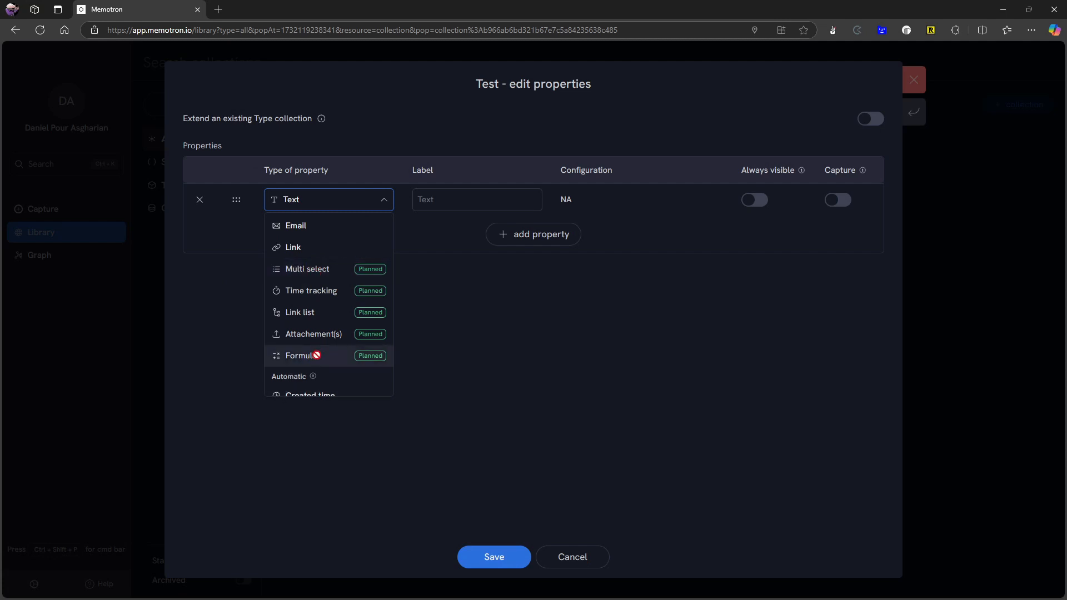
scroll("down", 3)
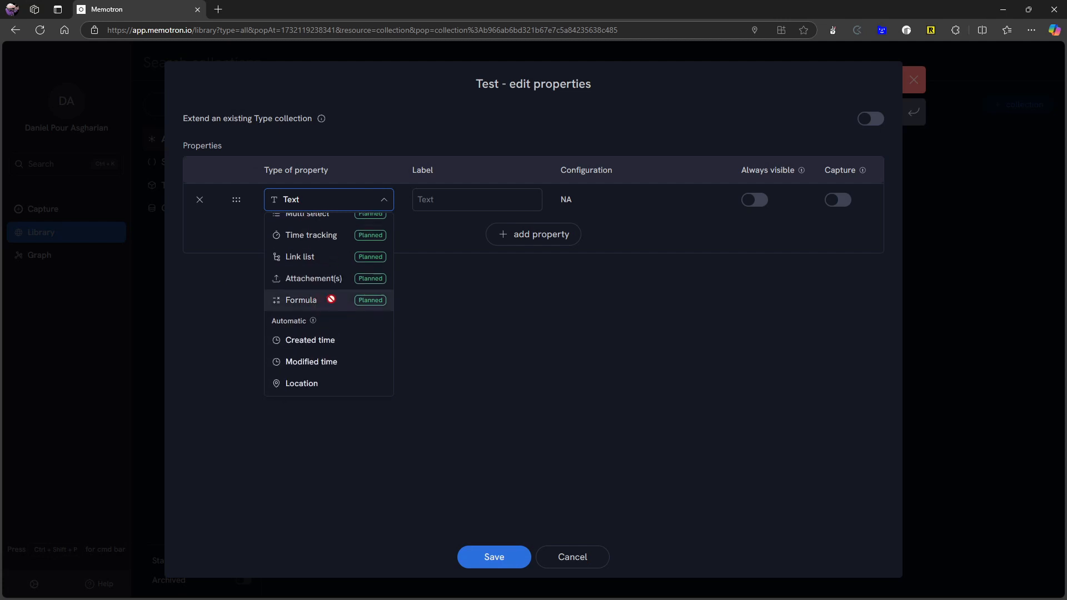
scroll("down", 3)
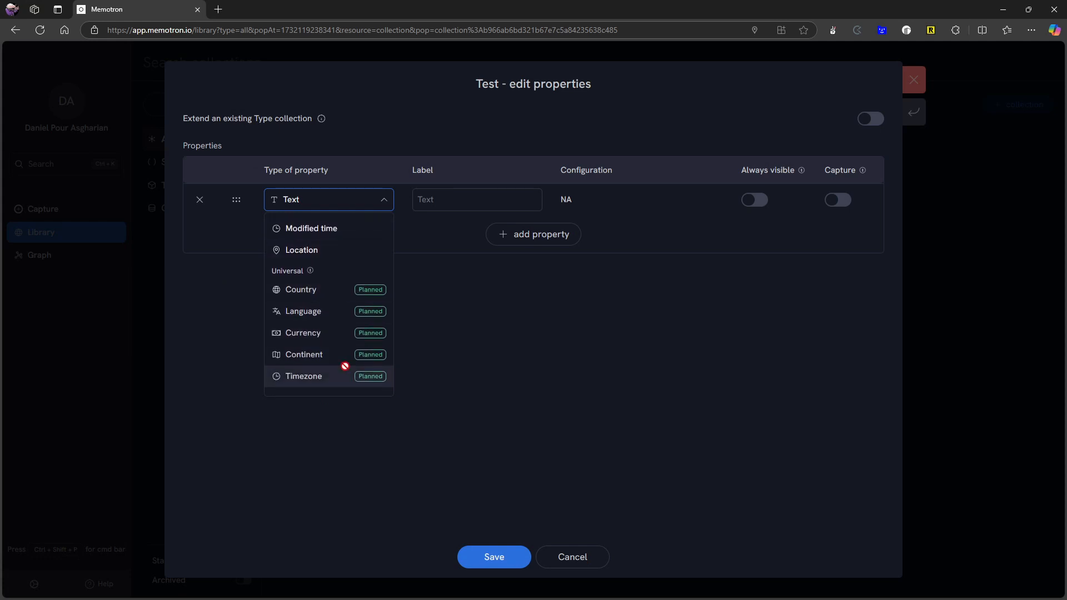
scroll("up", 3)
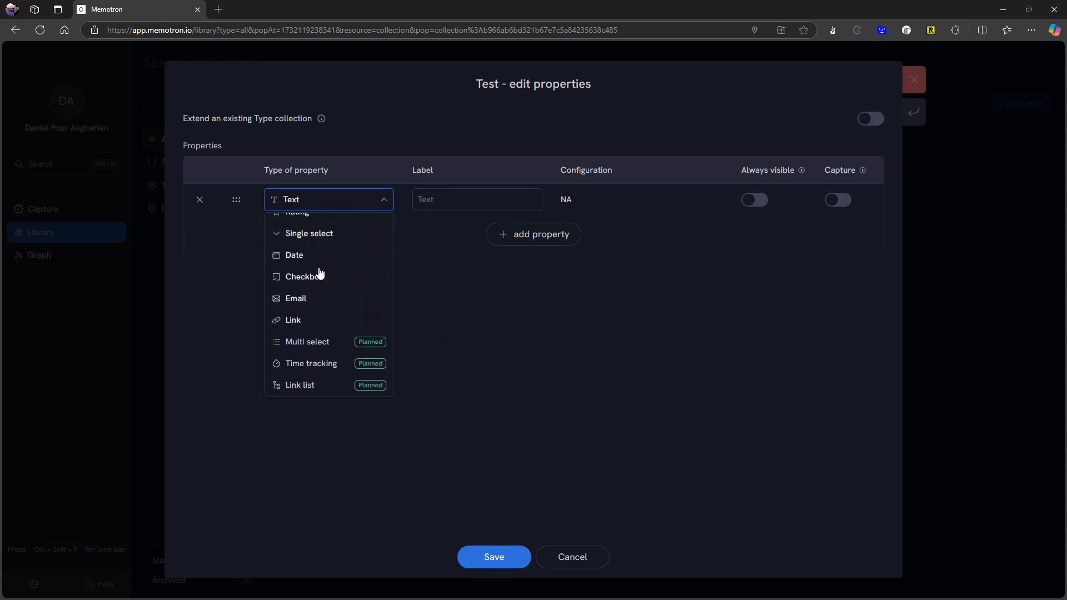
left_click(308, 234)
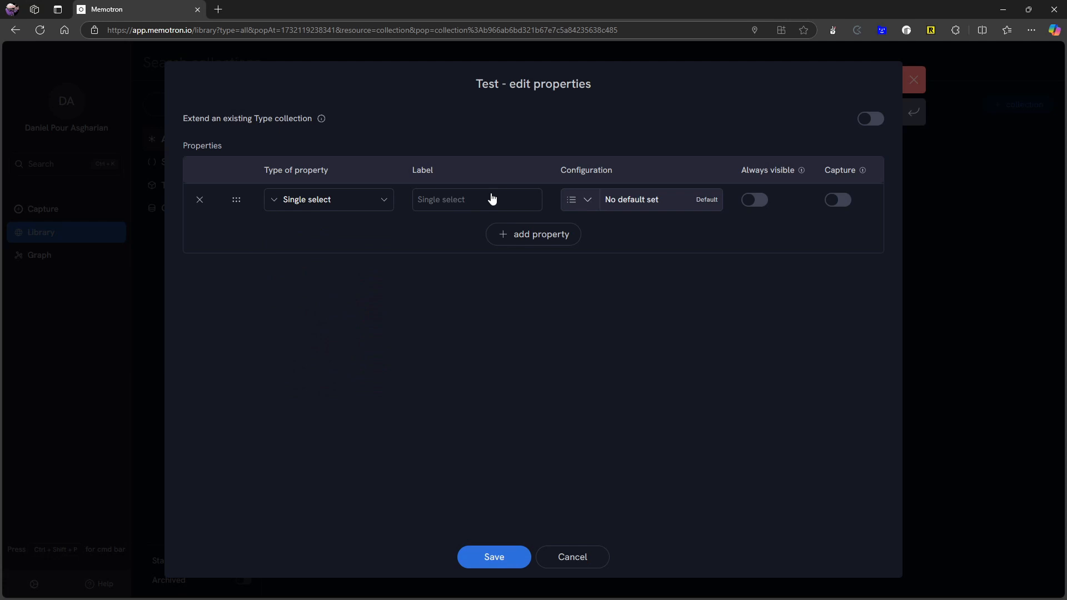
Label the property 'Social media', add a 'Facebook' choice, and save it
left_click(476, 199)
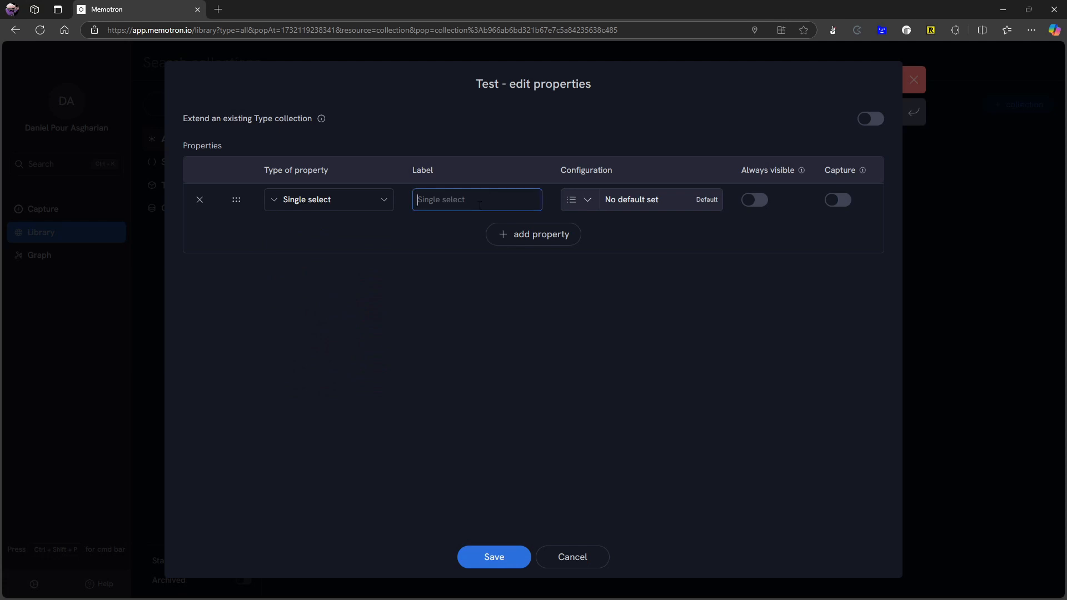
type("Facebo")
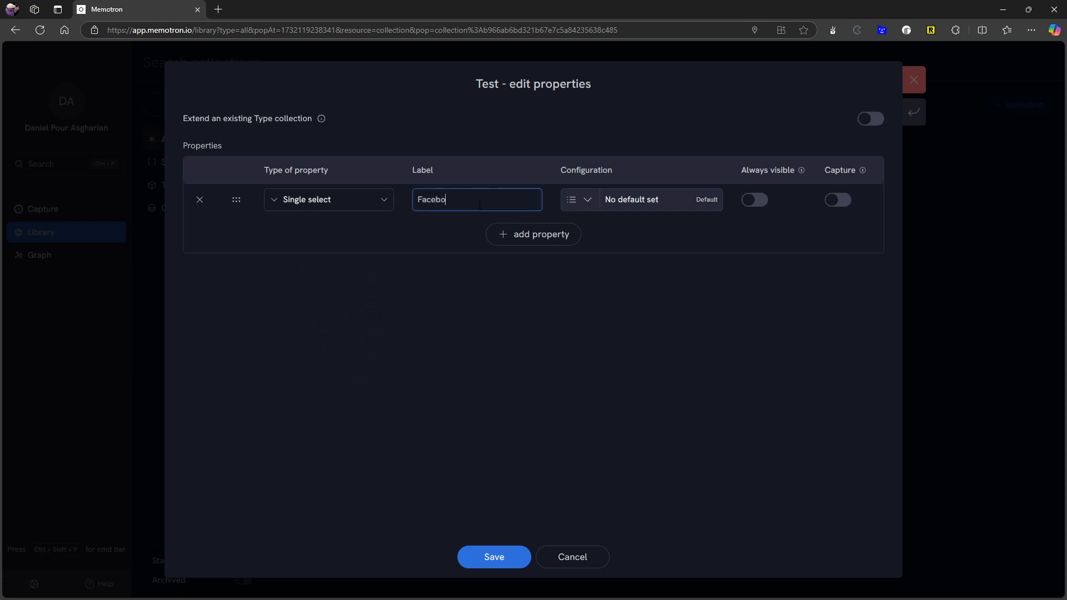
type("ok")
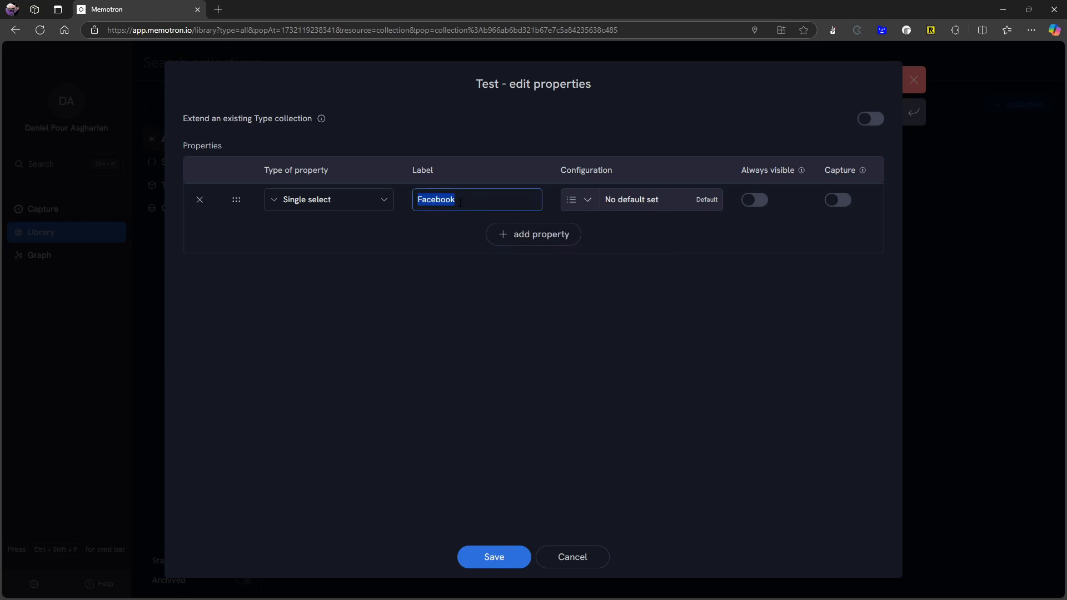
type("Social")
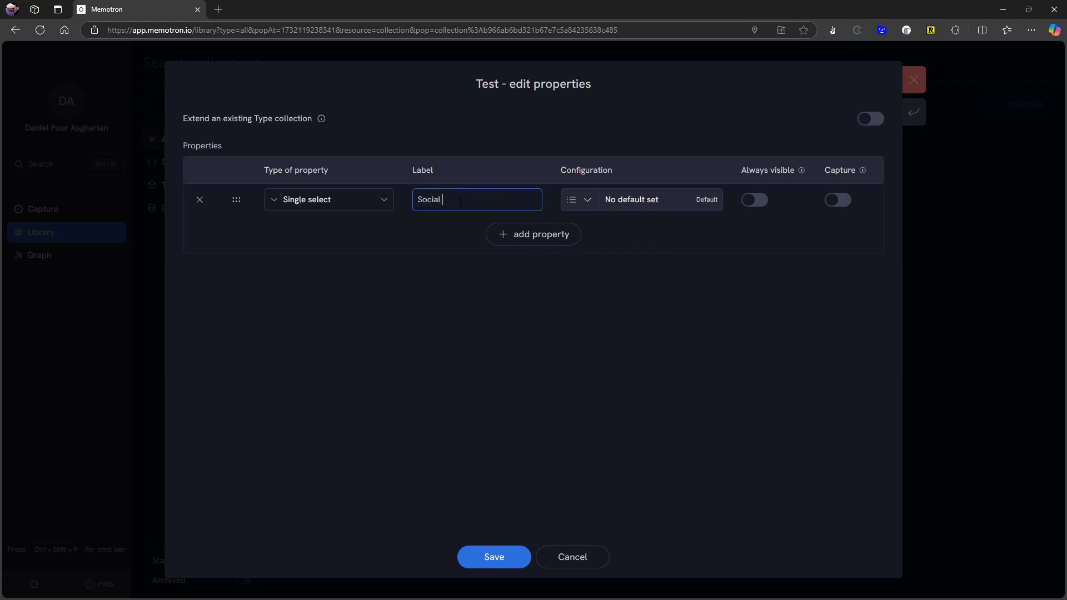
type("media")
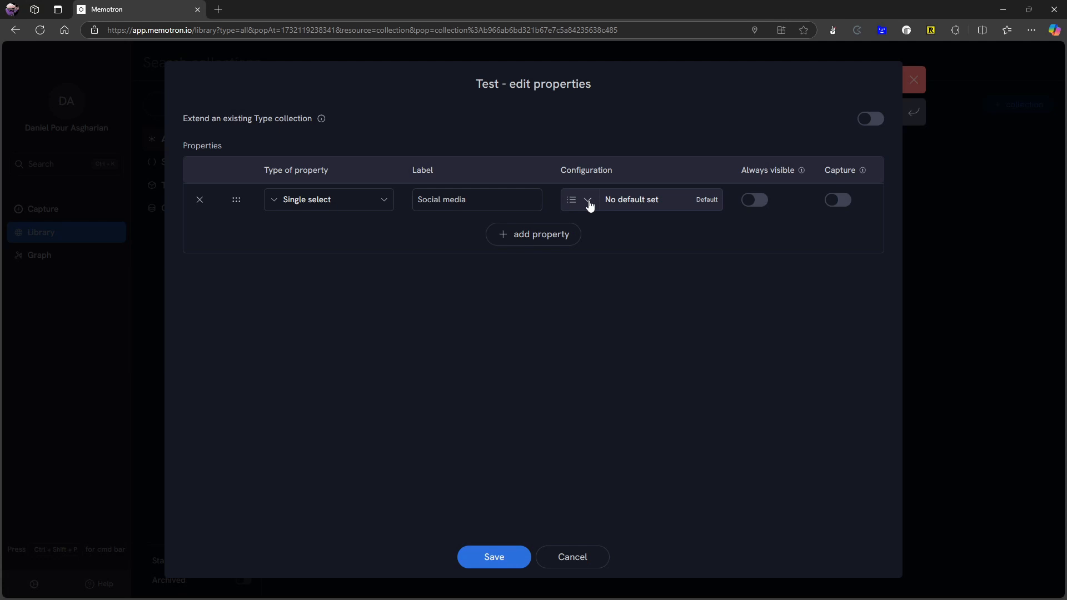
left_click(588, 199)
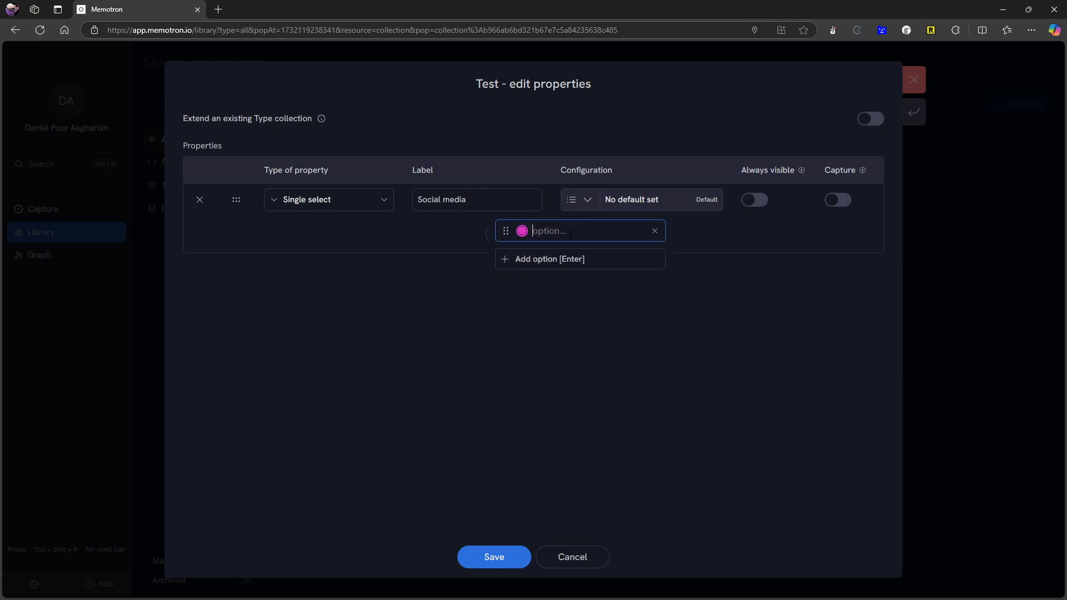
type("Faceboo")
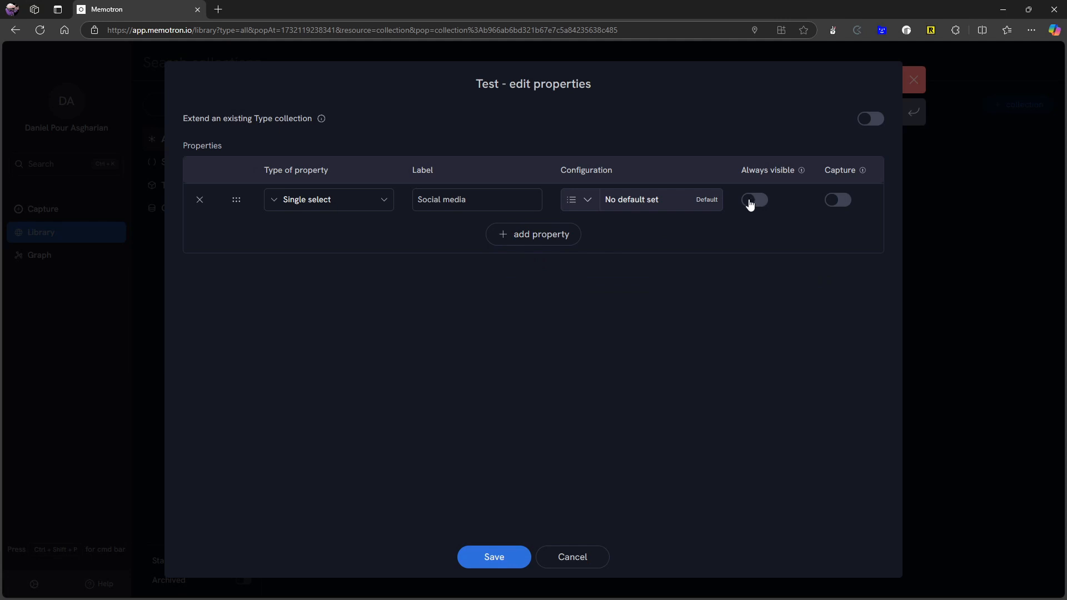
mouse_move(863, 170)
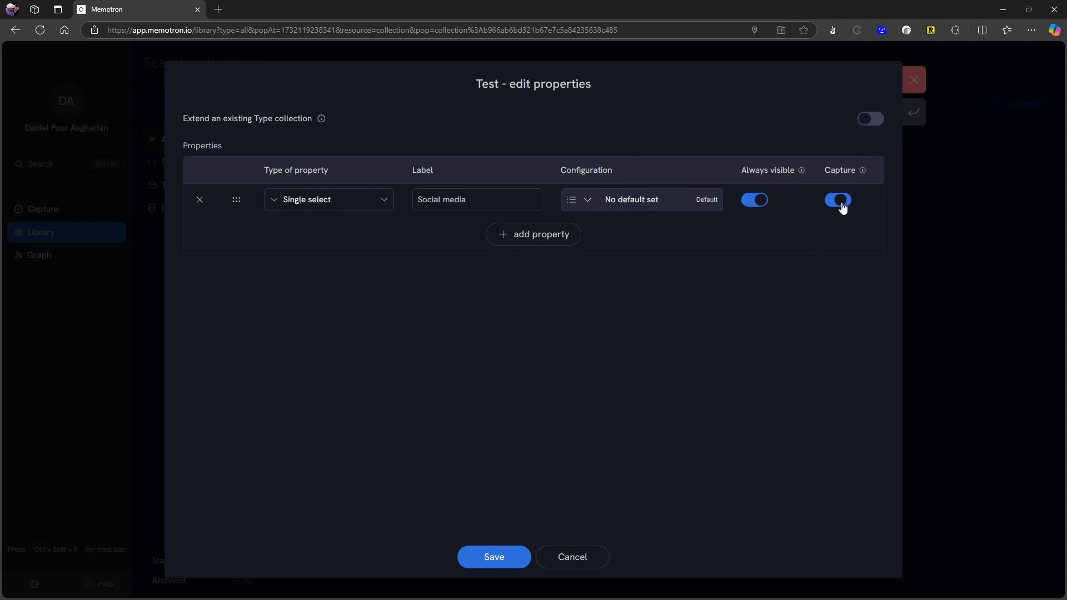
left_click(494, 557)
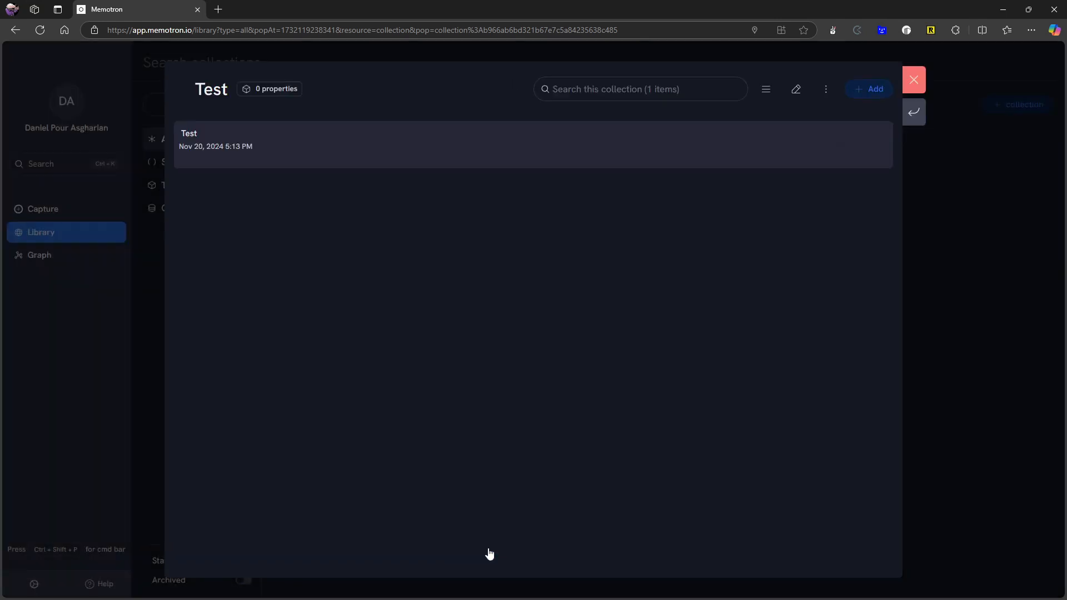
mouse_move(418, 131)
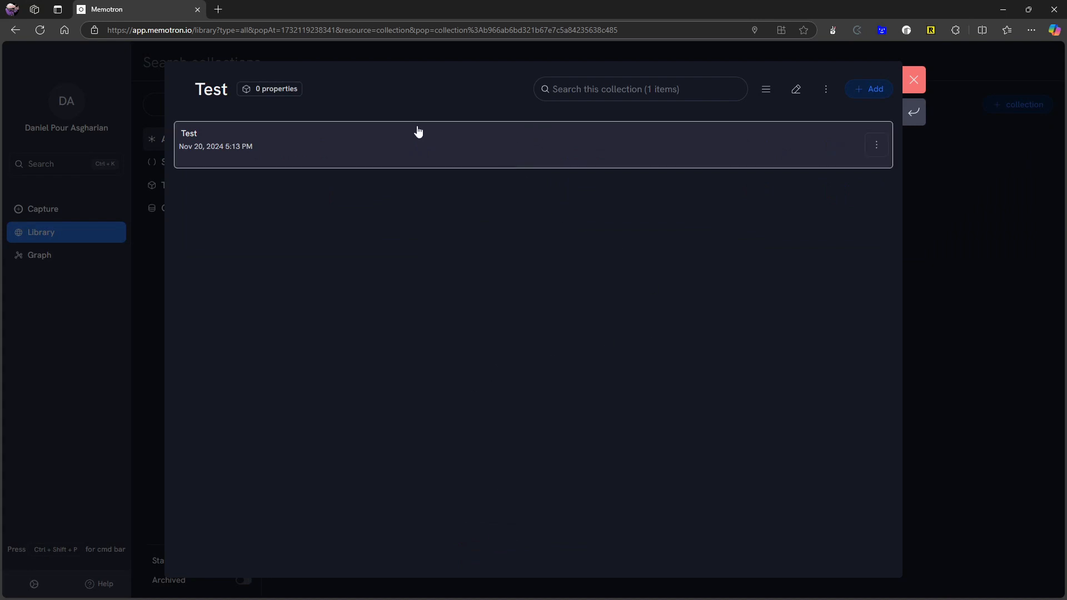
Inspect the Test note's empty Social media field, then enter the collection's edit mode from the layout menu
left_click(417, 139)
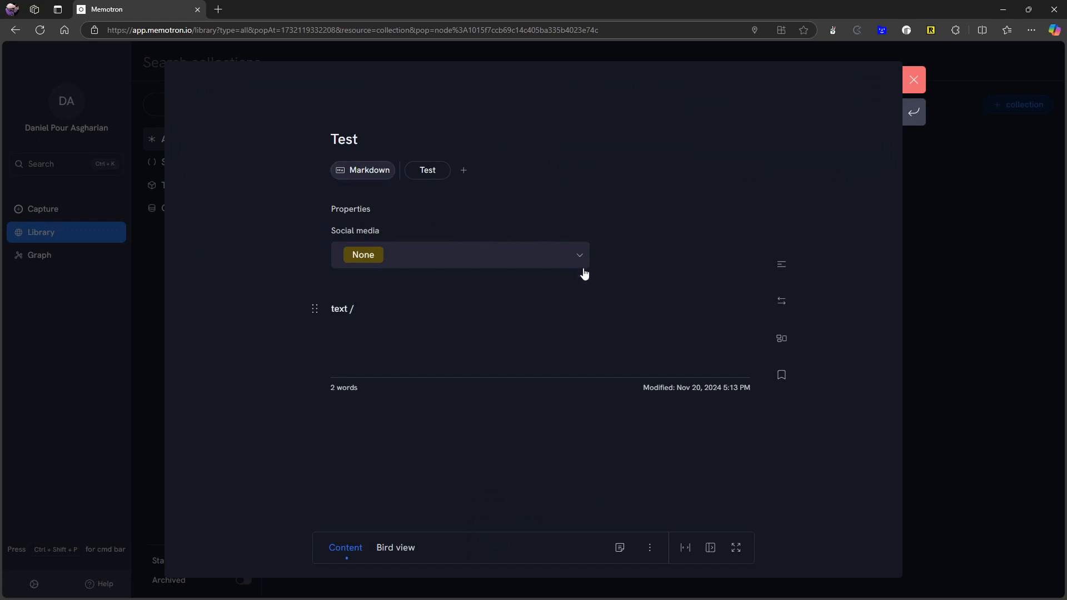
mouse_move(776, 304)
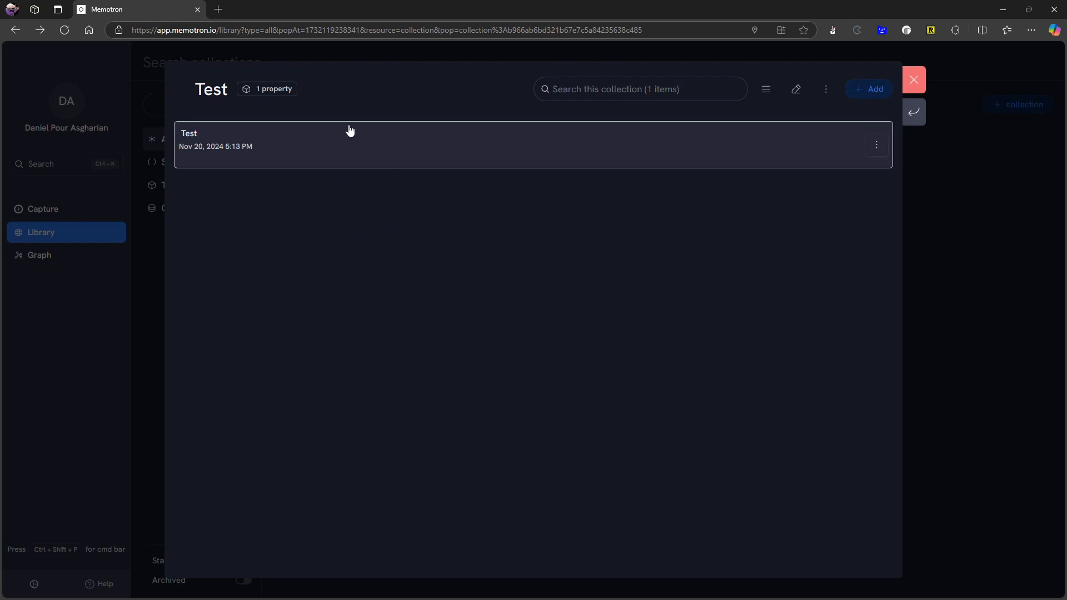
mouse_move(354, 149)
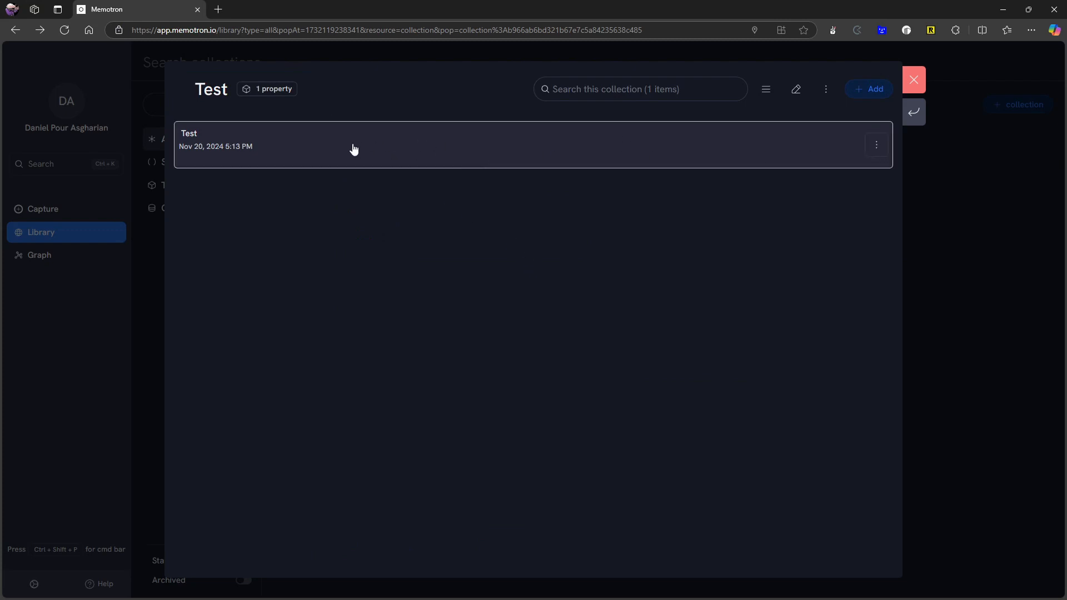
mouse_move(766, 89)
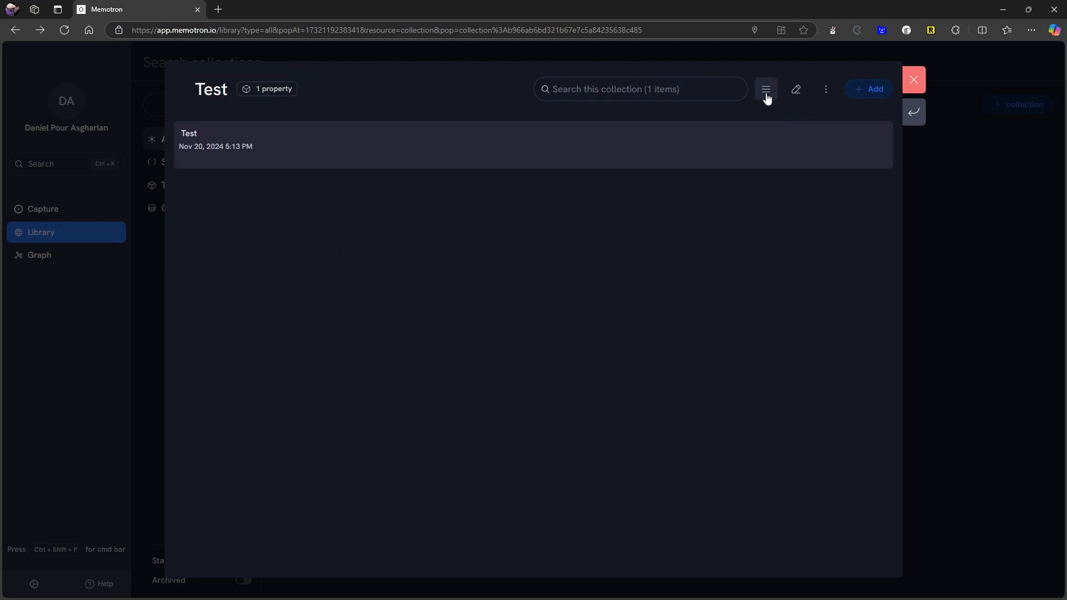
left_click(764, 88)
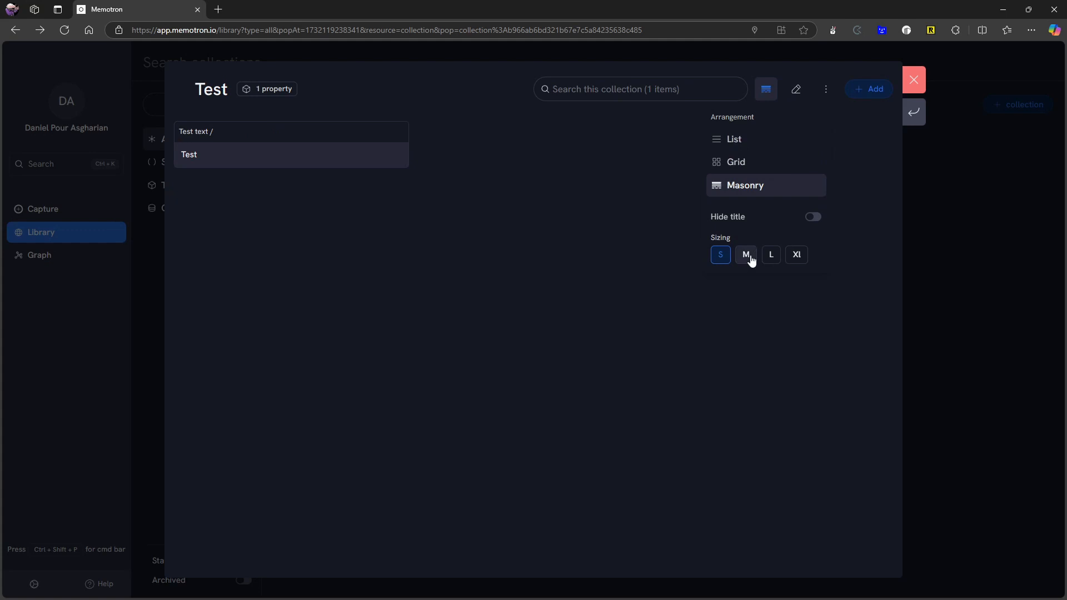
left_click(794, 89)
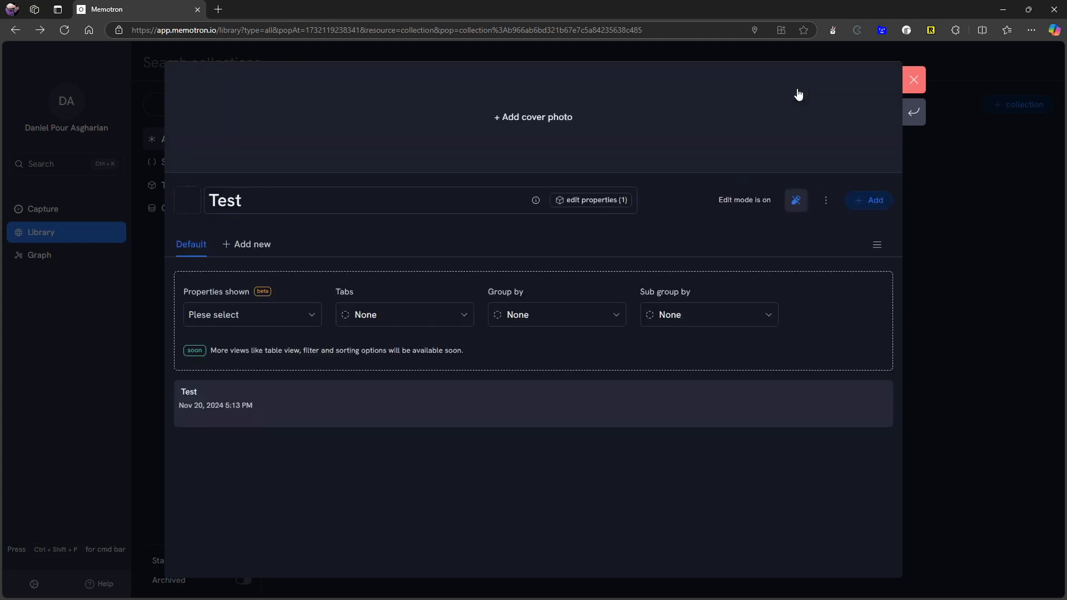
mouse_move(306, 289)
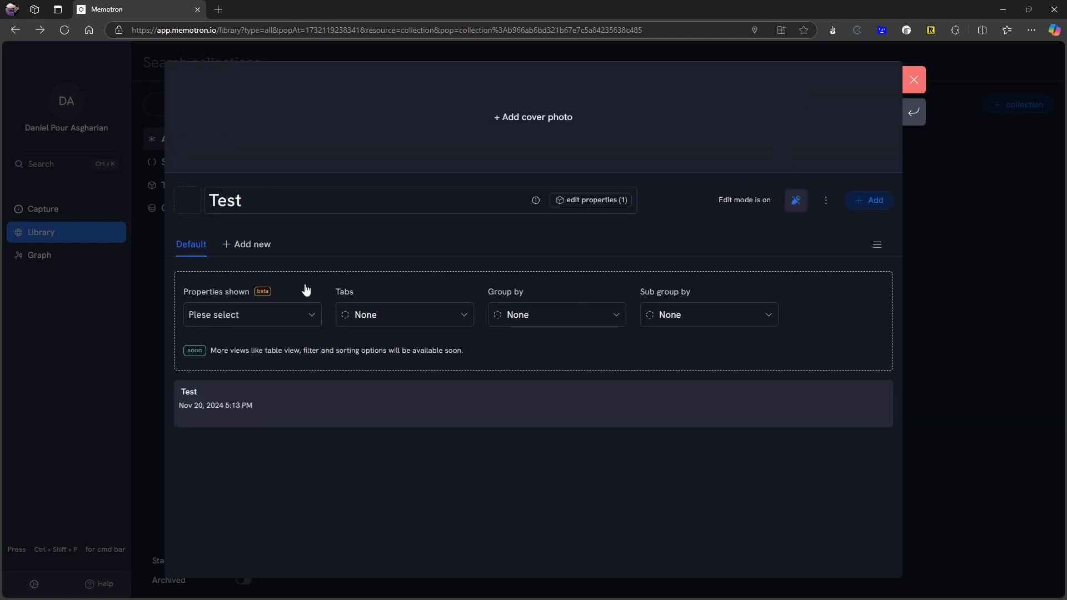
mouse_move(279, 321)
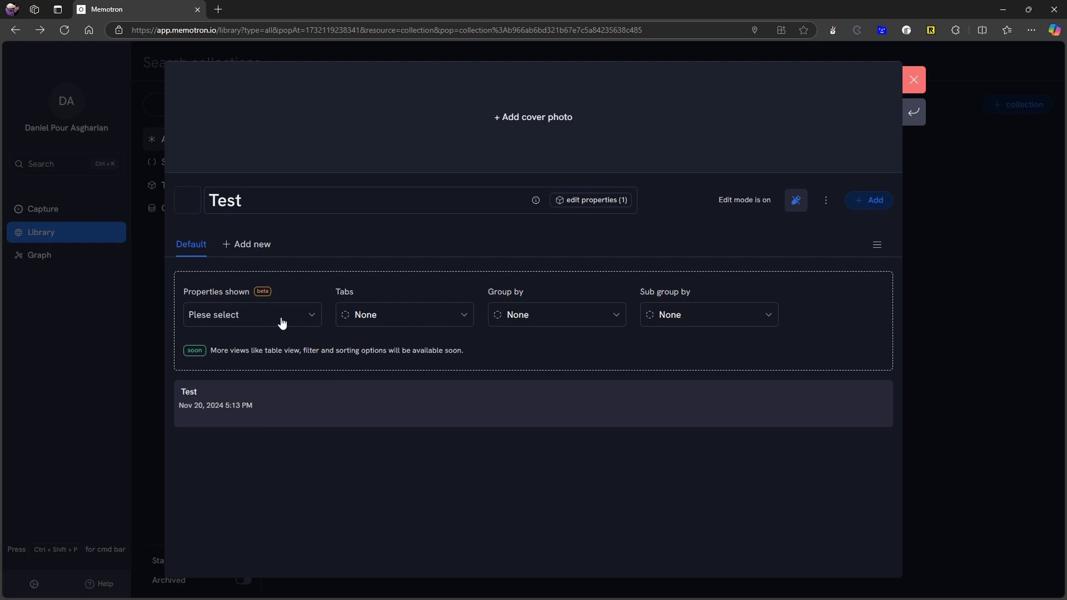
Add the Social media property to the cards shown in the Test collection's Default view
left_click(252, 315)
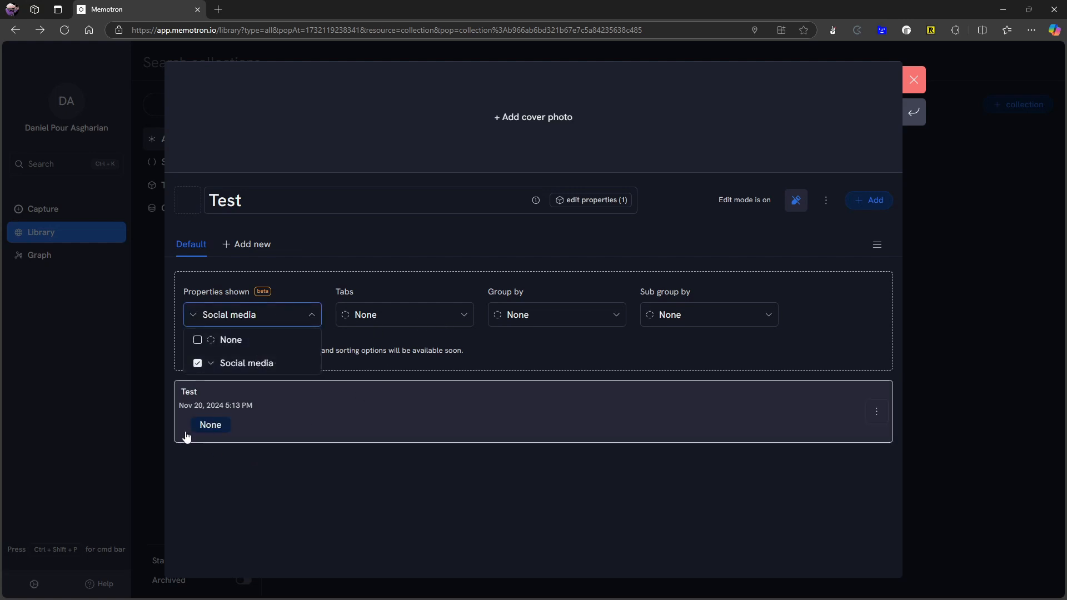
mouse_move(300, 340)
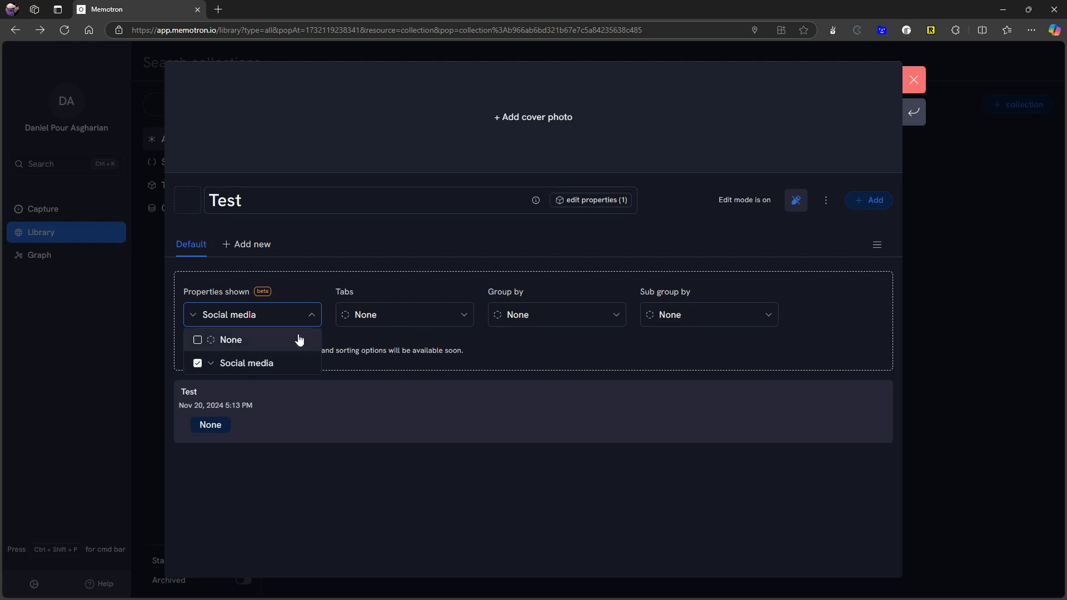
mouse_move(255, 294)
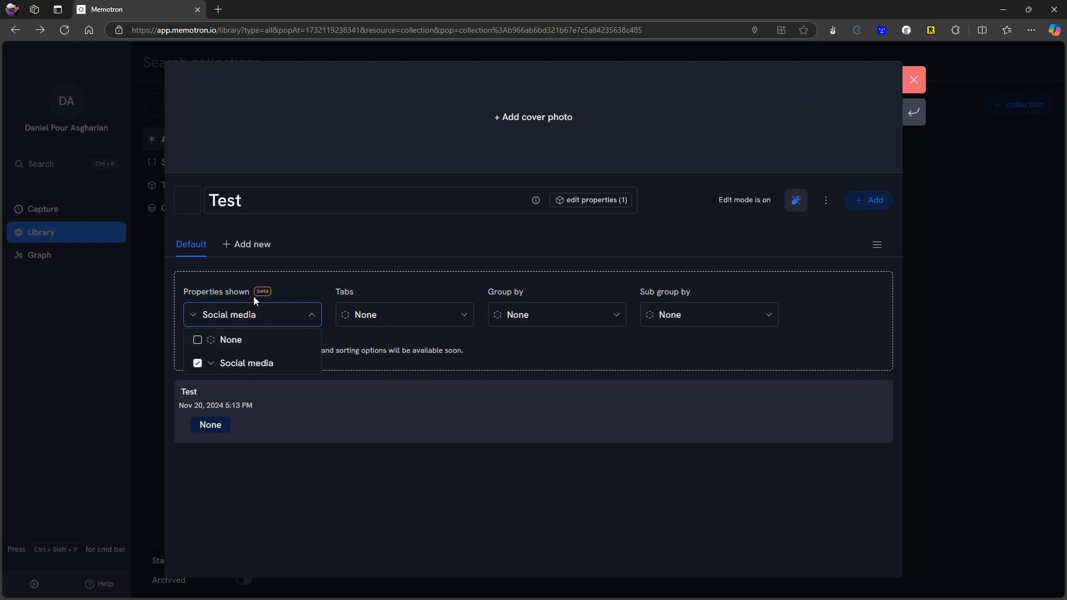
mouse_move(257, 425)
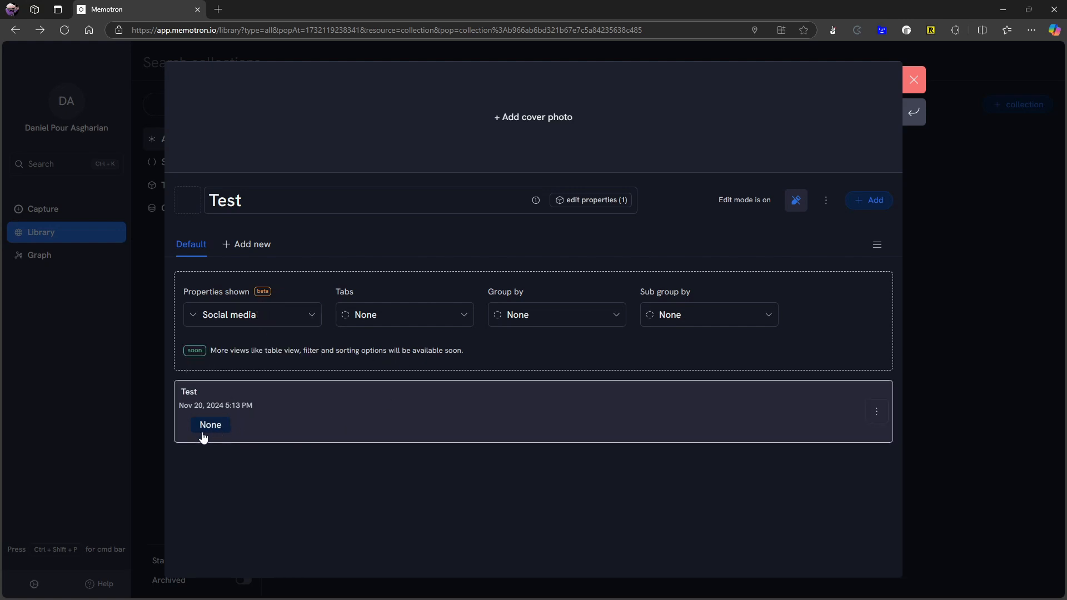
mouse_move(357, 410)
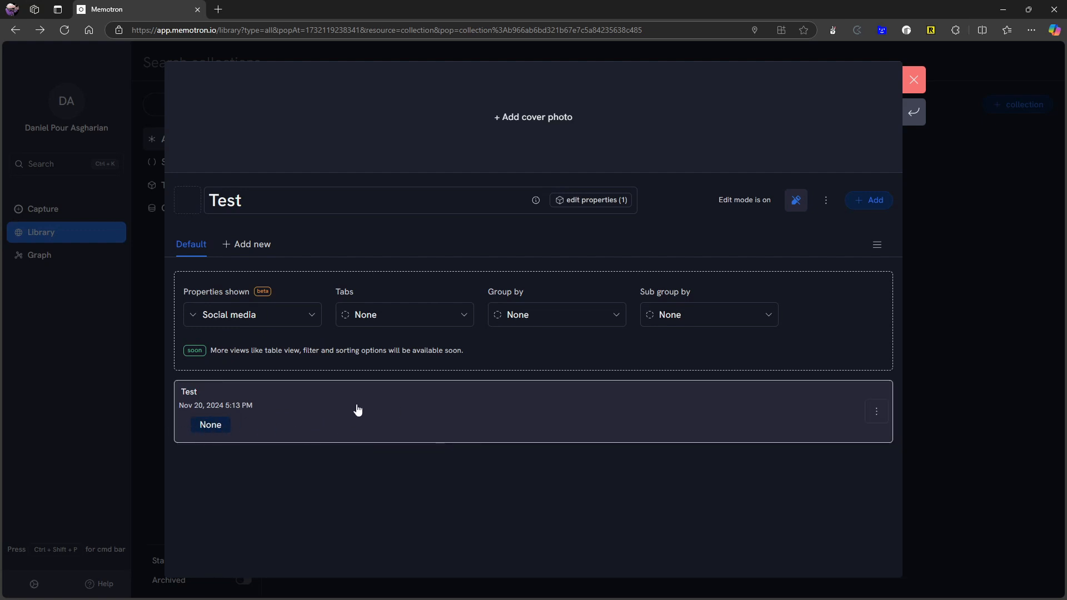
mouse_move(309, 360)
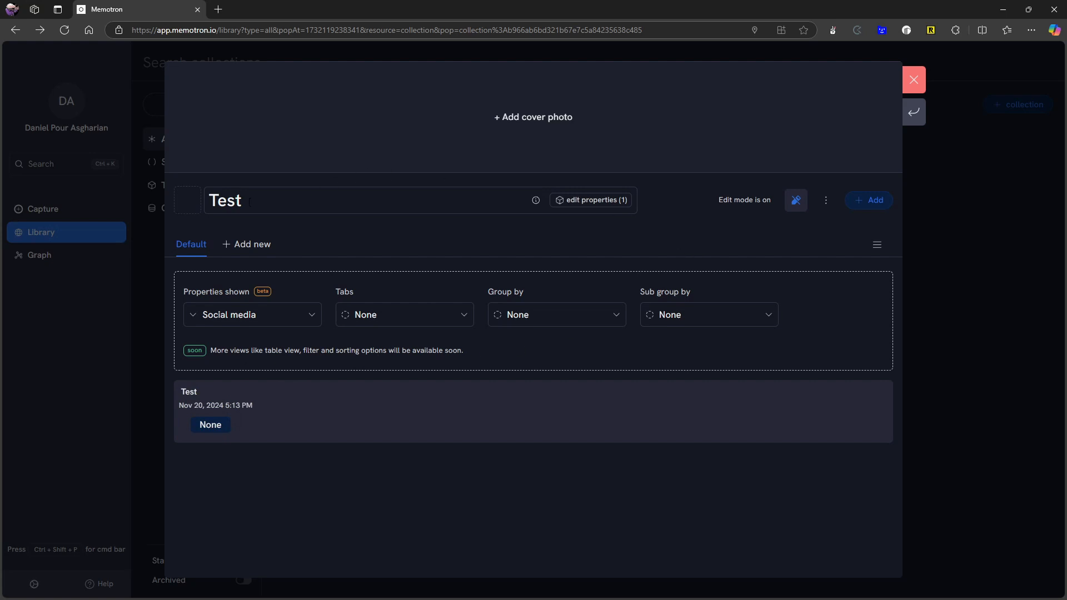
Close the Test collection popup, peek at its options menu, then filter the library's nodes to Web page
left_click(912, 79)
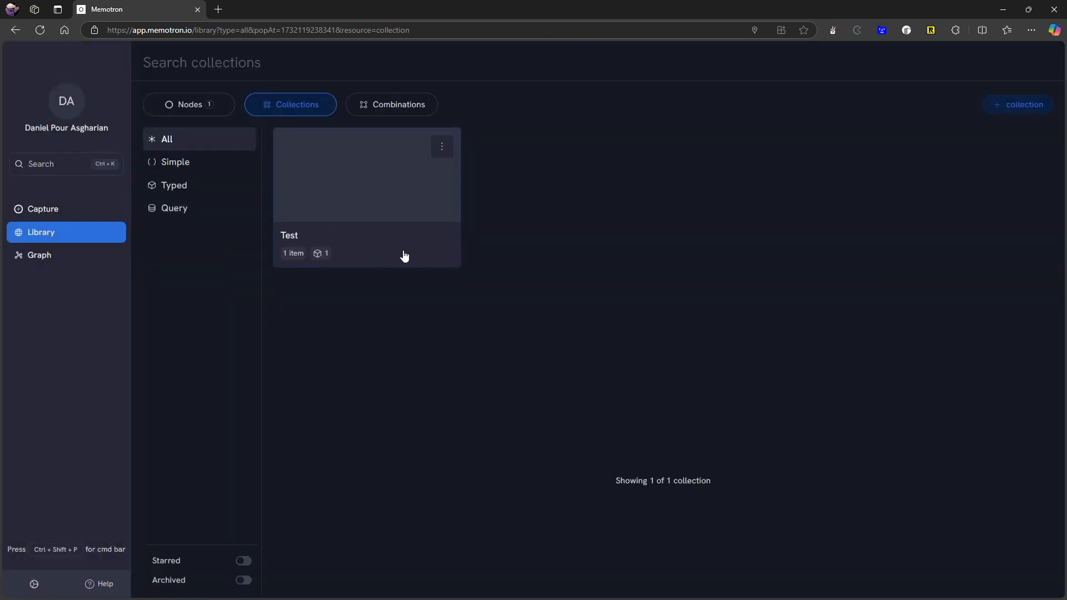
mouse_move(441, 146)
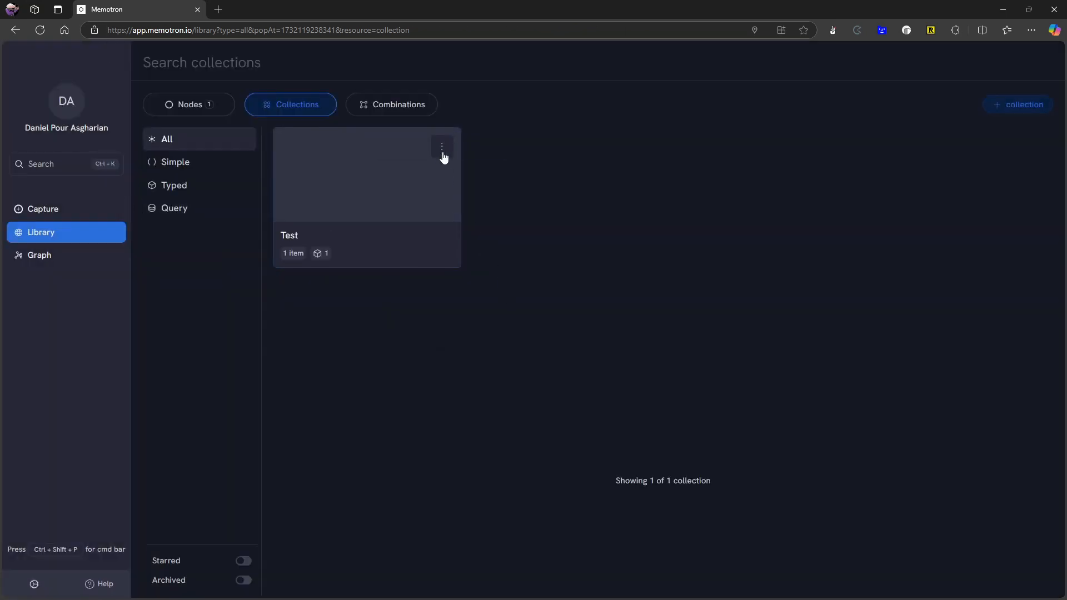
left_click(441, 146)
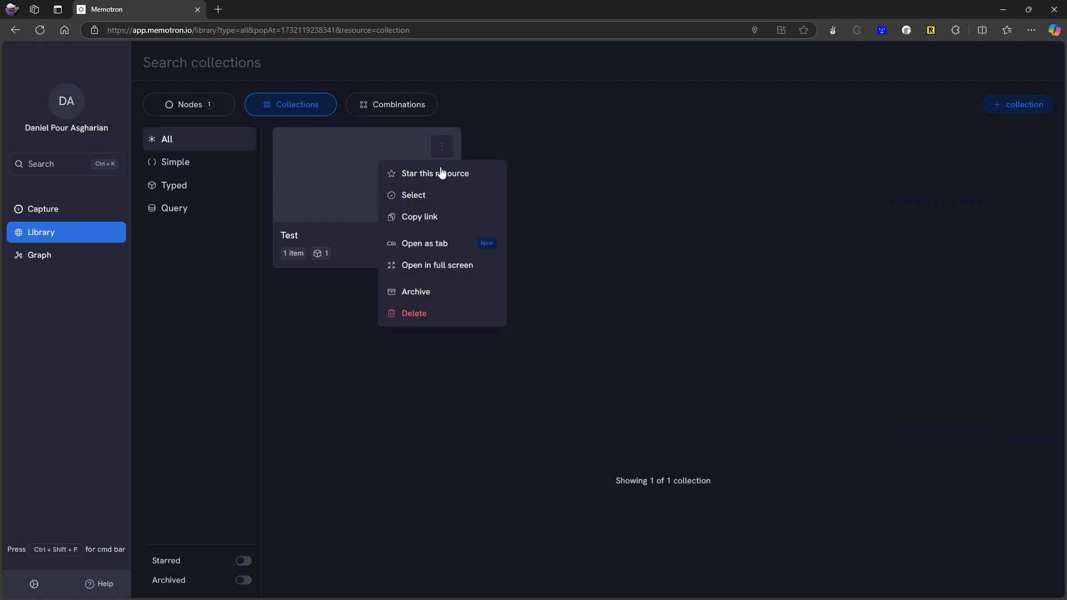
mouse_move(440, 243)
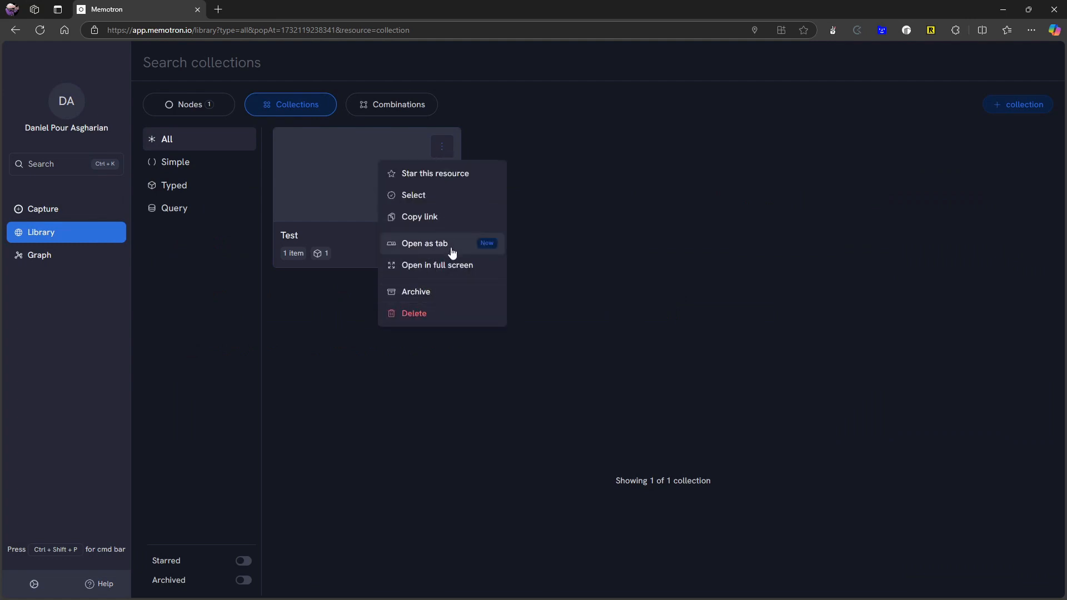
mouse_move(454, 244)
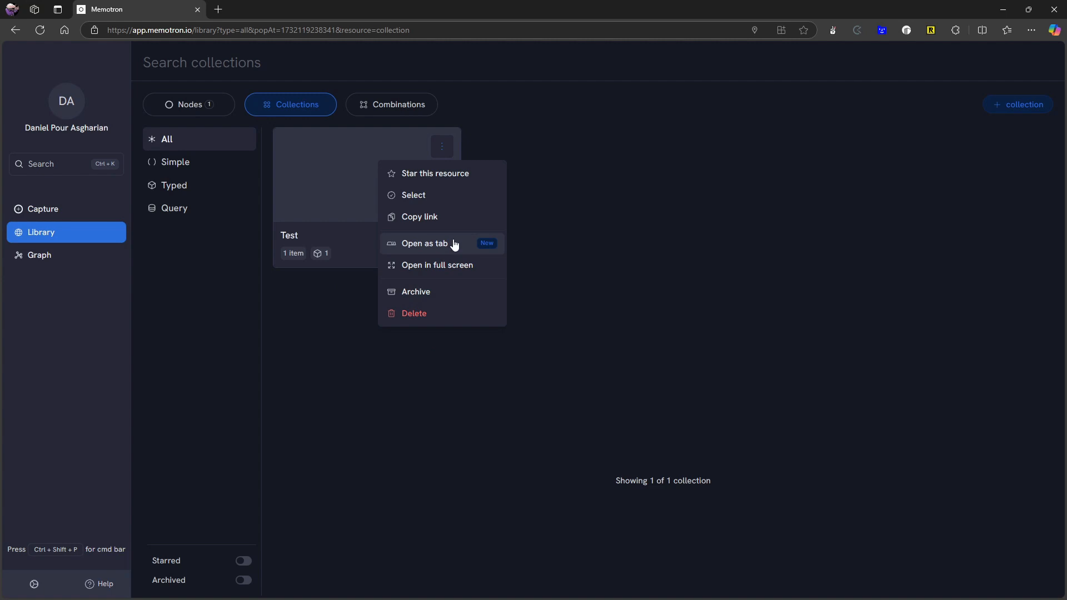
mouse_move(444, 241)
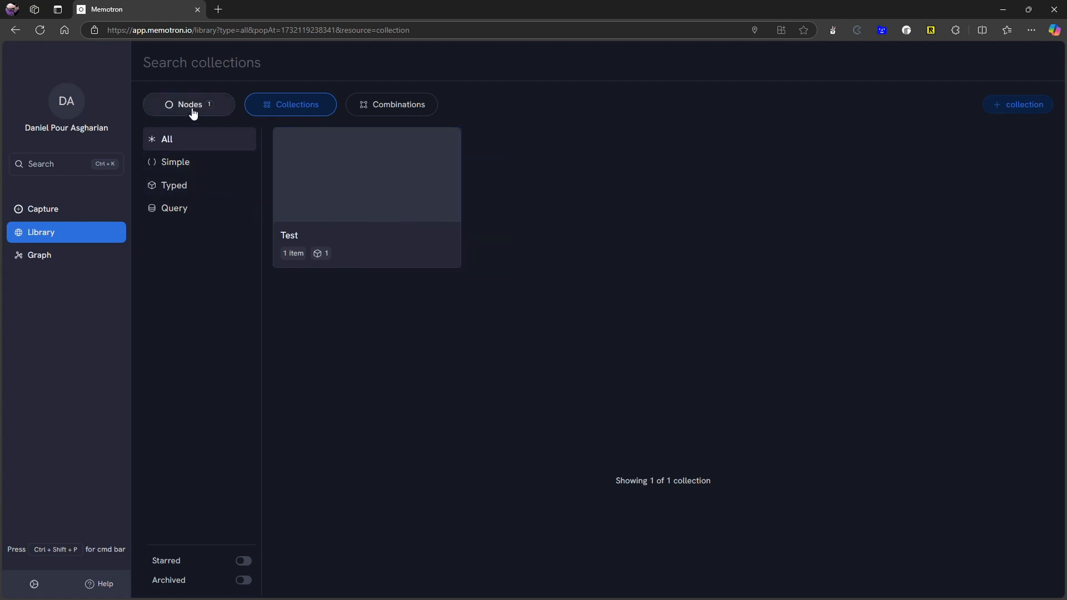
left_click(188, 104)
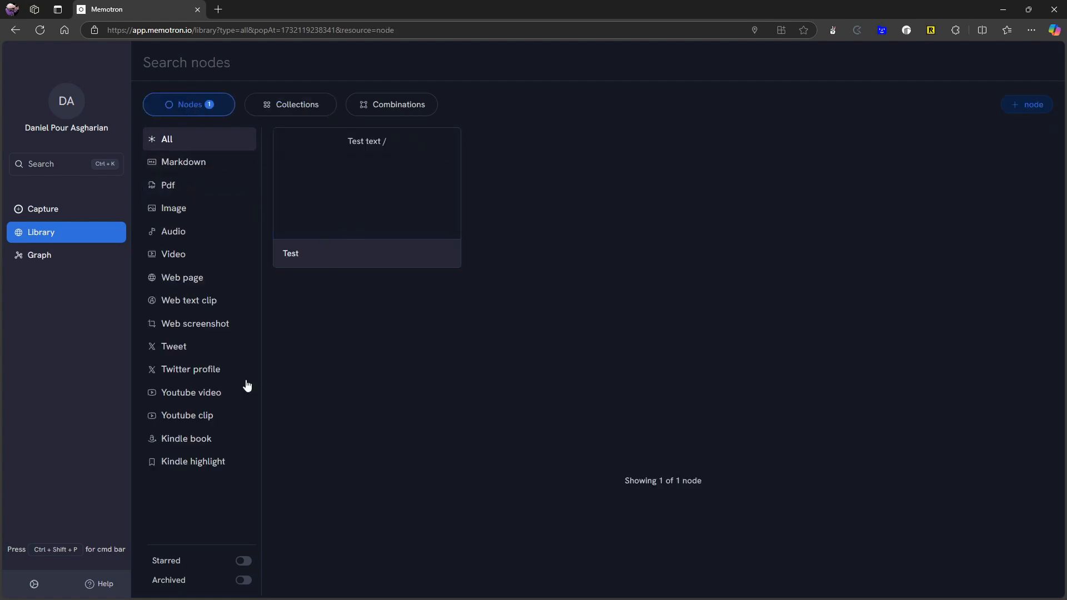
left_click(182, 276)
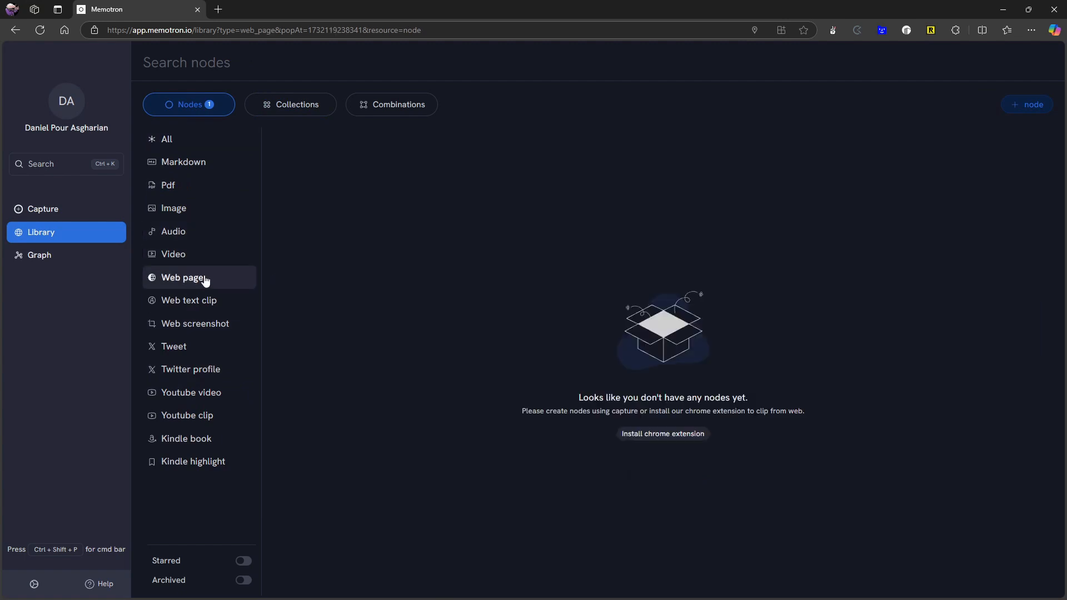
mouse_move(642, 441)
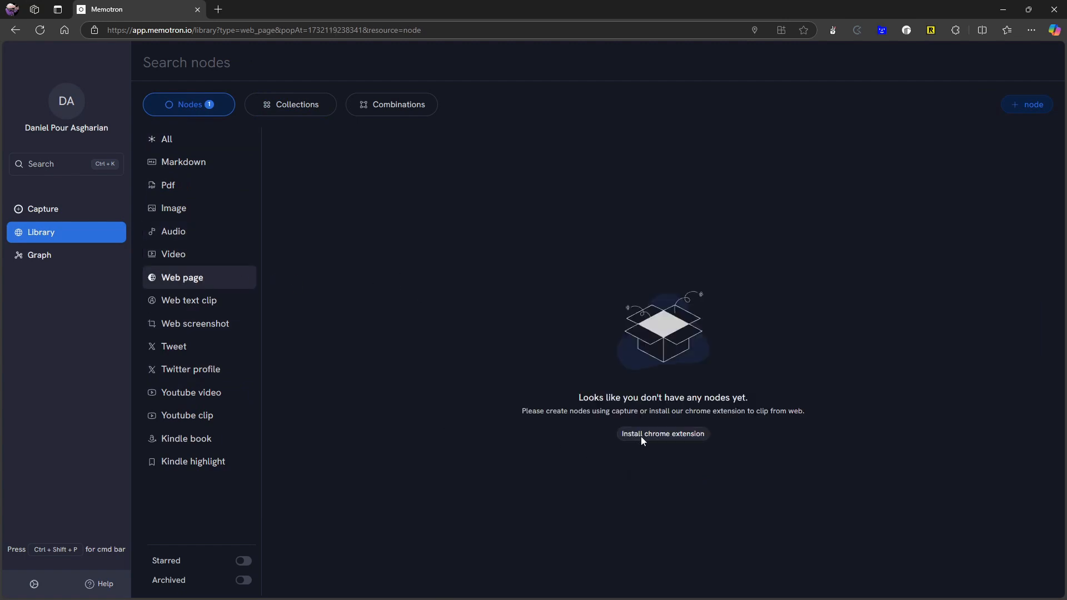
Dismiss the Switch to Chrome prompt and add the Memotron Web Clipper extension from its store page
left_click(661, 433)
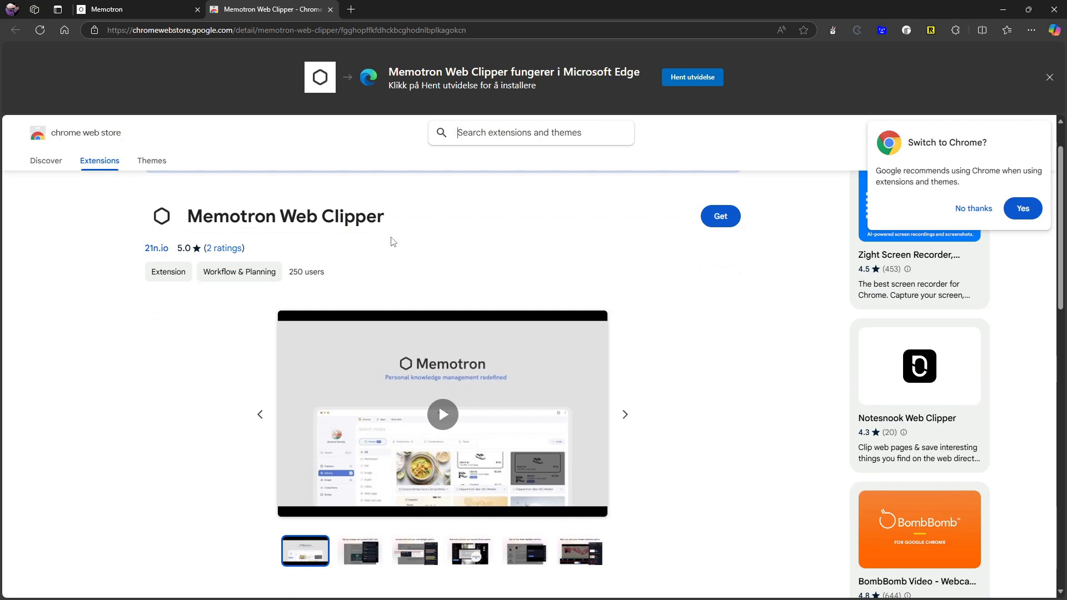
scroll("down", 3)
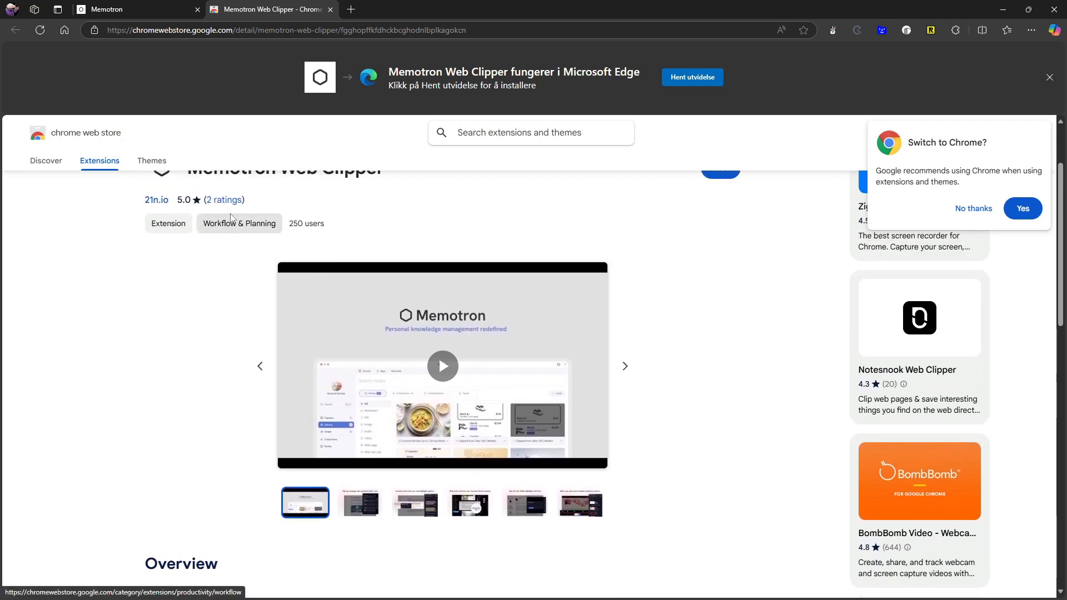
scroll("up", 3)
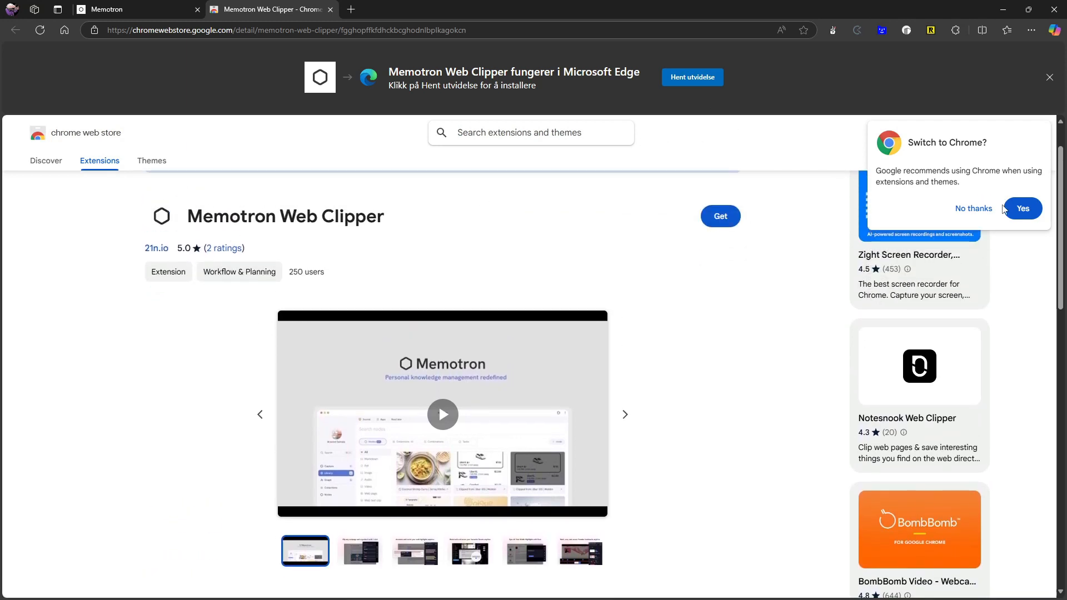
left_click(972, 208)
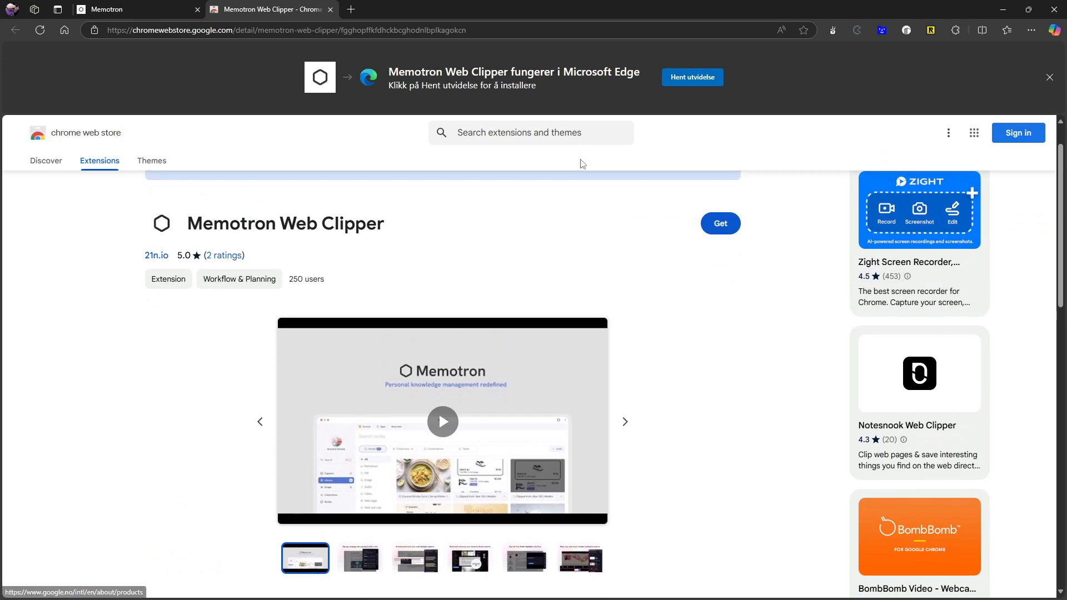
left_click(719, 223)
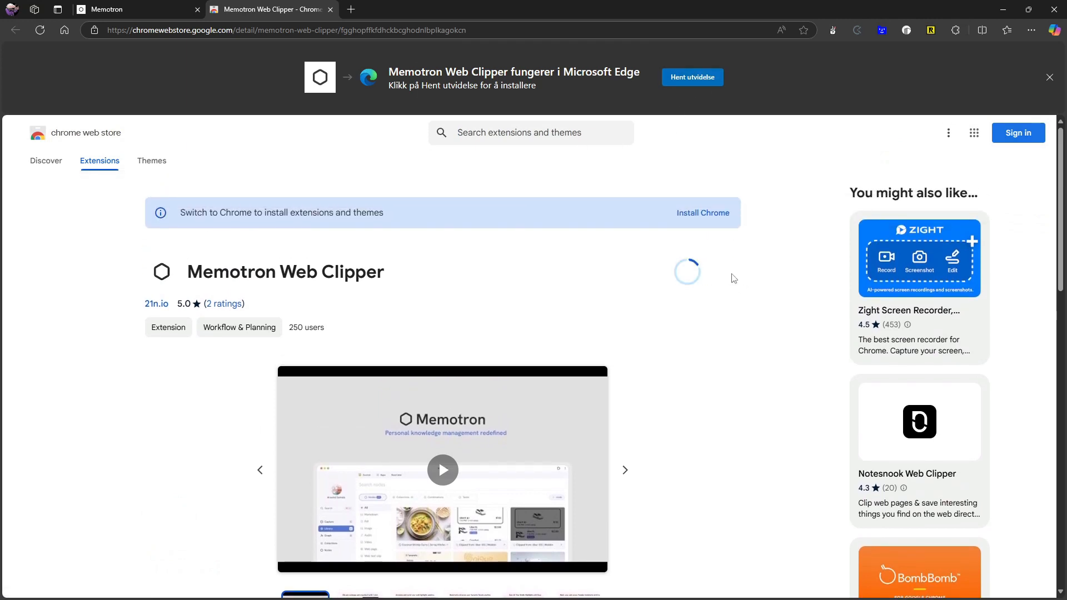
scroll("down", 3)
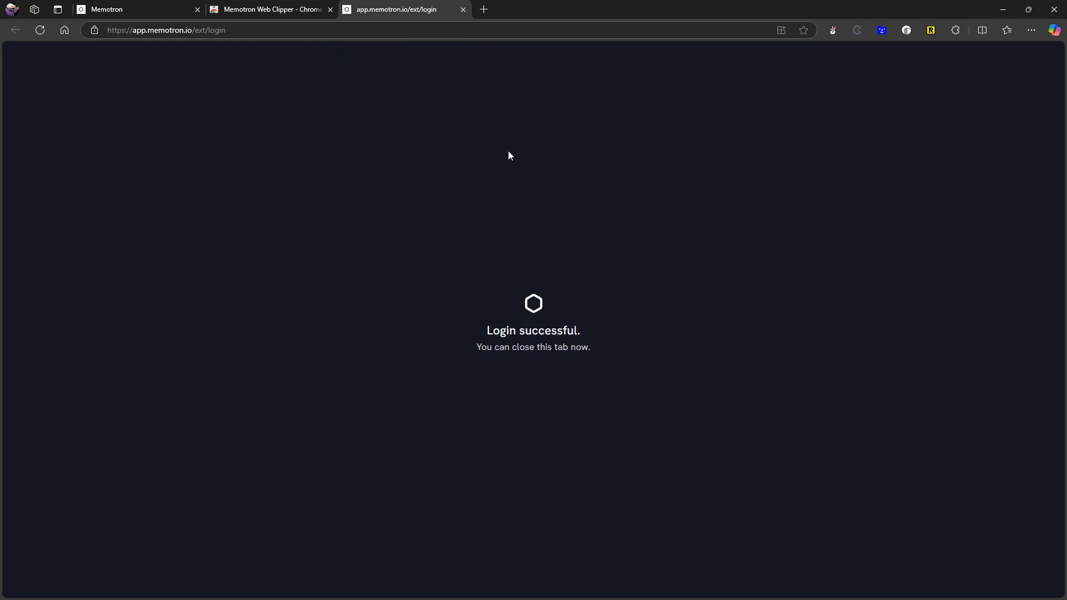
Close the login tab and pin Memotron Web Clipper from the Extensions menu
left_click(463, 9)
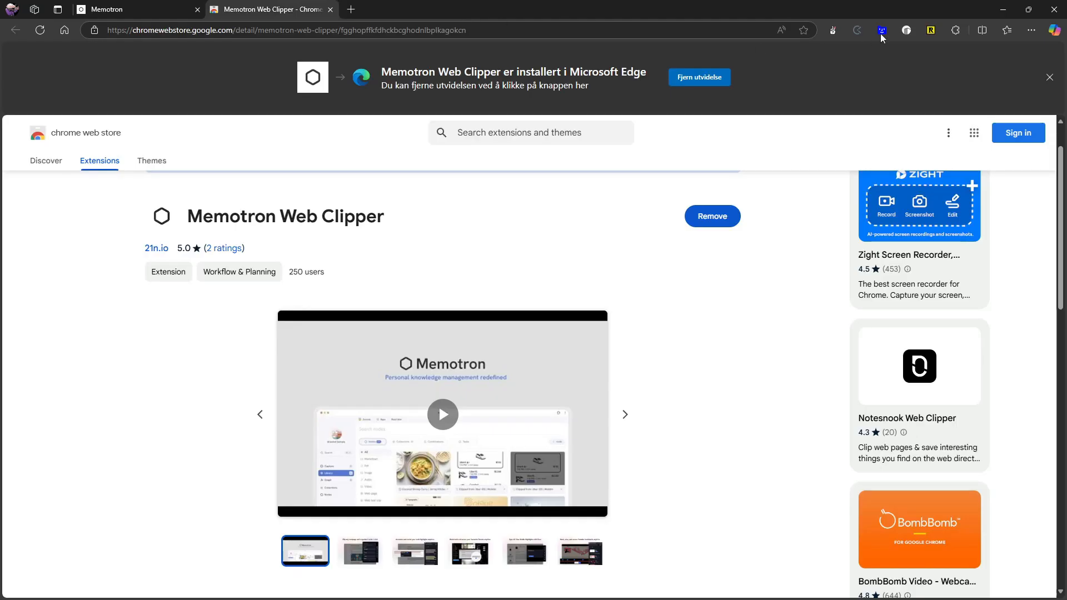
mouse_move(955, 30)
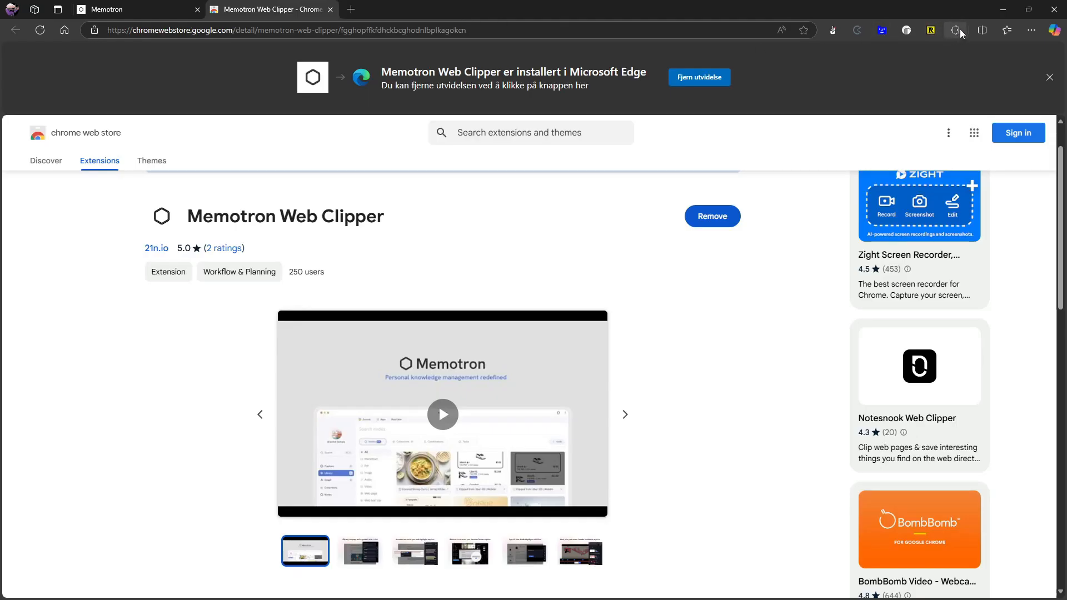
left_click(955, 30)
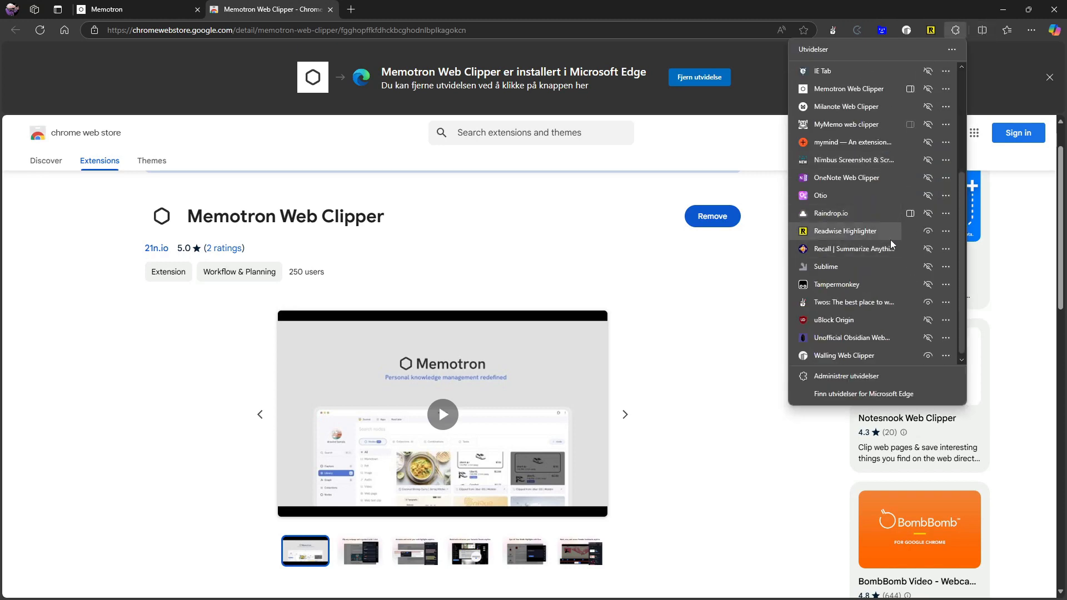
mouse_move(926, 289)
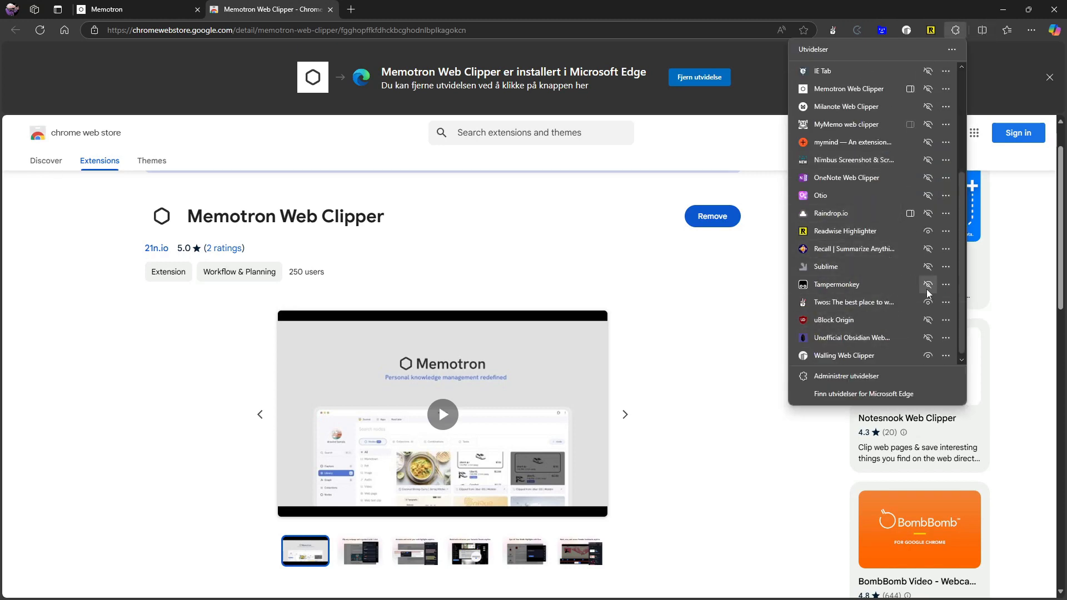
scroll("up", 3)
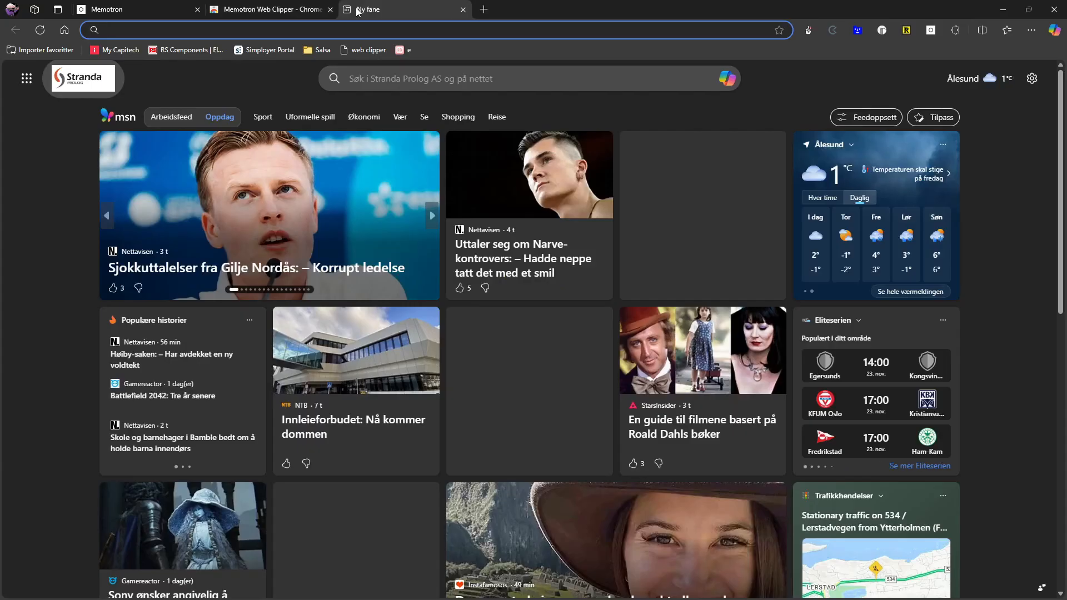
Go to medium.com, open the Evernote-to-Apple-Notes article and select the 'I threw up my hands' paragraph
type("me")
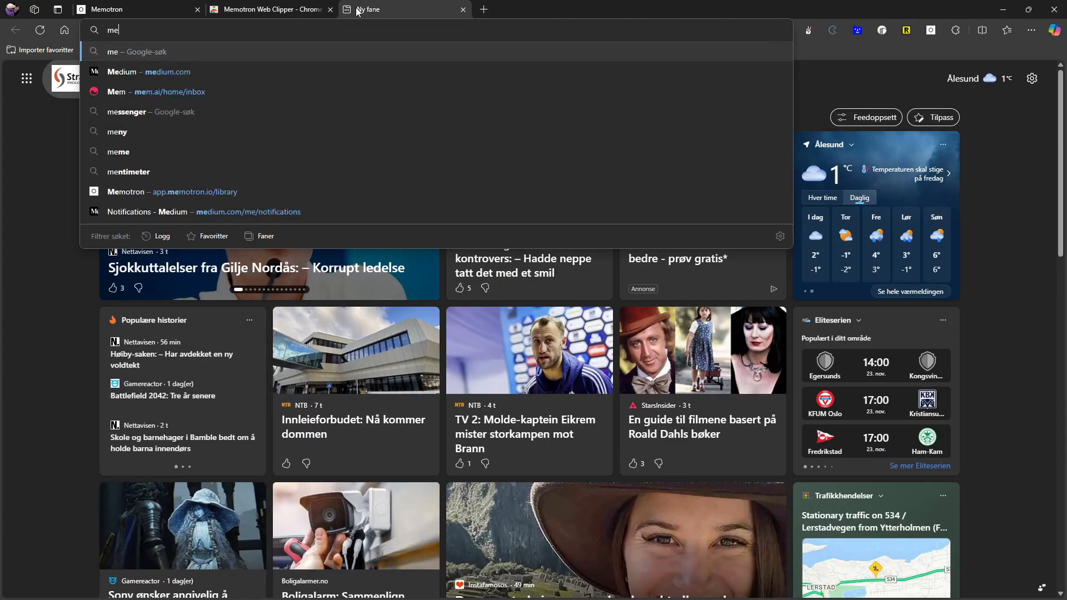
left_click(148, 73)
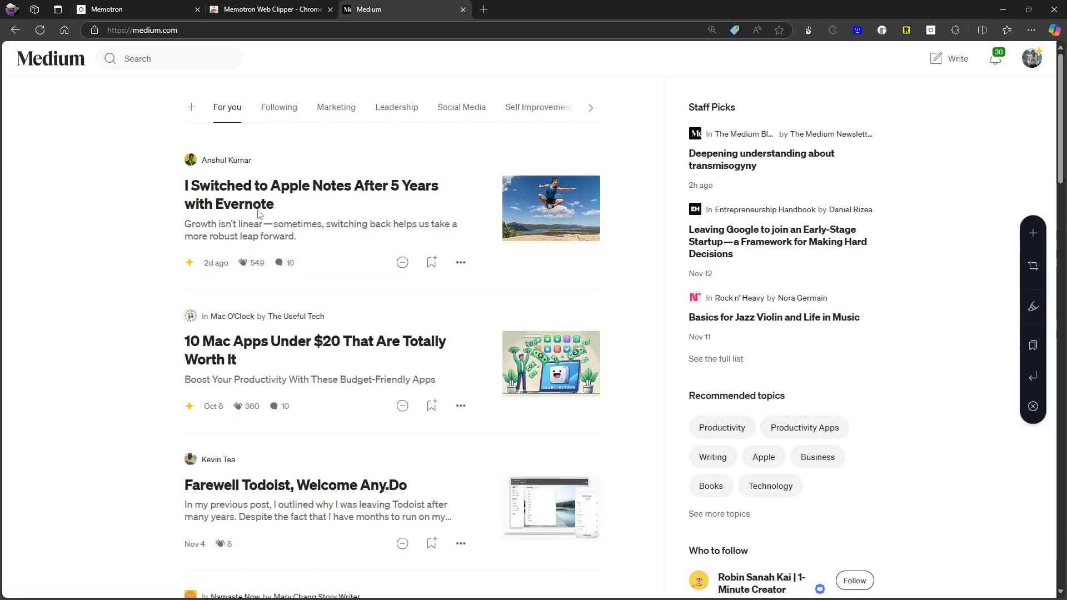
left_click(312, 195)
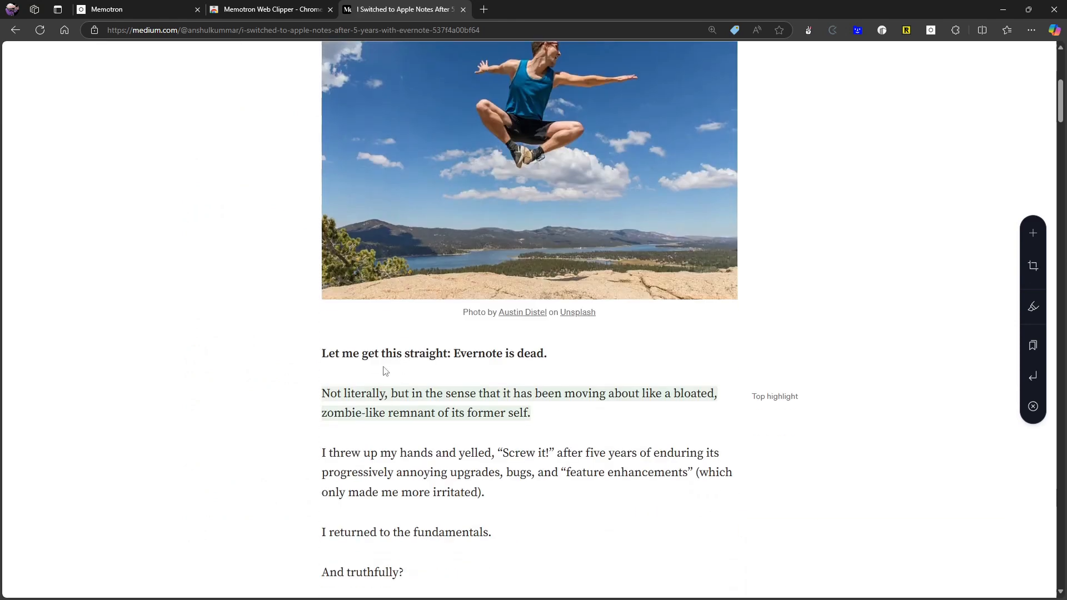
scroll("down", 3)
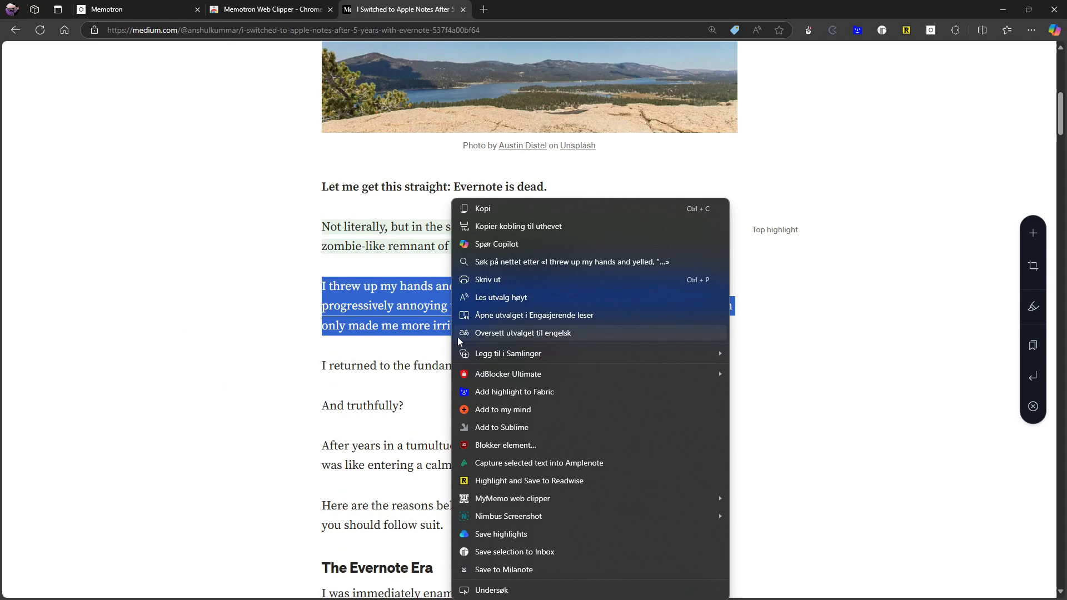
mouse_move(550, 537)
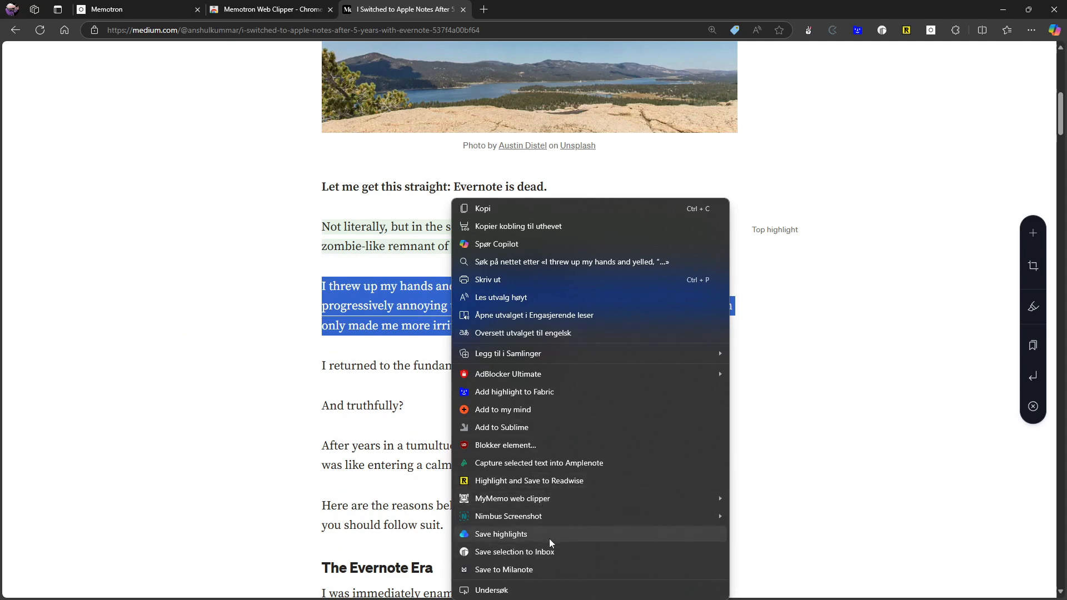
mouse_move(553, 498)
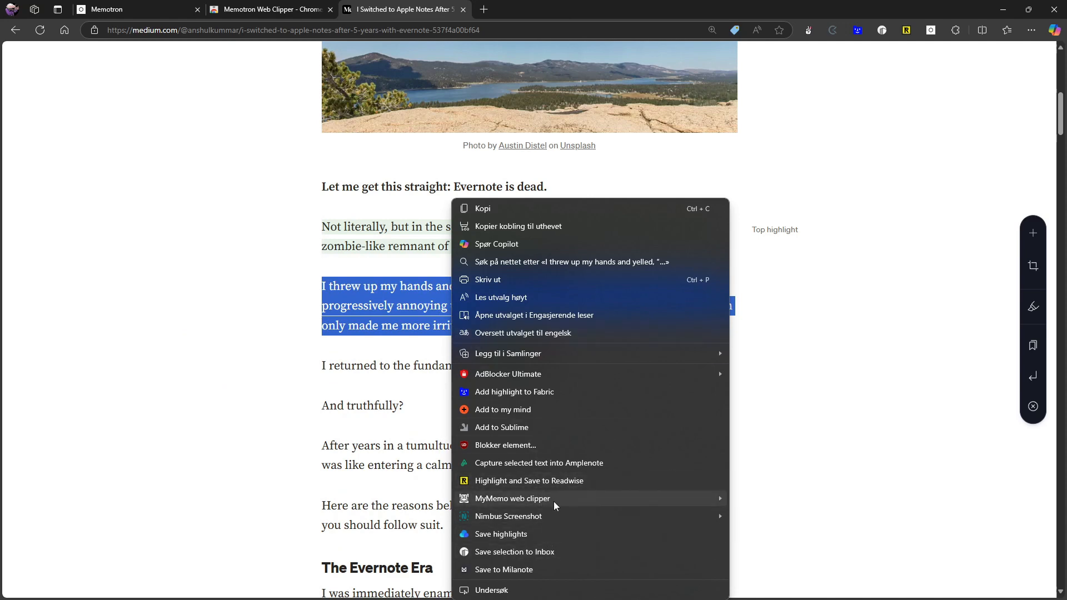
mouse_move(366, 360)
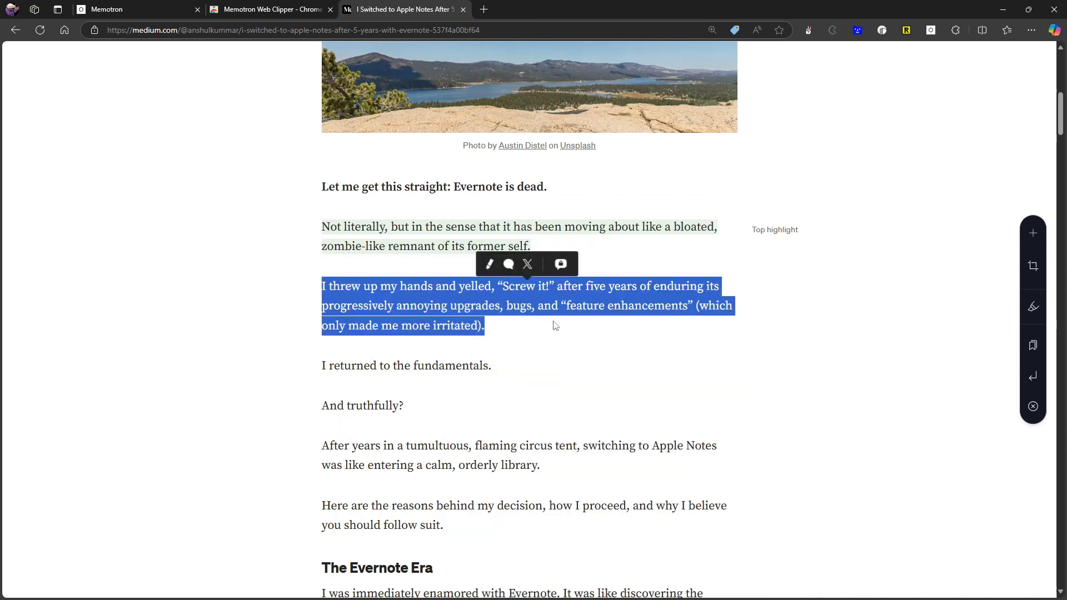
Clip the highlighted 'Screw it!' passage with the Web Clipper and start linking it
left_click(930, 30)
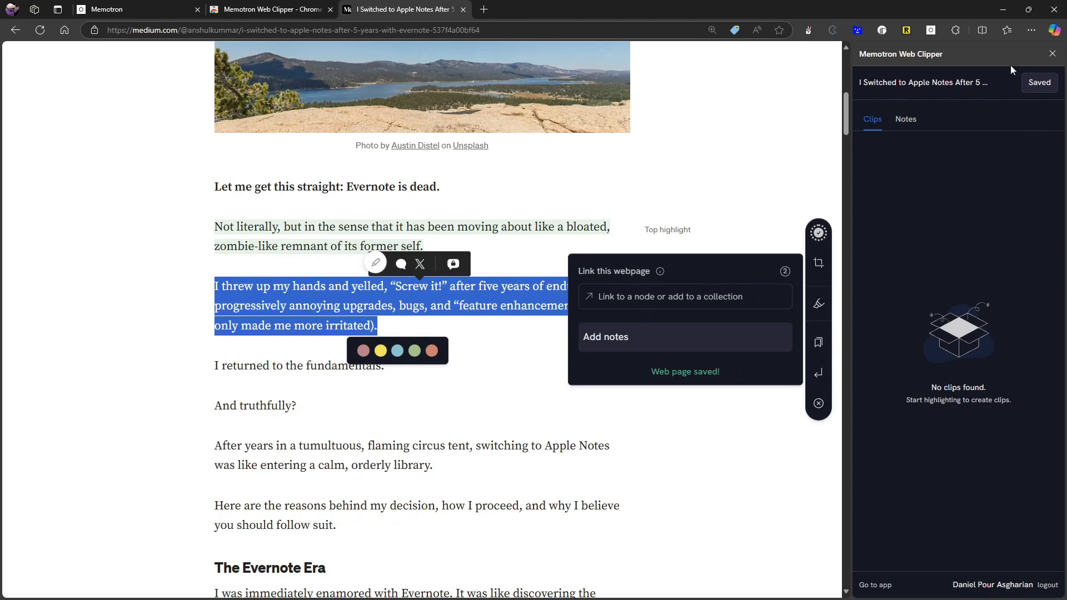
left_click(1051, 54)
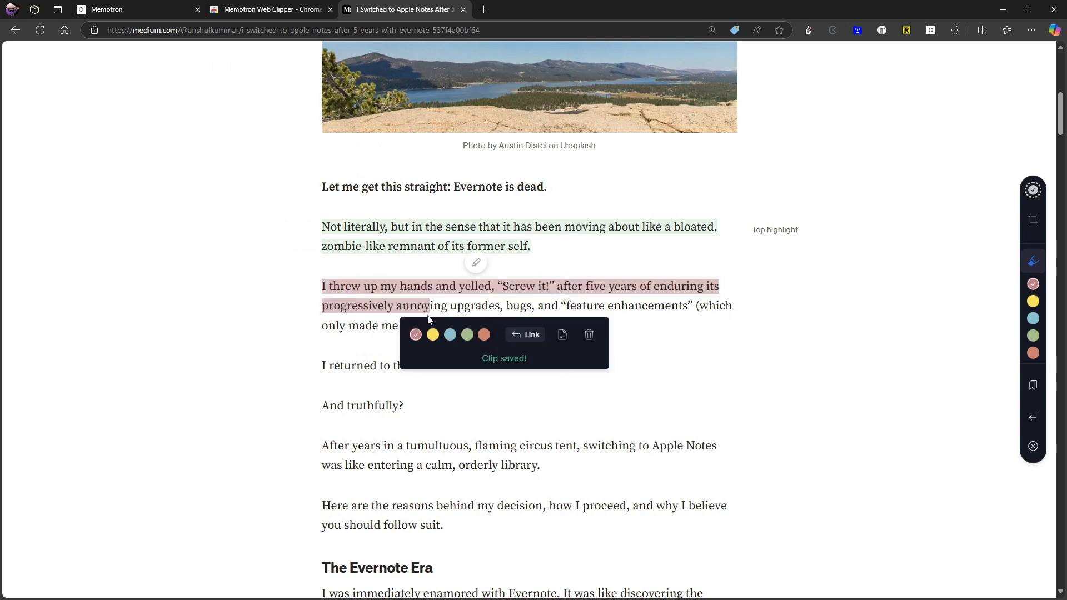
left_click(530, 334)
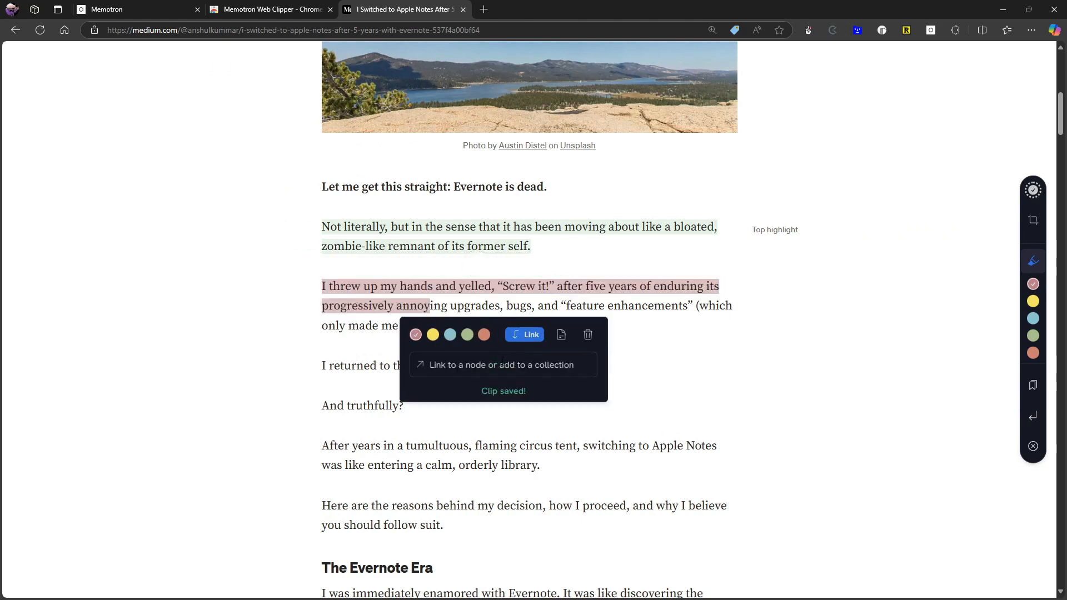
mouse_move(476, 317)
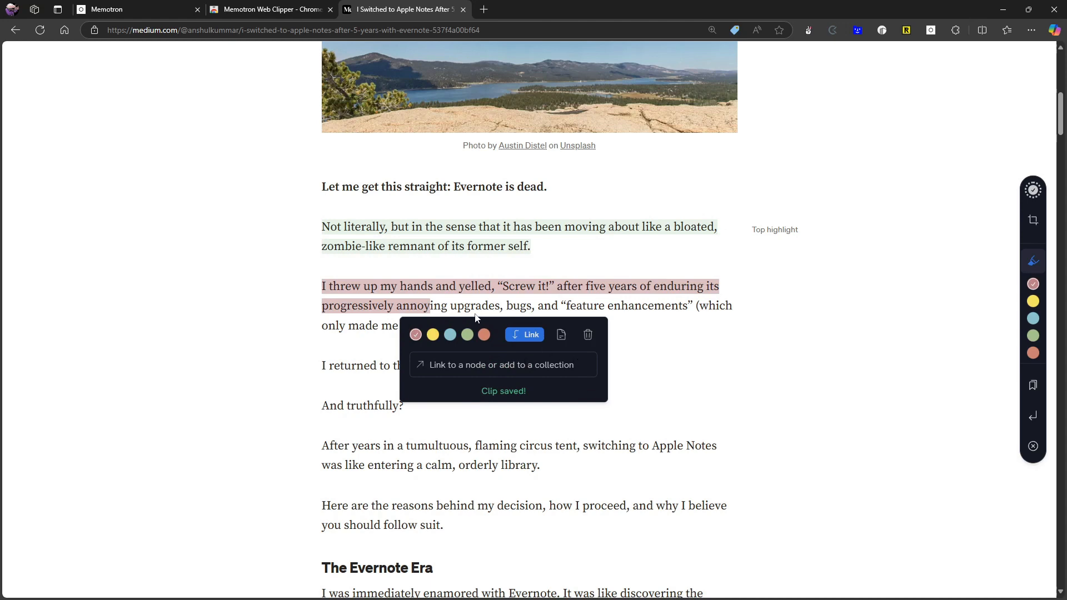
mouse_move(533, 298)
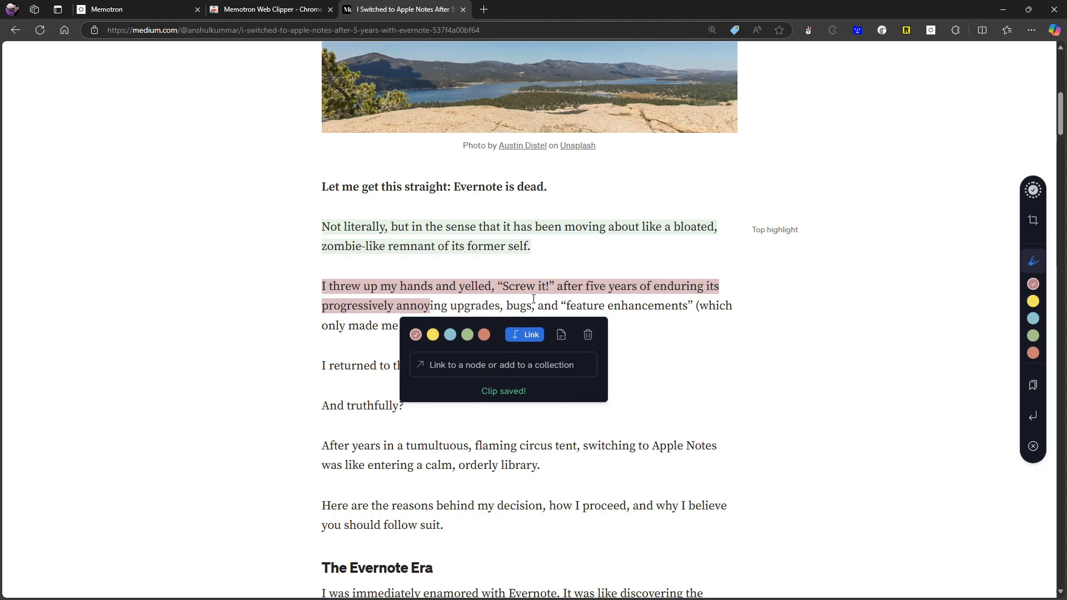
mouse_move(588, 334)
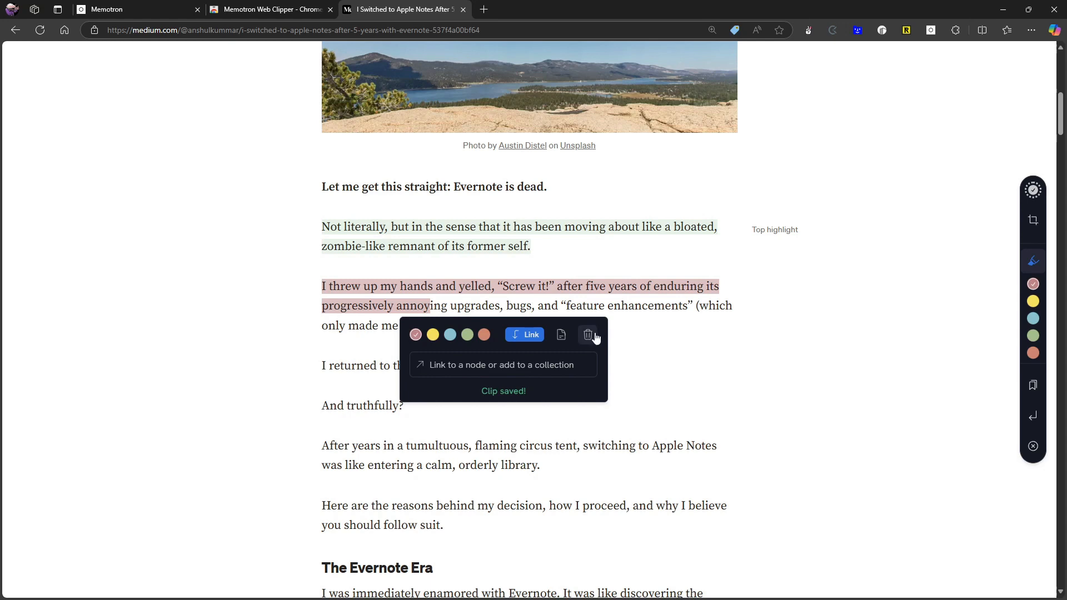
Link the clip to the Test node via the 'tes' search and dismiss the clipper popup
left_click(587, 334)
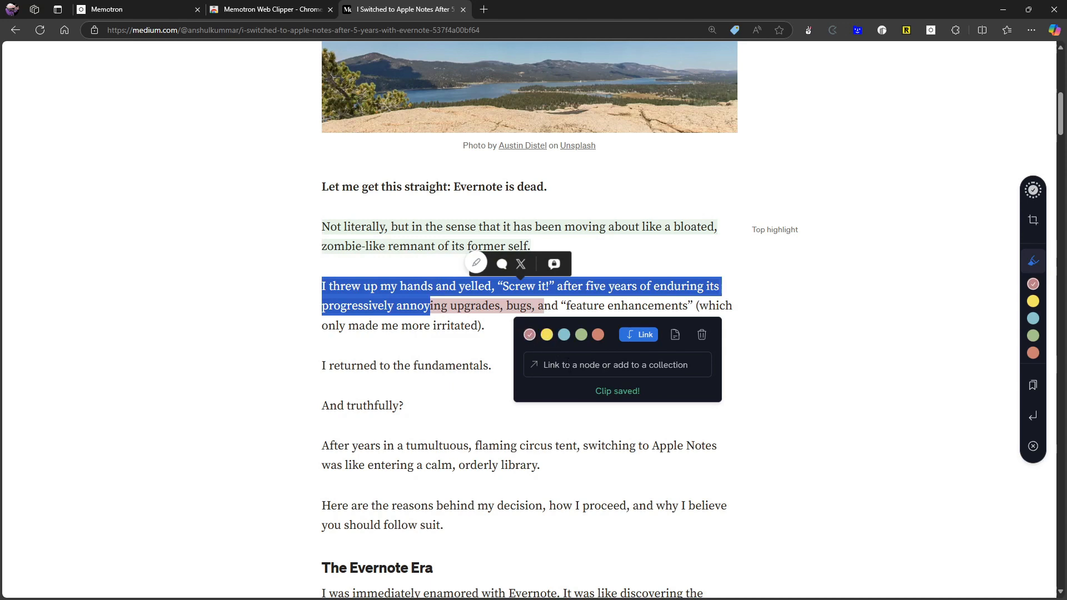
type("tes")
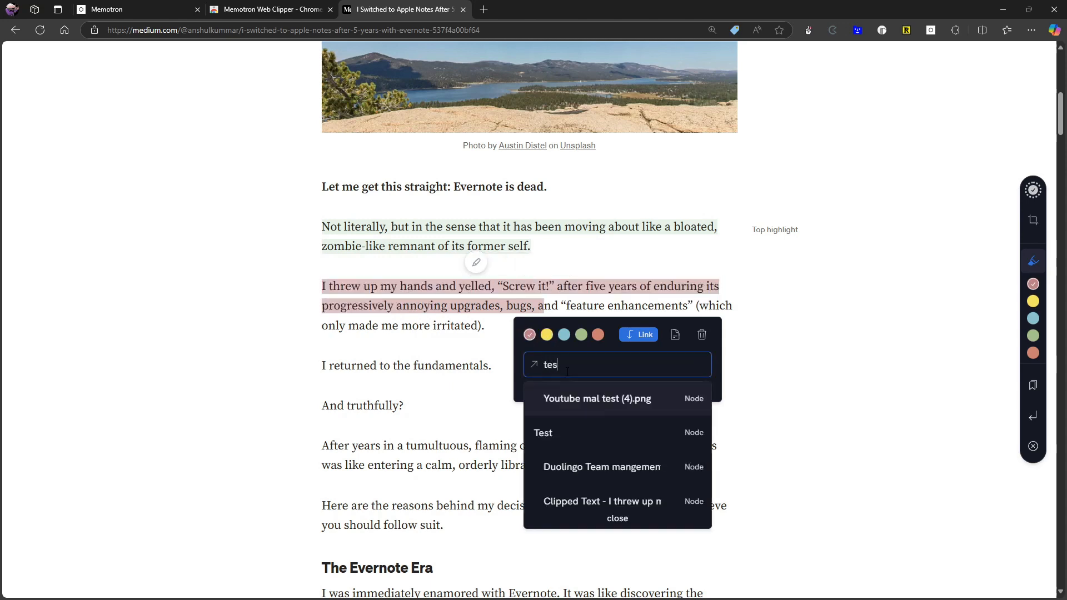
left_click(542, 433)
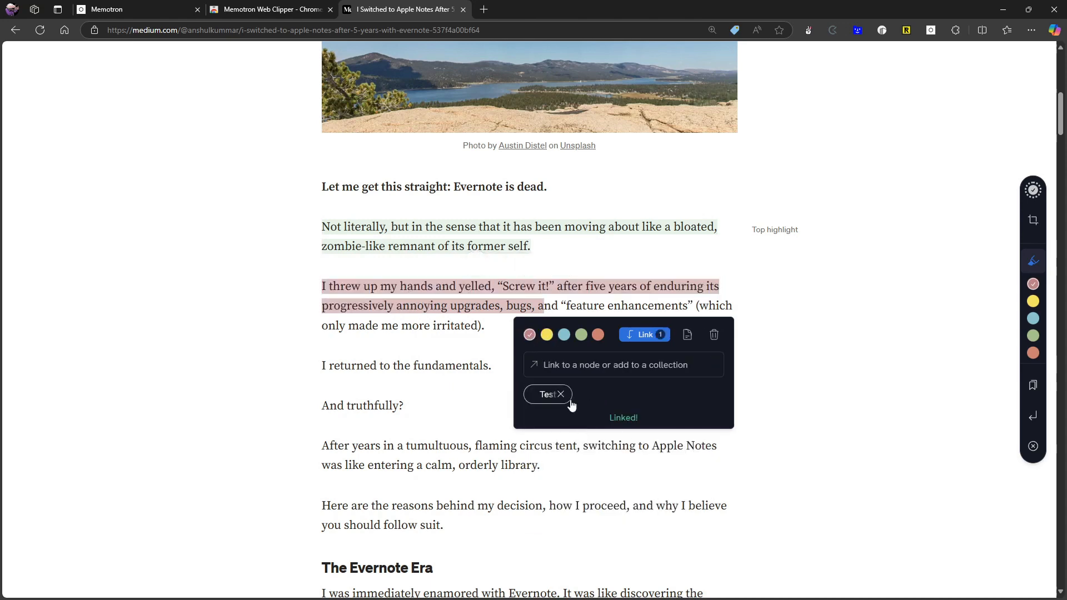
left_click(560, 394)
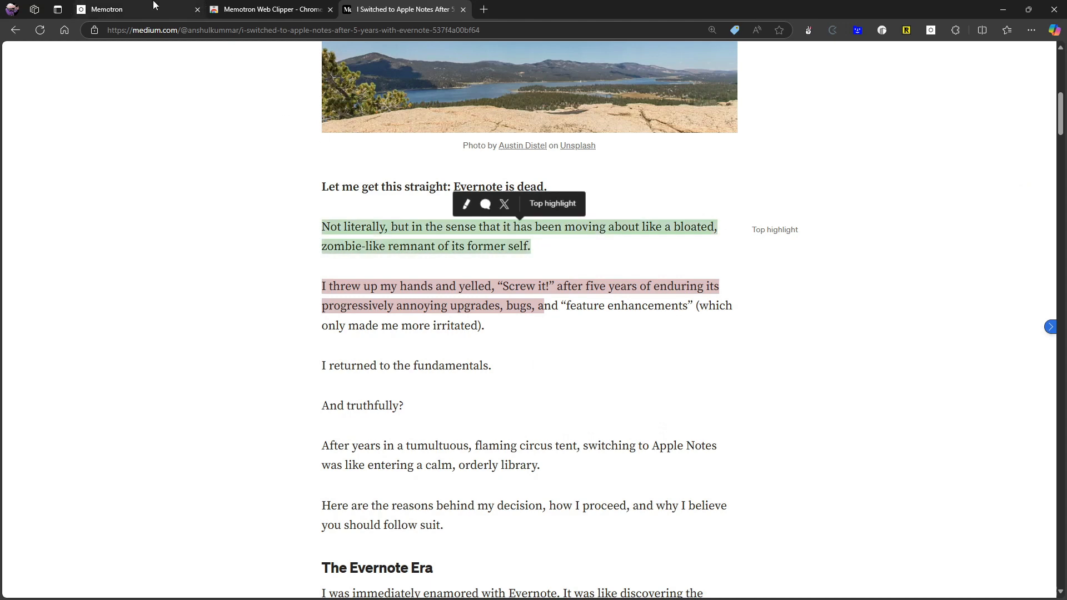
Return to the Memotron tab and list All nodes, now three including the new clip
left_click(105, 9)
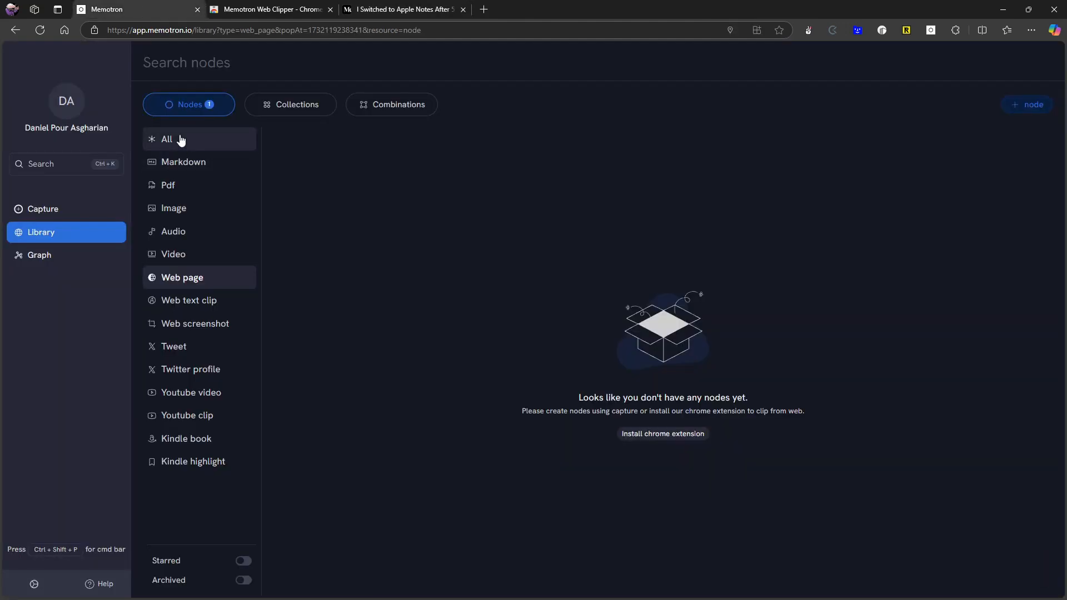
left_click(166, 139)
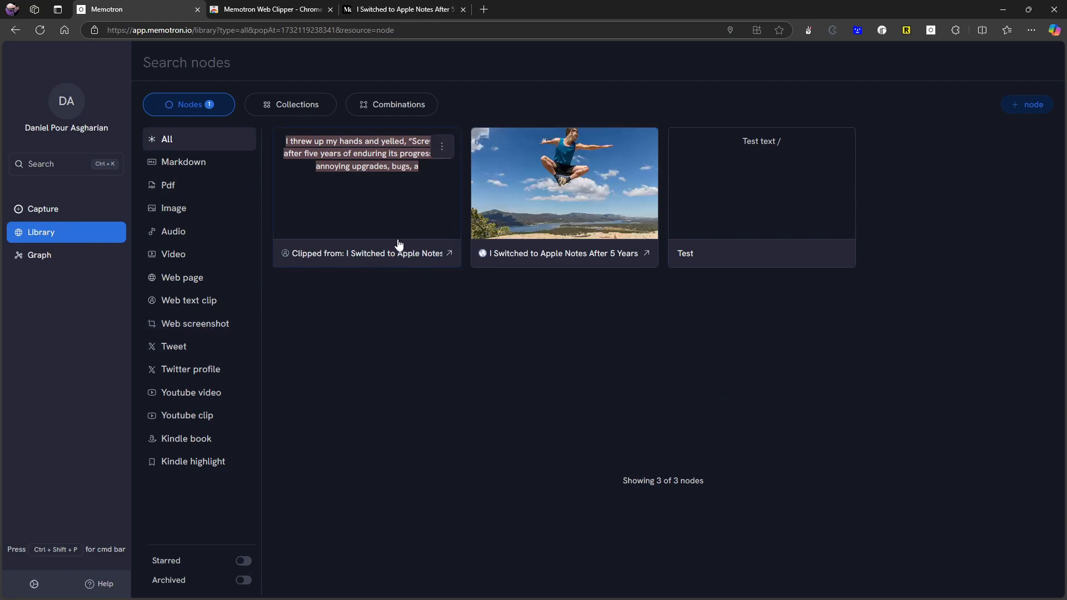
mouse_move(574, 184)
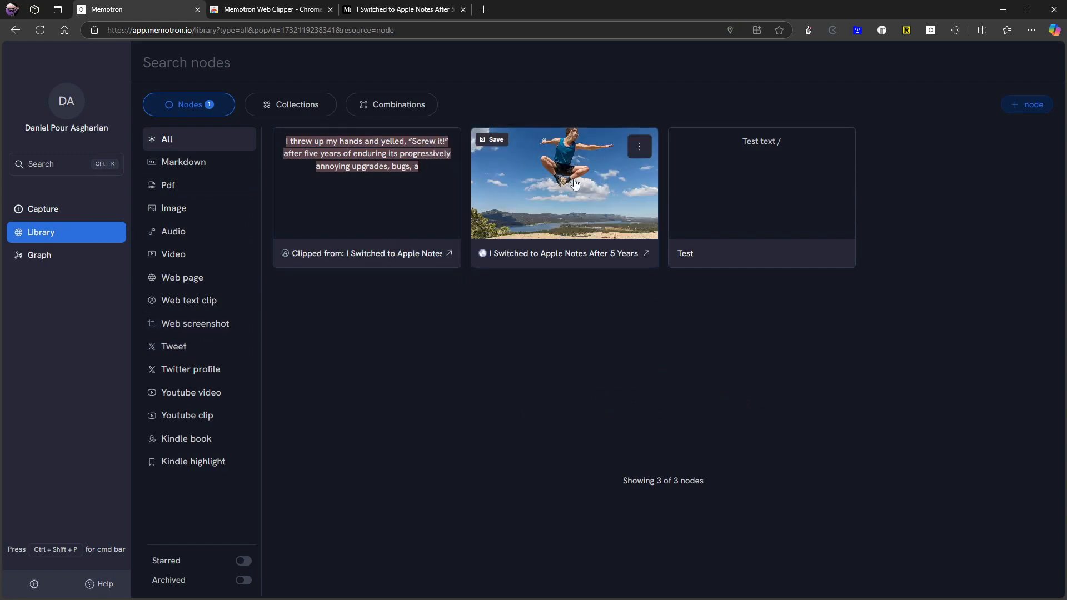
mouse_move(560, 167)
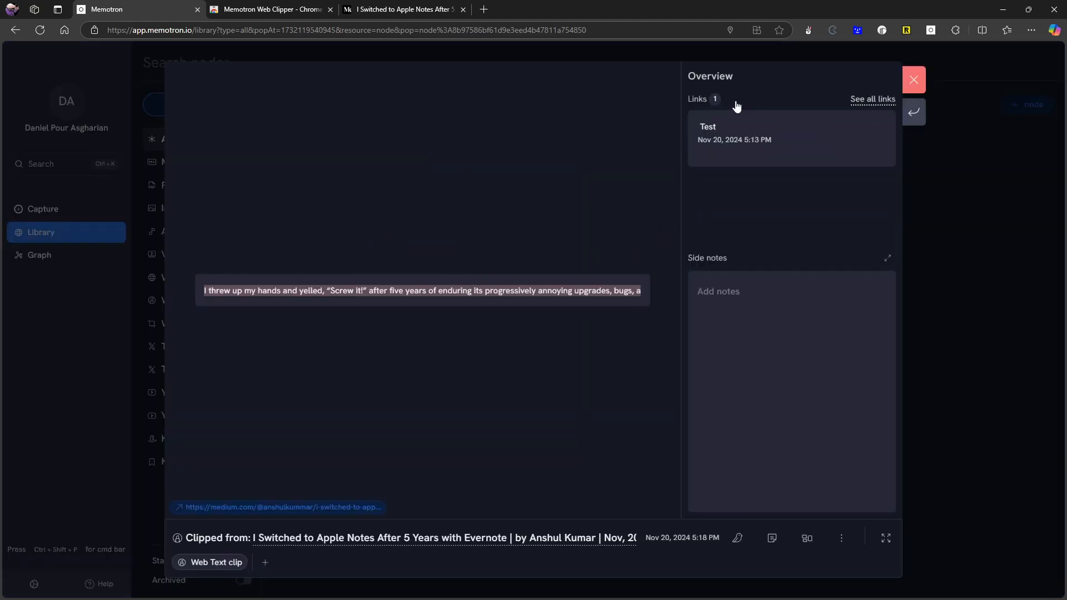
mouse_move(725, 126)
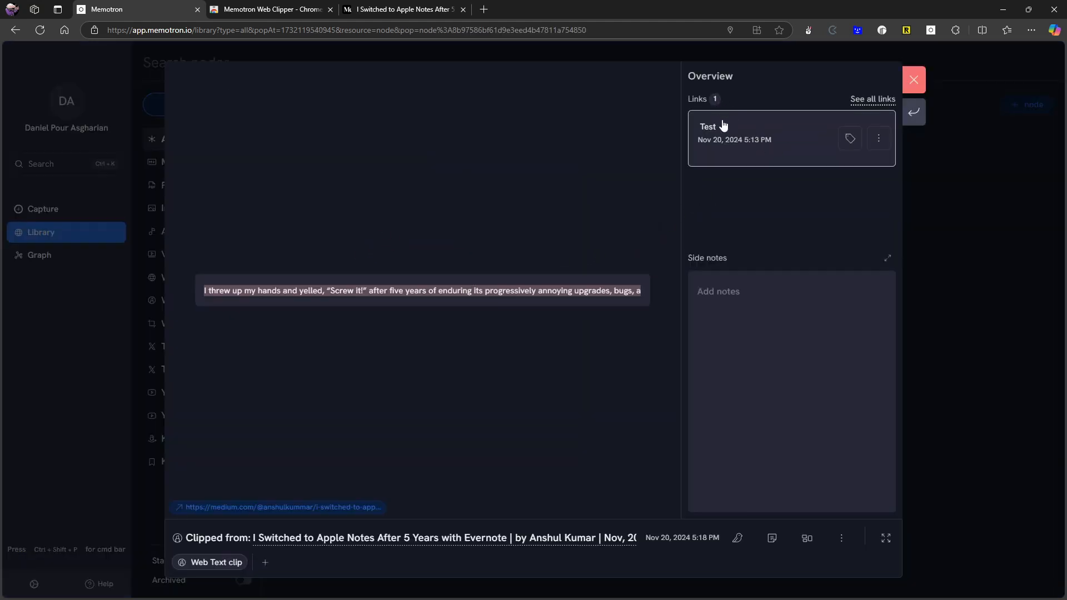
mouse_move(720, 103)
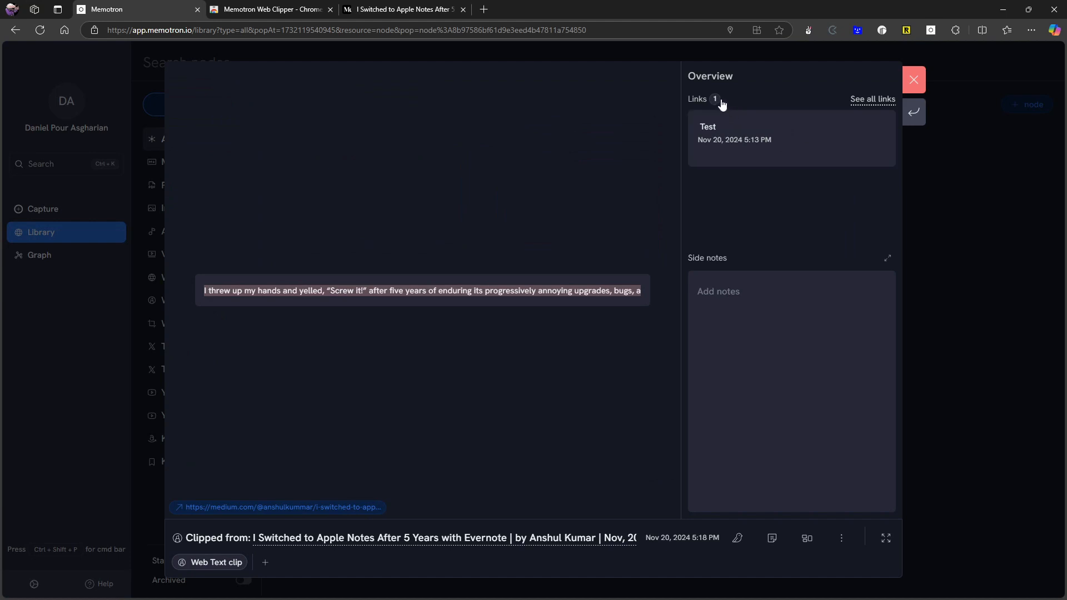
mouse_move(714, 102)
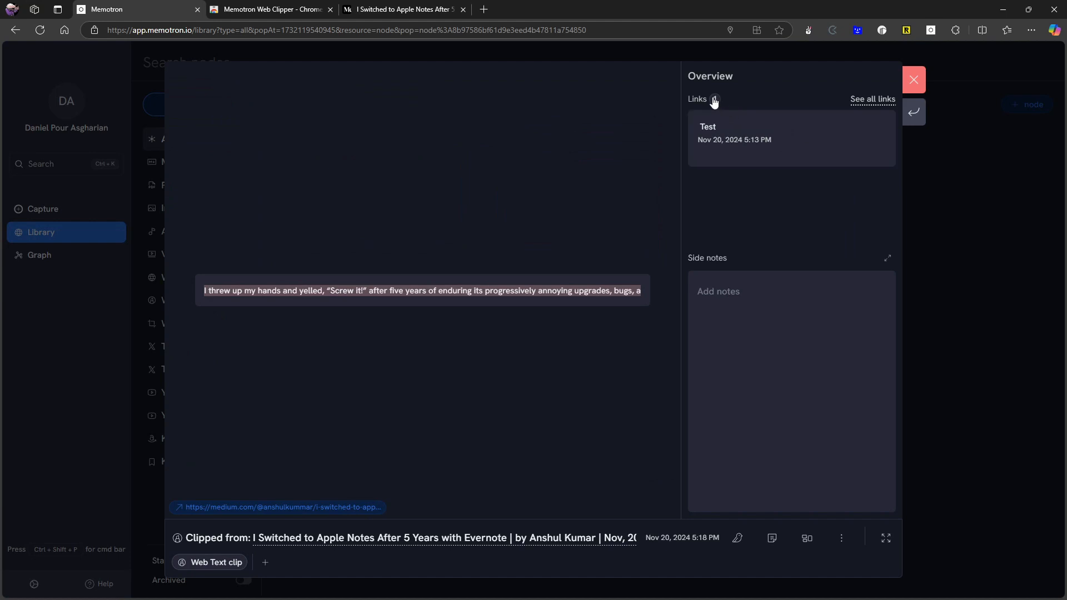
Close the Medium article tab and close the clip node's detail view after checking its link to Test
left_click(463, 9)
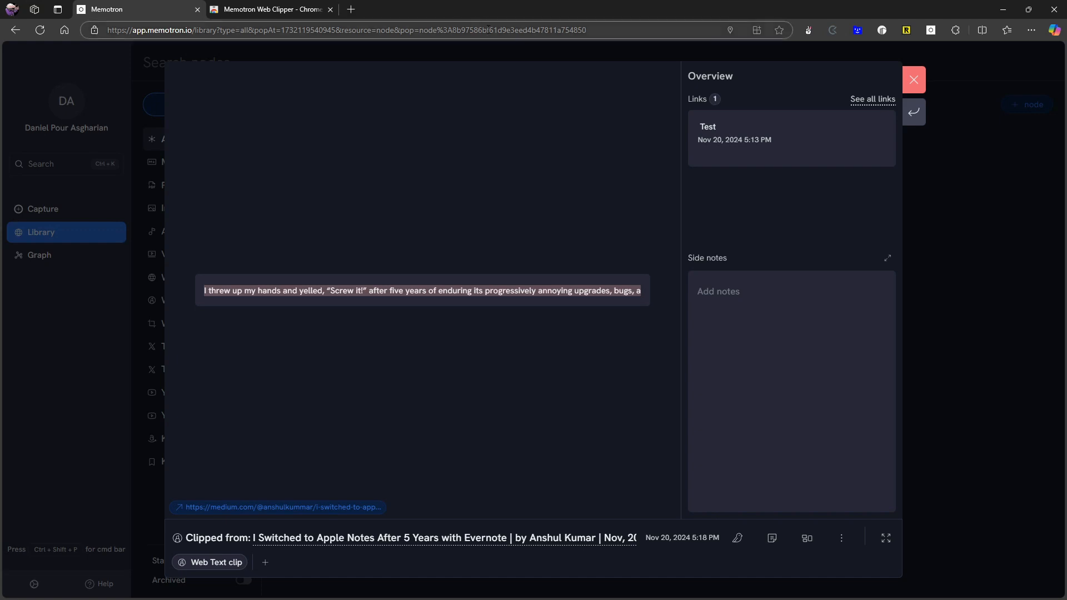
mouse_move(766, 113)
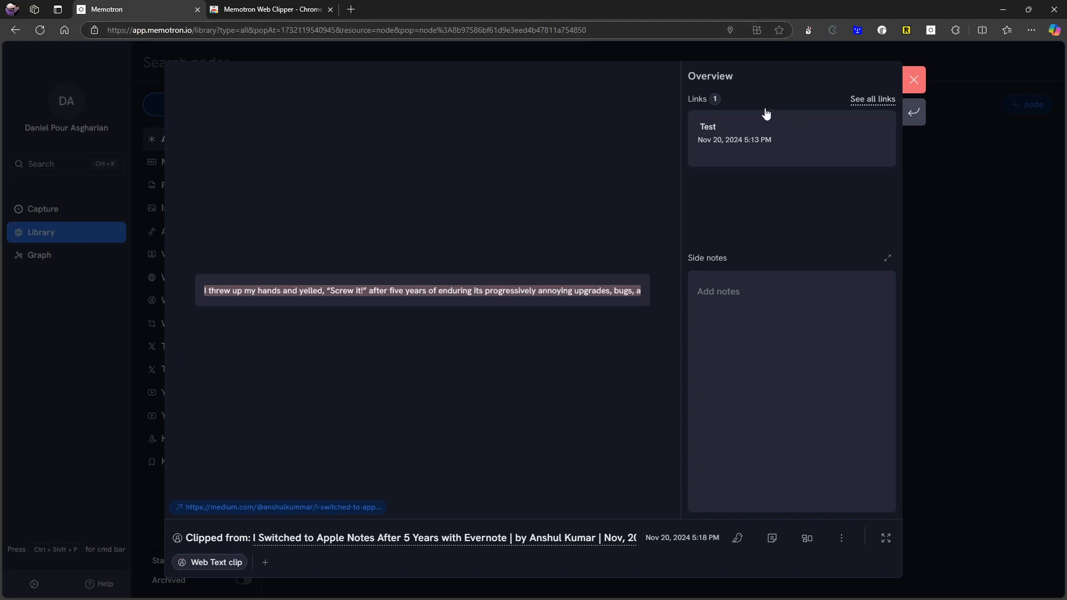
left_click(913, 79)
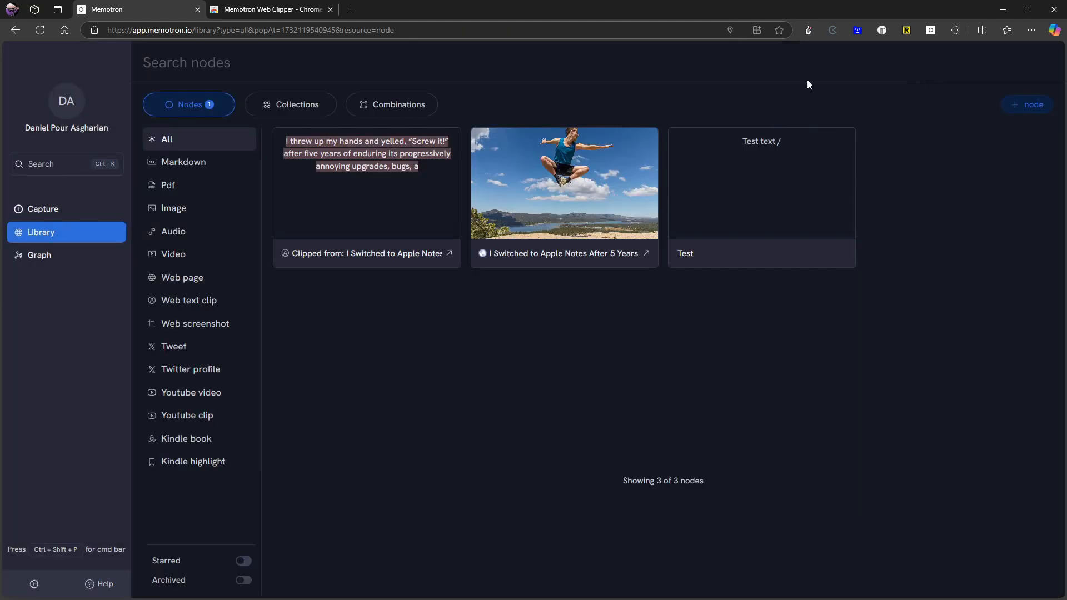
mouse_move(348, 346)
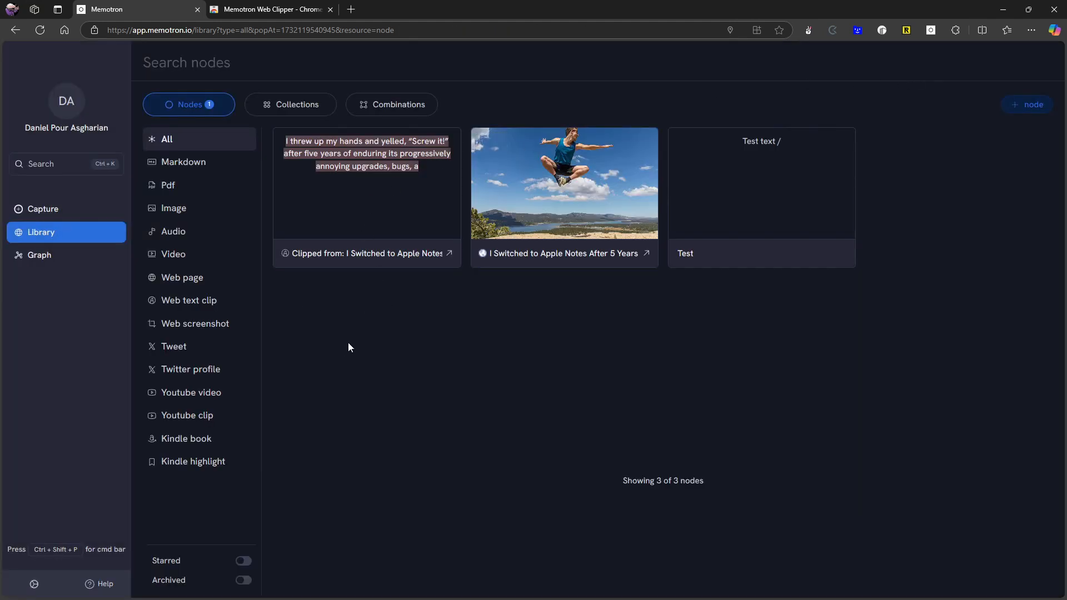
Use the Ctrl+Shift+P command bar to go to the Graph page showing 3 nodes and 1 connection
key("Ctrl+Shift+P")
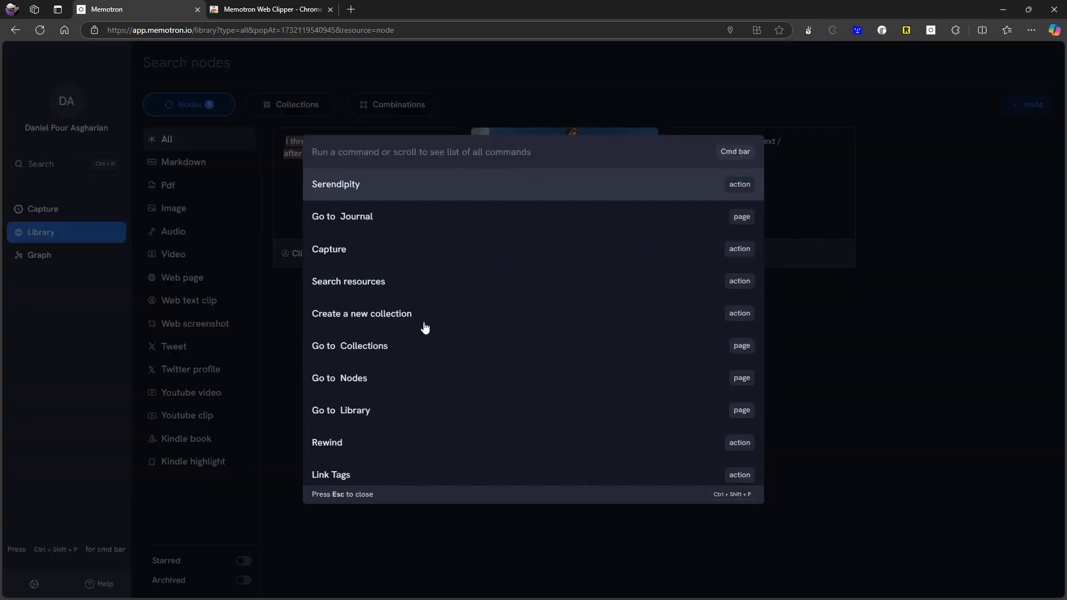
scroll("down", 3)
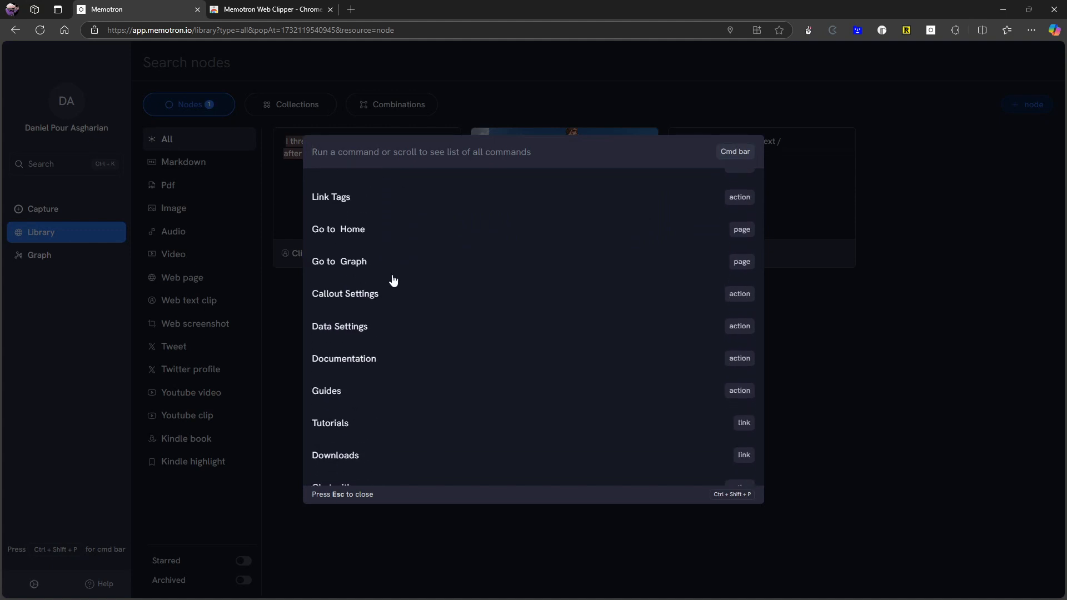
left_click(338, 261)
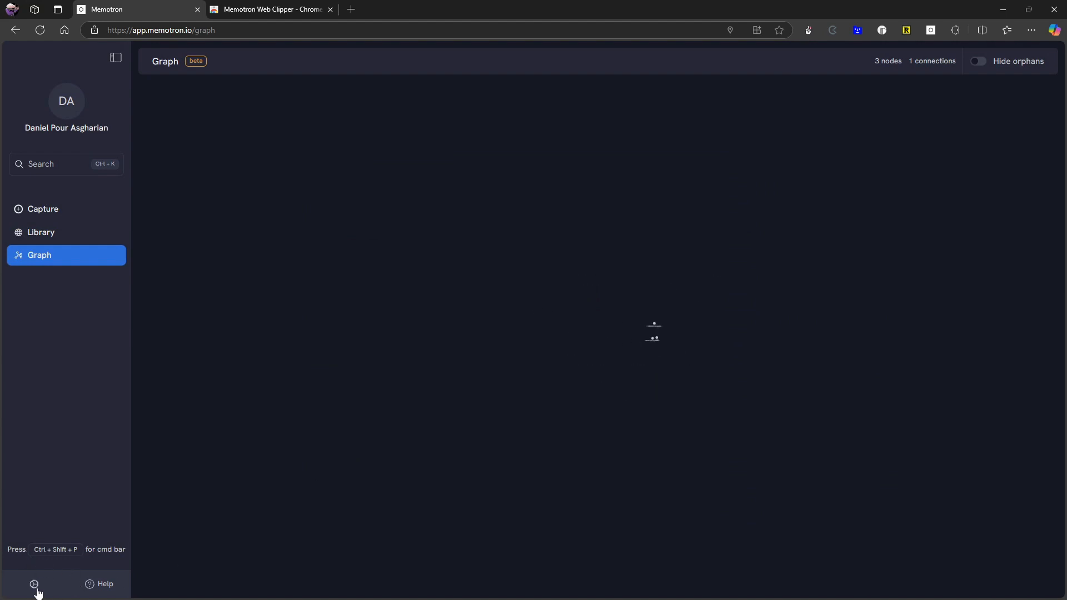
left_click(34, 584)
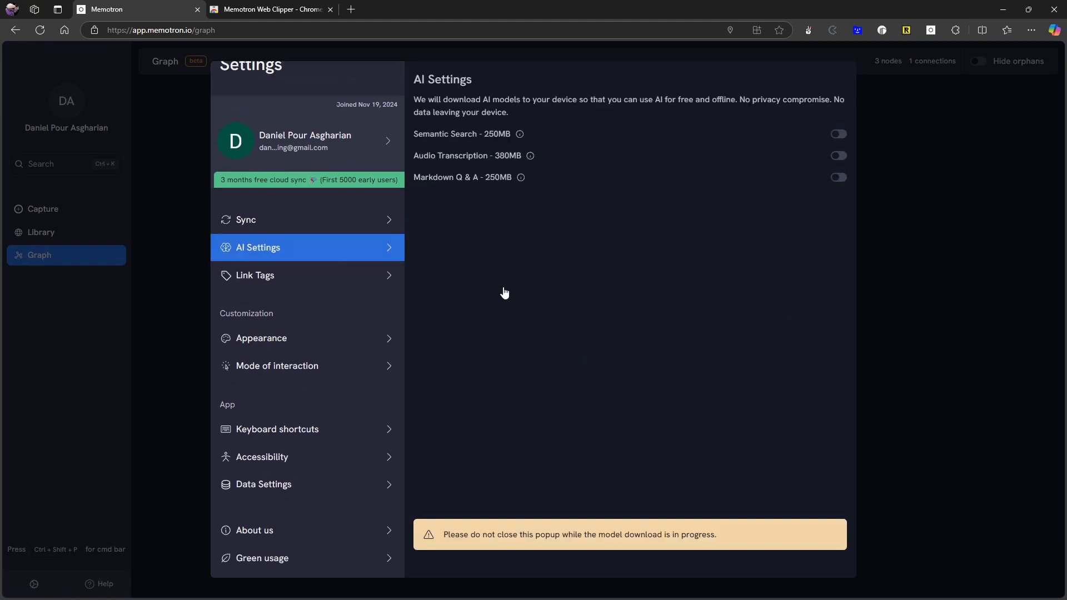
mouse_move(469, 105)
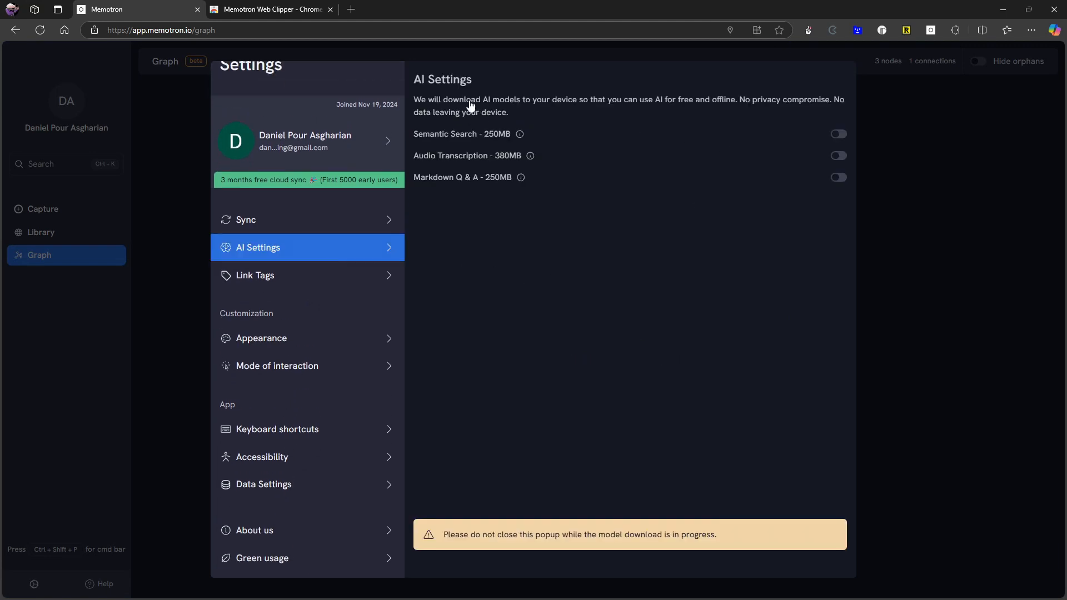
mouse_move(579, 109)
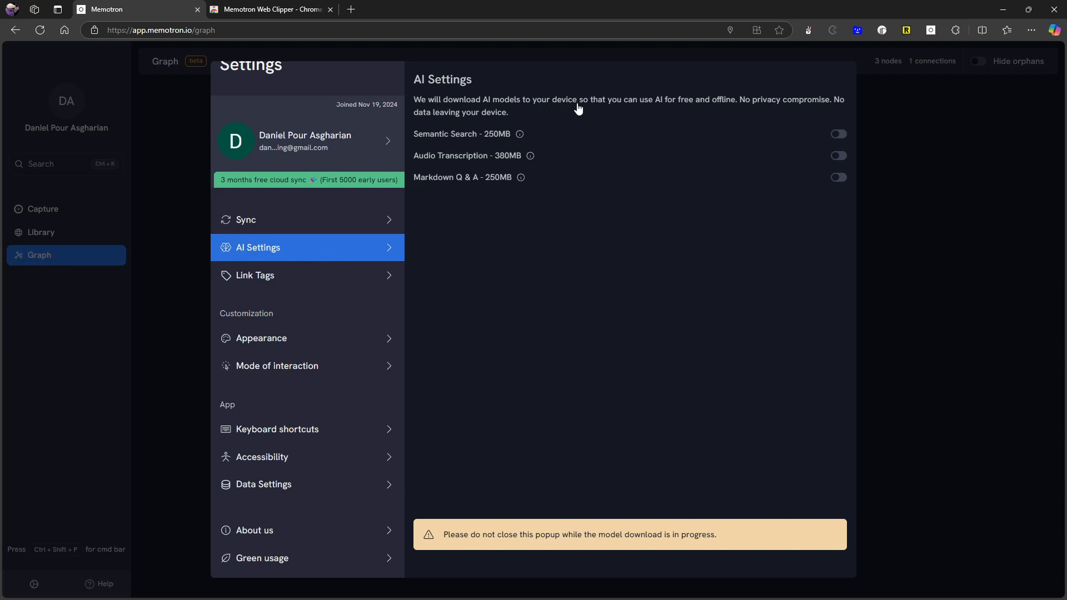
mouse_move(706, 112)
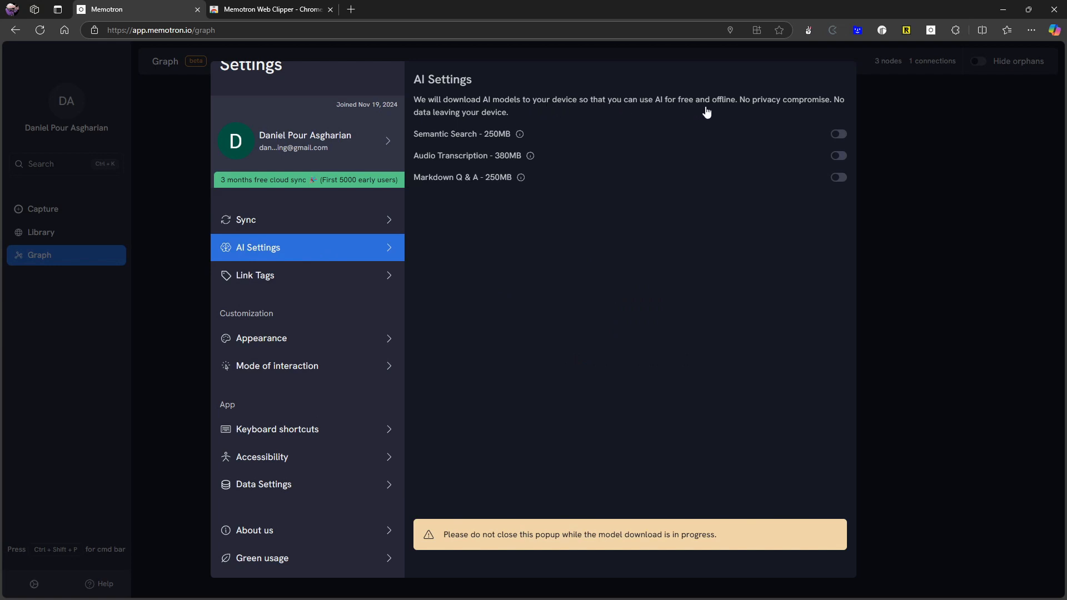
mouse_move(794, 115)
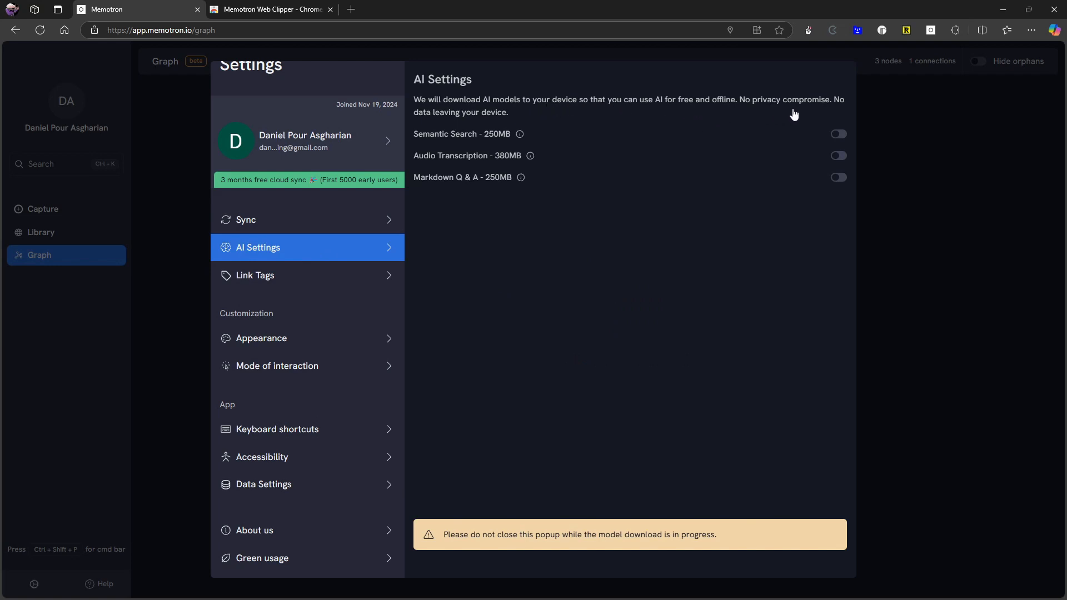
mouse_move(430, 107)
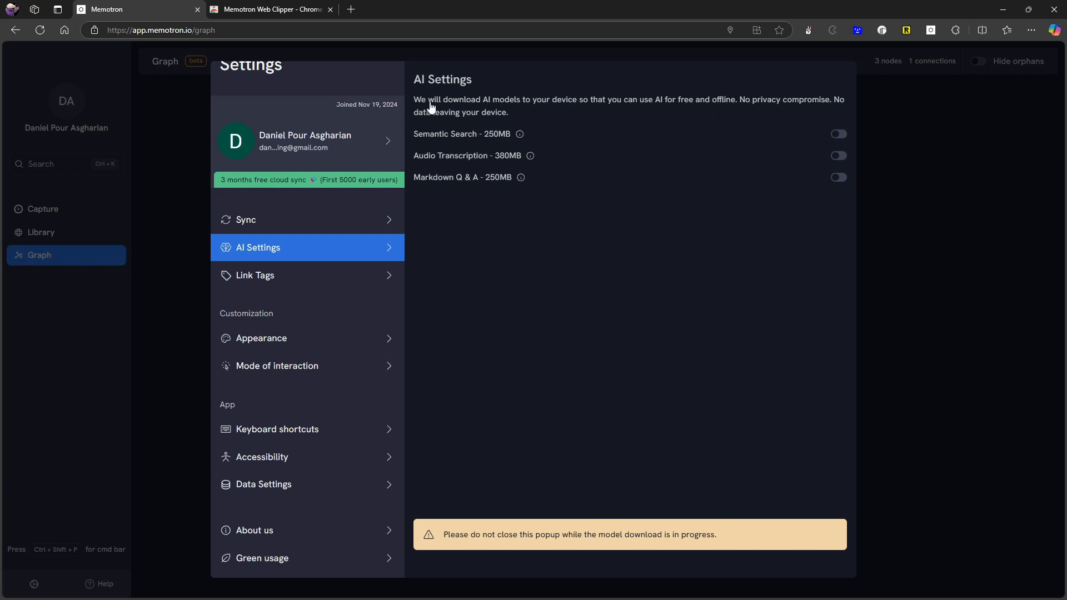
mouse_move(582, 130)
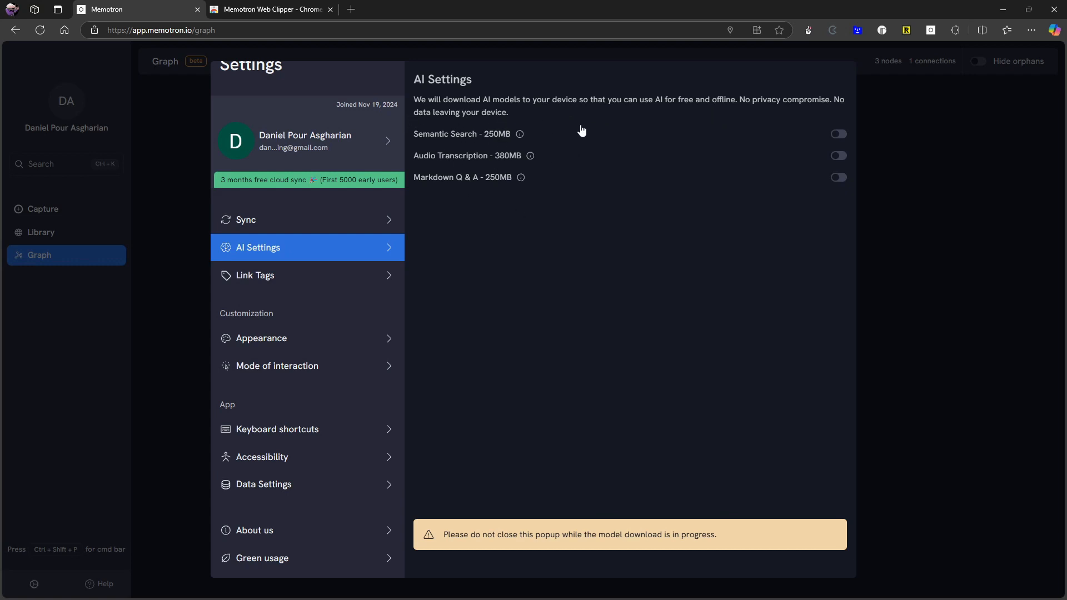
mouse_move(562, 114)
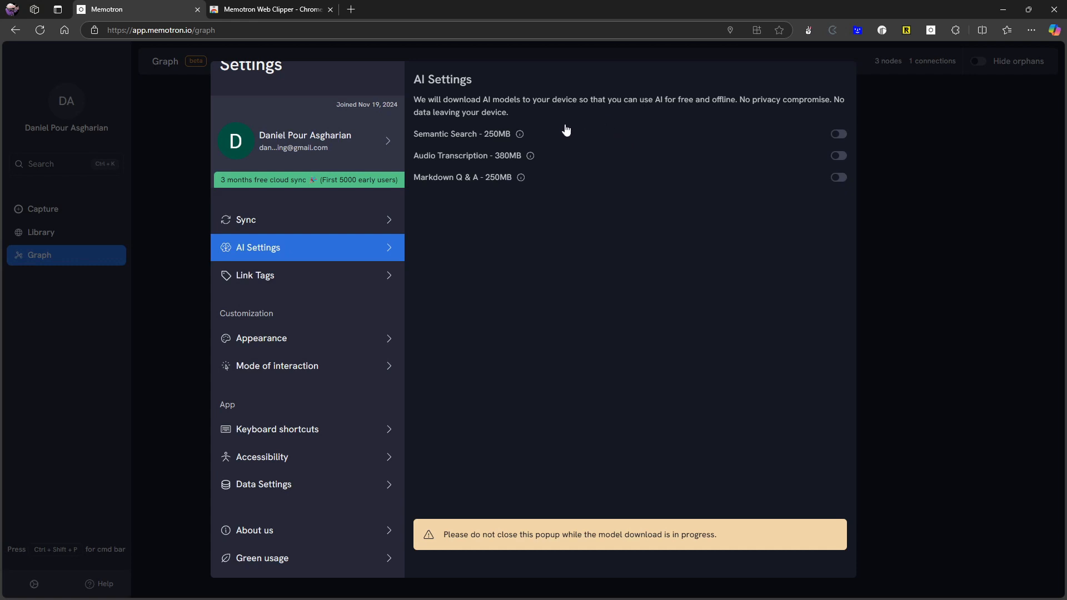
mouse_move(450, 118)
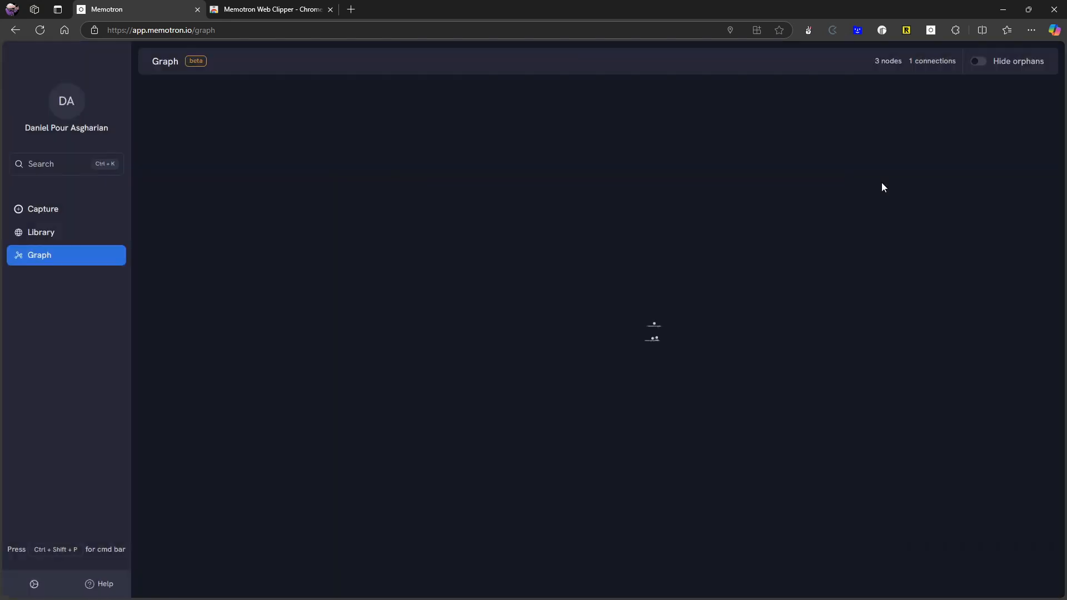
mouse_move(841, 182)
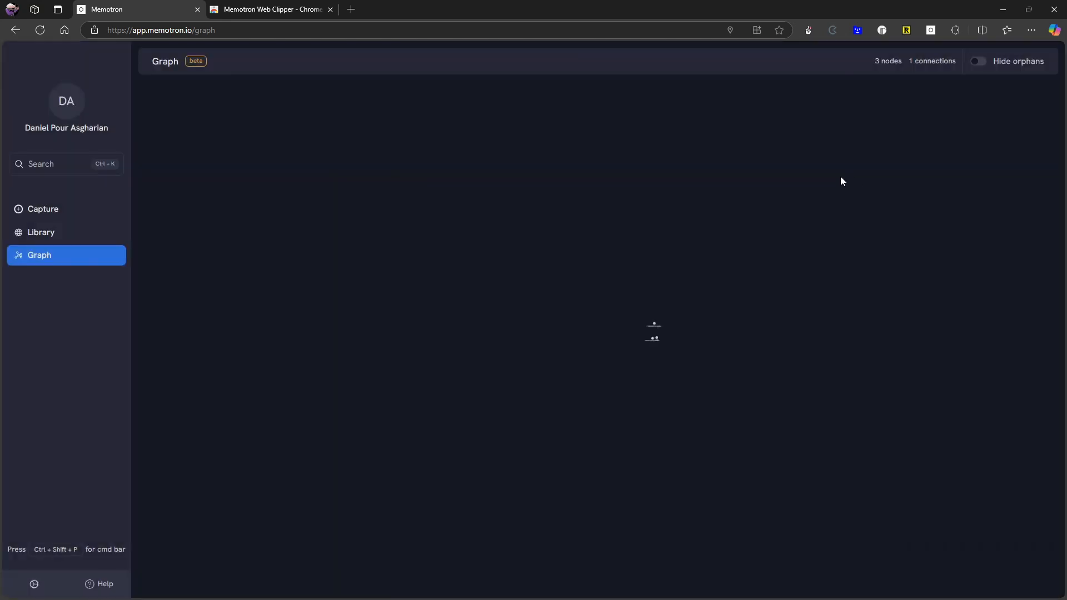
mouse_move(176, 178)
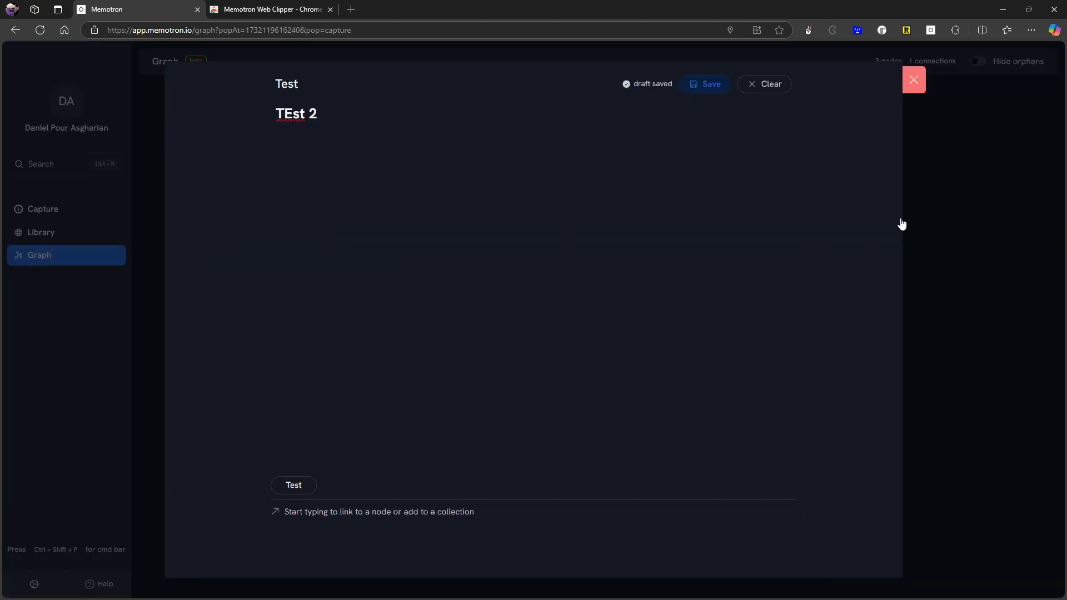
Place the caret after the TEst 2 text and save the Test note as a node
left_click(912, 79)
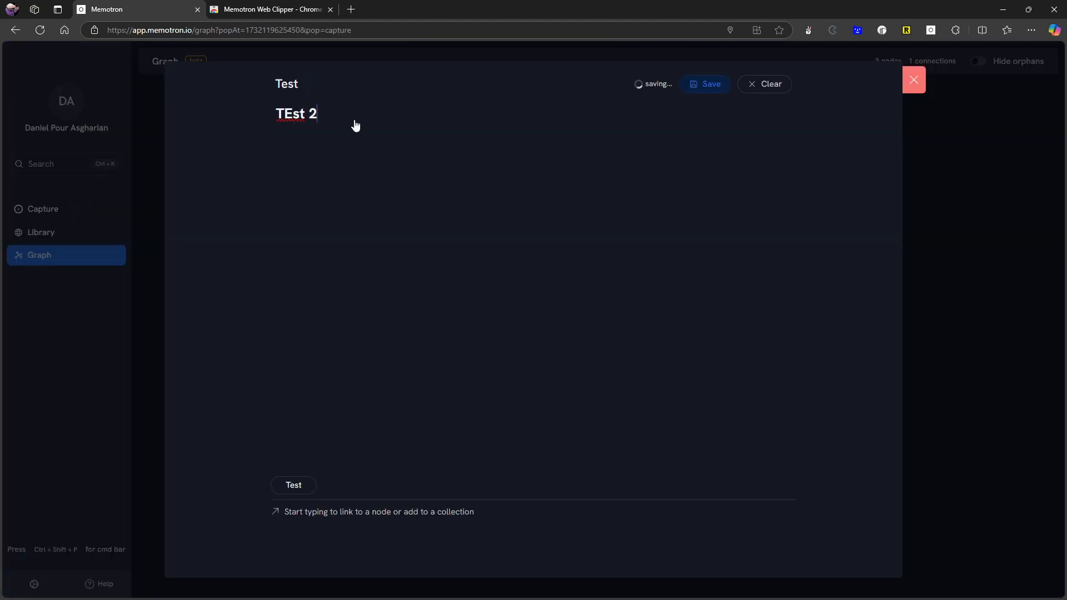
left_click(710, 84)
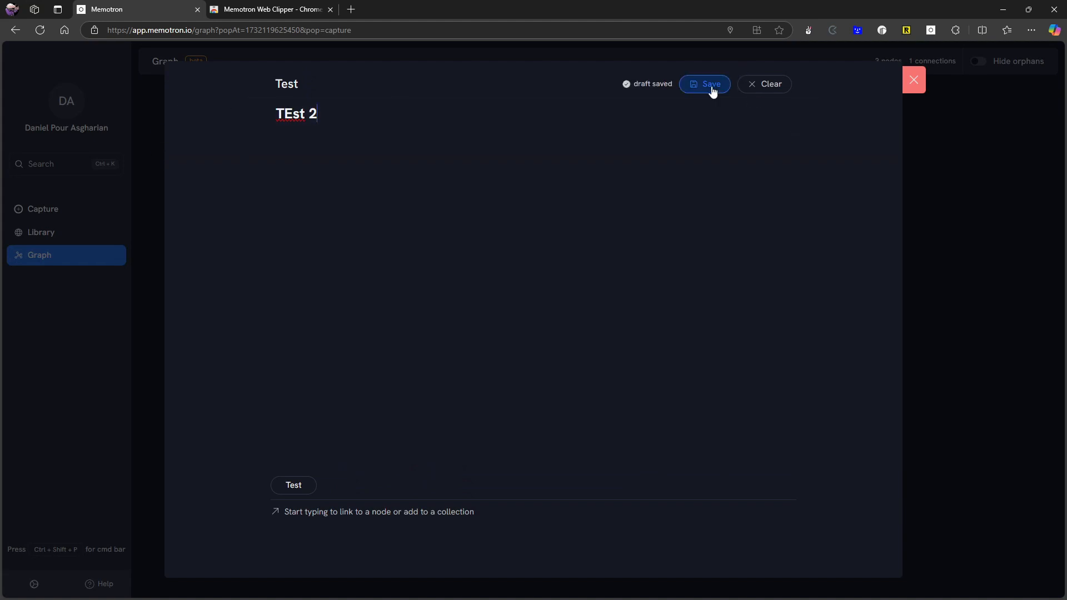
left_click(703, 83)
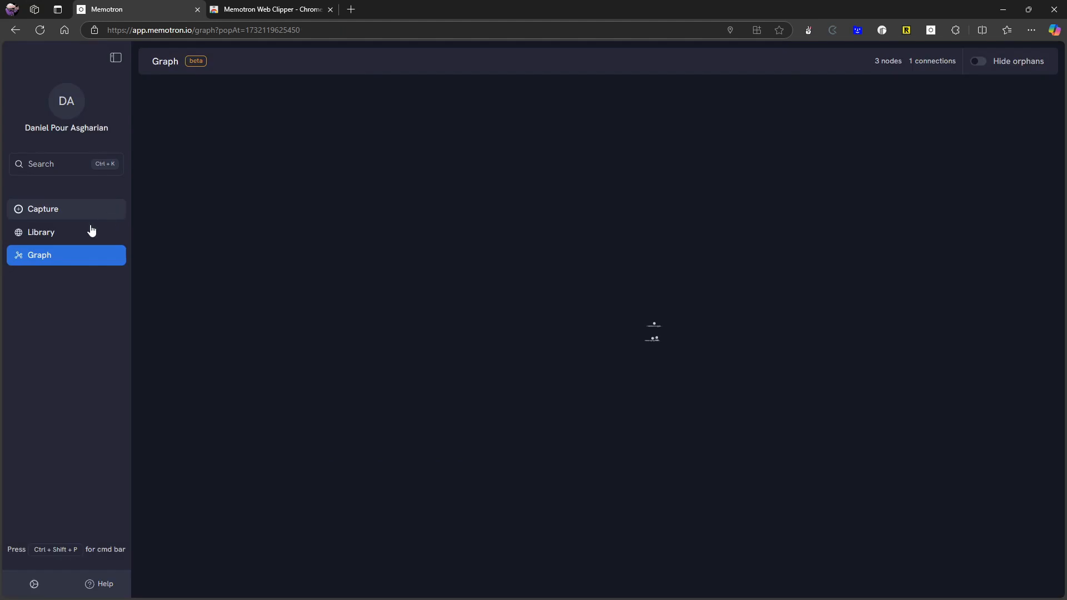
Delete the 'Test ## TEst 2' node and the remaining Test text node from the library
left_click(41, 232)
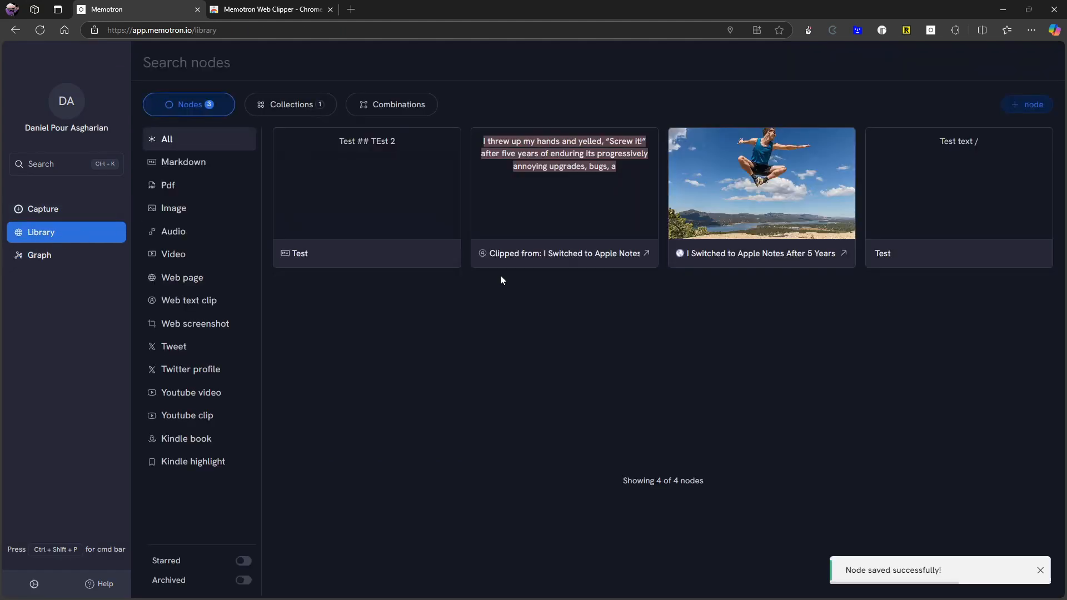
left_click(441, 146)
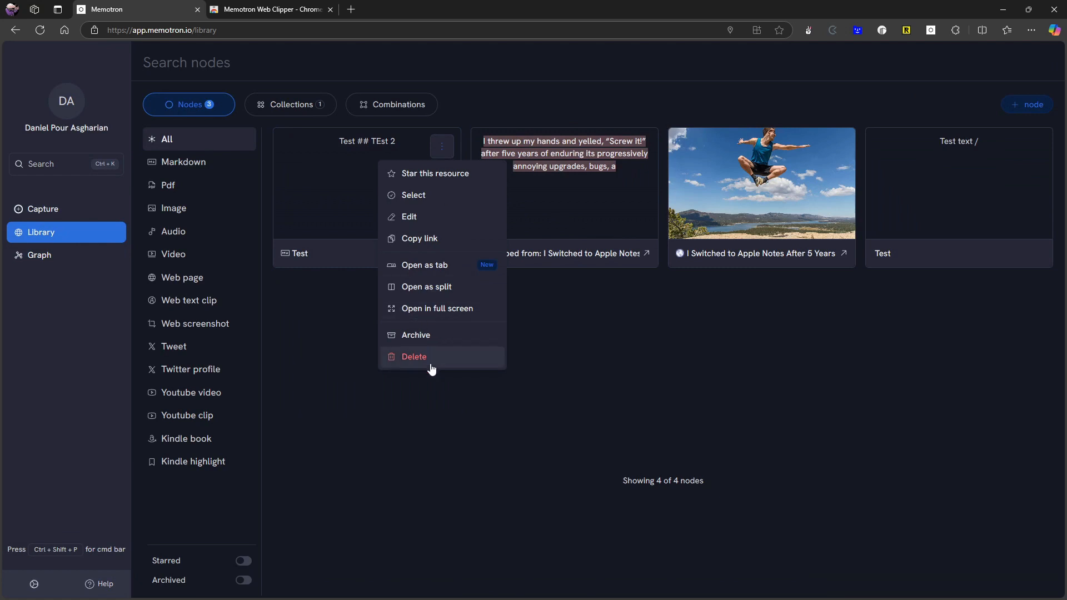
left_click(413, 357)
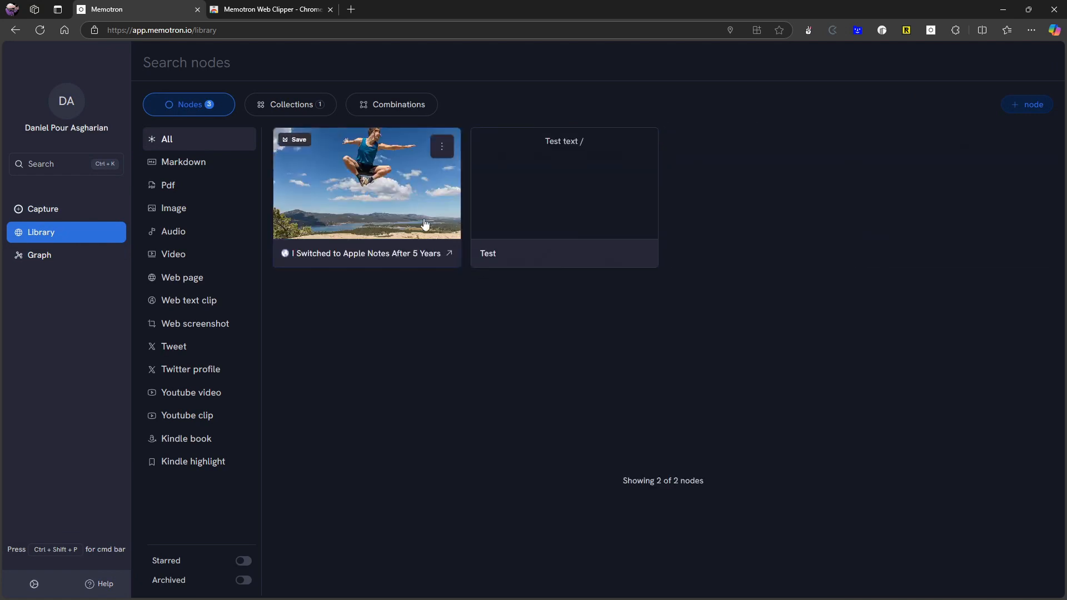
mouse_move(422, 367)
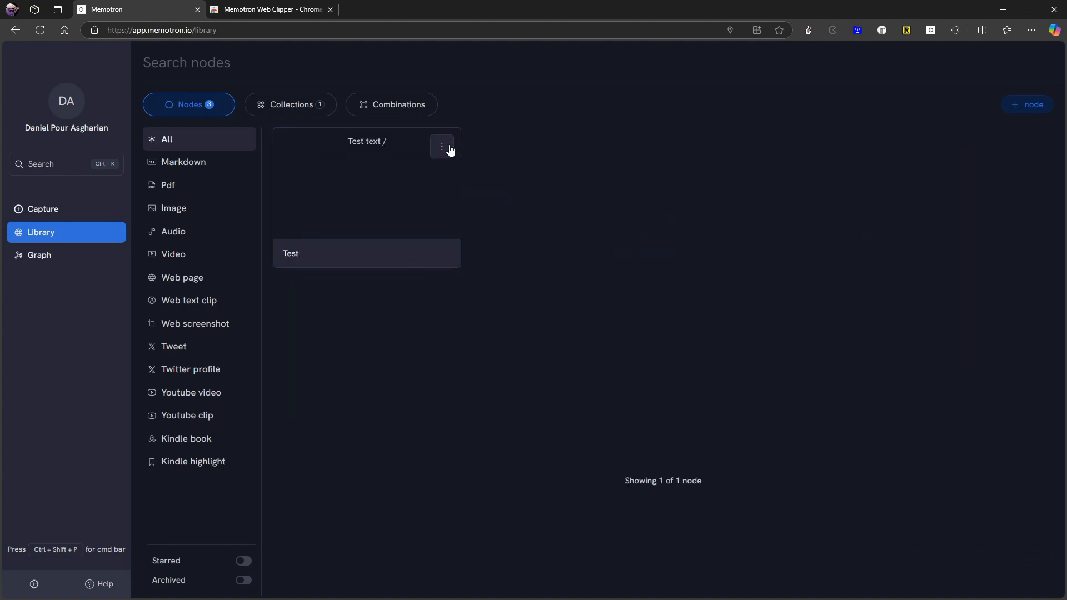
left_click(442, 146)
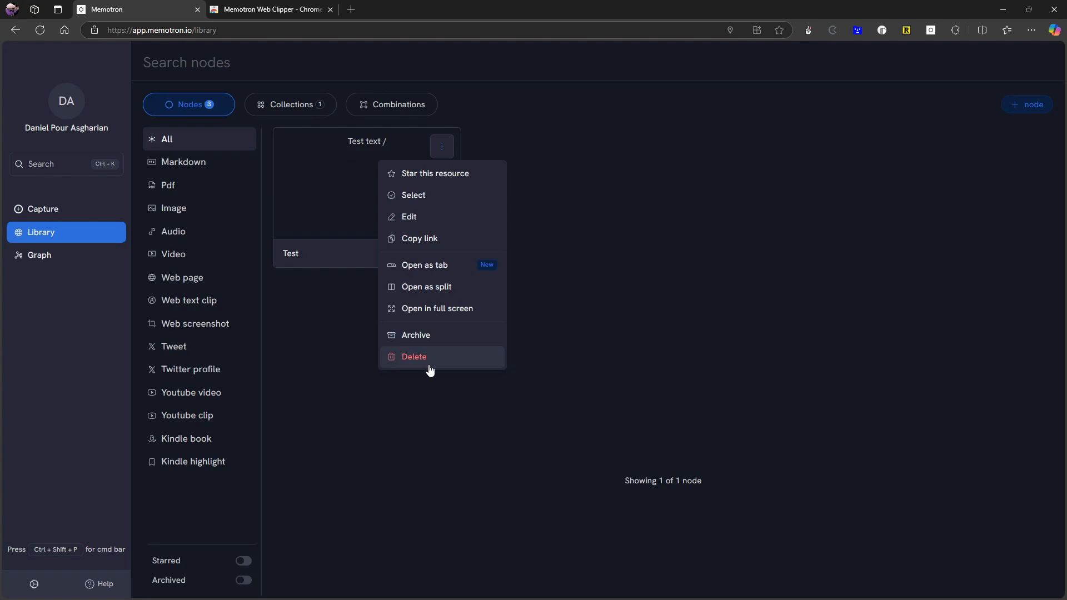
left_click(413, 357)
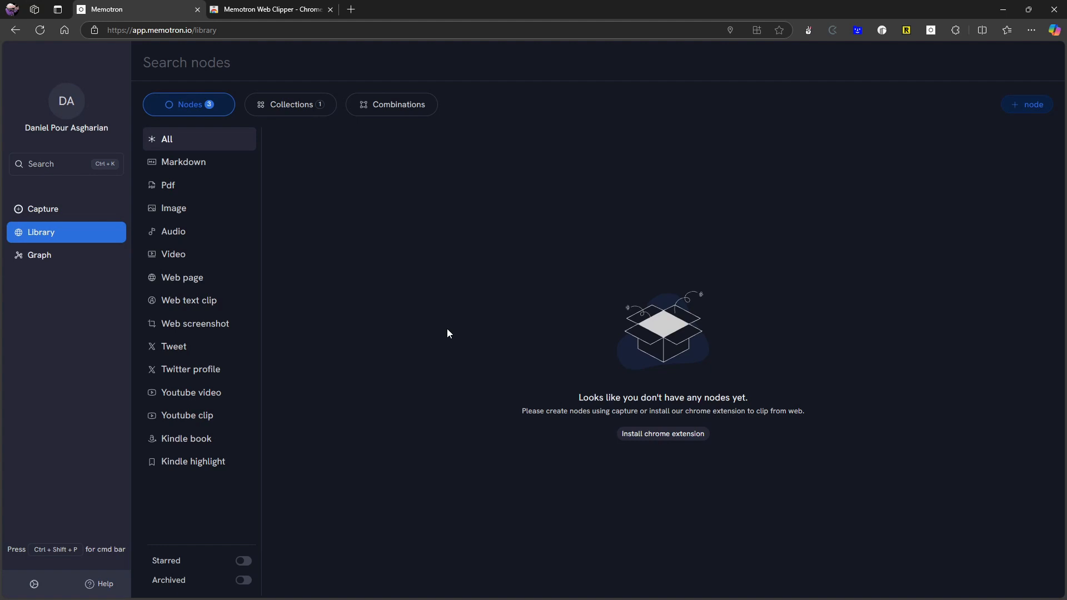
mouse_move(521, 307)
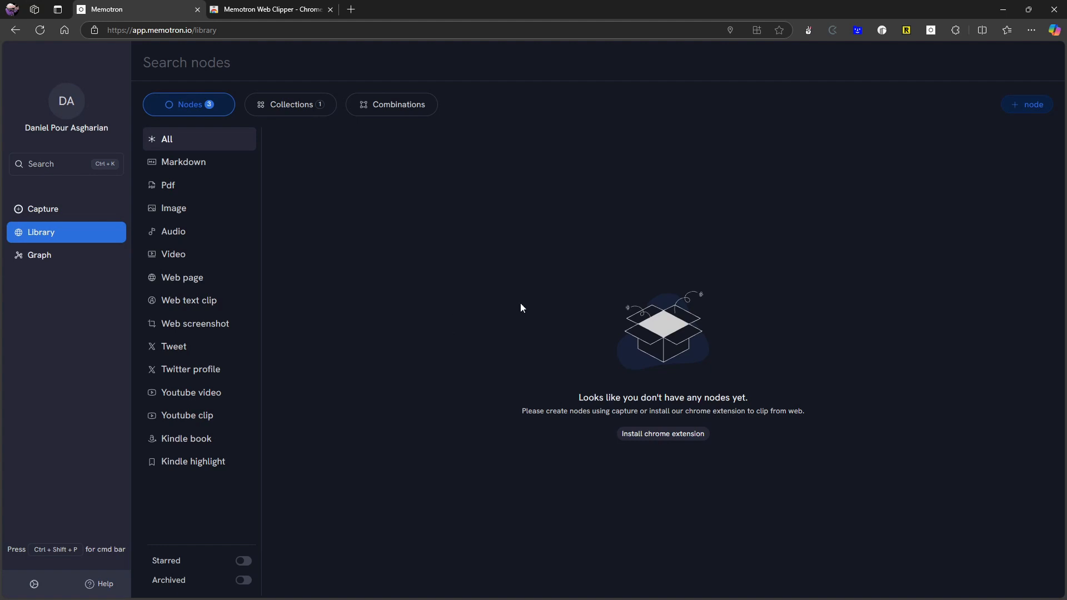
mouse_move(271, 218)
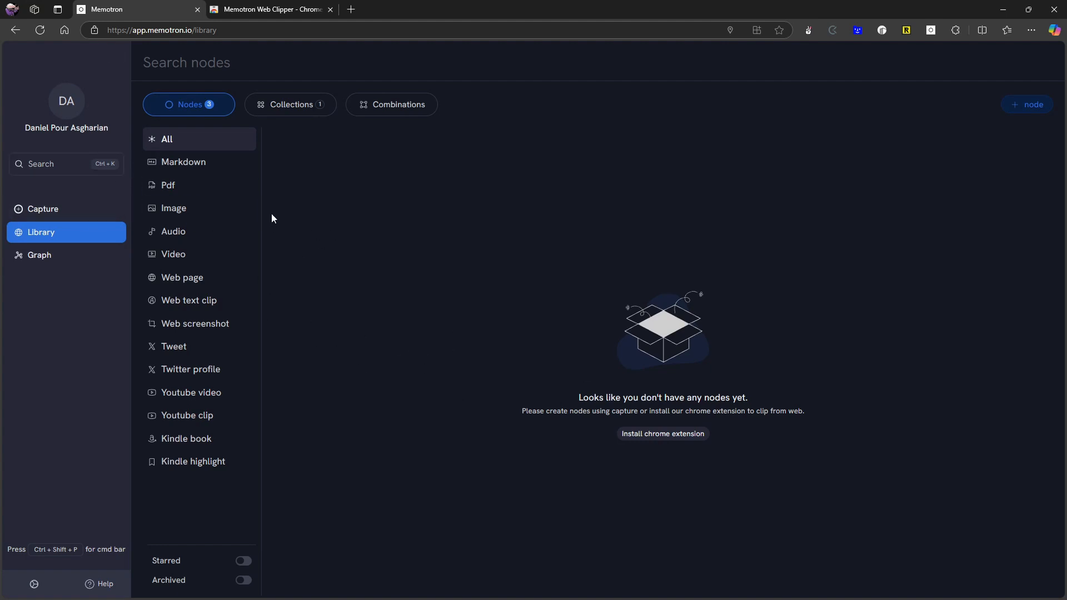
Delete the Test collection from the Collections list via its actions menu
left_click(290, 104)
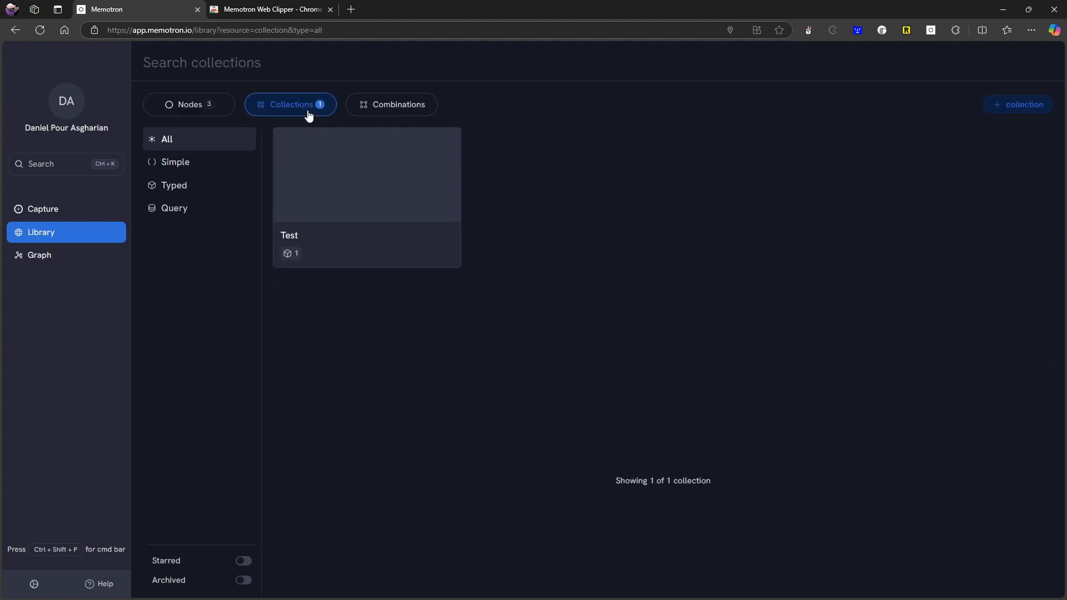
mouse_move(442, 147)
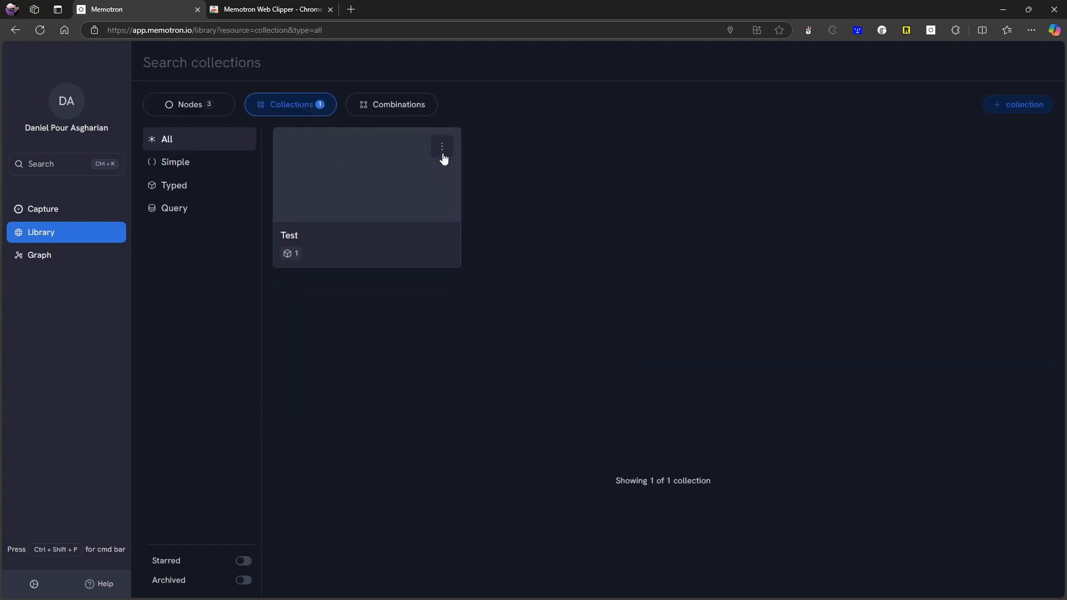
left_click(441, 146)
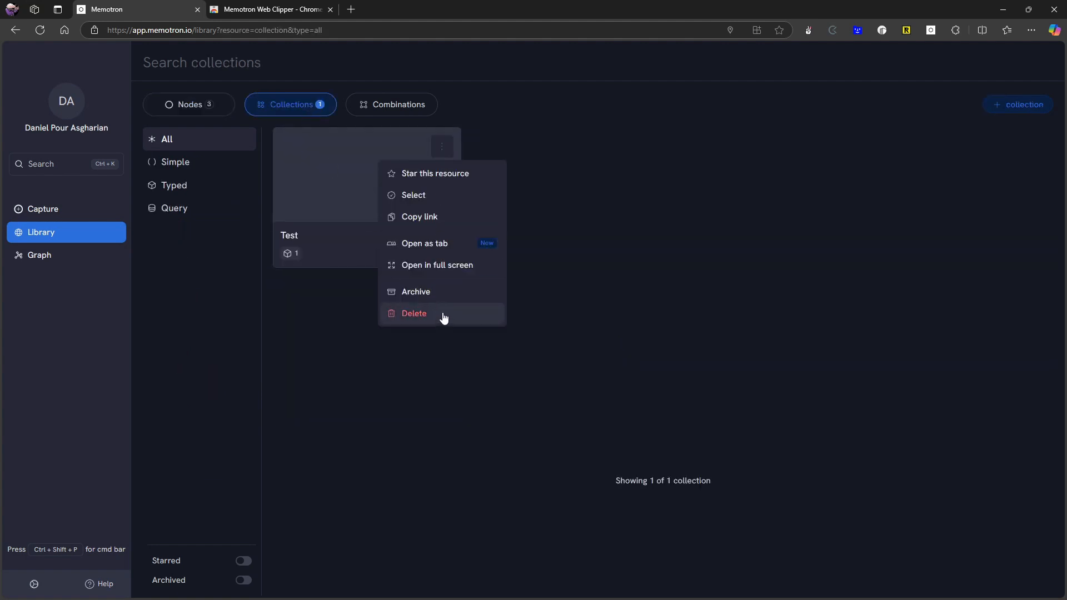
left_click(413, 313)
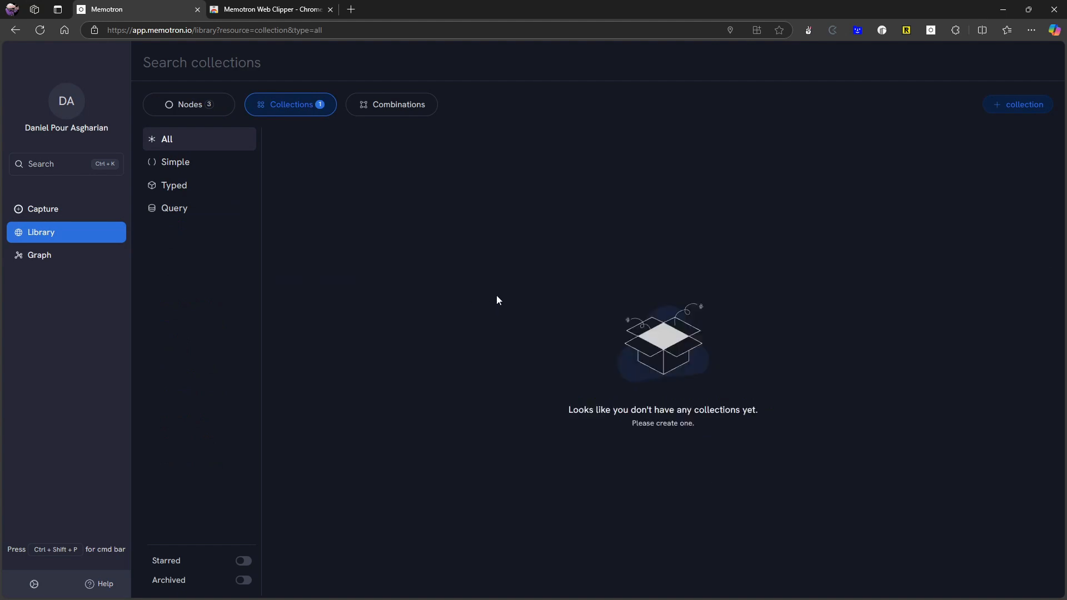
mouse_move(173, 185)
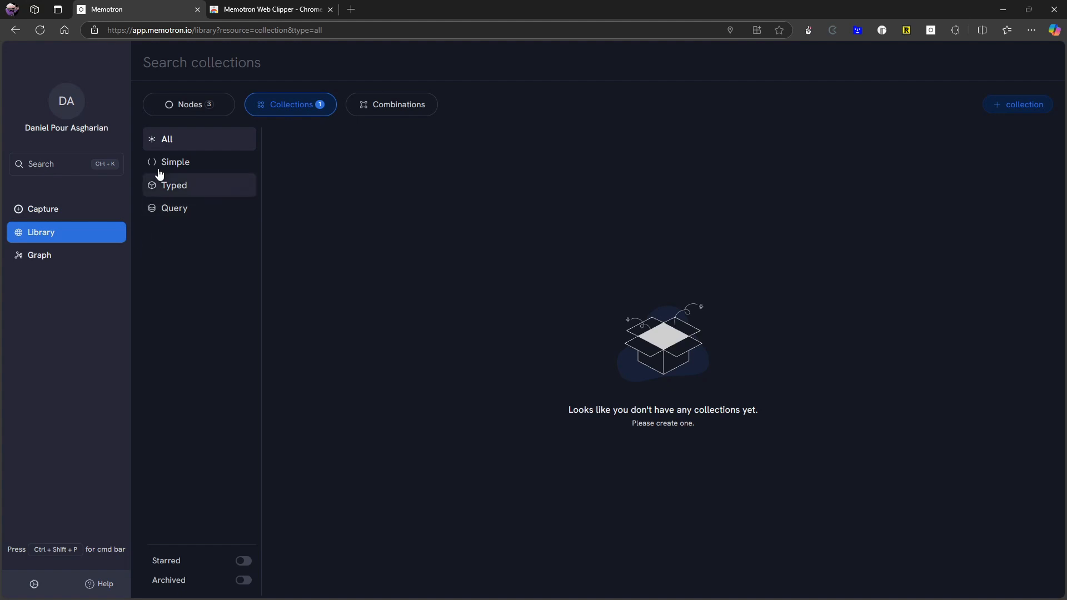
mouse_move(215, 336)
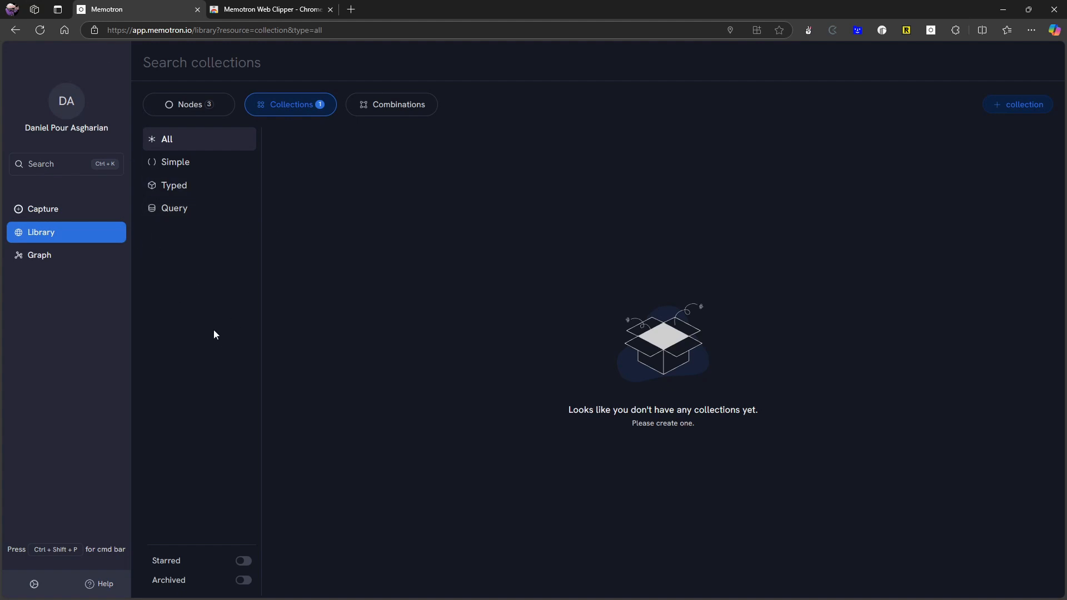
mouse_move(209, 327)
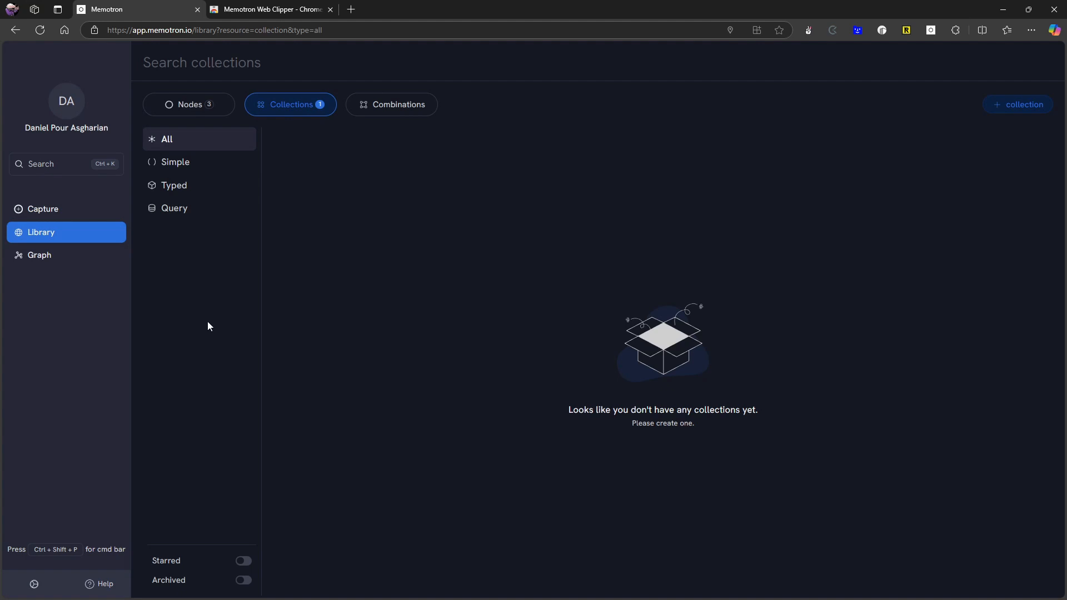
mouse_move(128, 260)
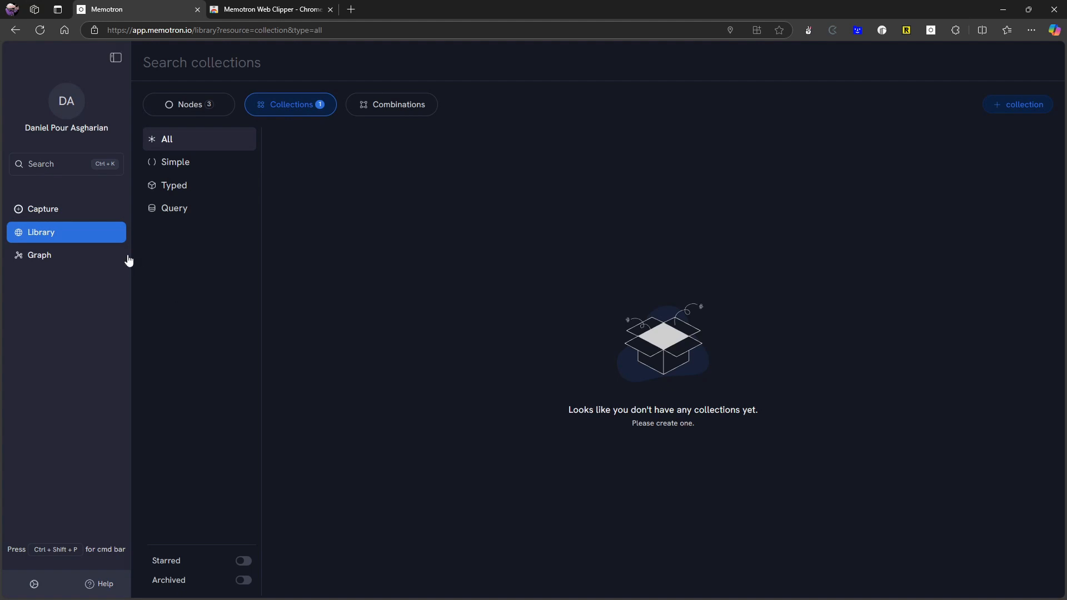
mouse_move(285, 241)
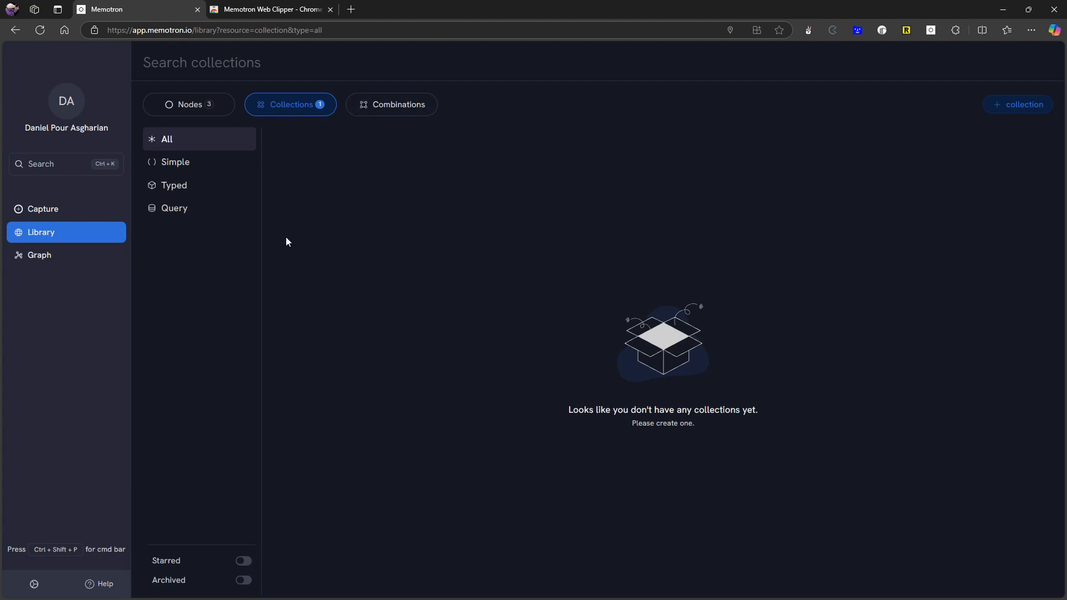
mouse_move(312, 231)
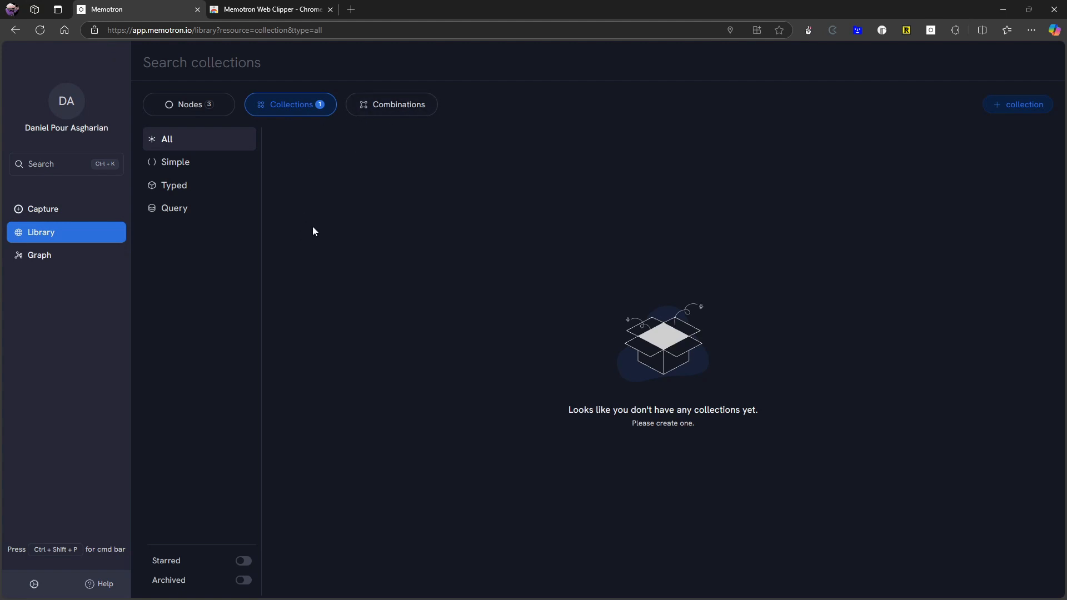
mouse_move(305, 227)
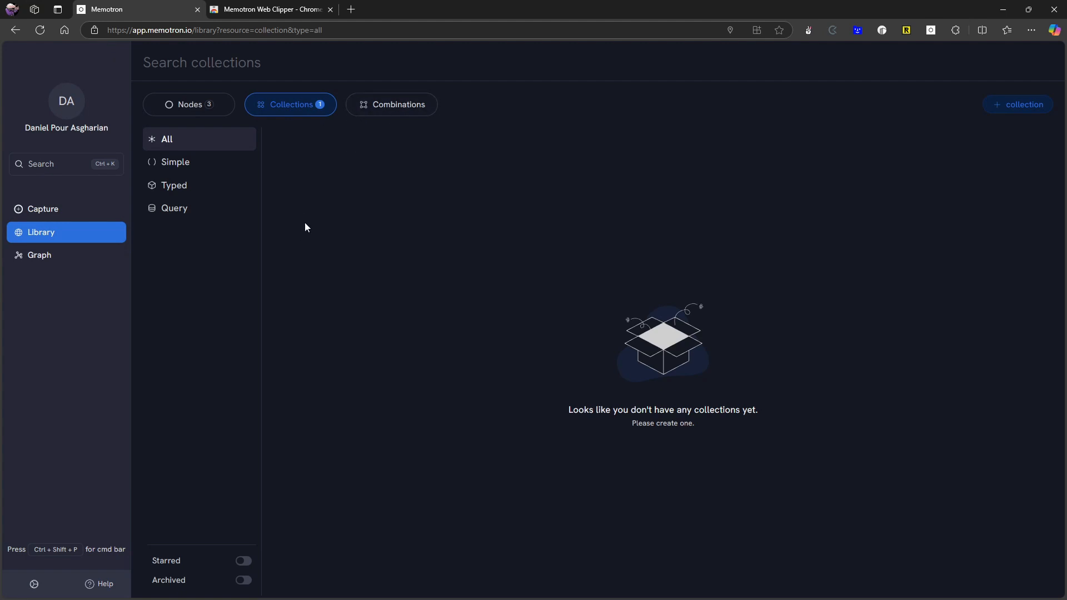
mouse_move(352, 257)
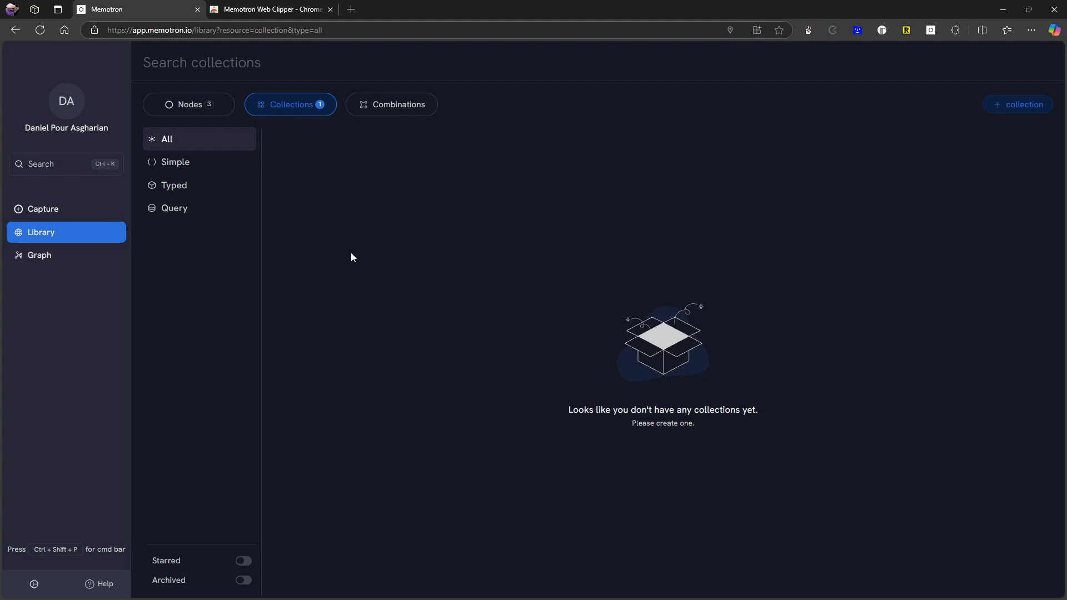
mouse_move(946, 533)
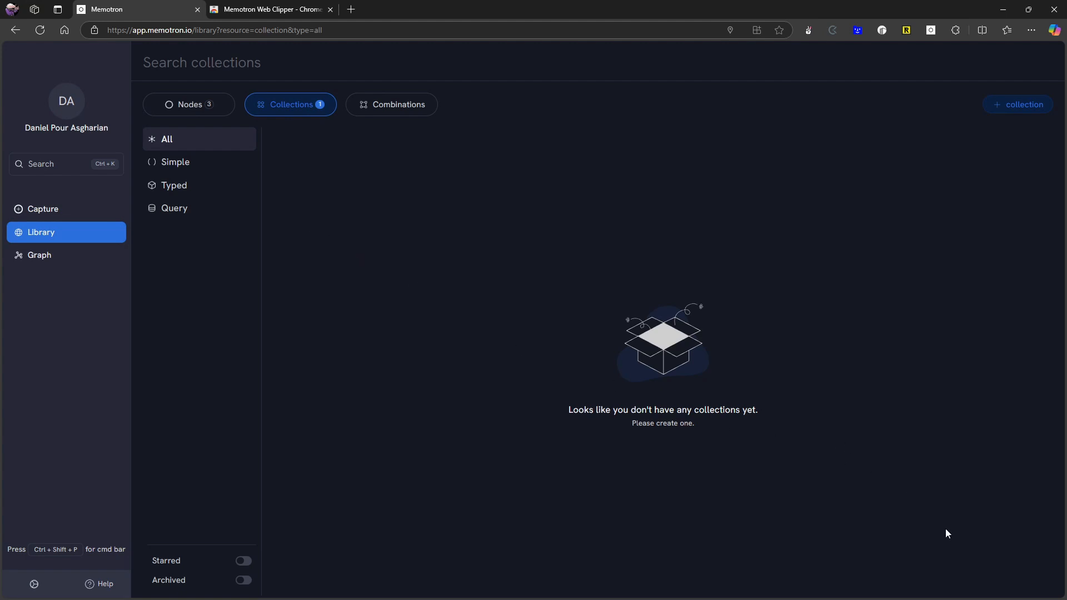